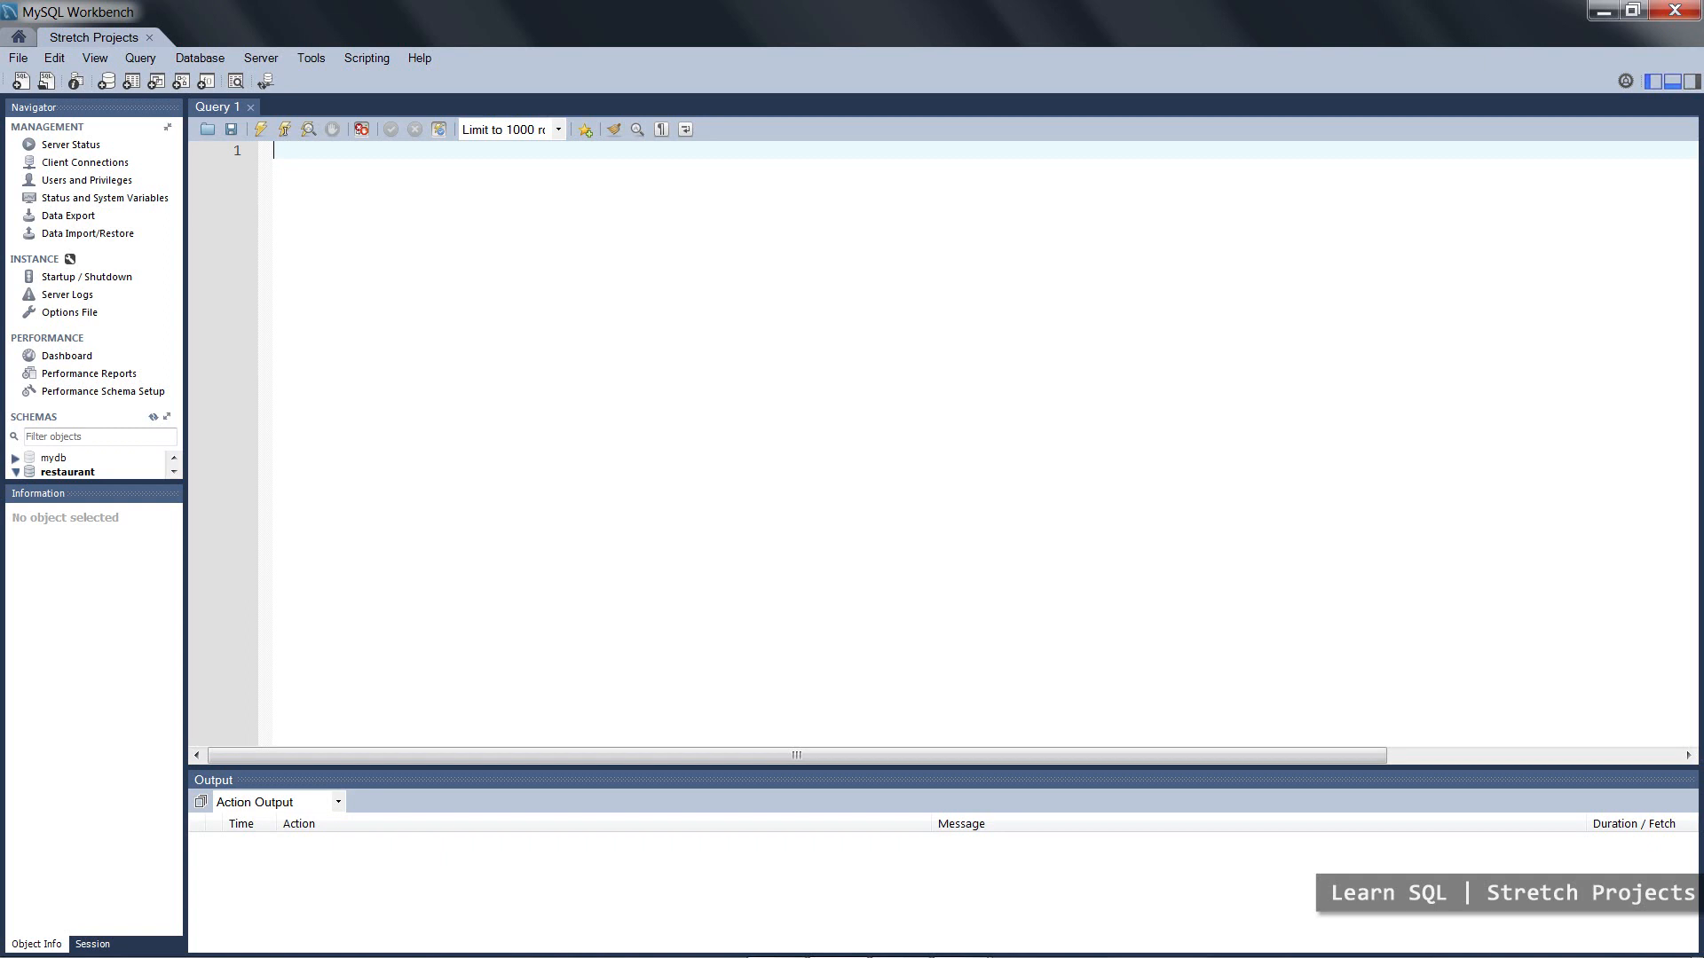
- Write 'delimiter $$;' as the first line and begin the 'create' keyword below it
text(de)
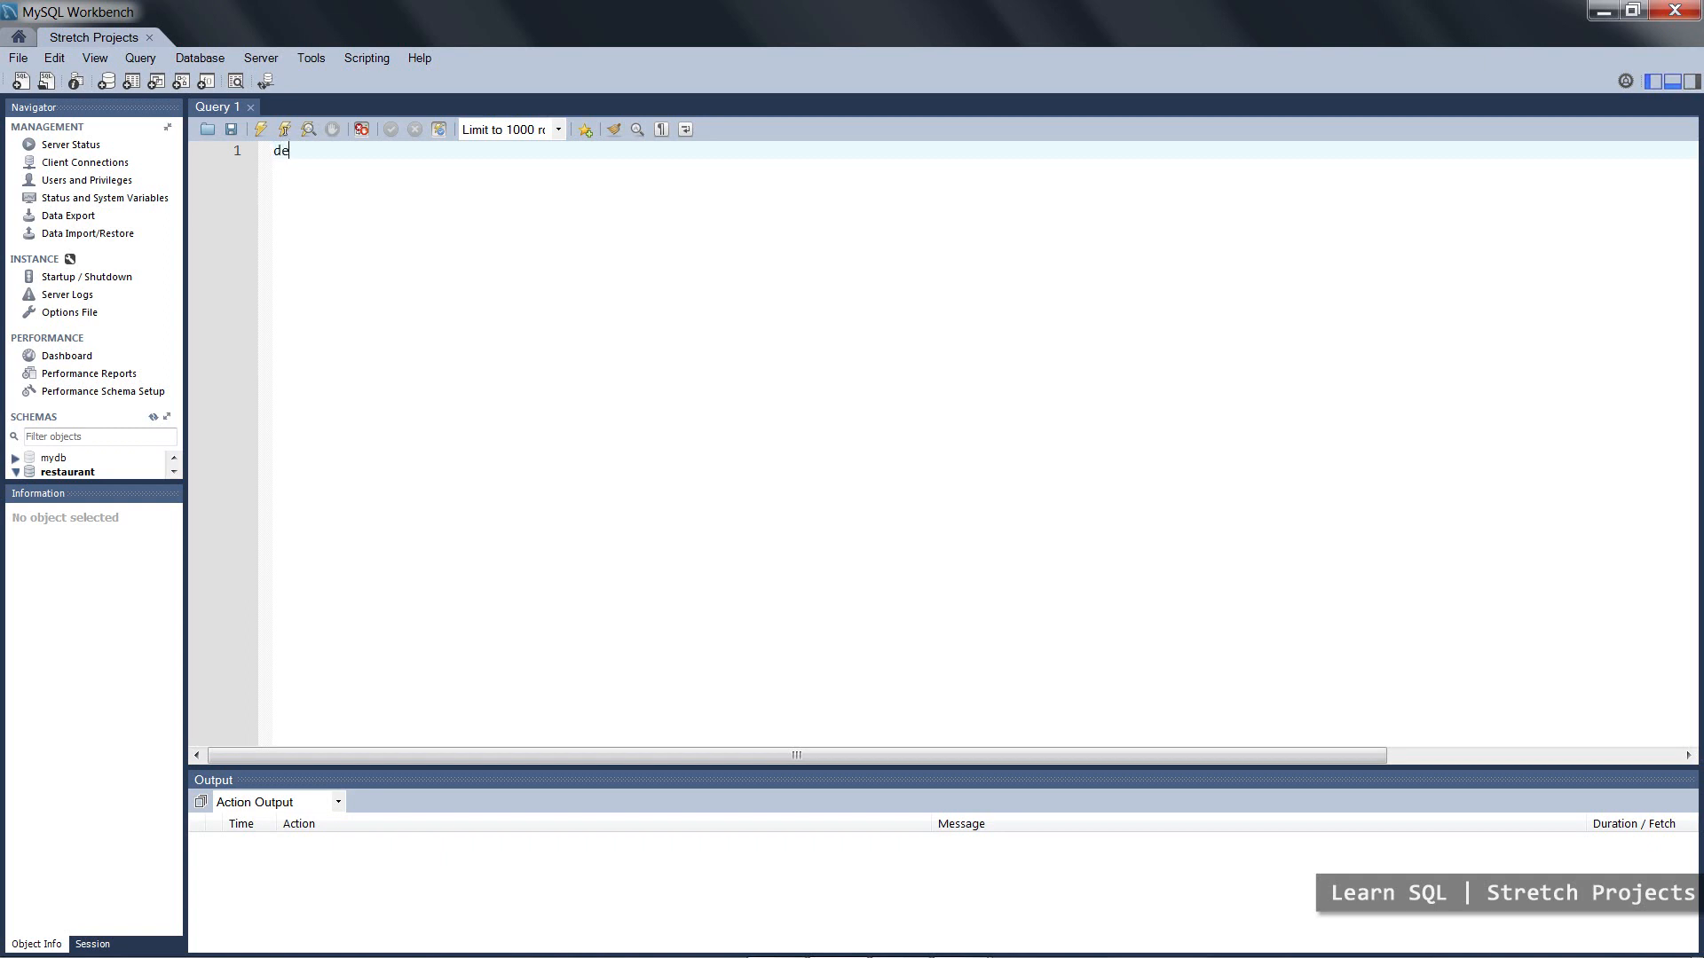
text(limiter)
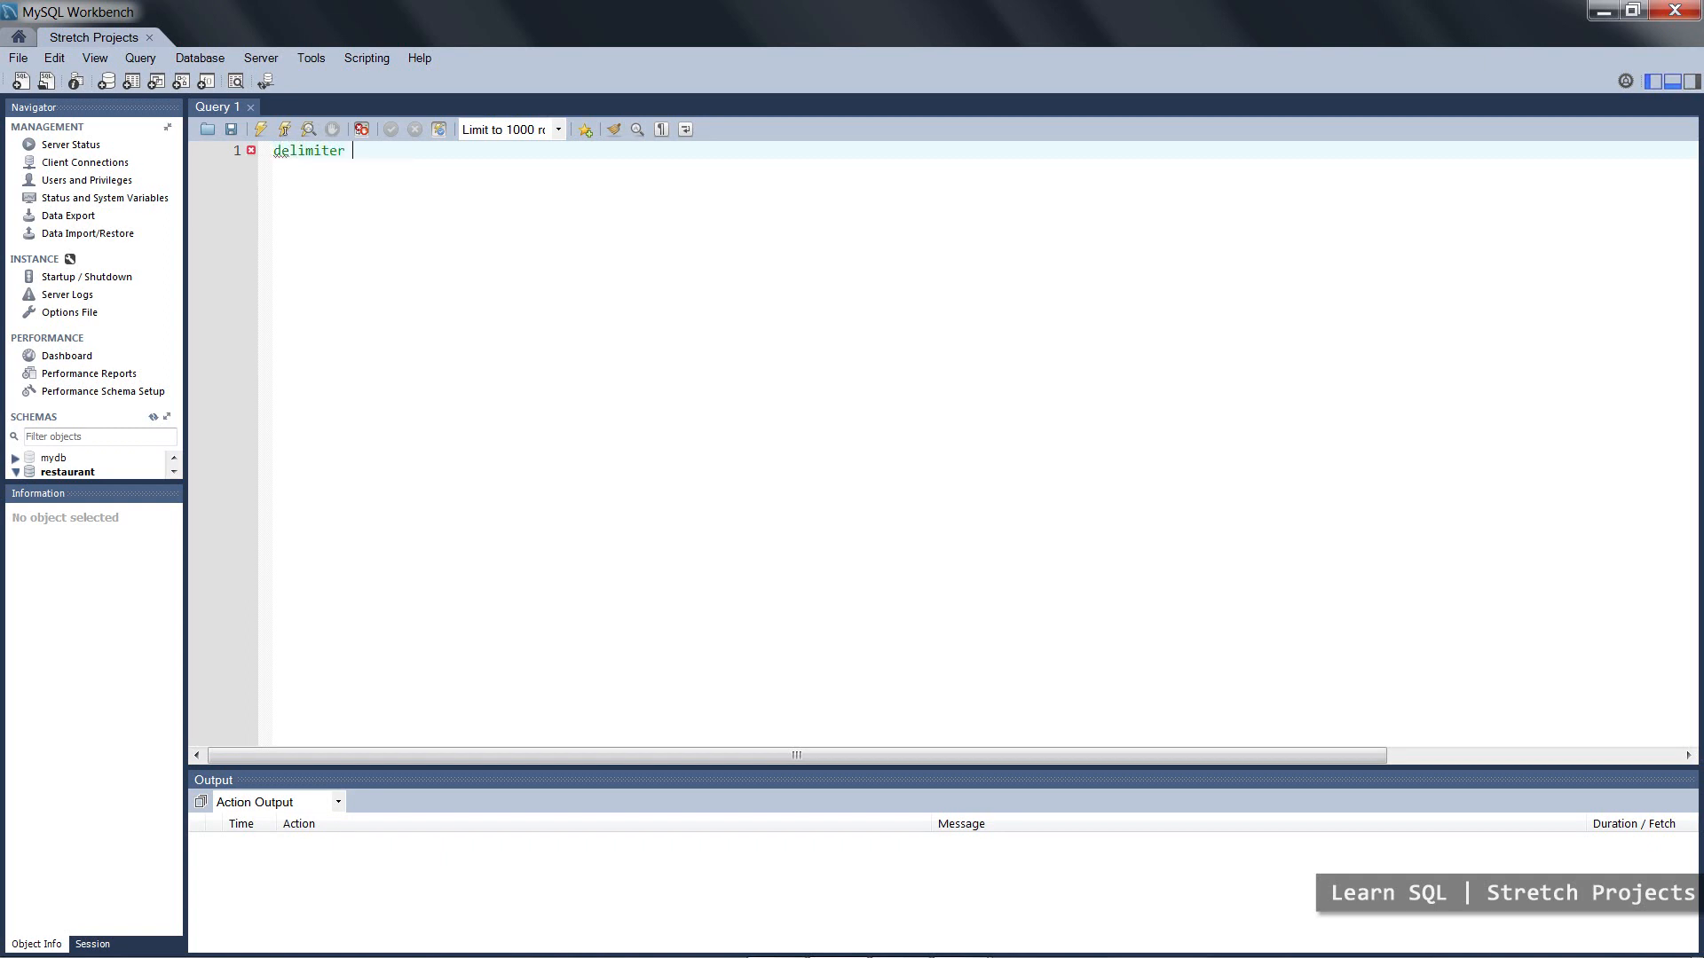
text($$;)
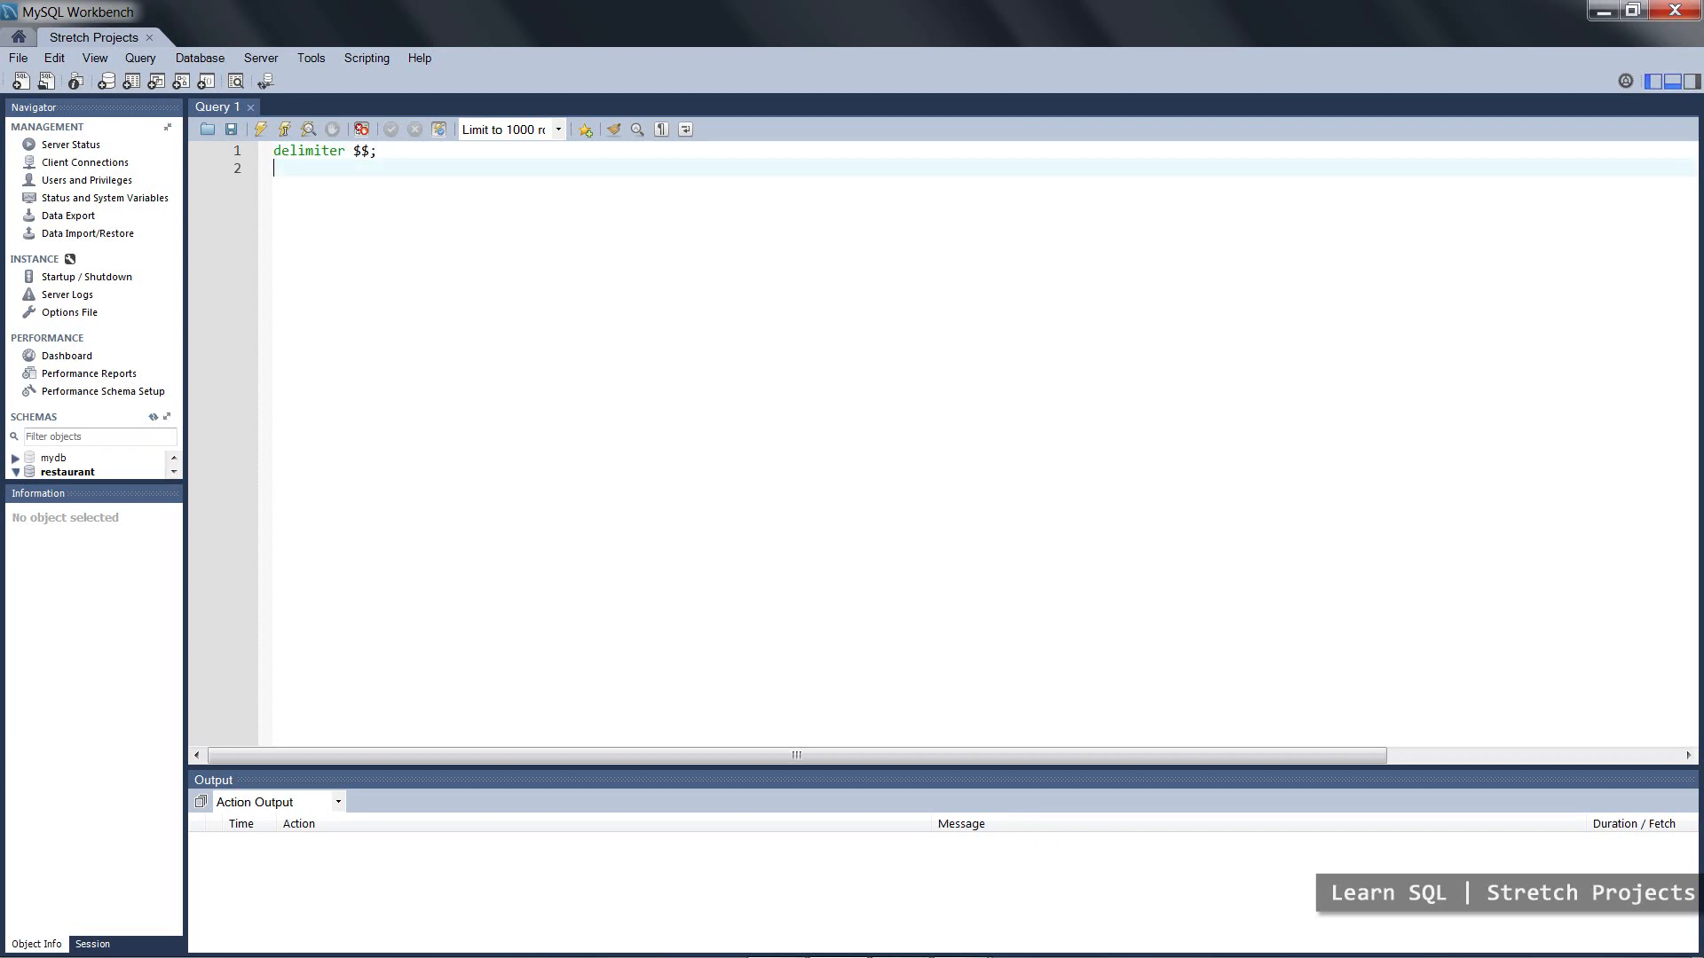
key(Return)
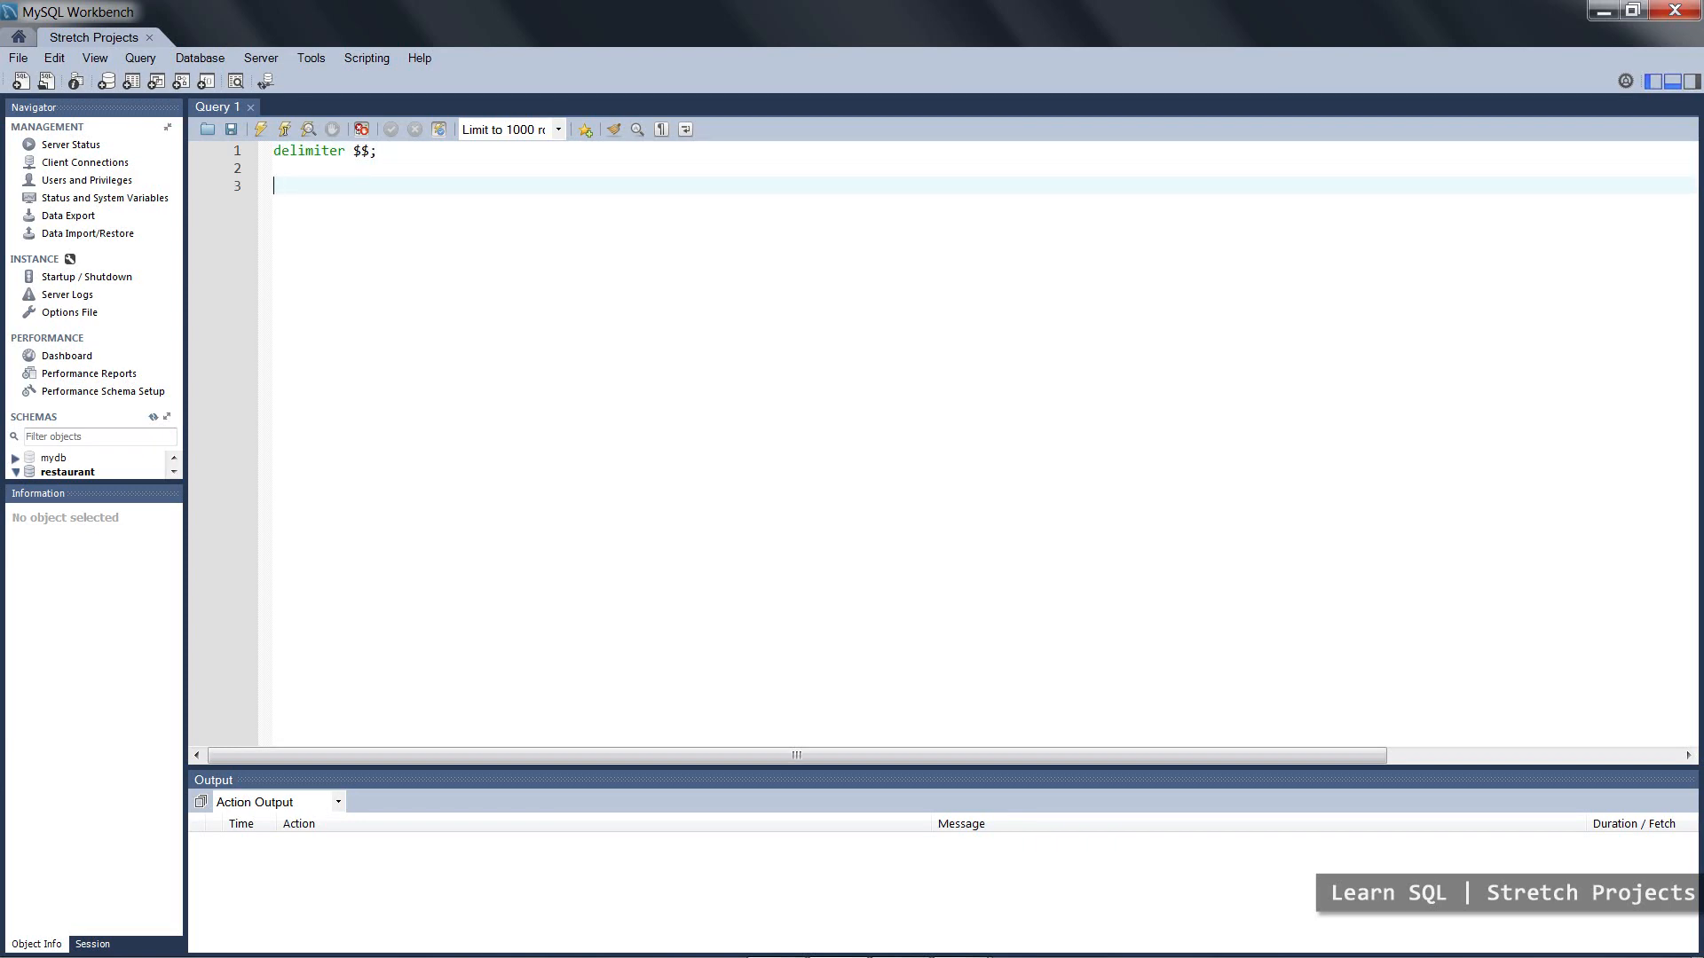
text(create procedure)
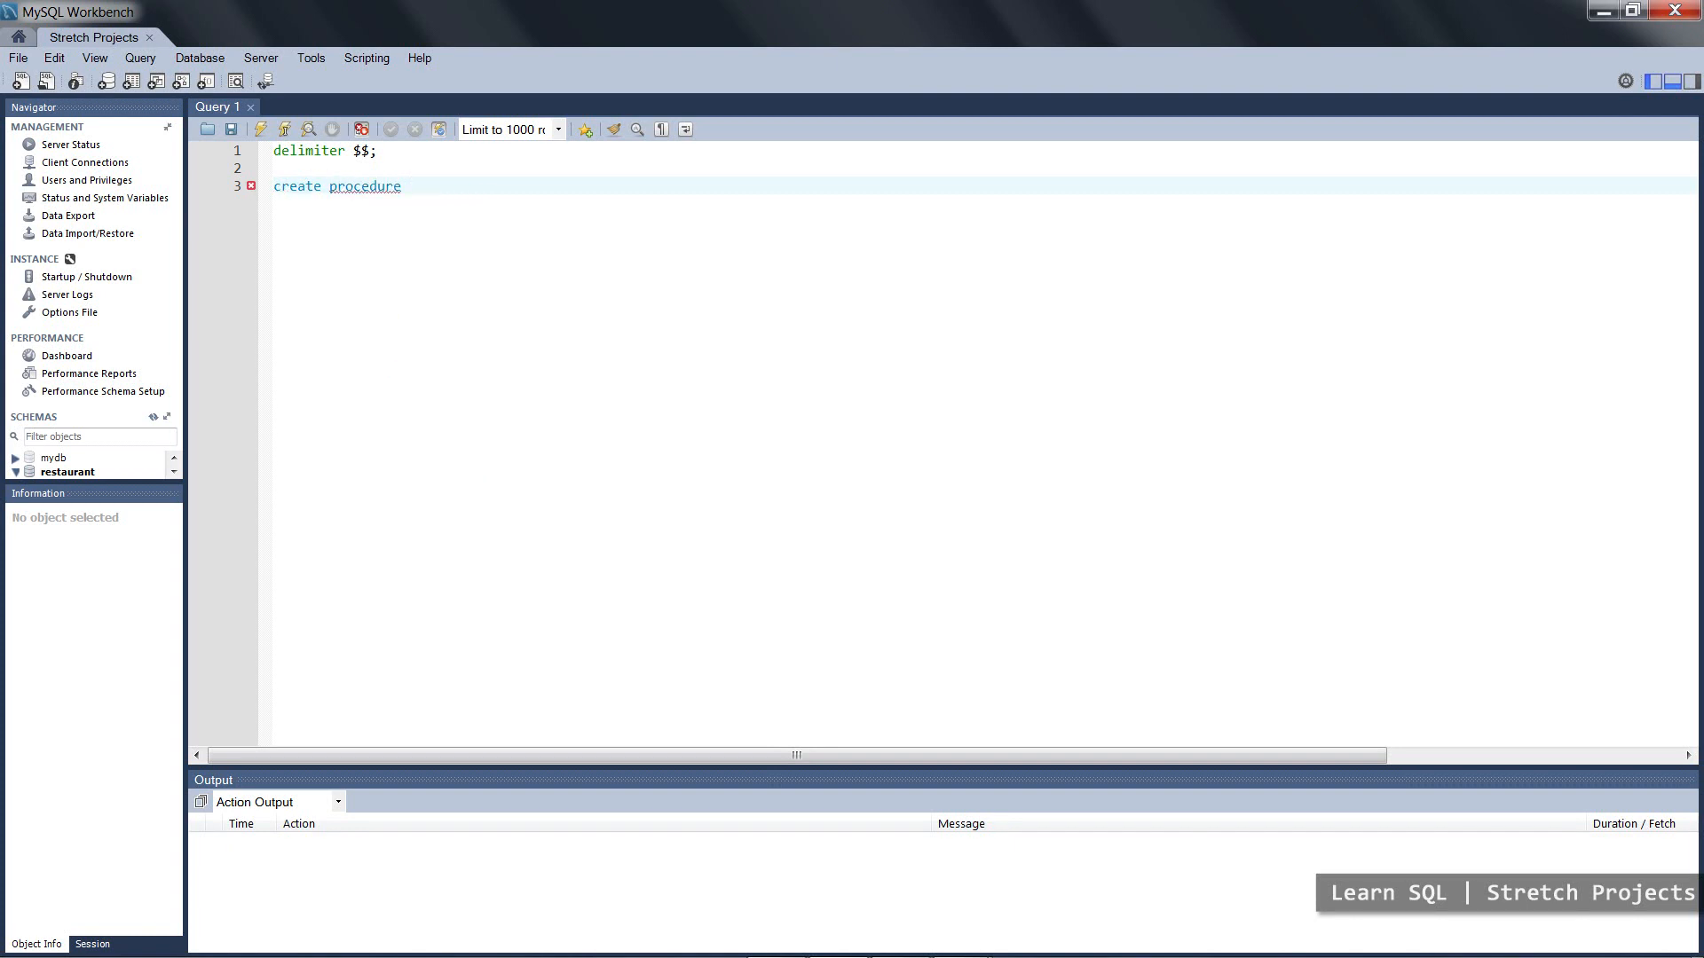
- Define the header 'procedure staffcursor (job_title varchar(20))' and start the body beneath it
text(staff)
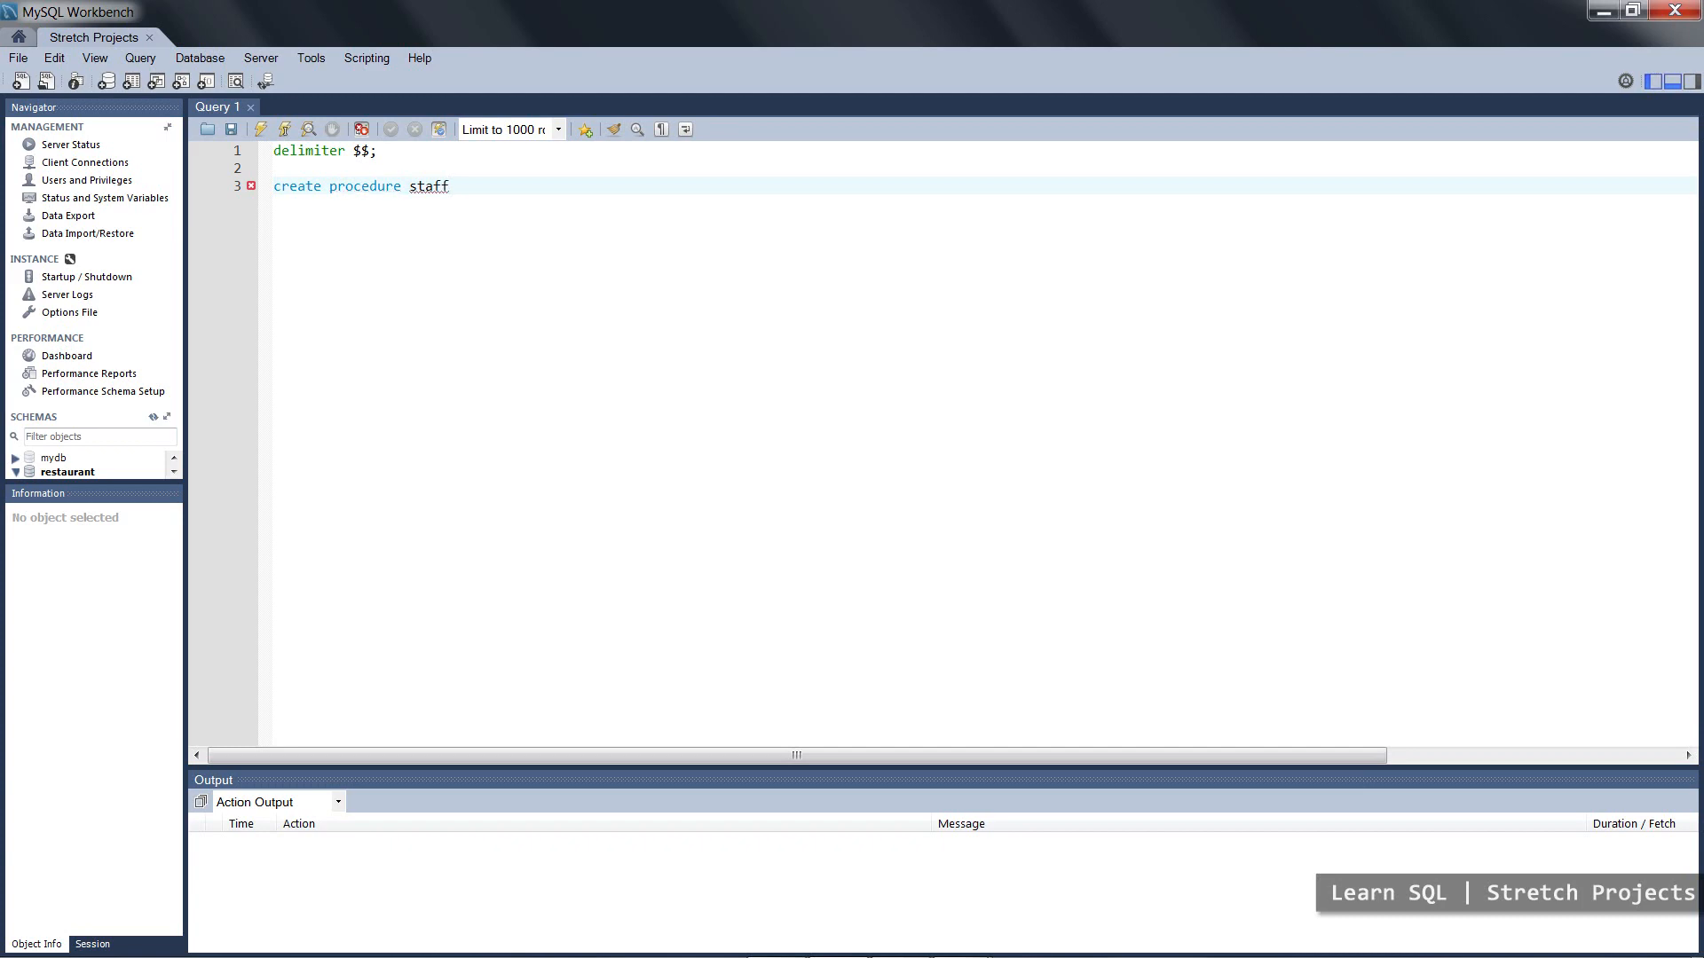
text(cursor)
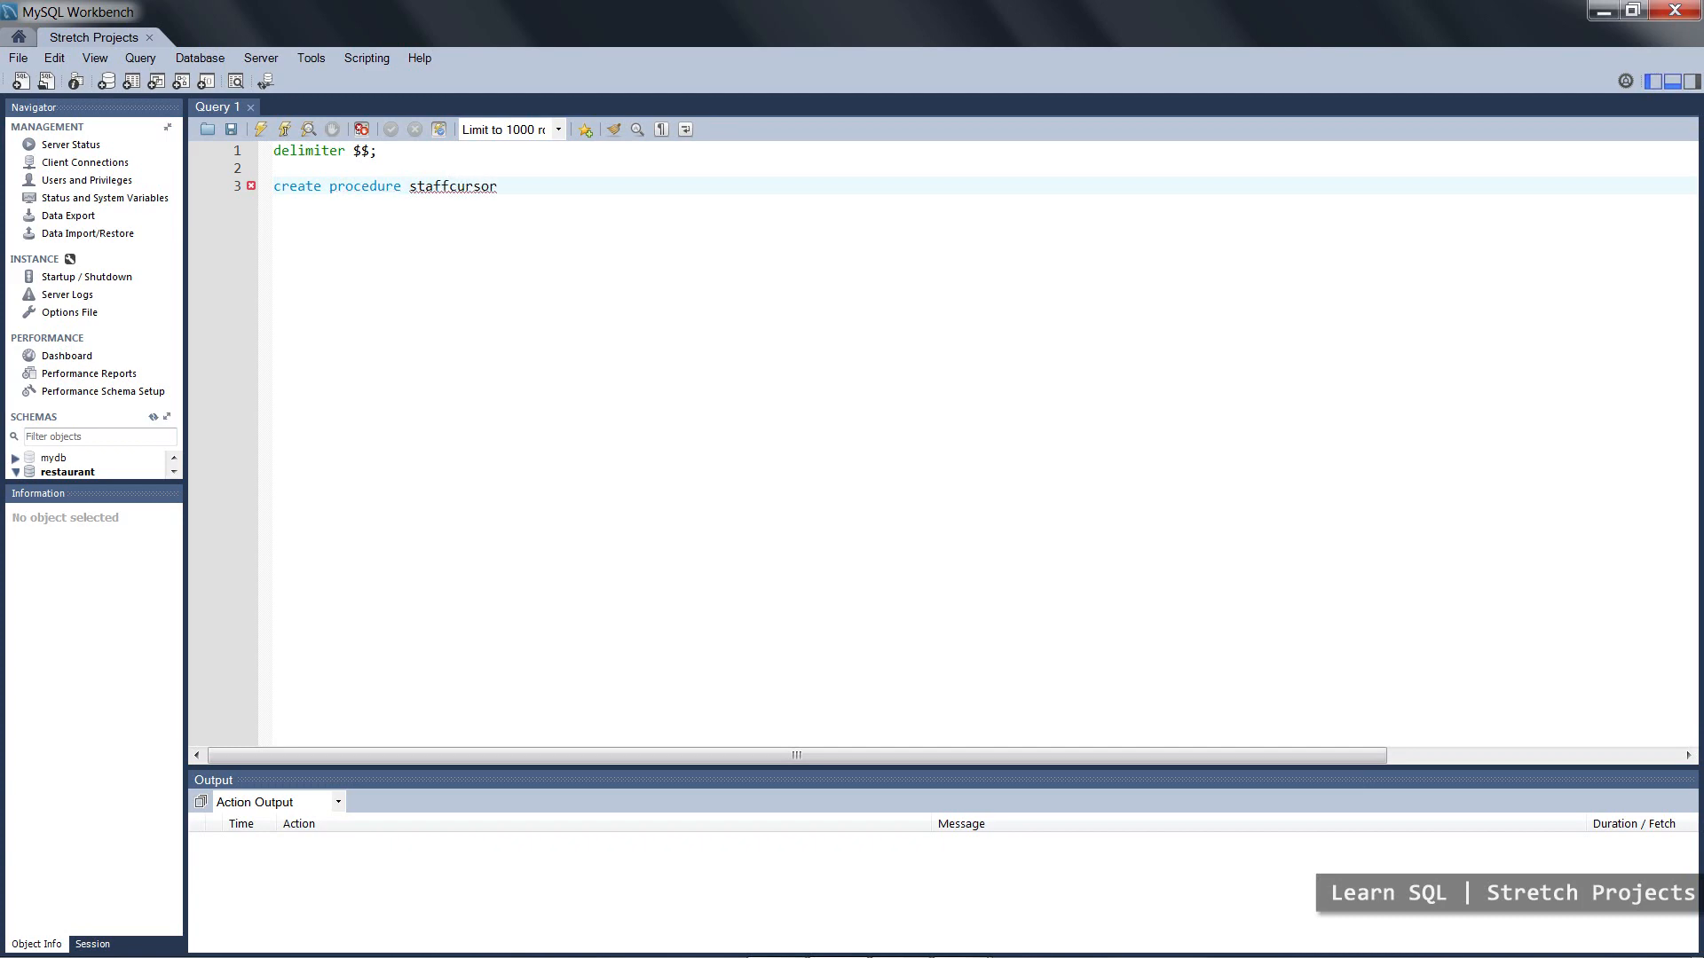
text(()
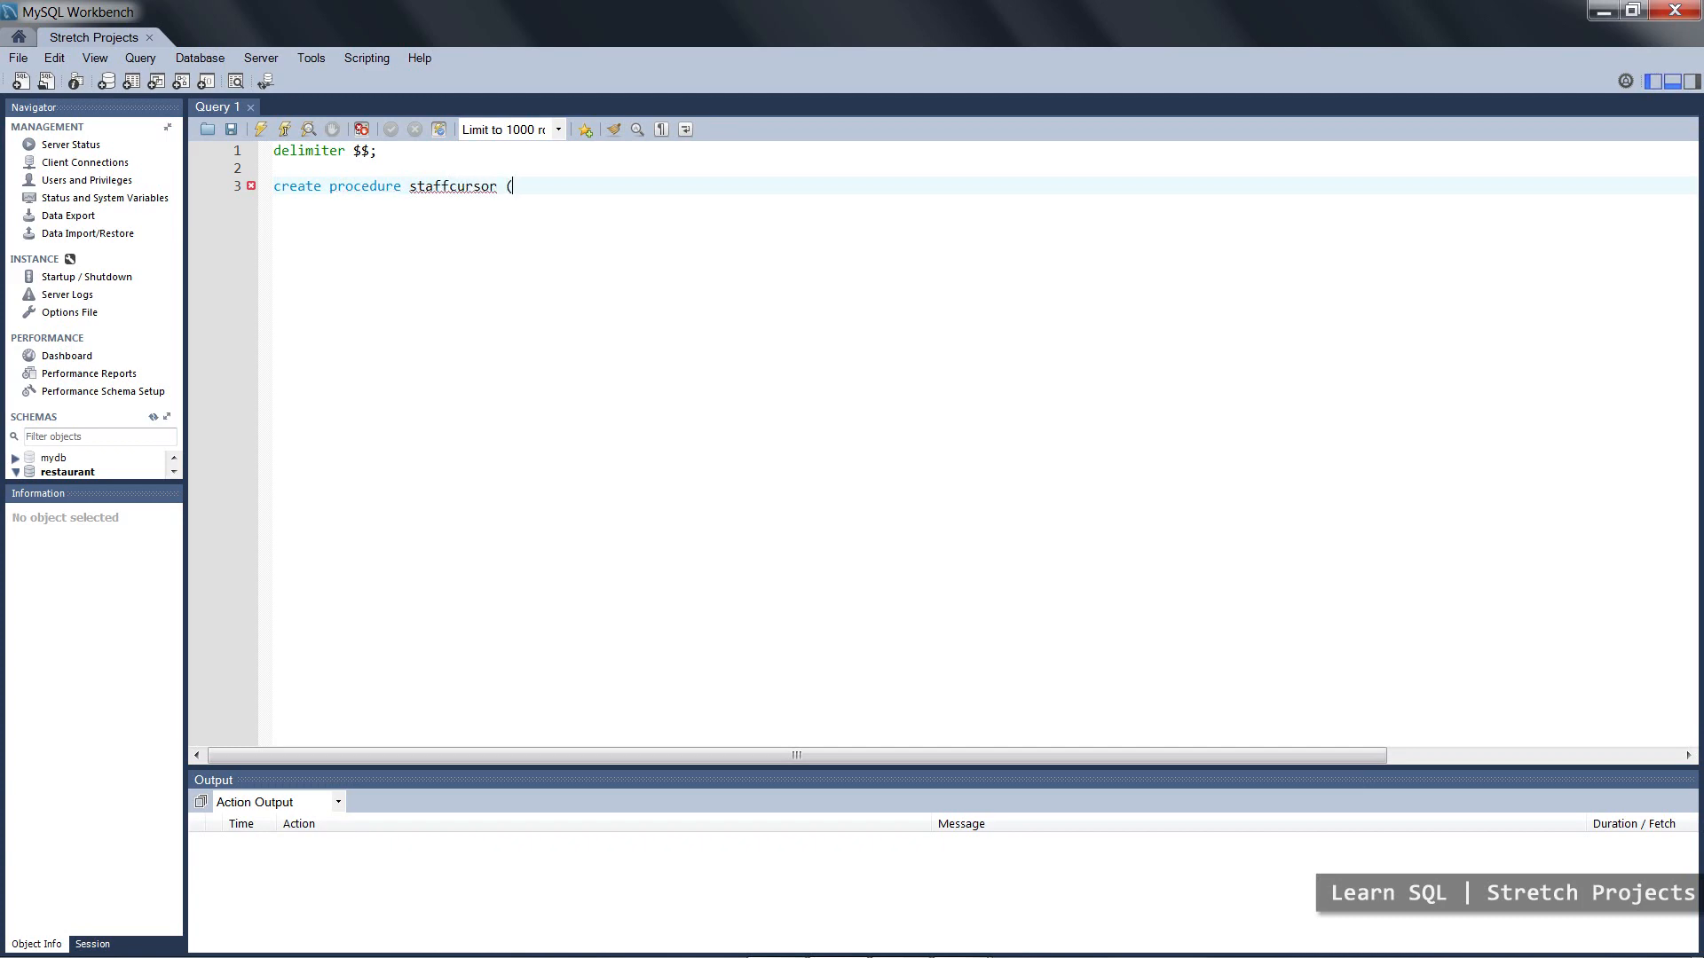
text(job_titl)
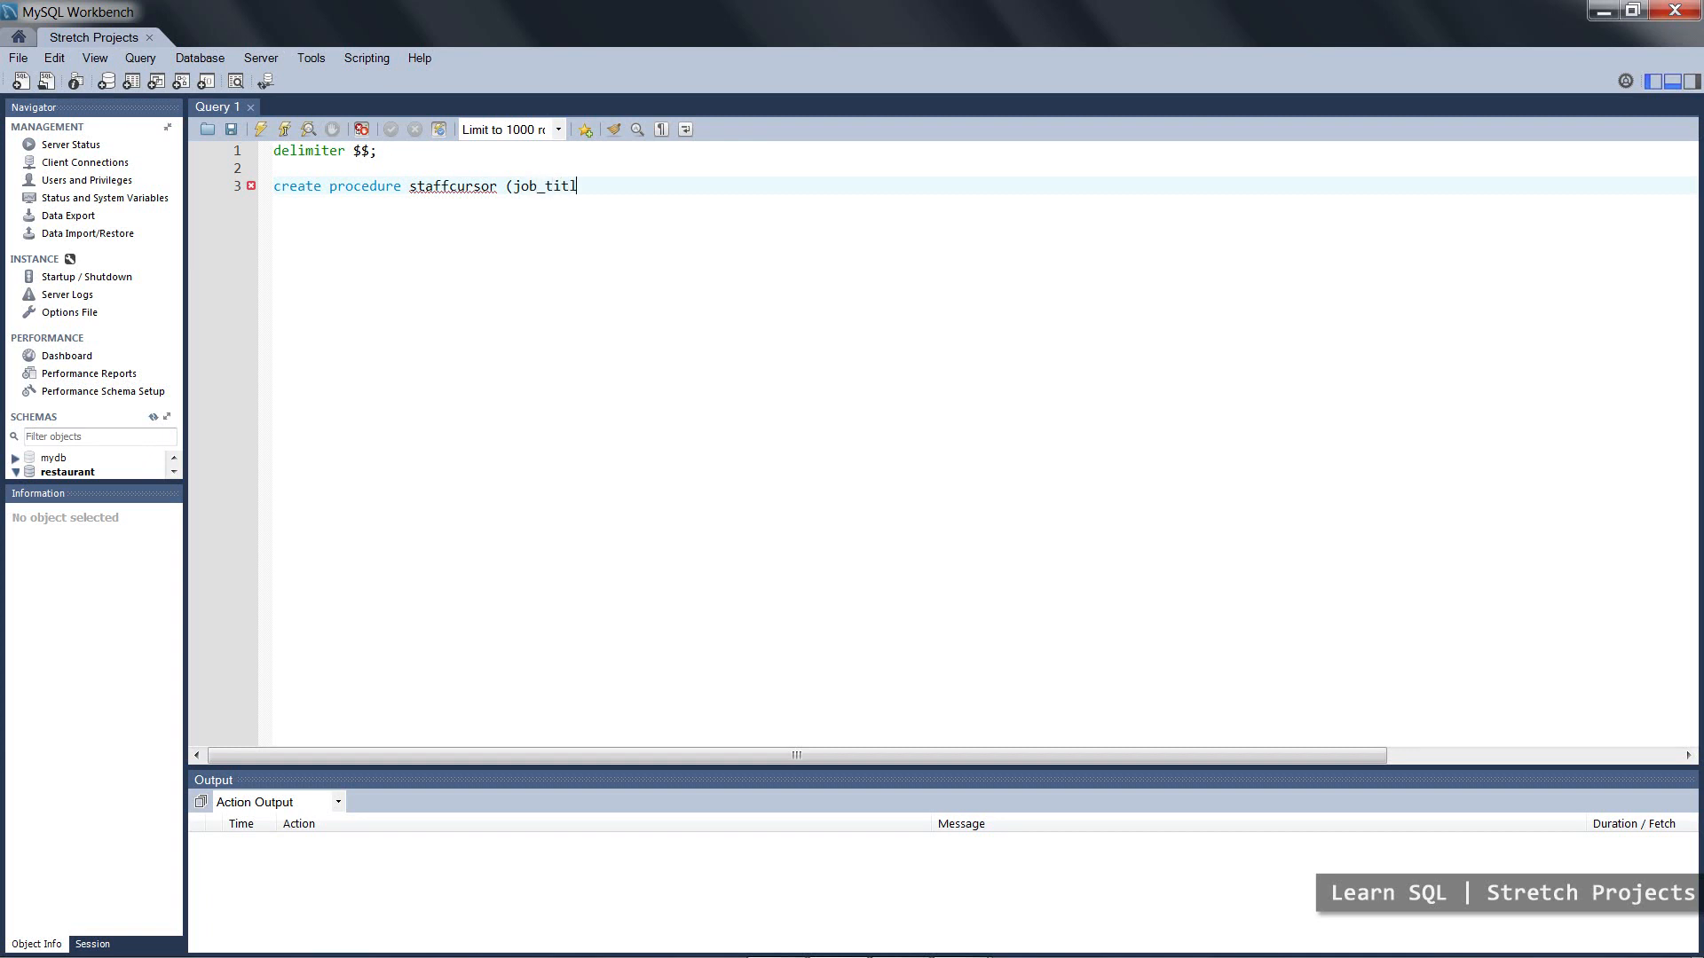
text(e varcha)
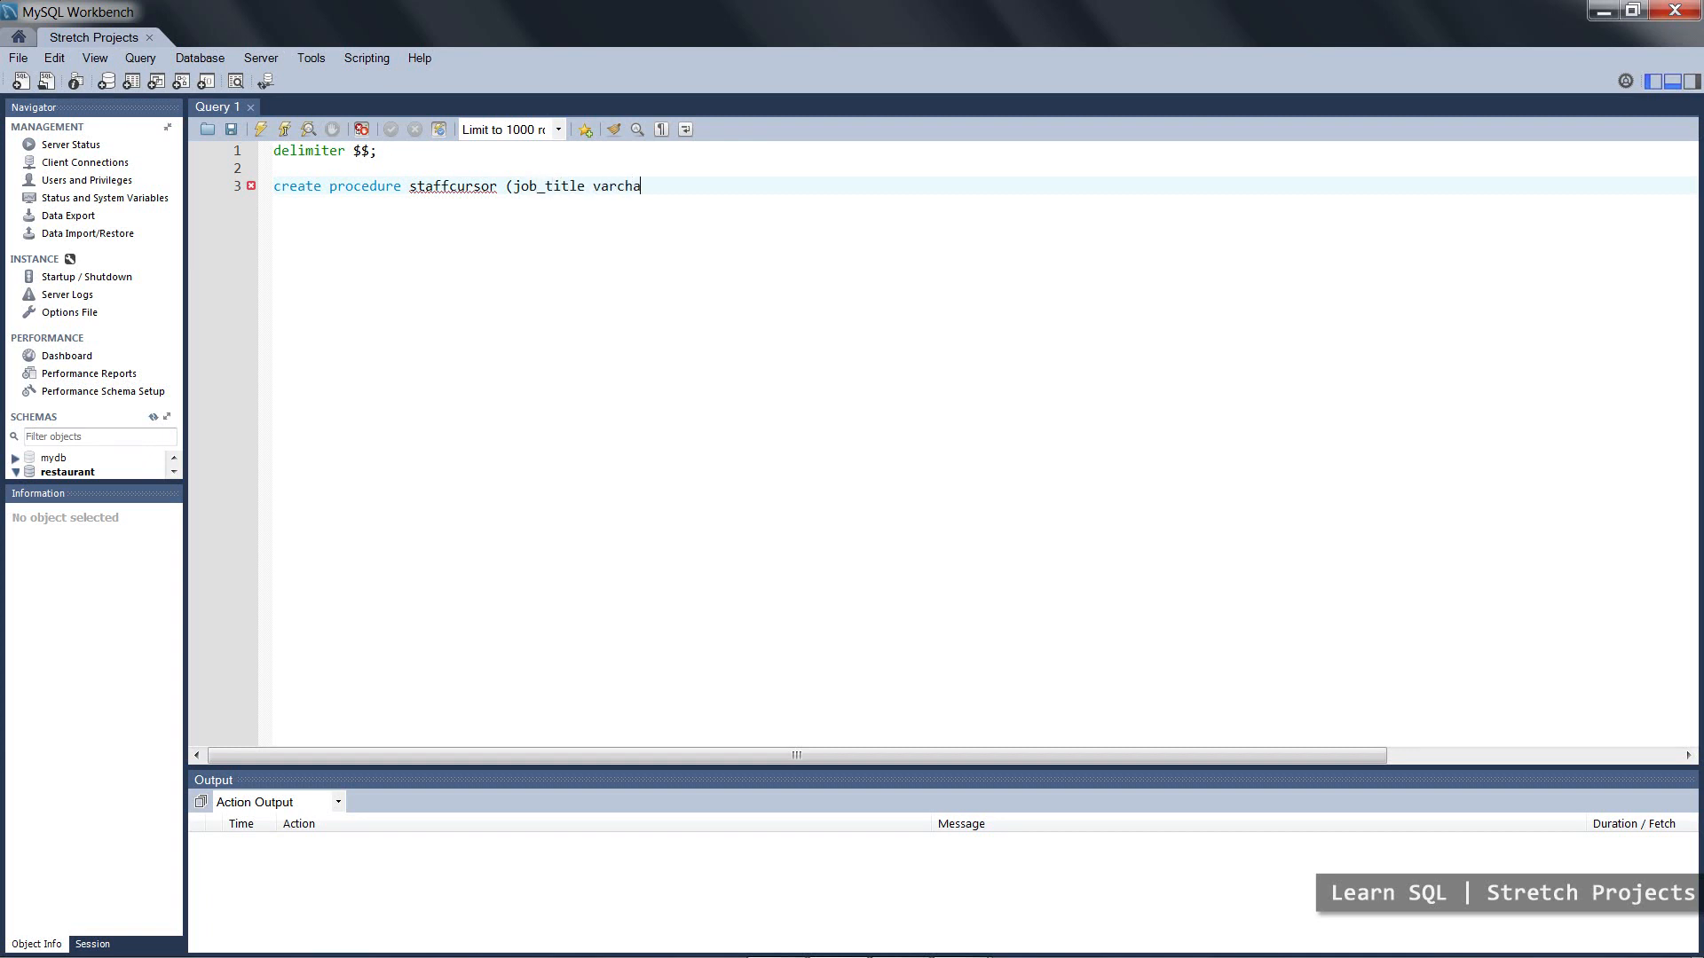
text((20)))
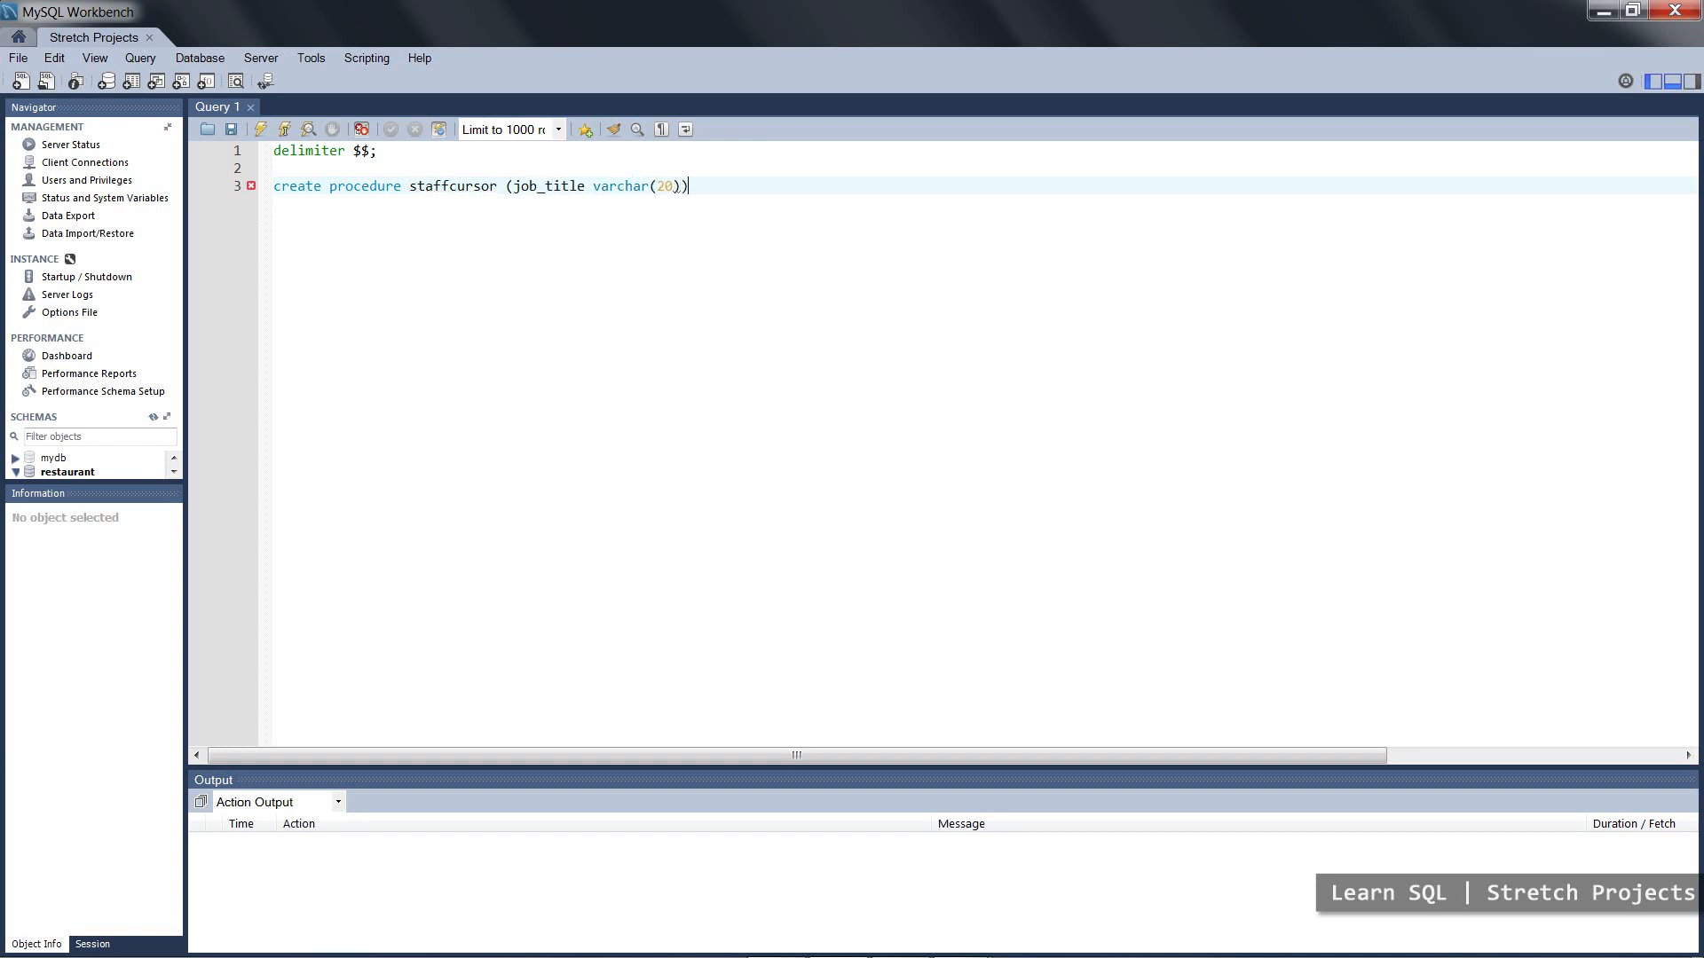
key(Return)
text(end)
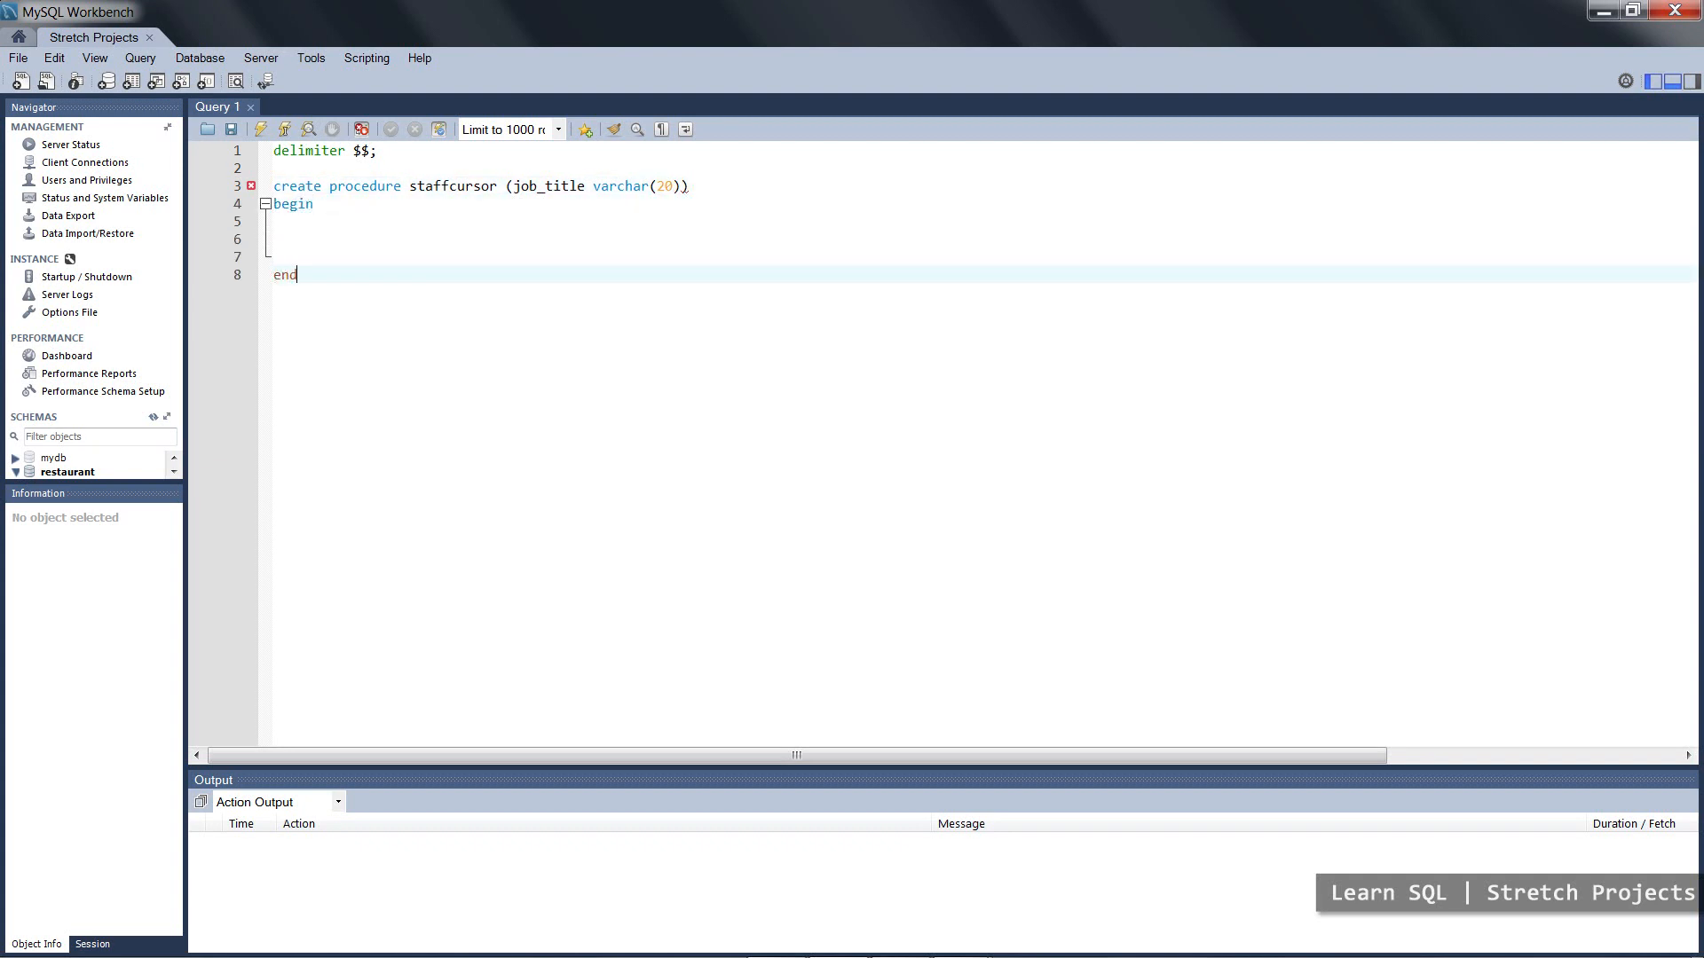
- Begin a 'declare s_no' variable declaration inside the procedure body
click(277, 222)
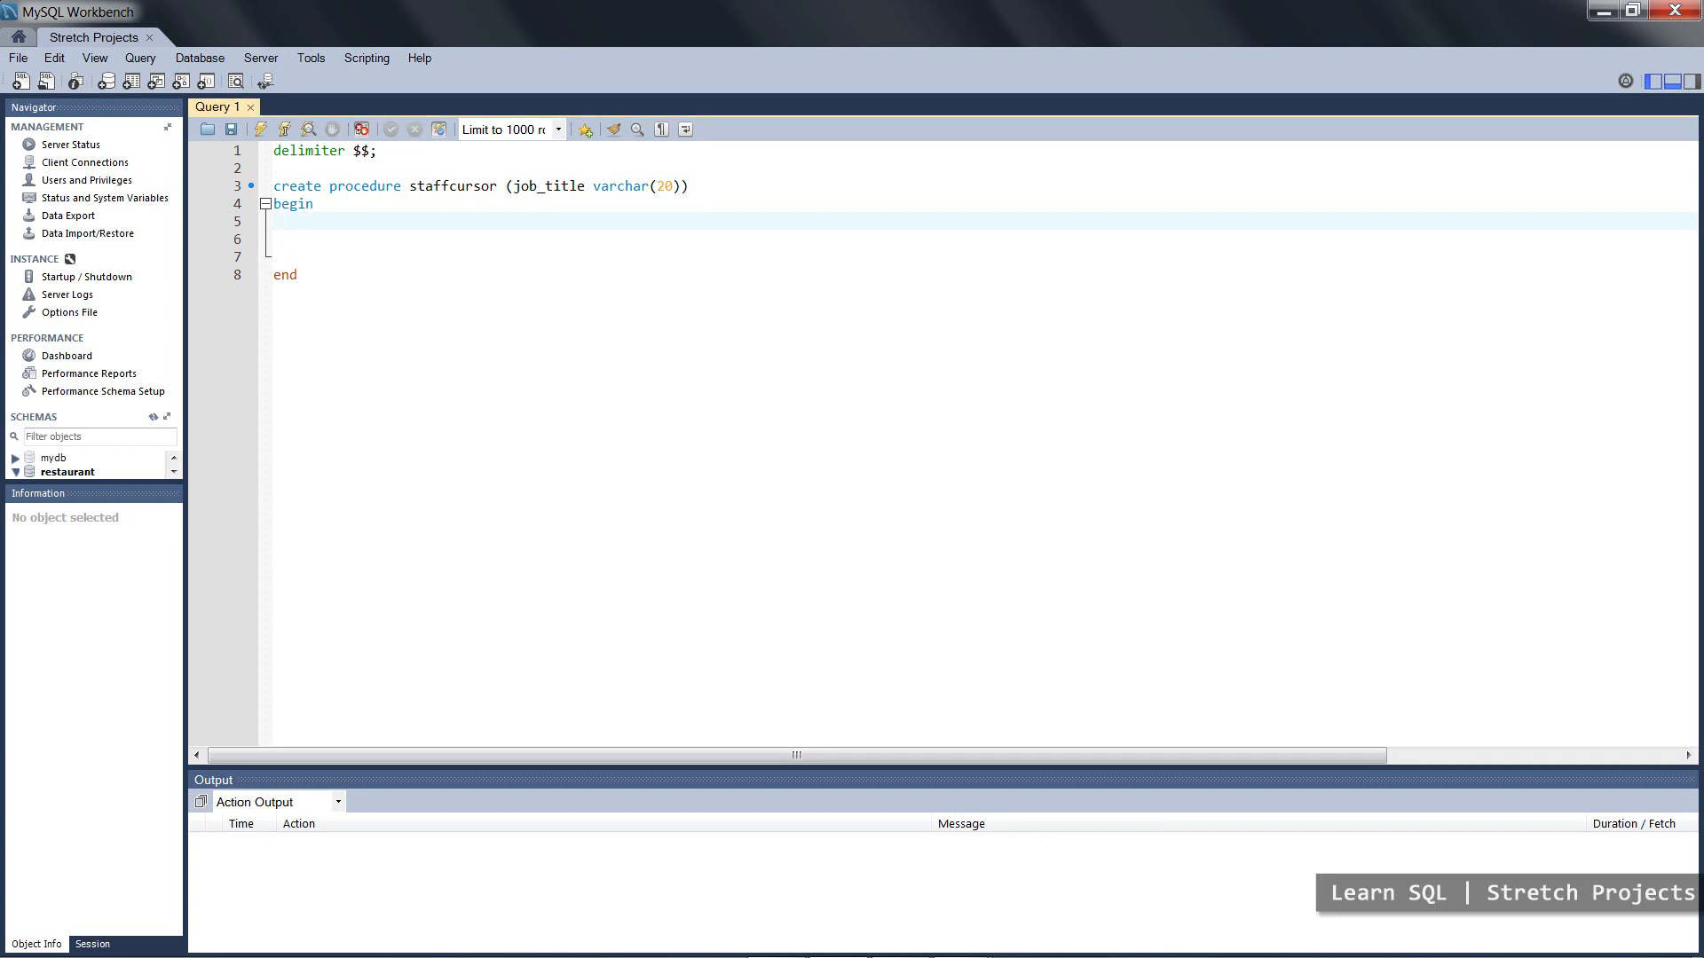
text(decalr)
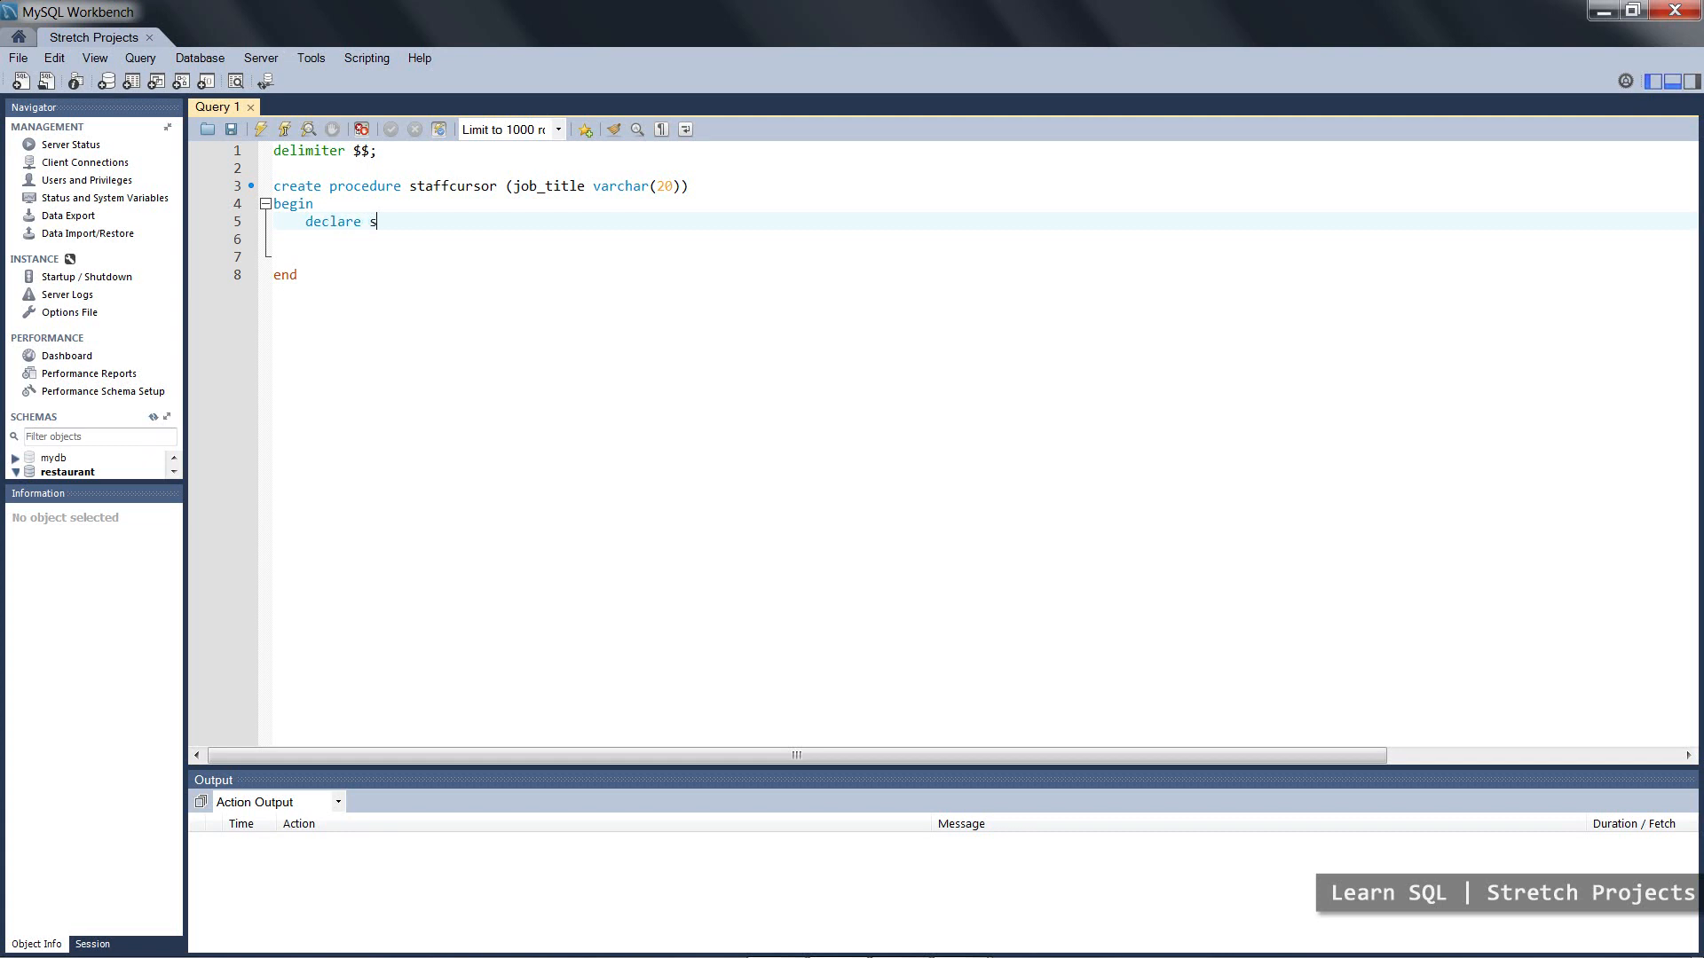
text())
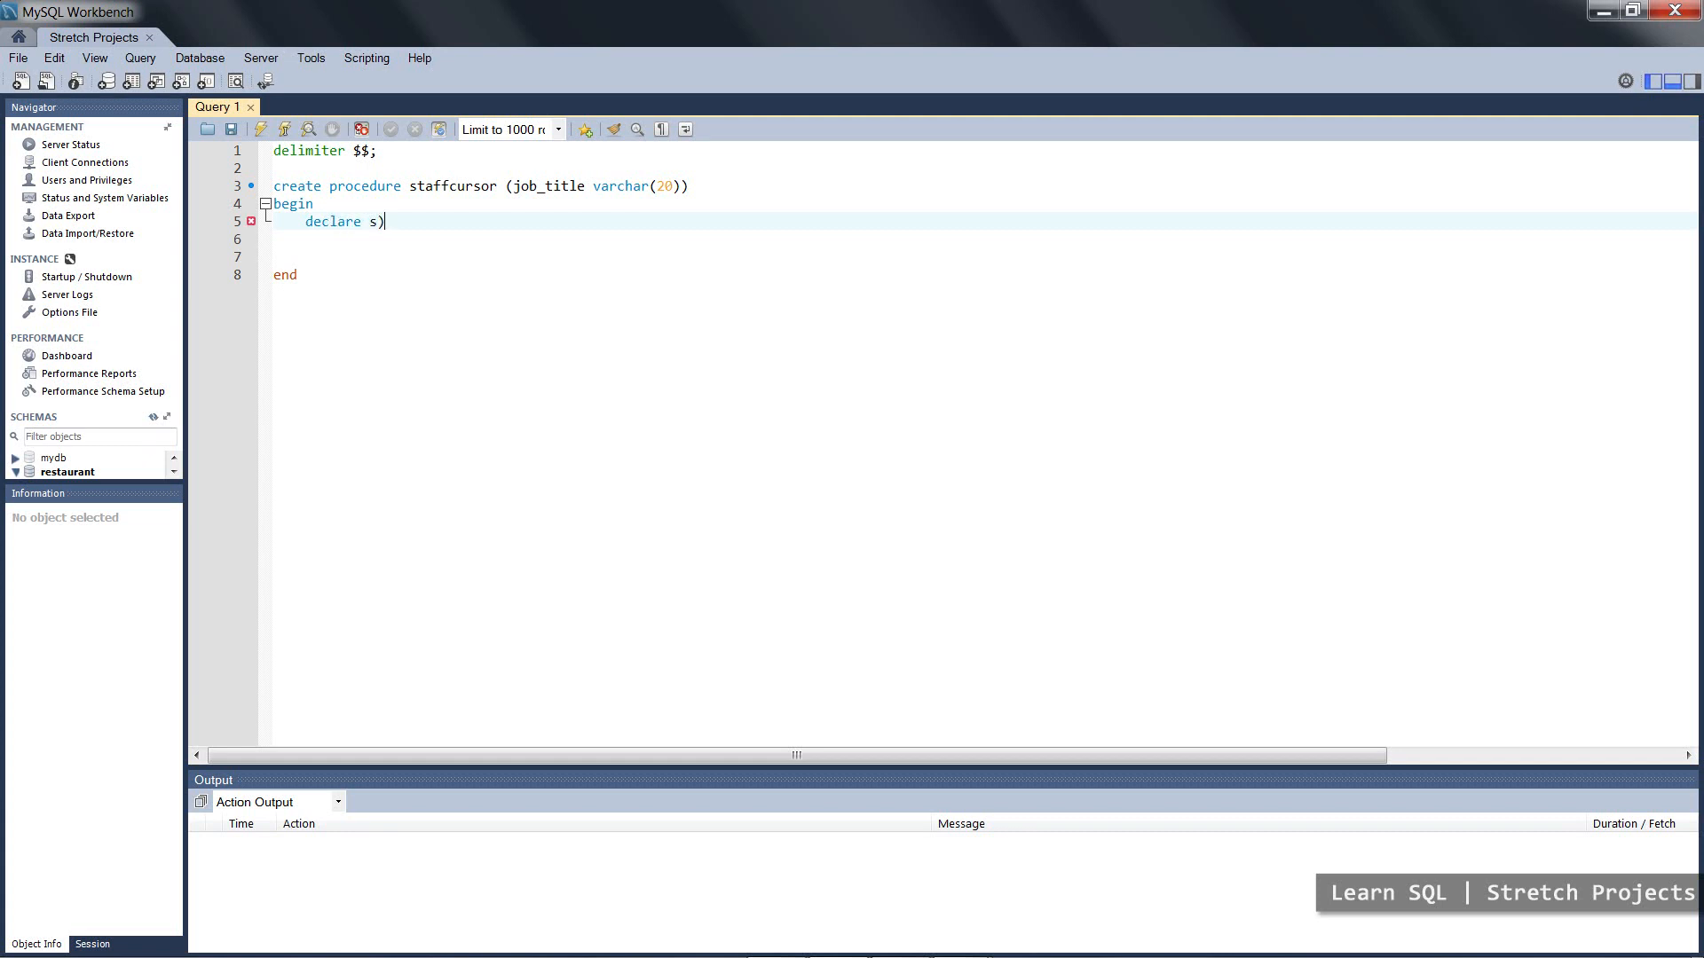
text(_no)
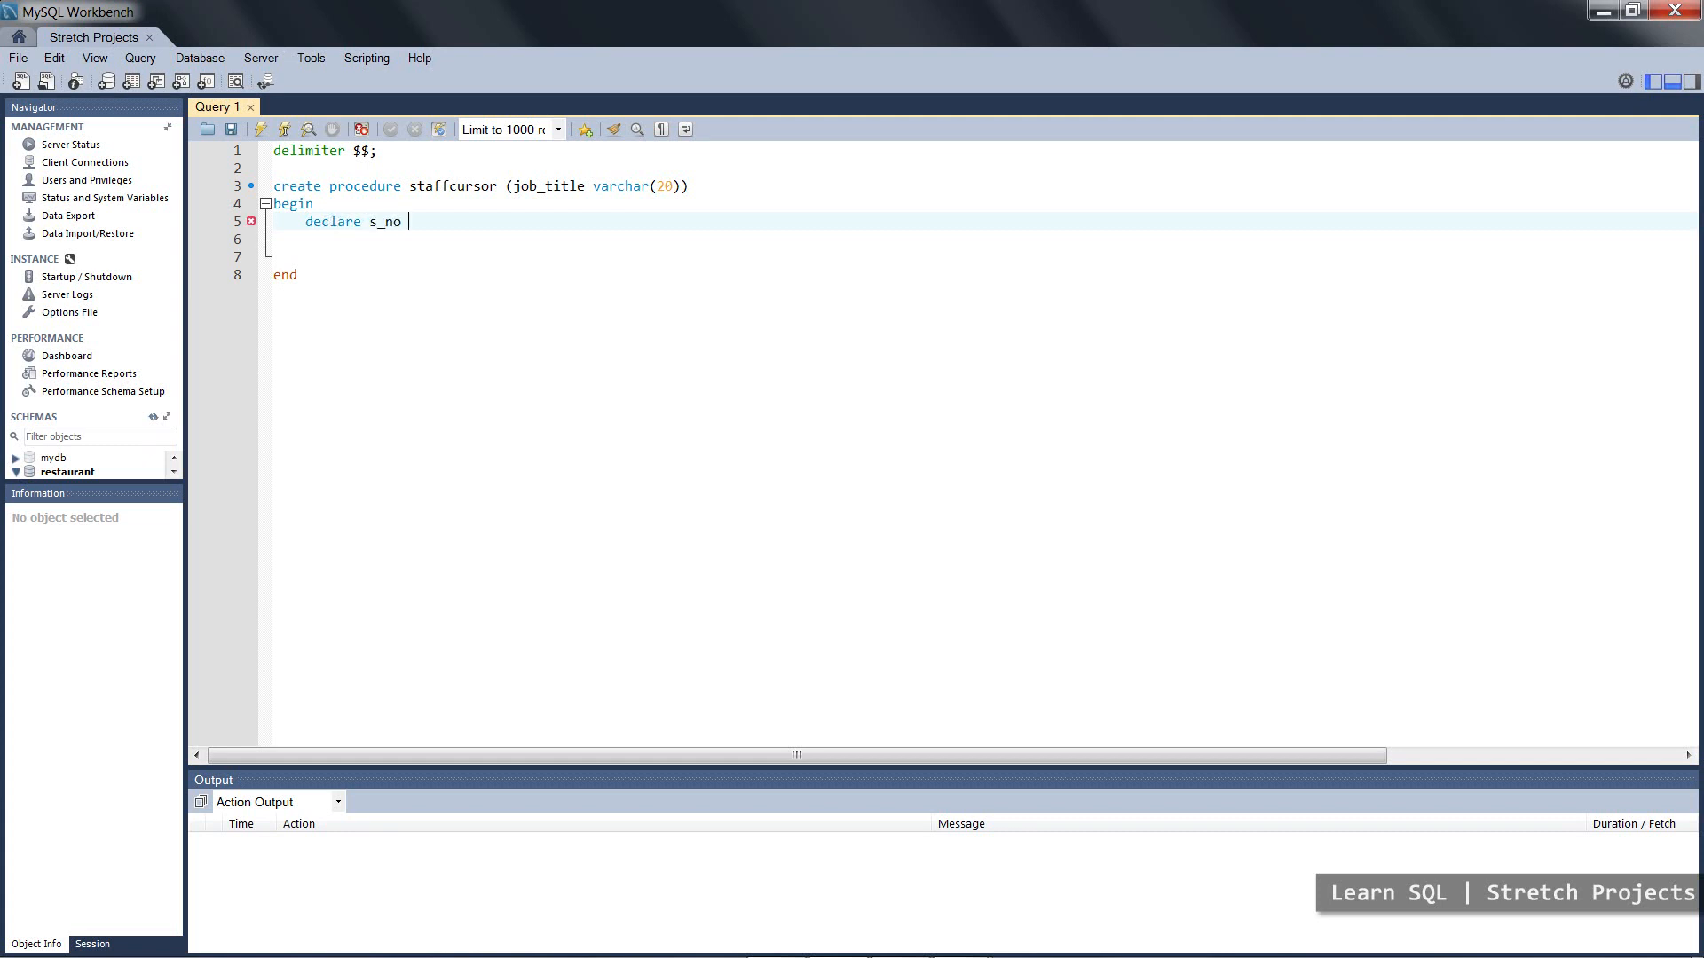
- Finish 'declare s_no, s_sal int;' and start a second declare line below it
text(, s_)
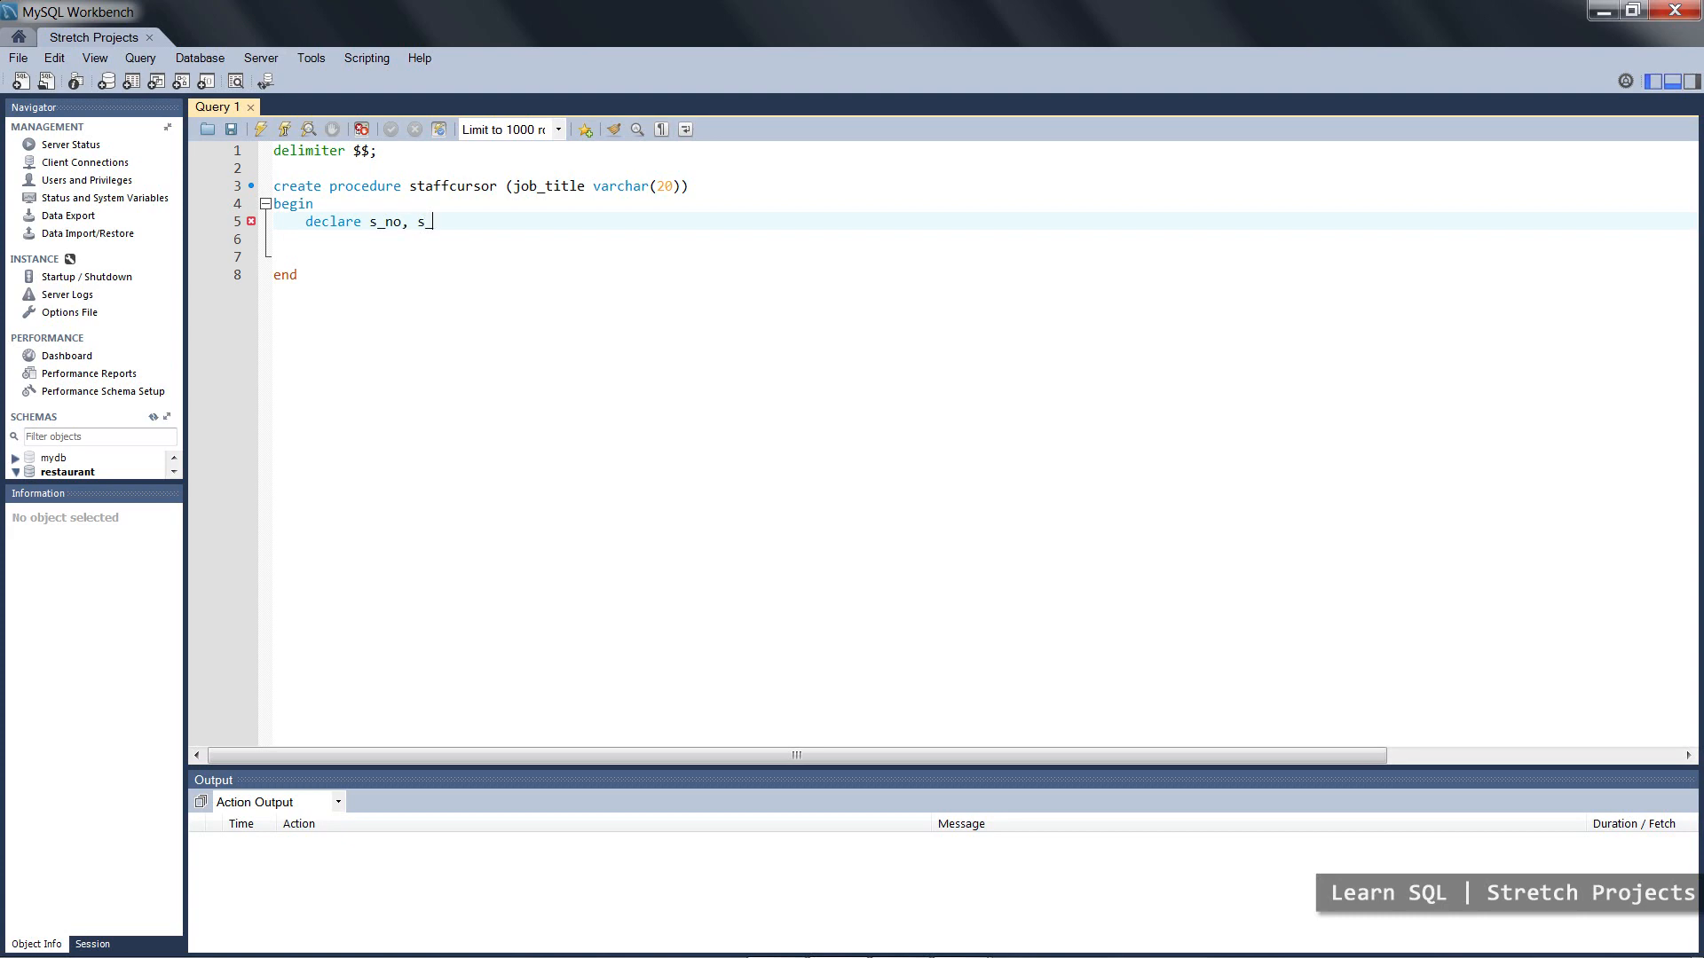
text(al)
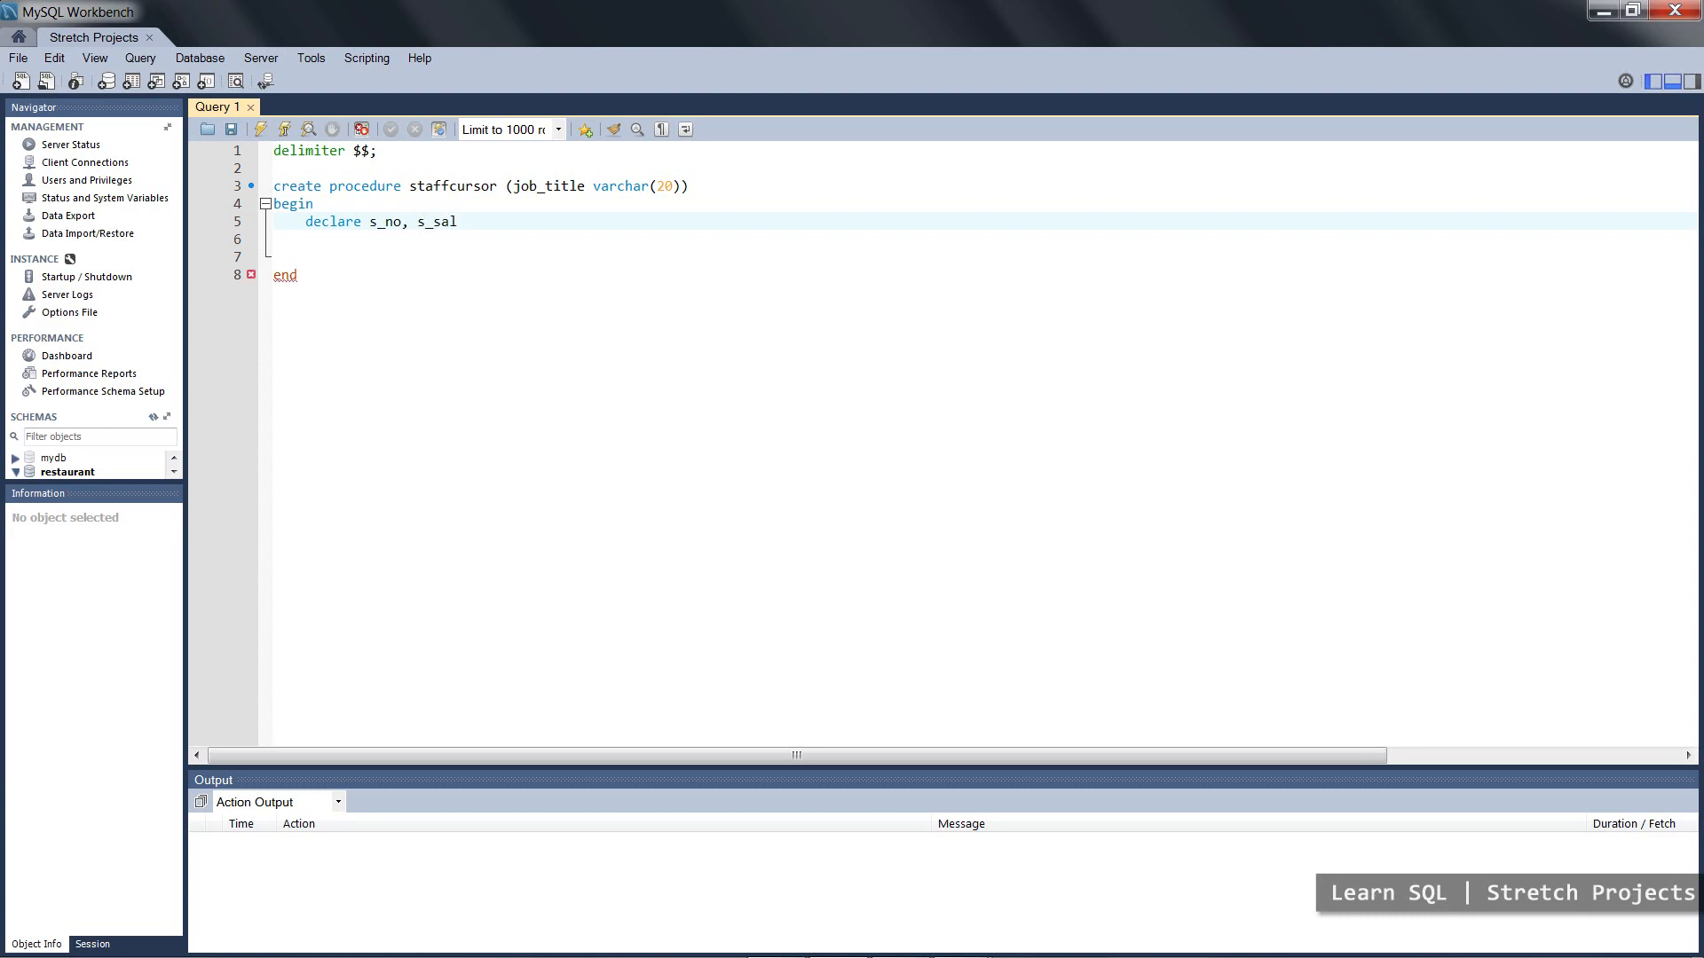
text(int)
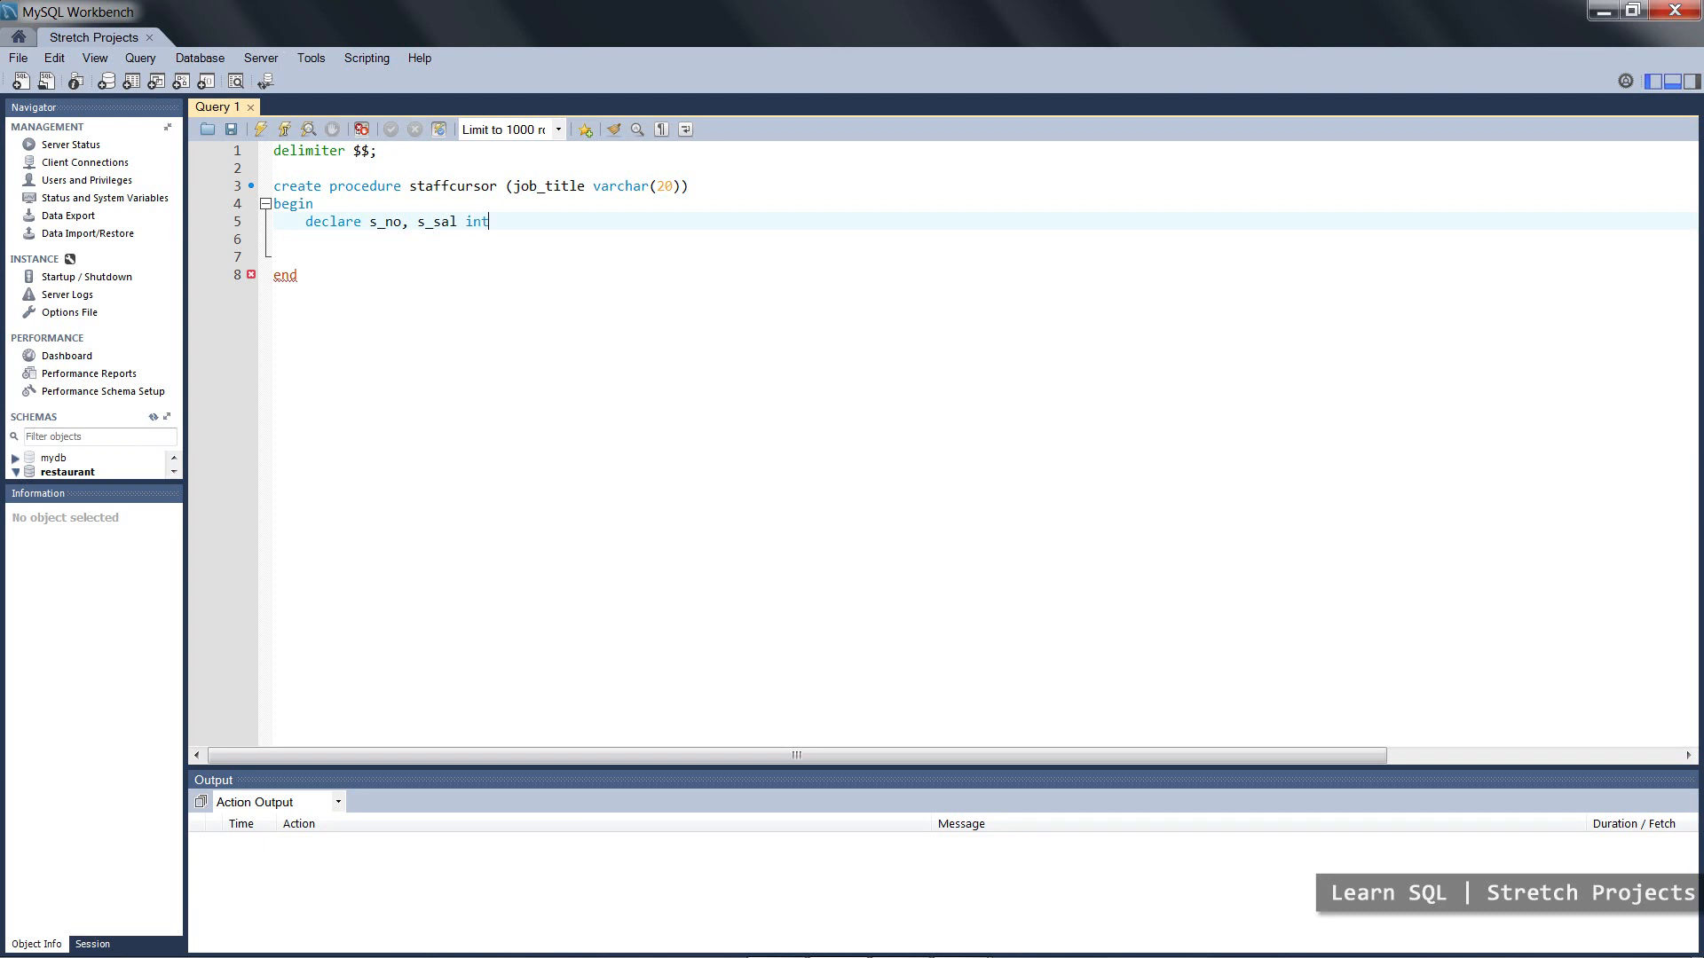
text(;)
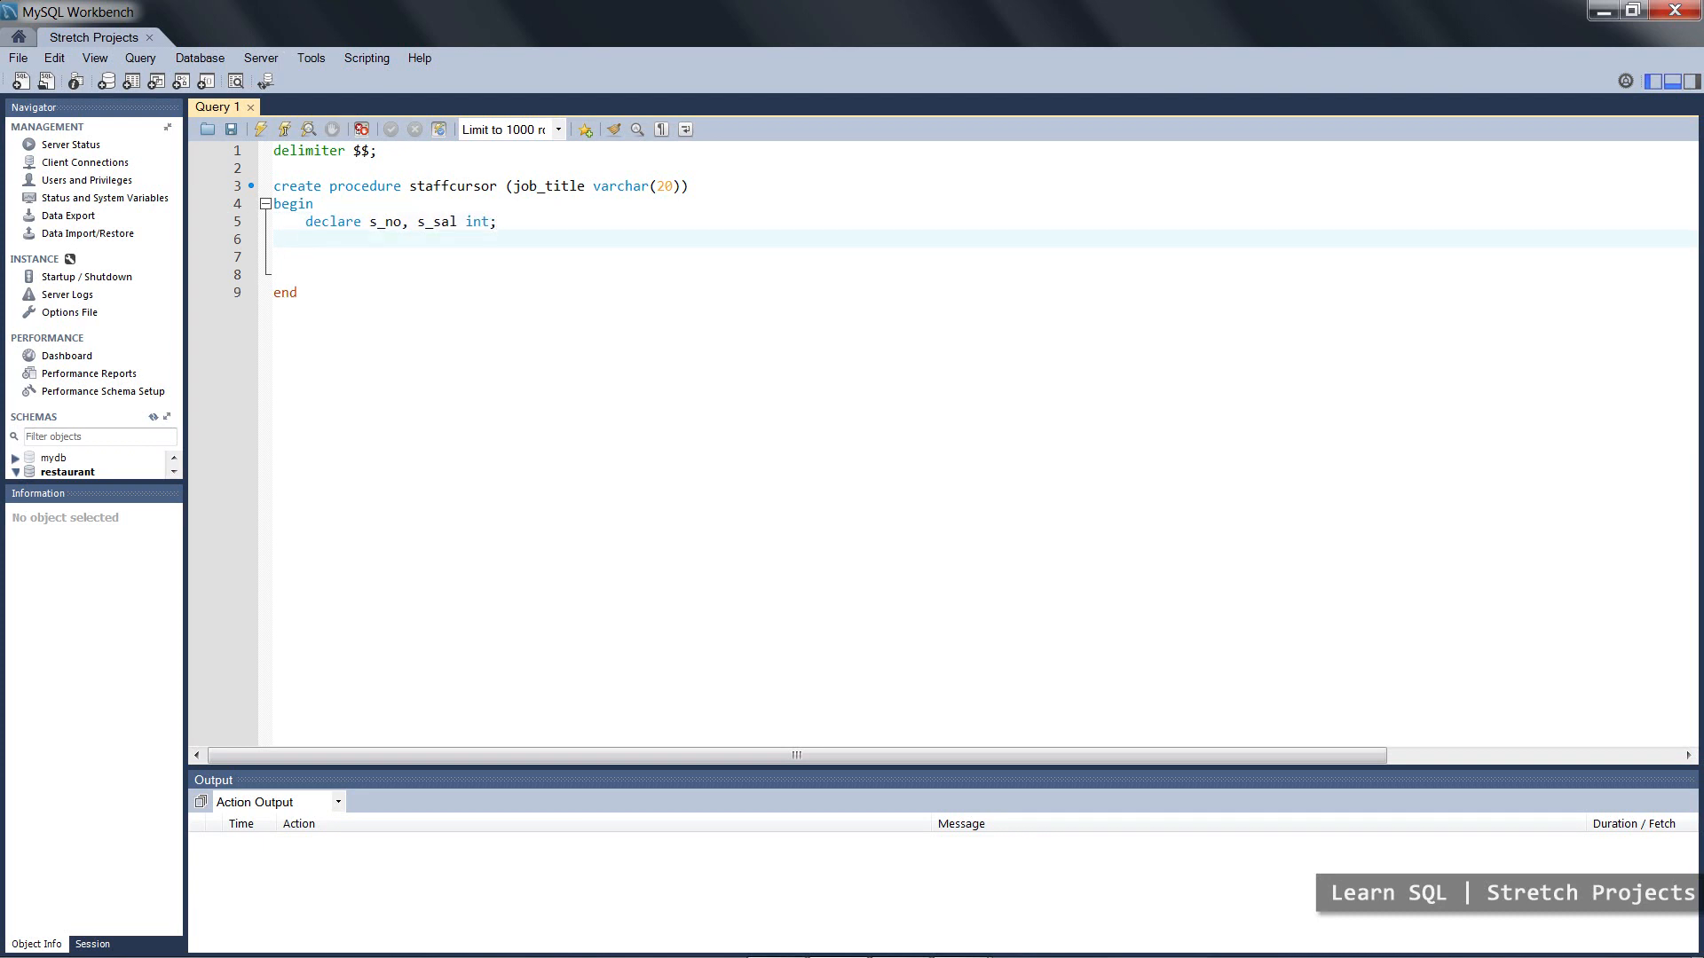
click(307, 238)
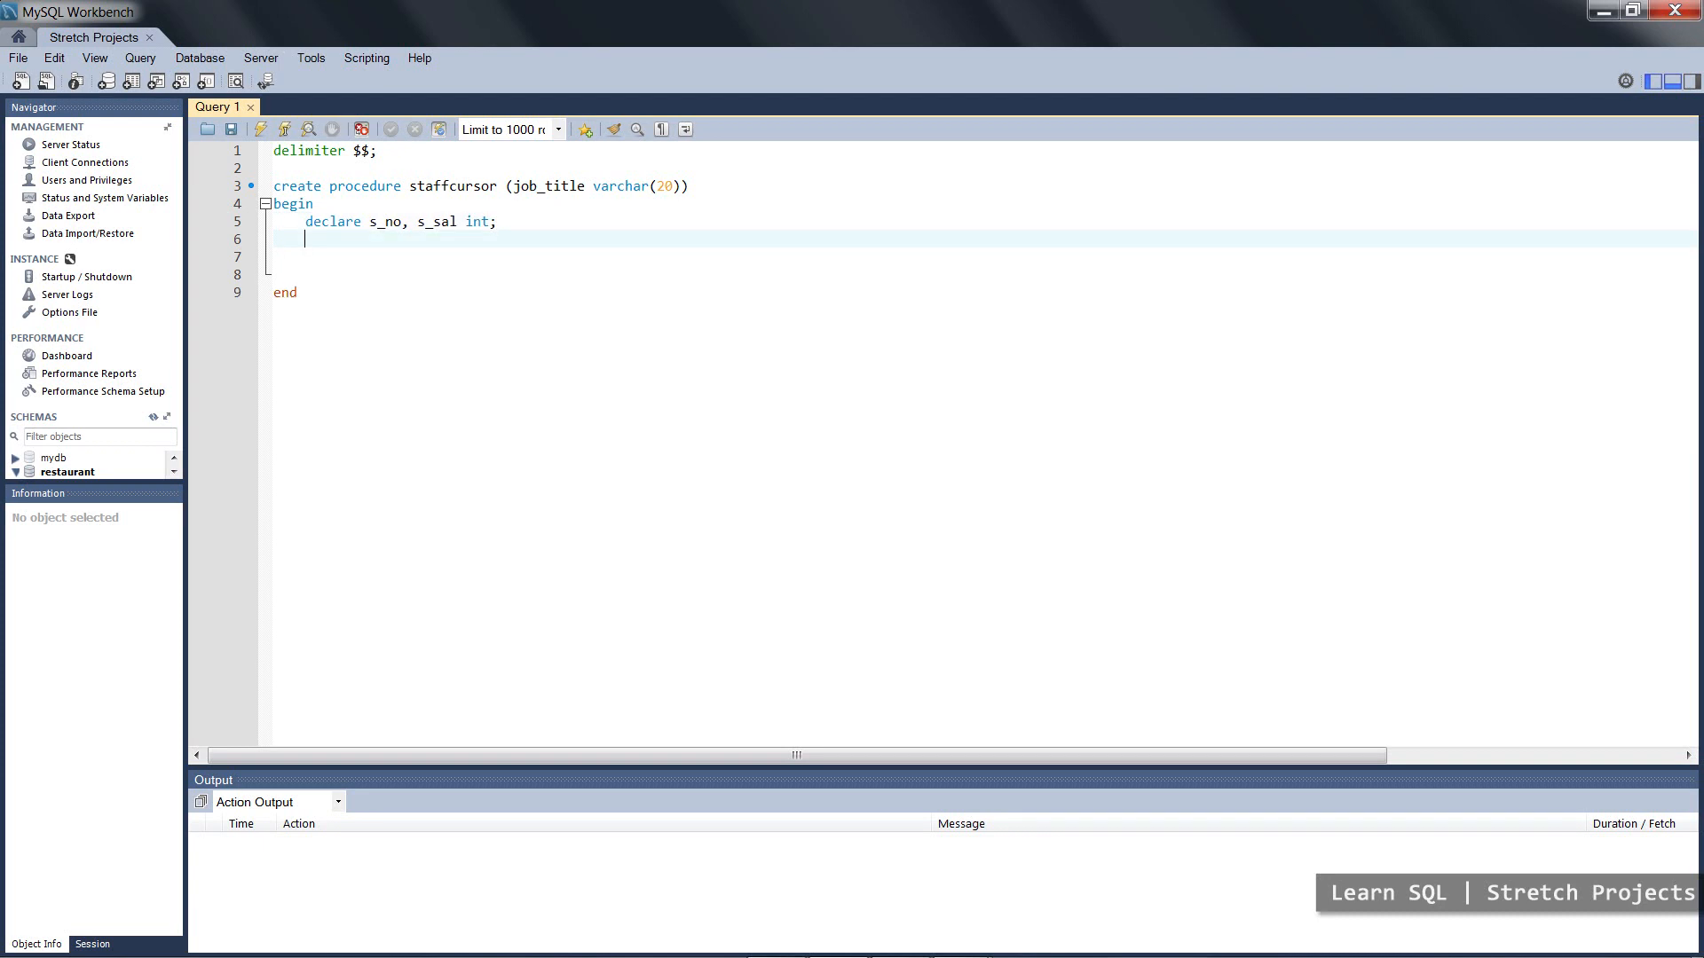
text(decal)
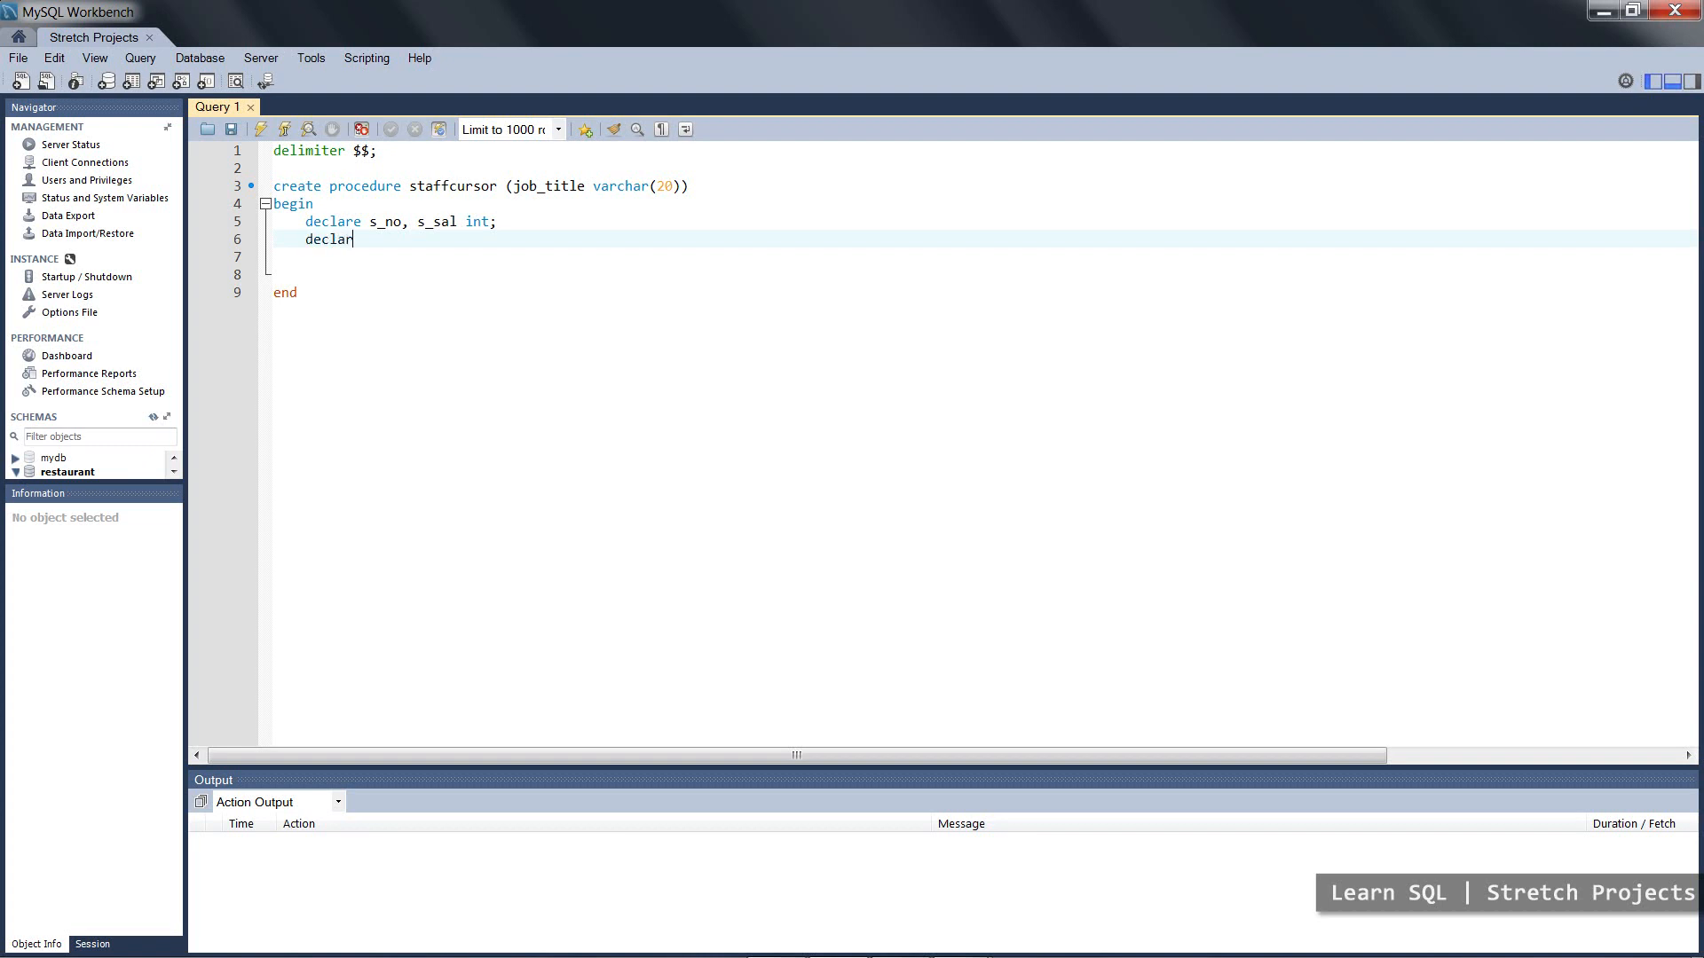
text(e)
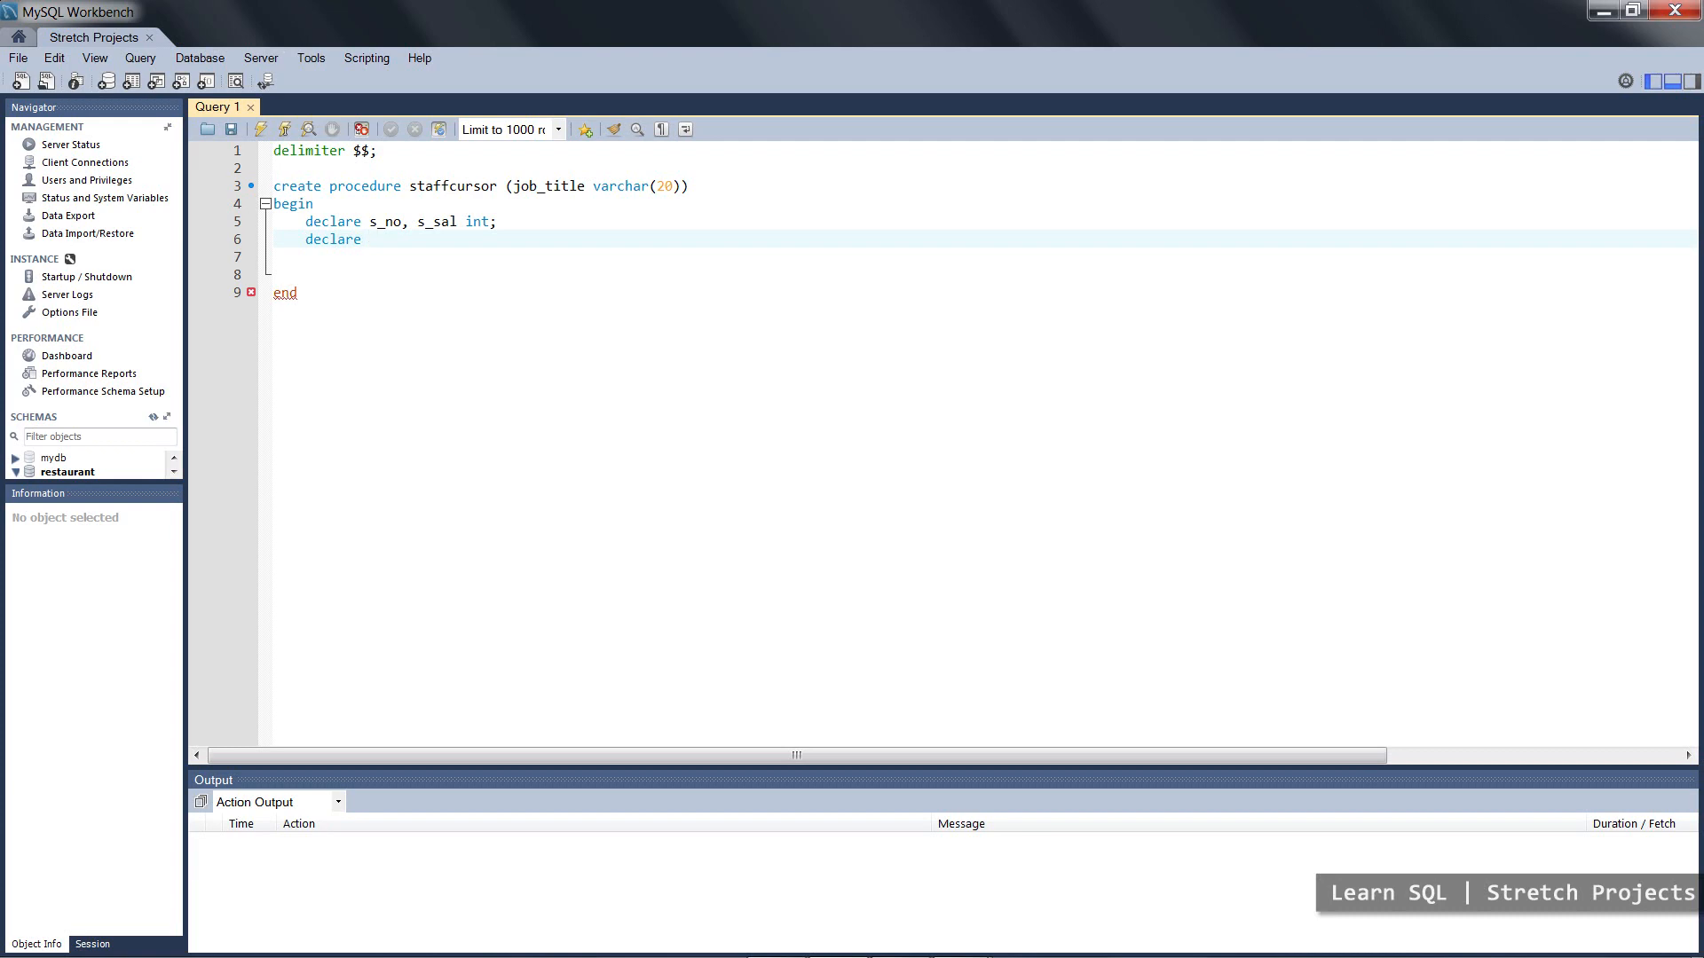
- Complete the line as 'declare staff_cursor cursor for' with a new line ready for its query
click(369, 240)
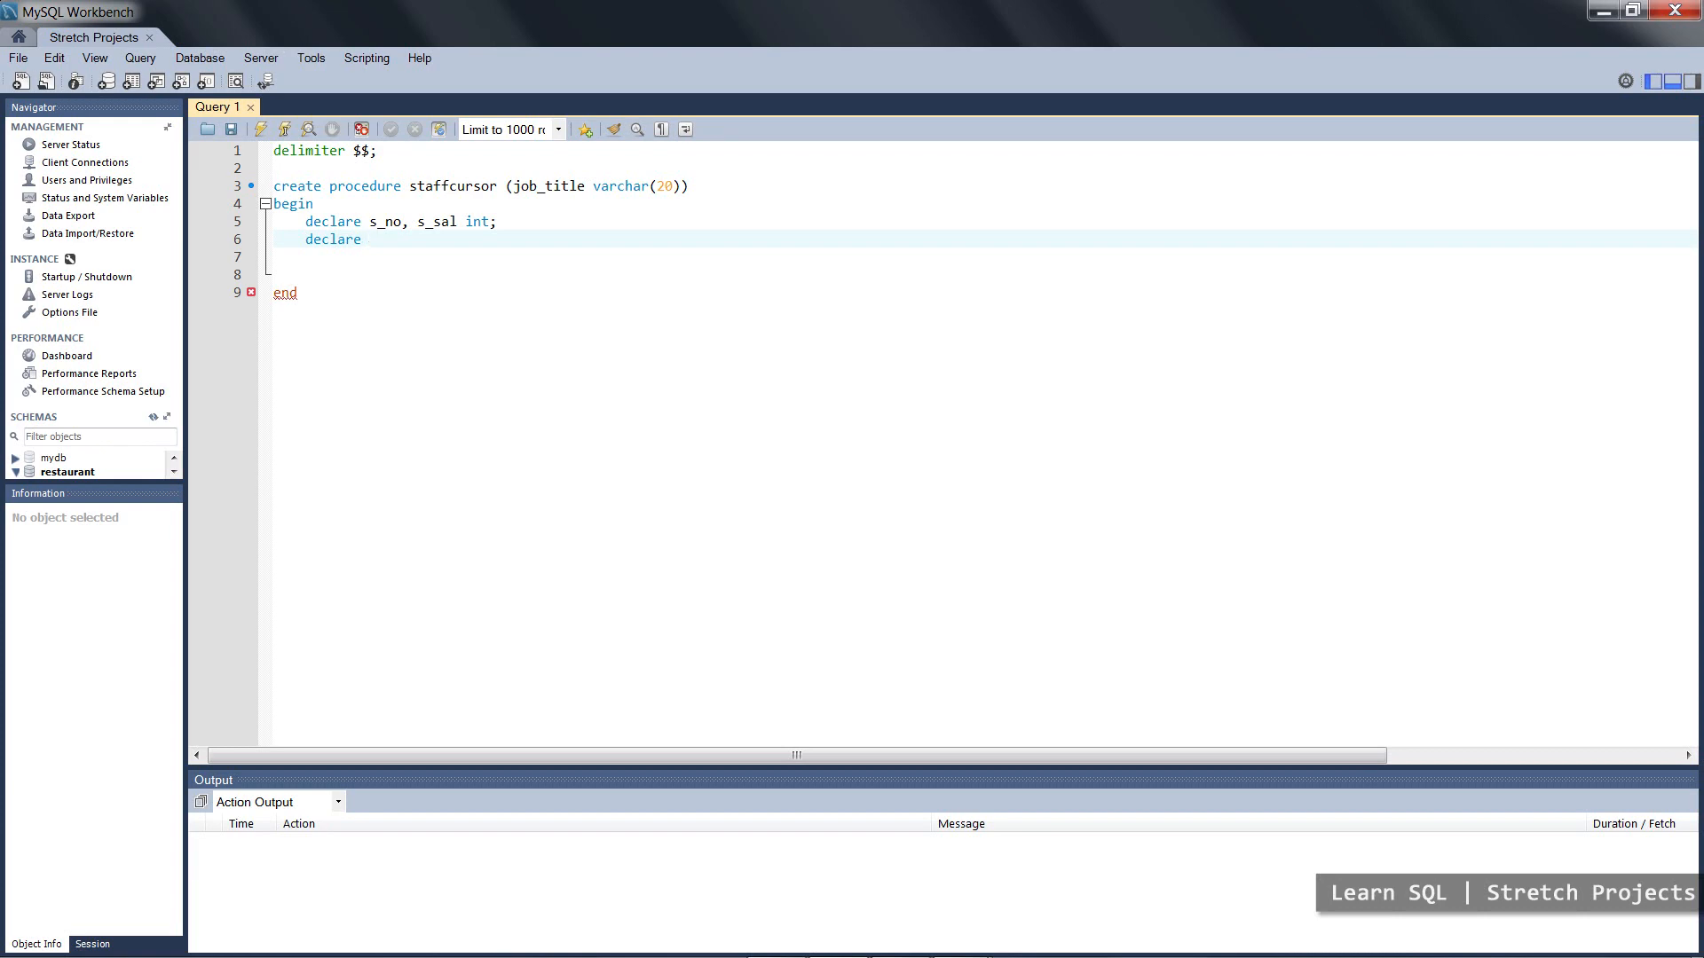
text(staff_)
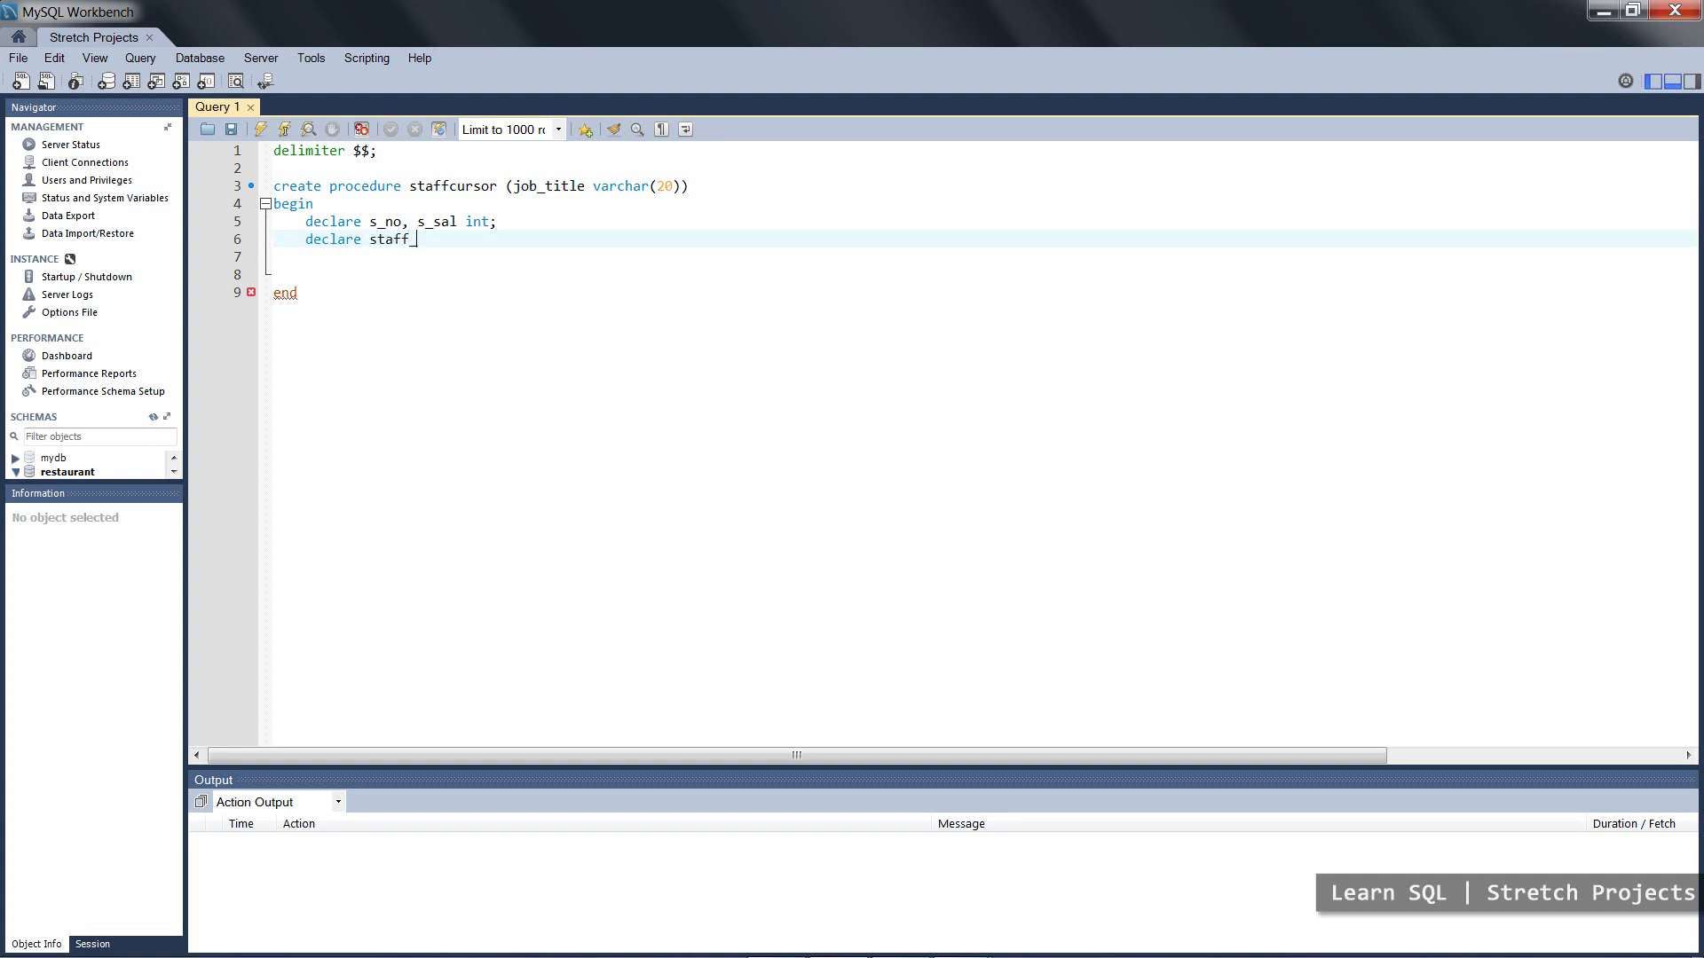
text(curso)
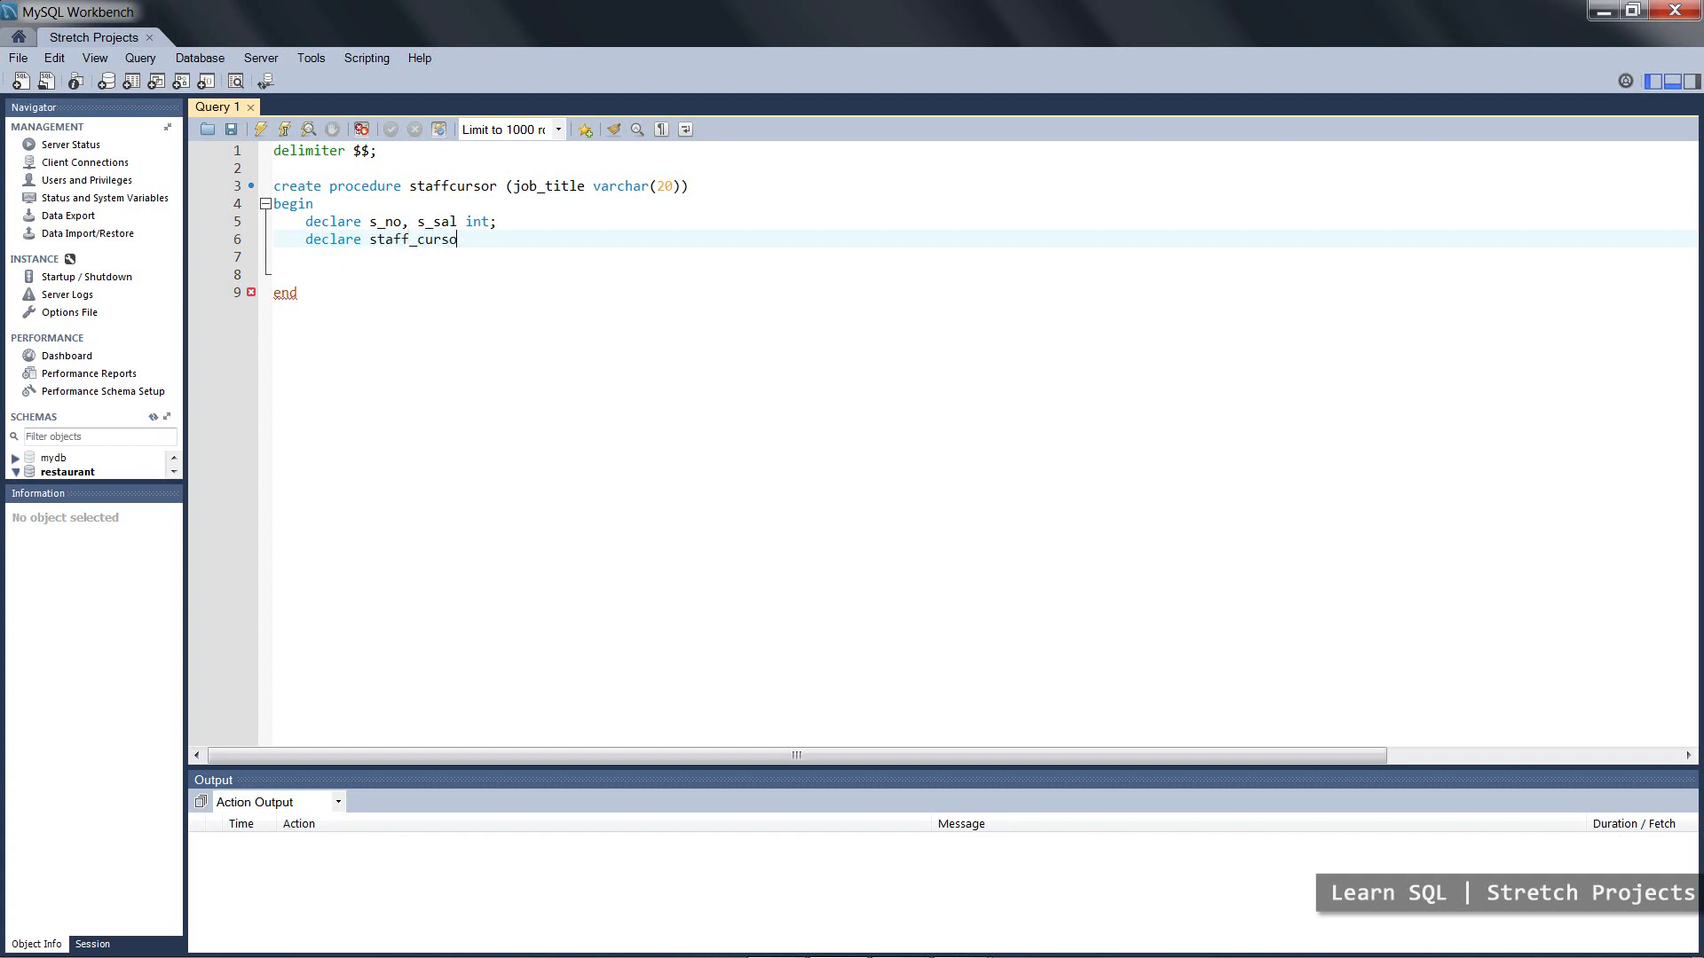
text(cur)
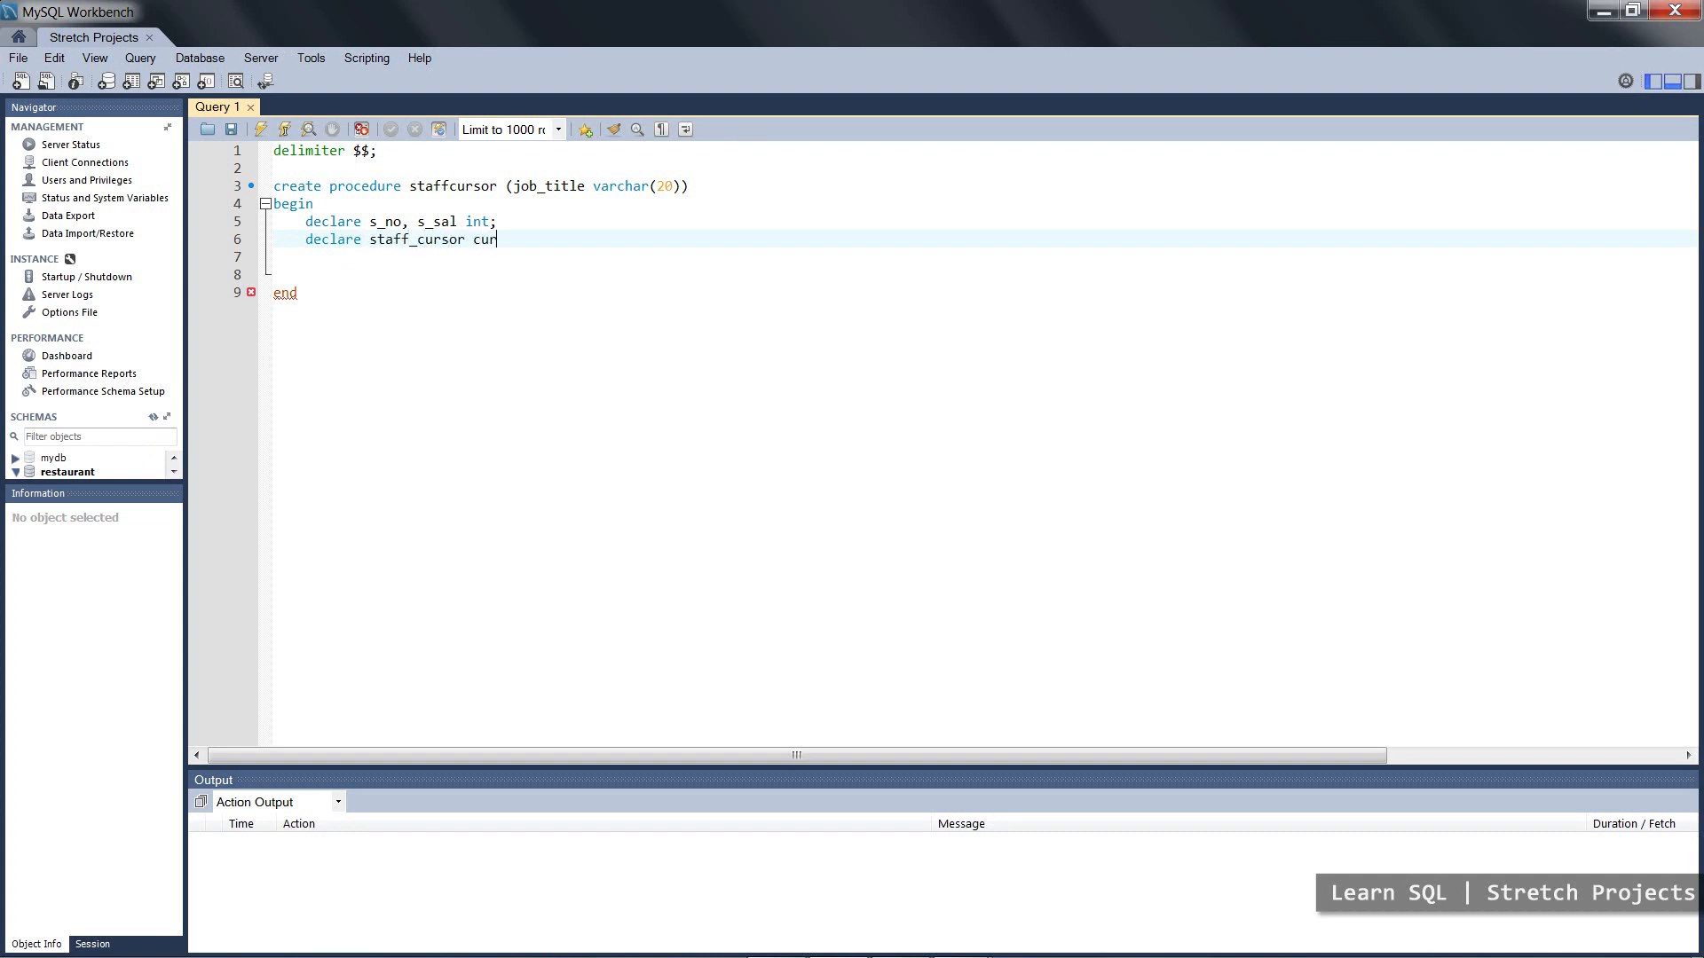
text(sor for)
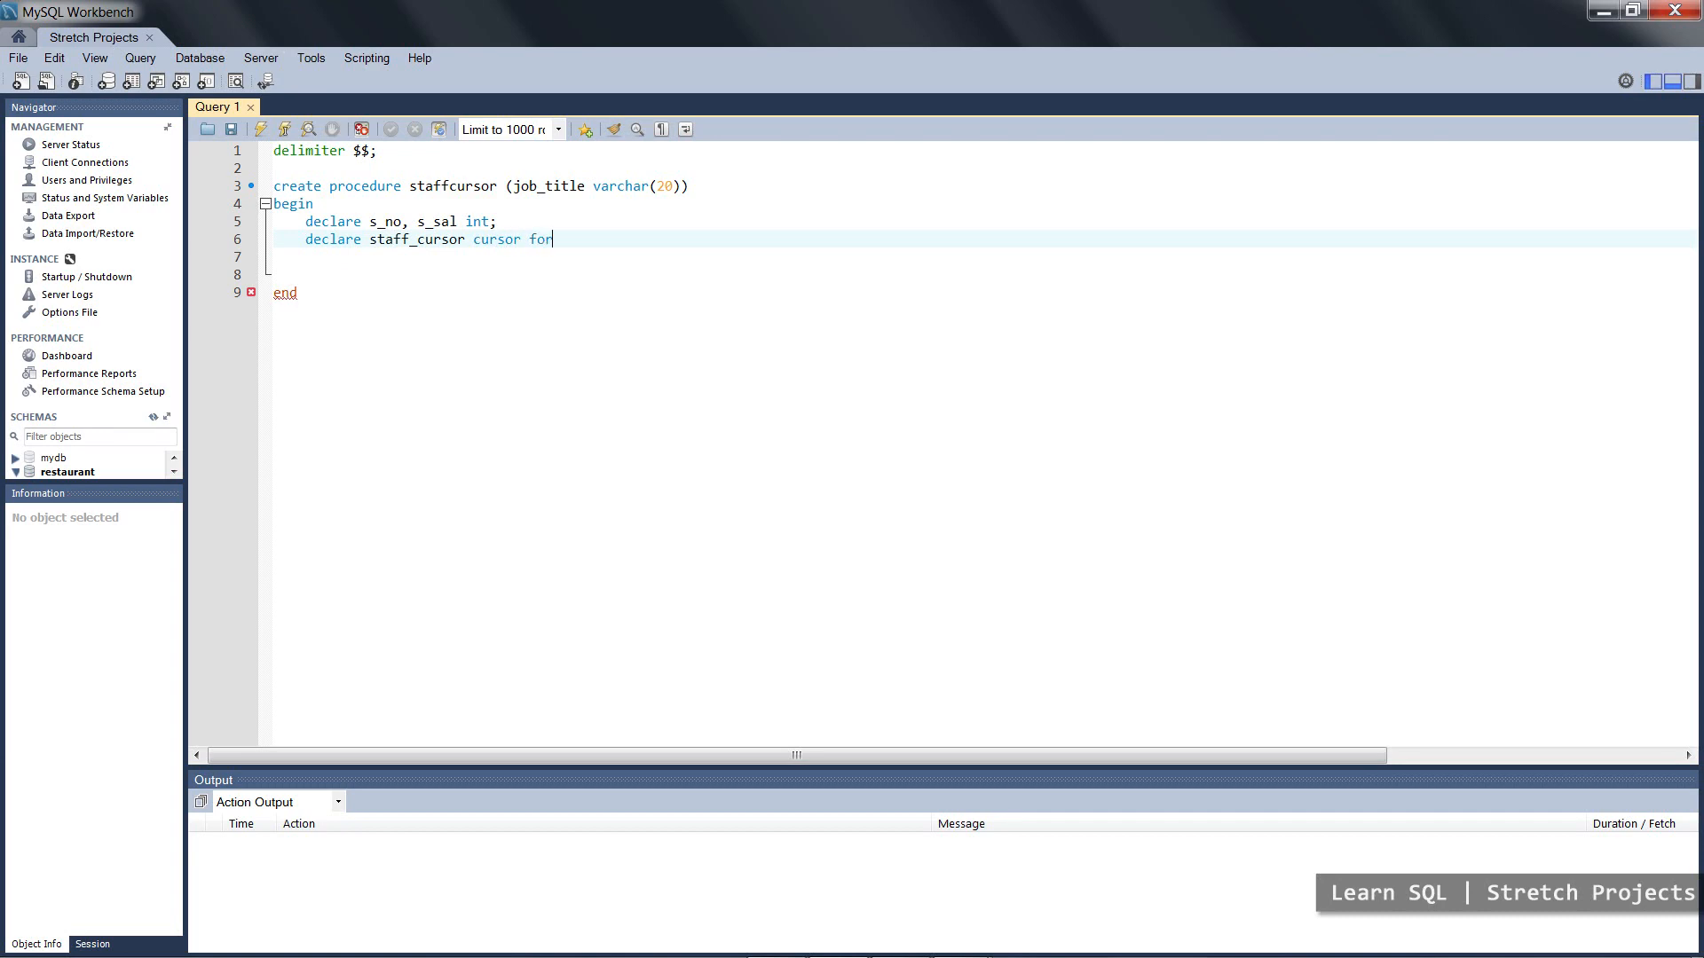
key(Return)
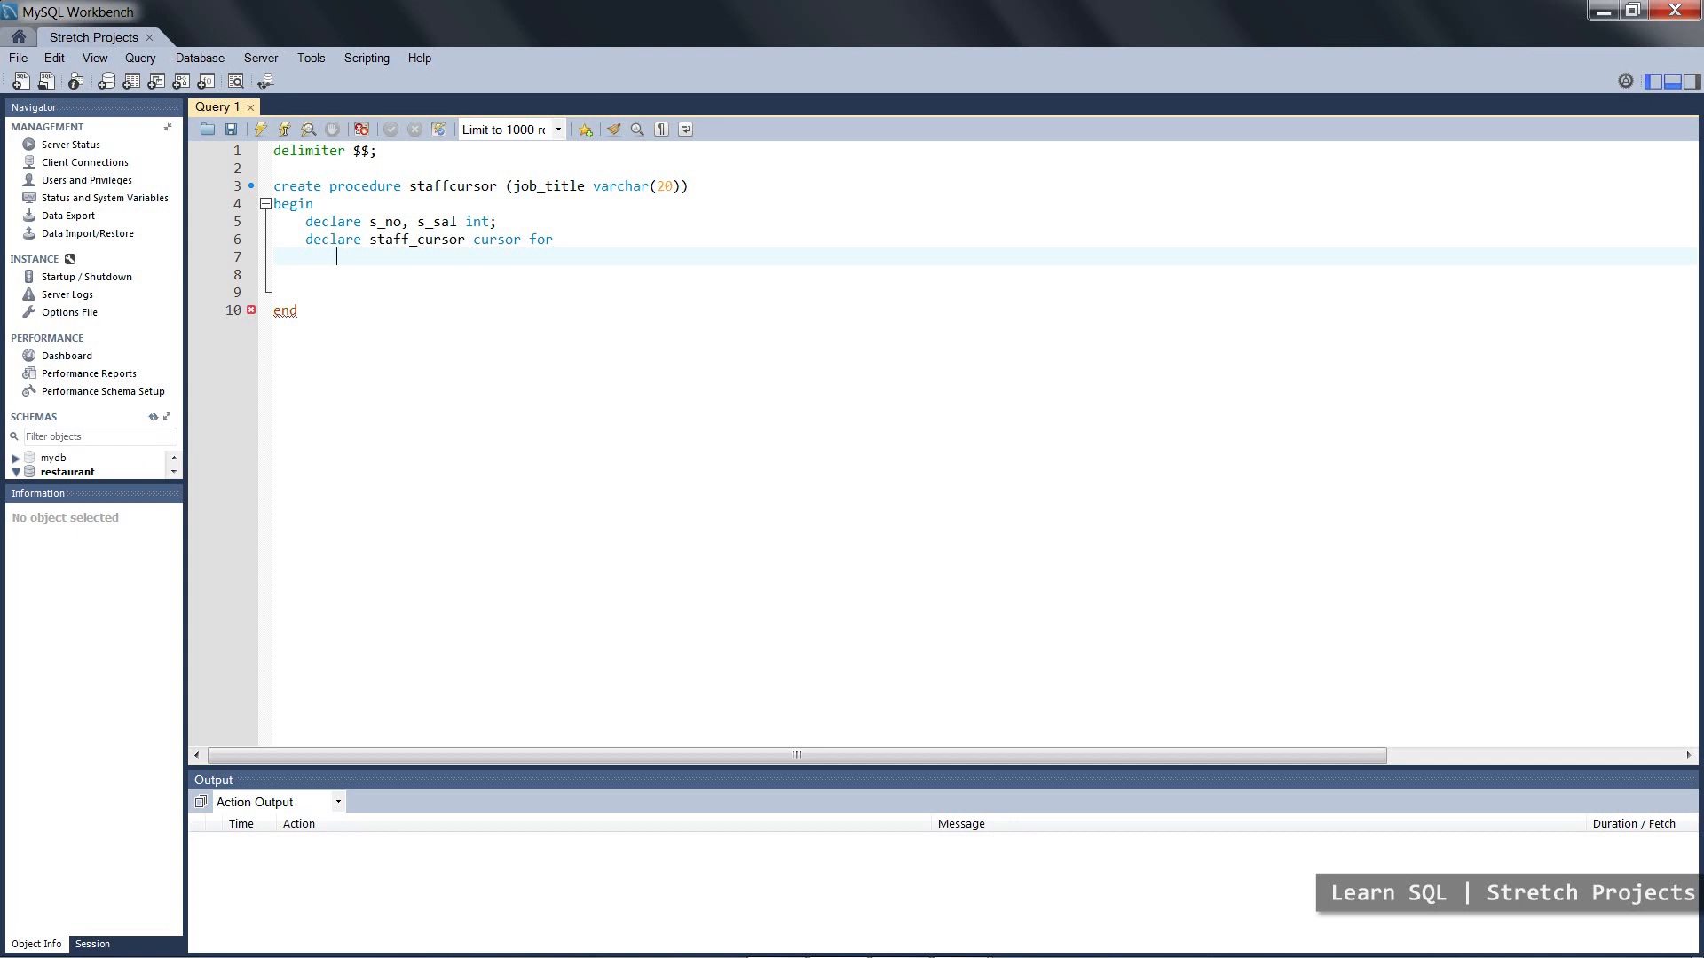
- Write the cursor query 'select staff_number, salary from restaurant.staff'
text(sl)
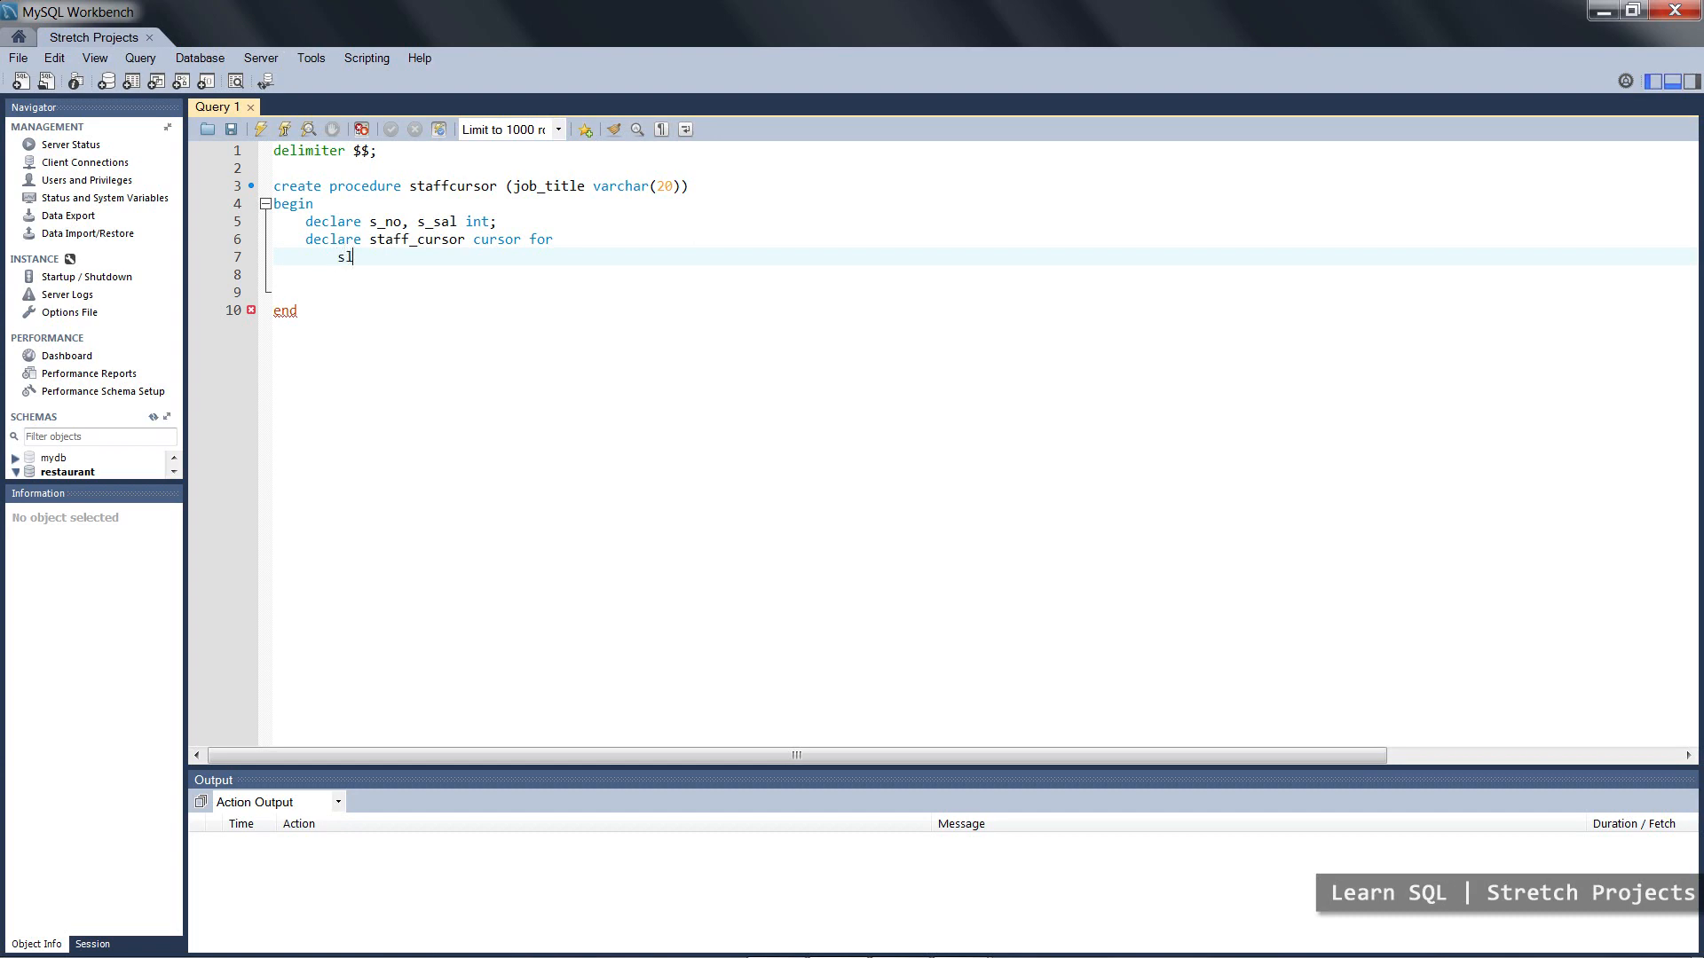
text(elect)
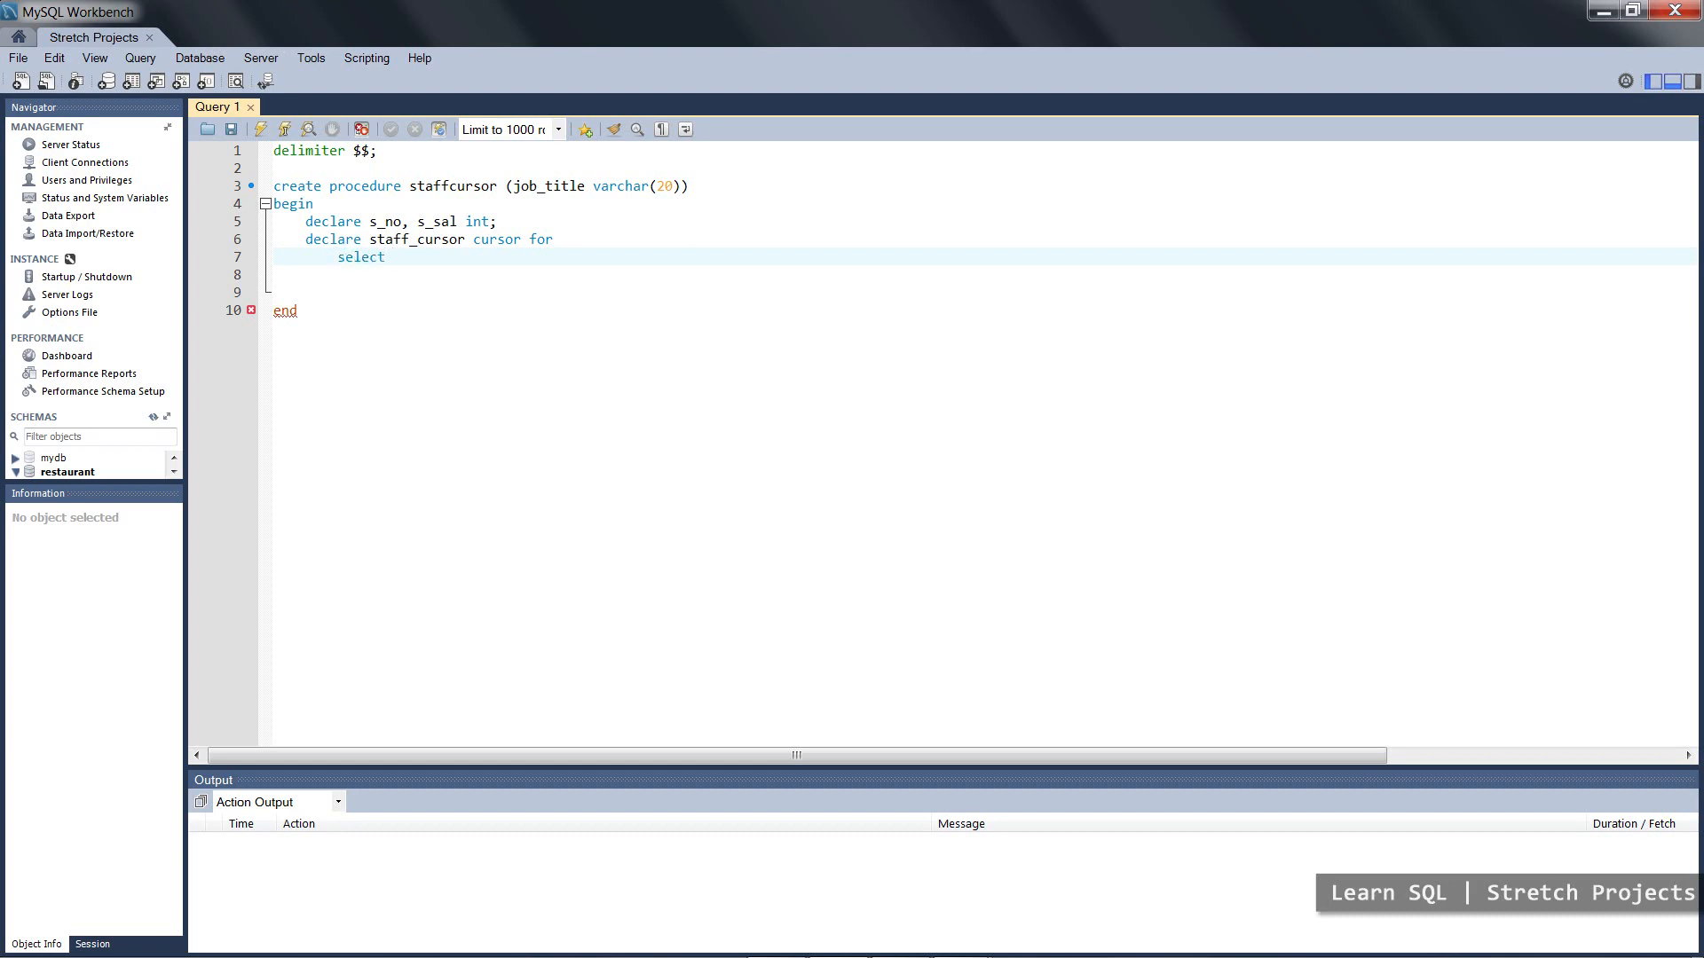
text(staff_nu)
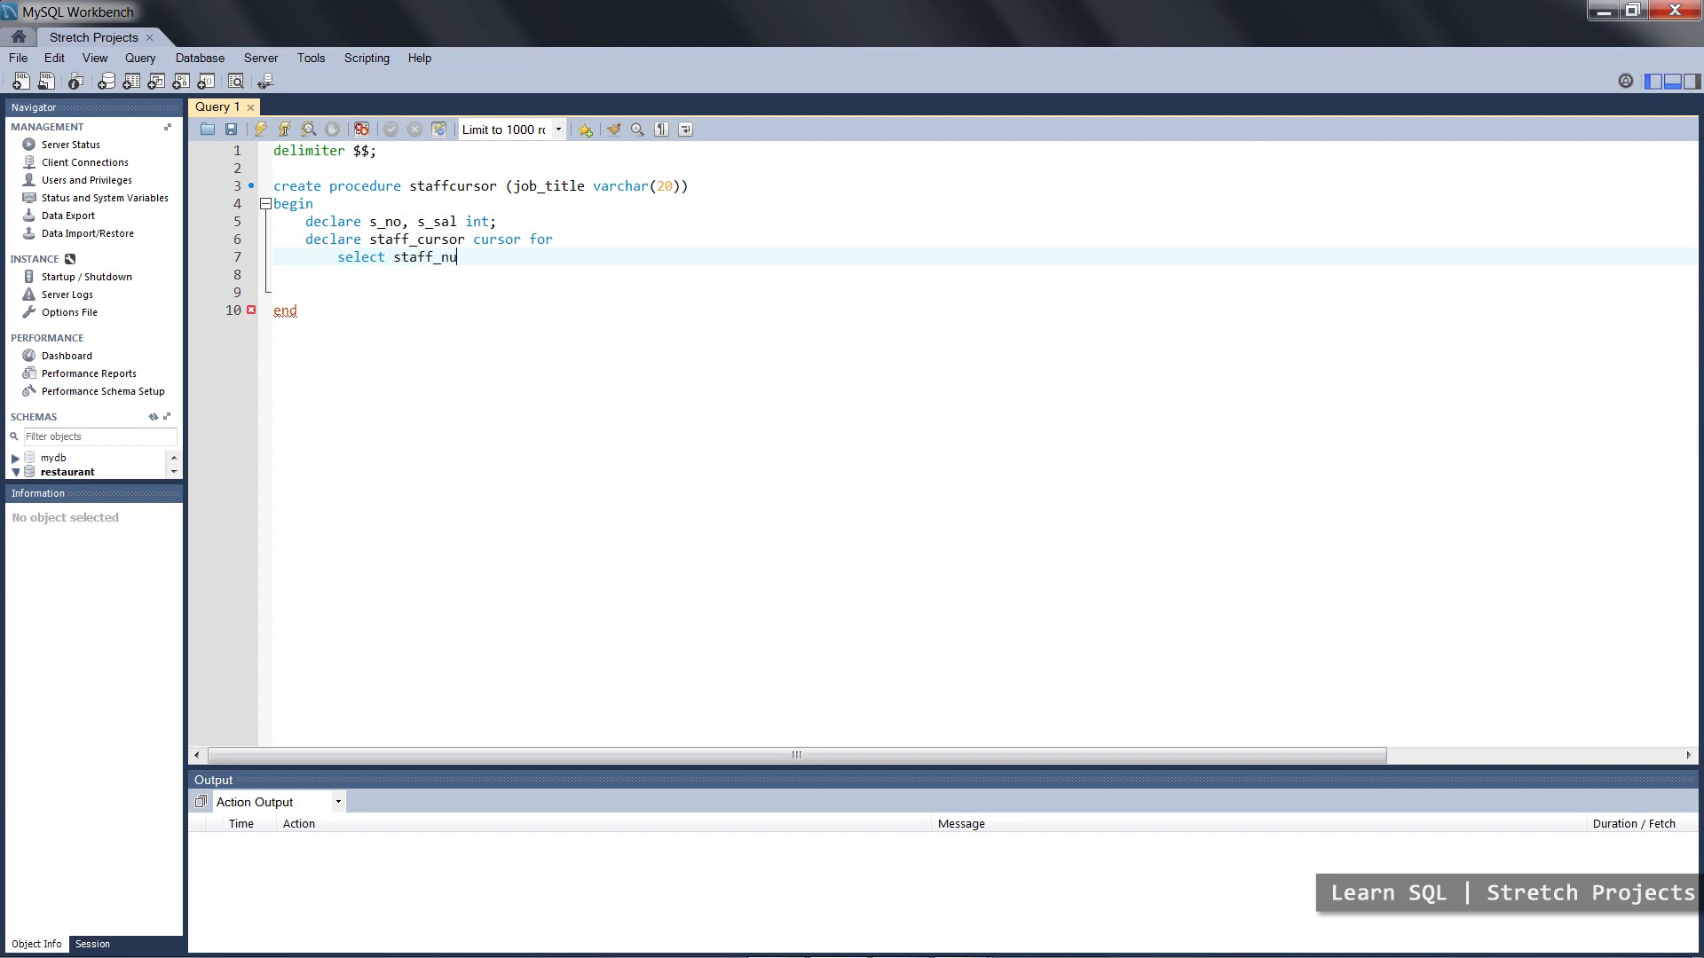
text(mber, s)
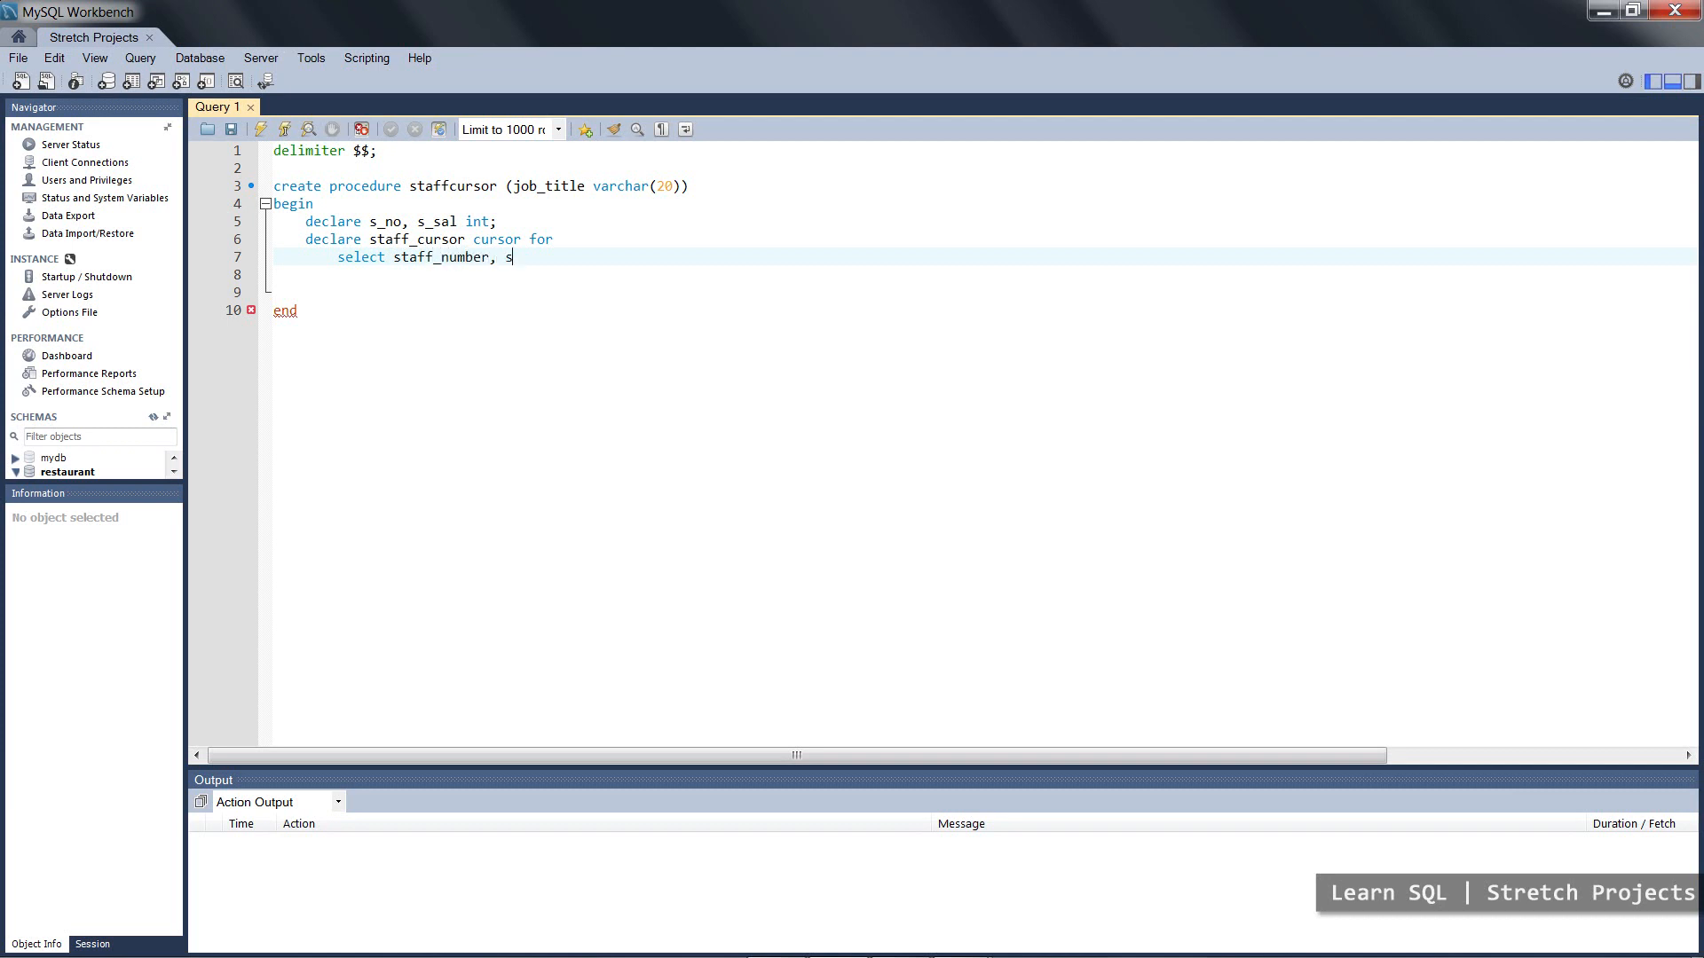
text(alary from)
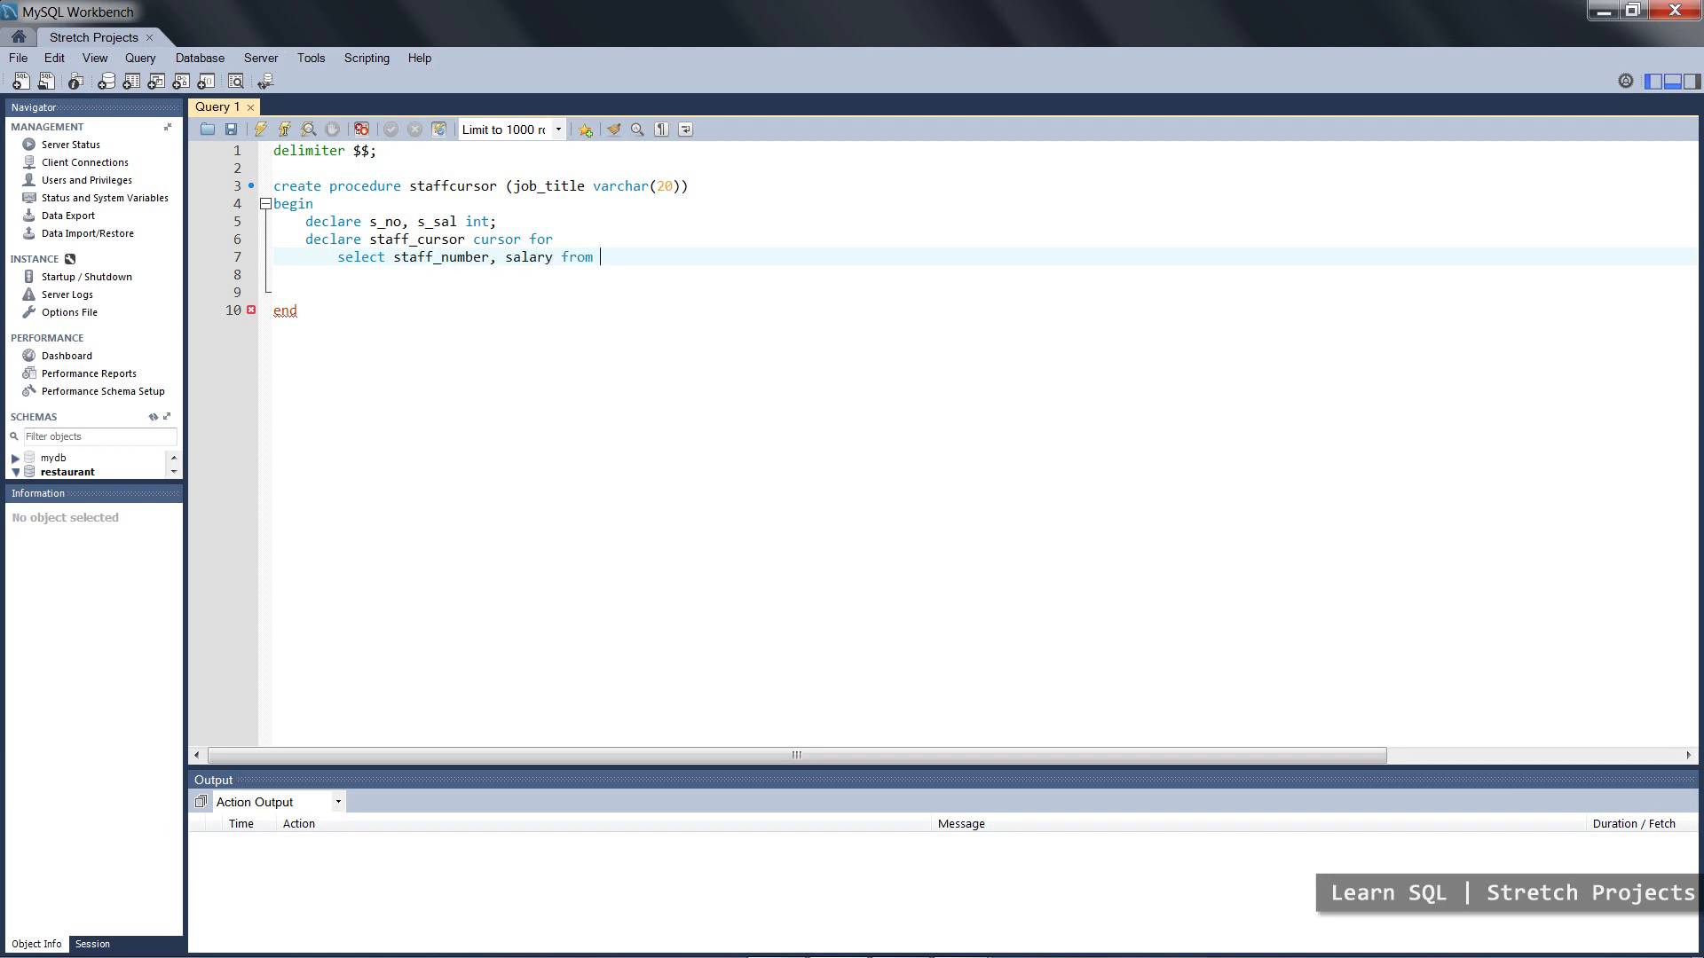
text(r)
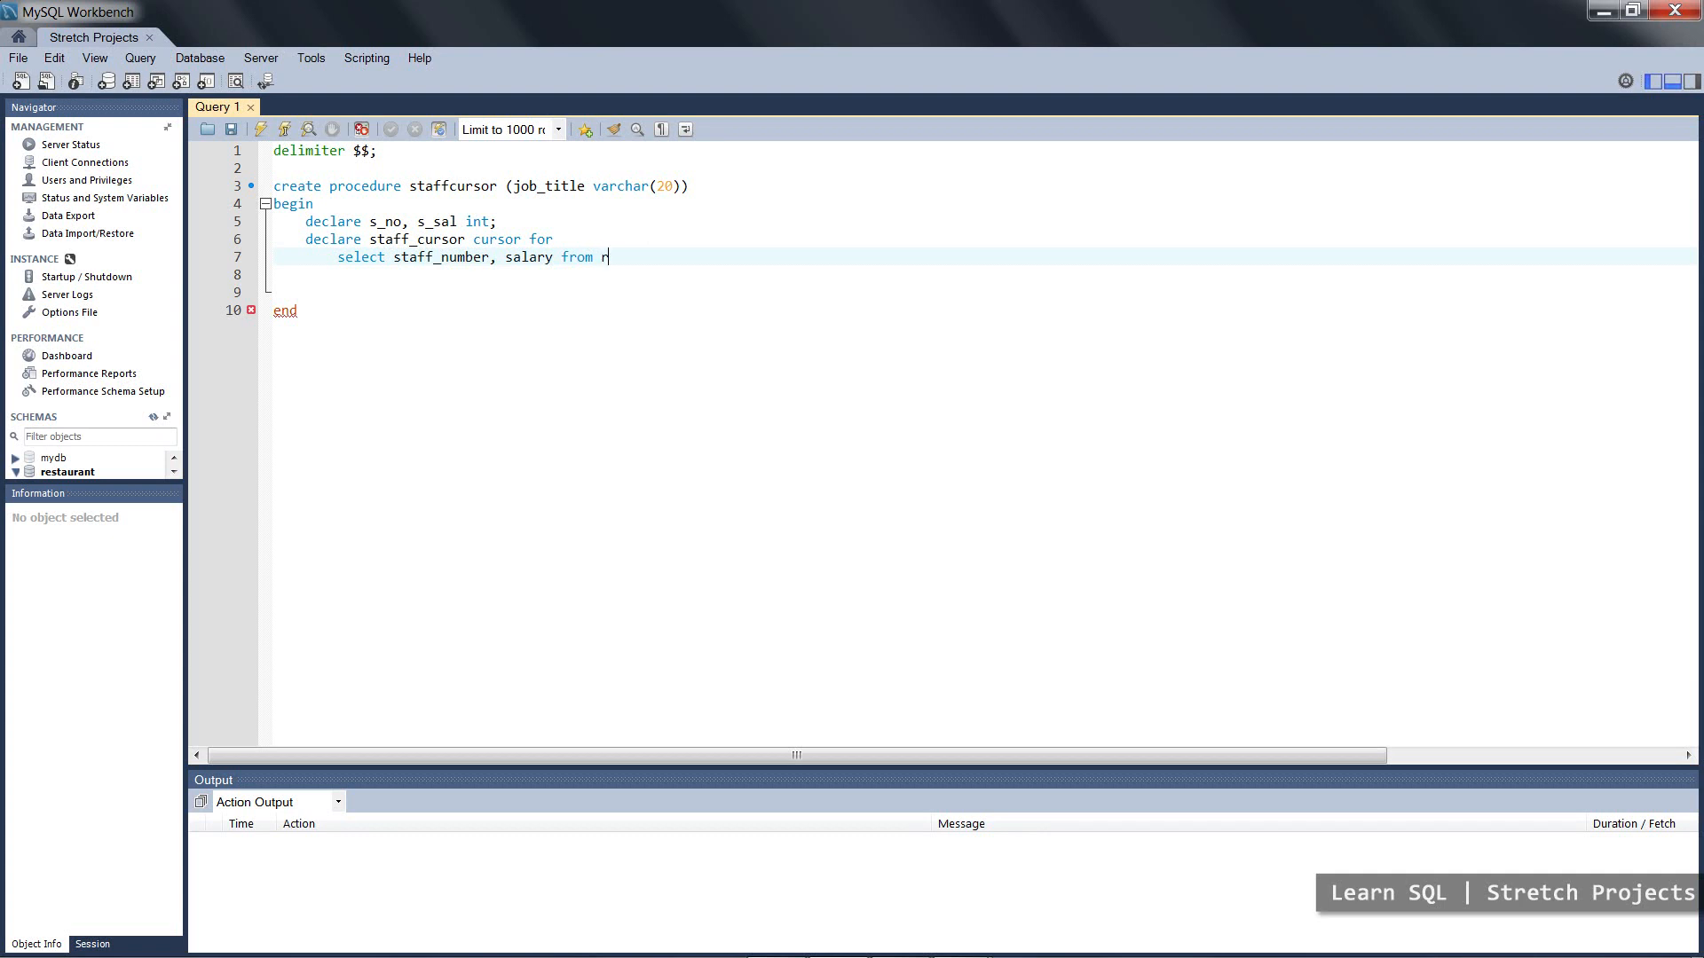
text(est)
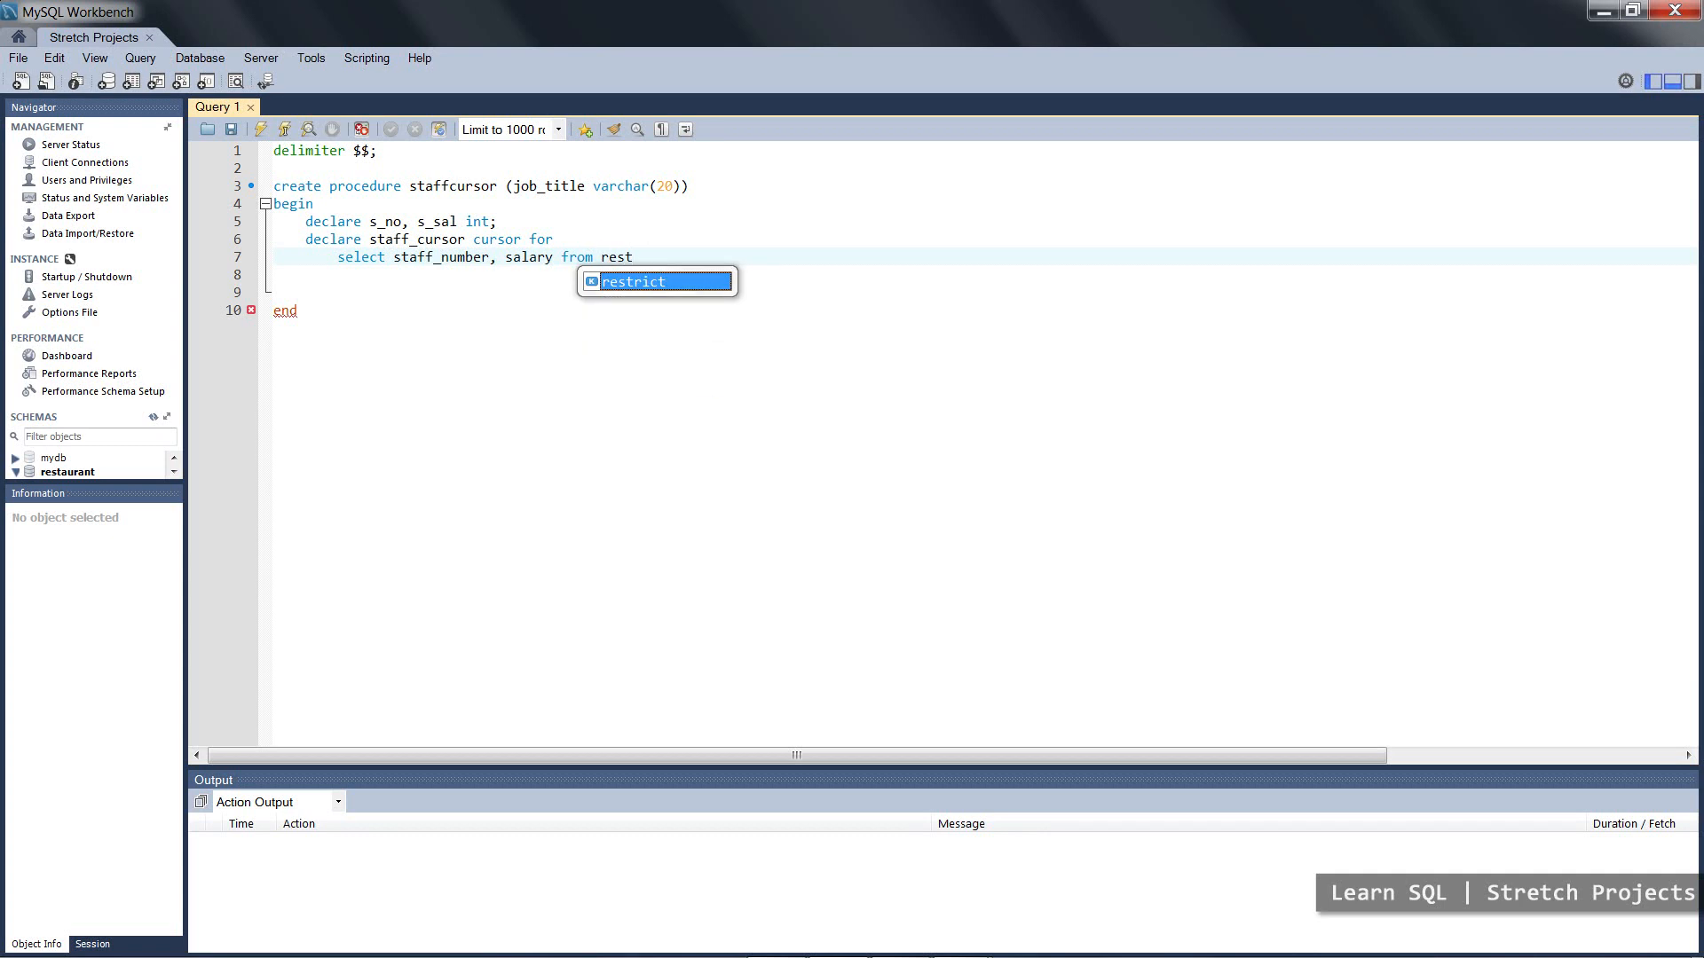
text(aurant.)
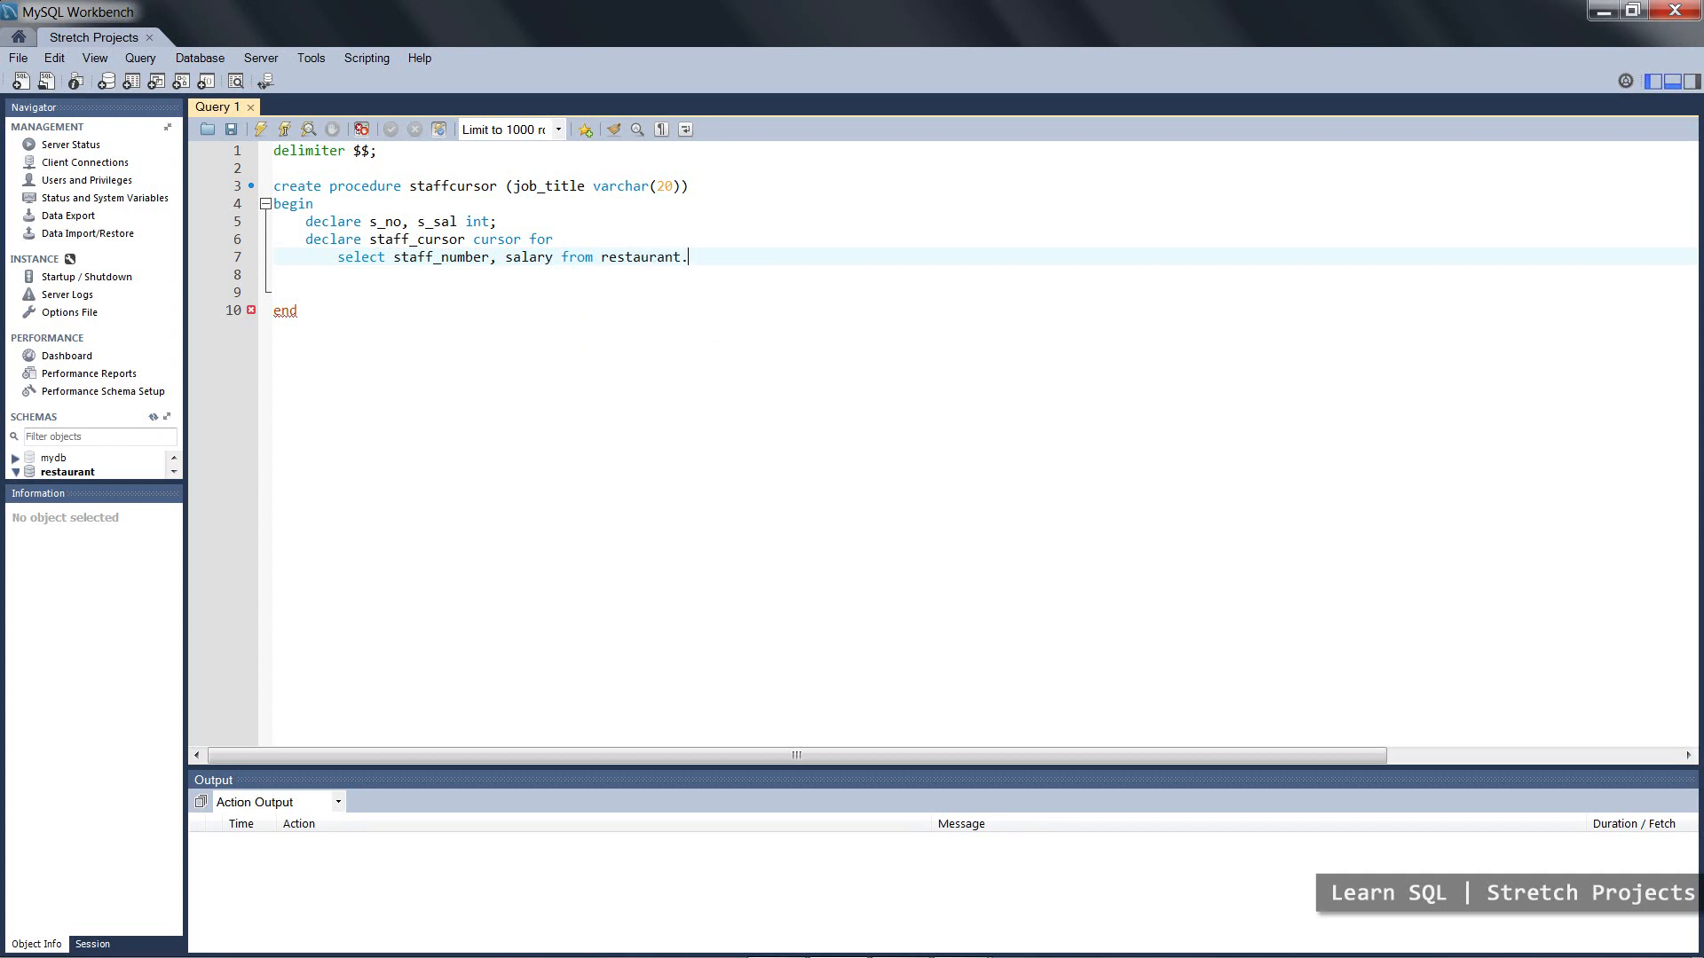
text(staff)
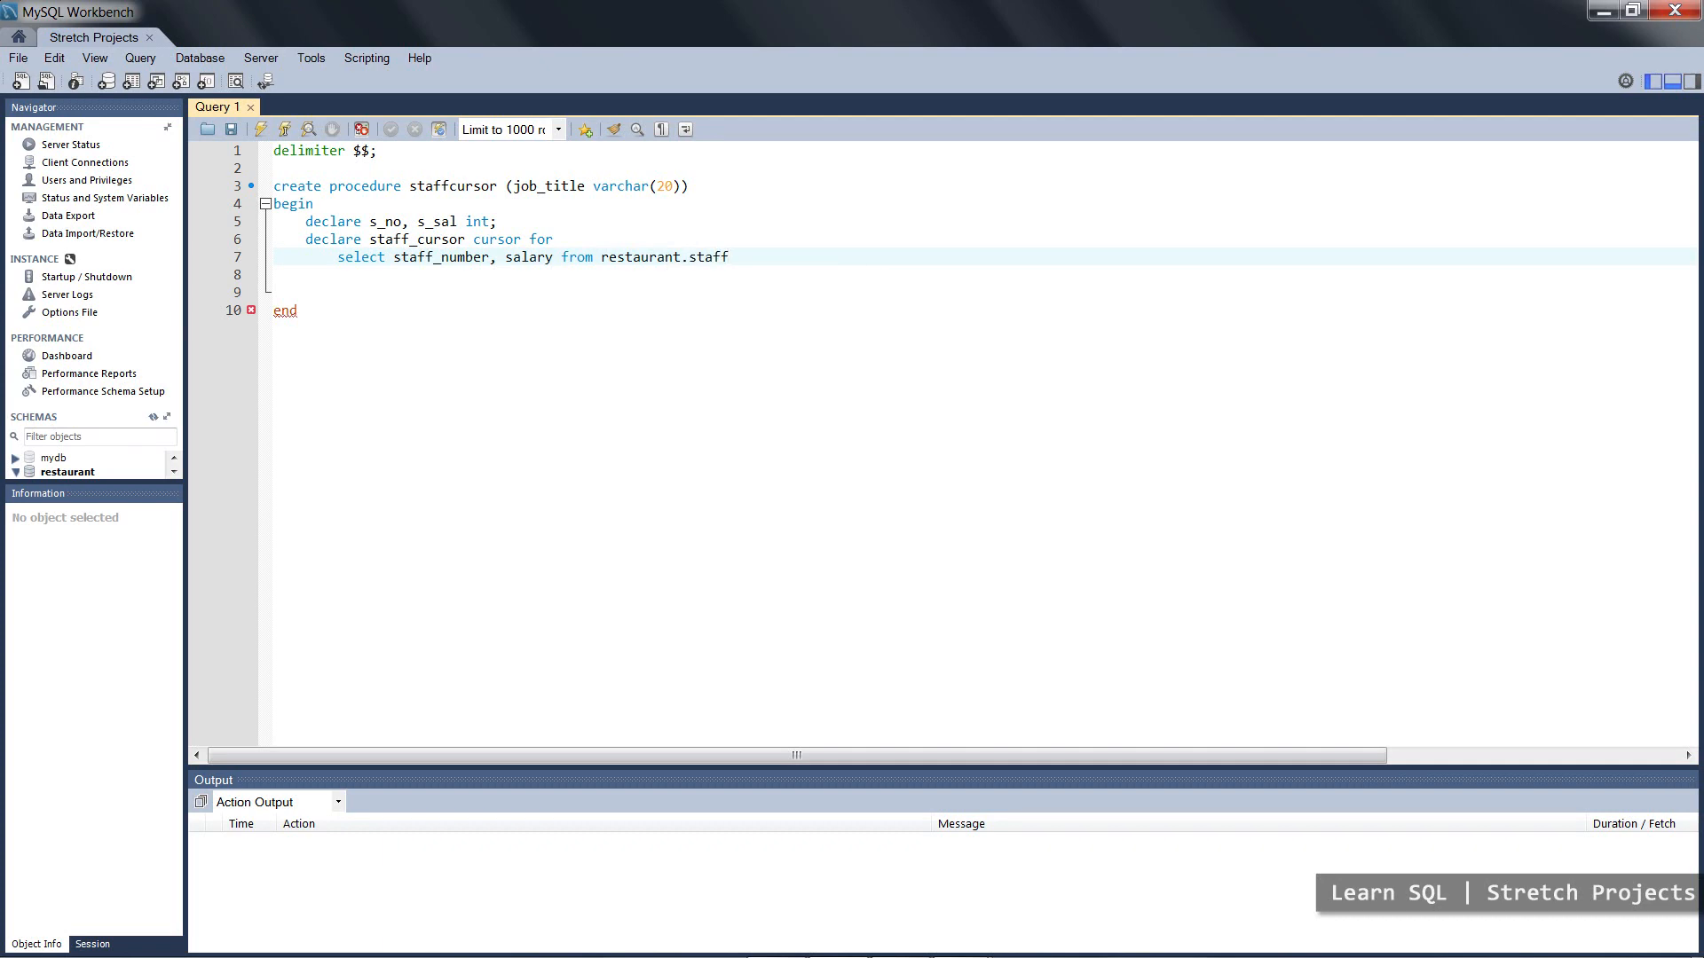
- Add the condition 'where staff_job_title = job_title;' and move to new lines below
click(728, 256)
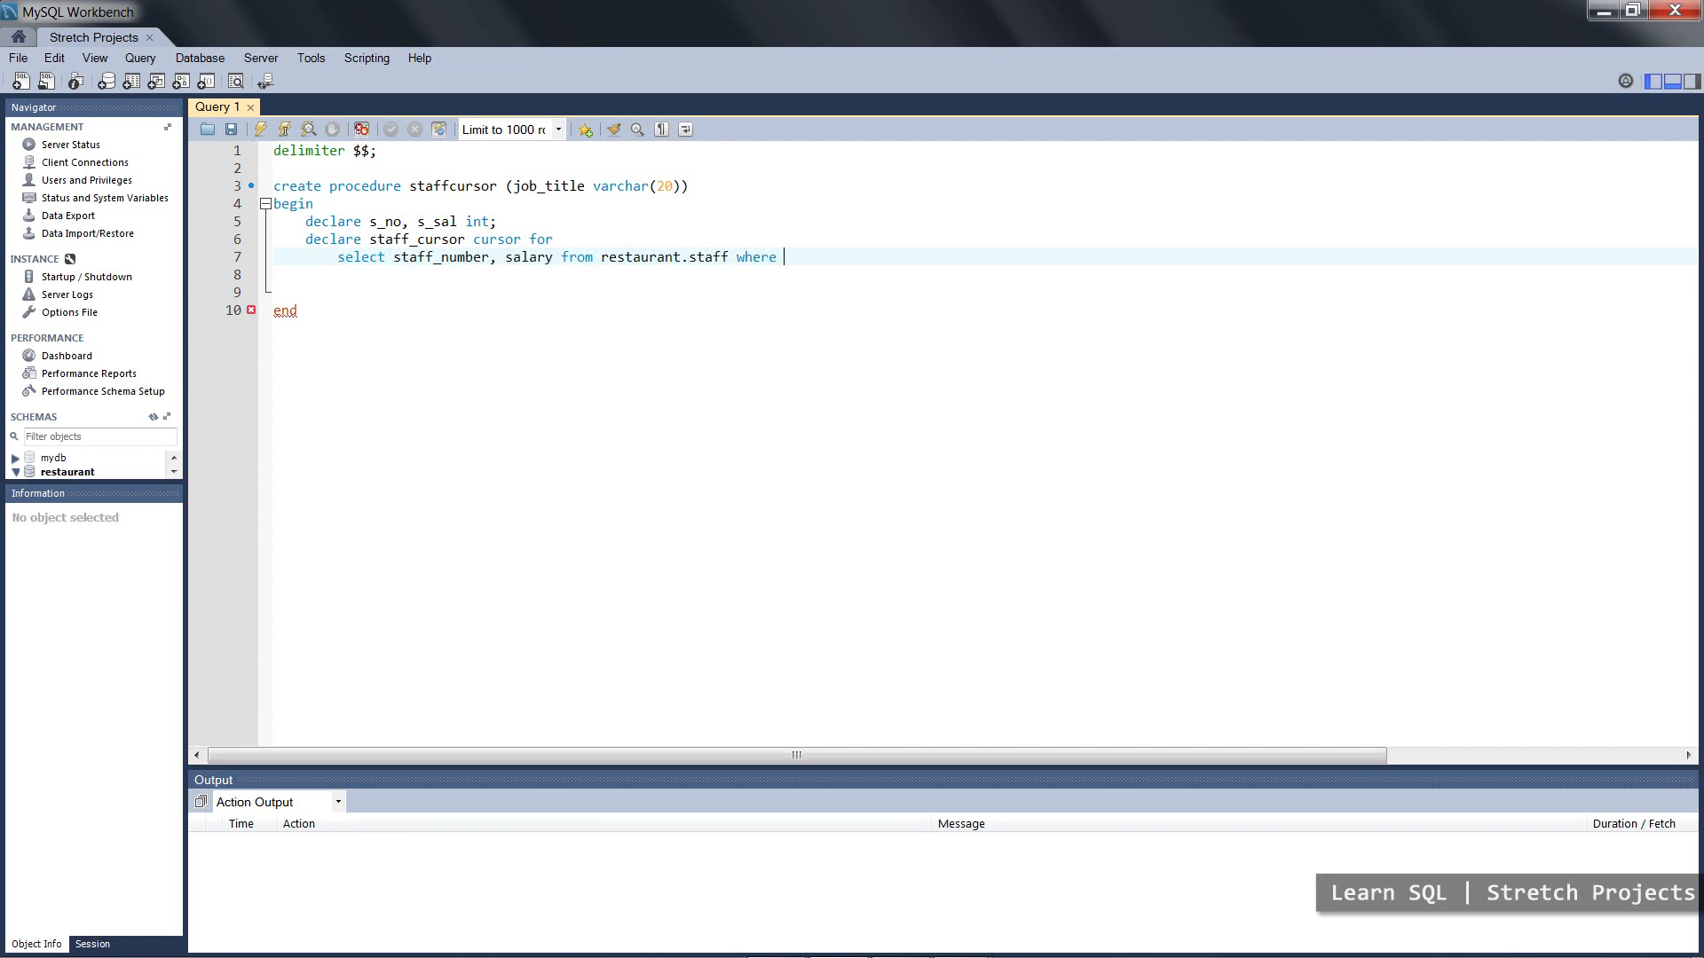
text(staff_job_)
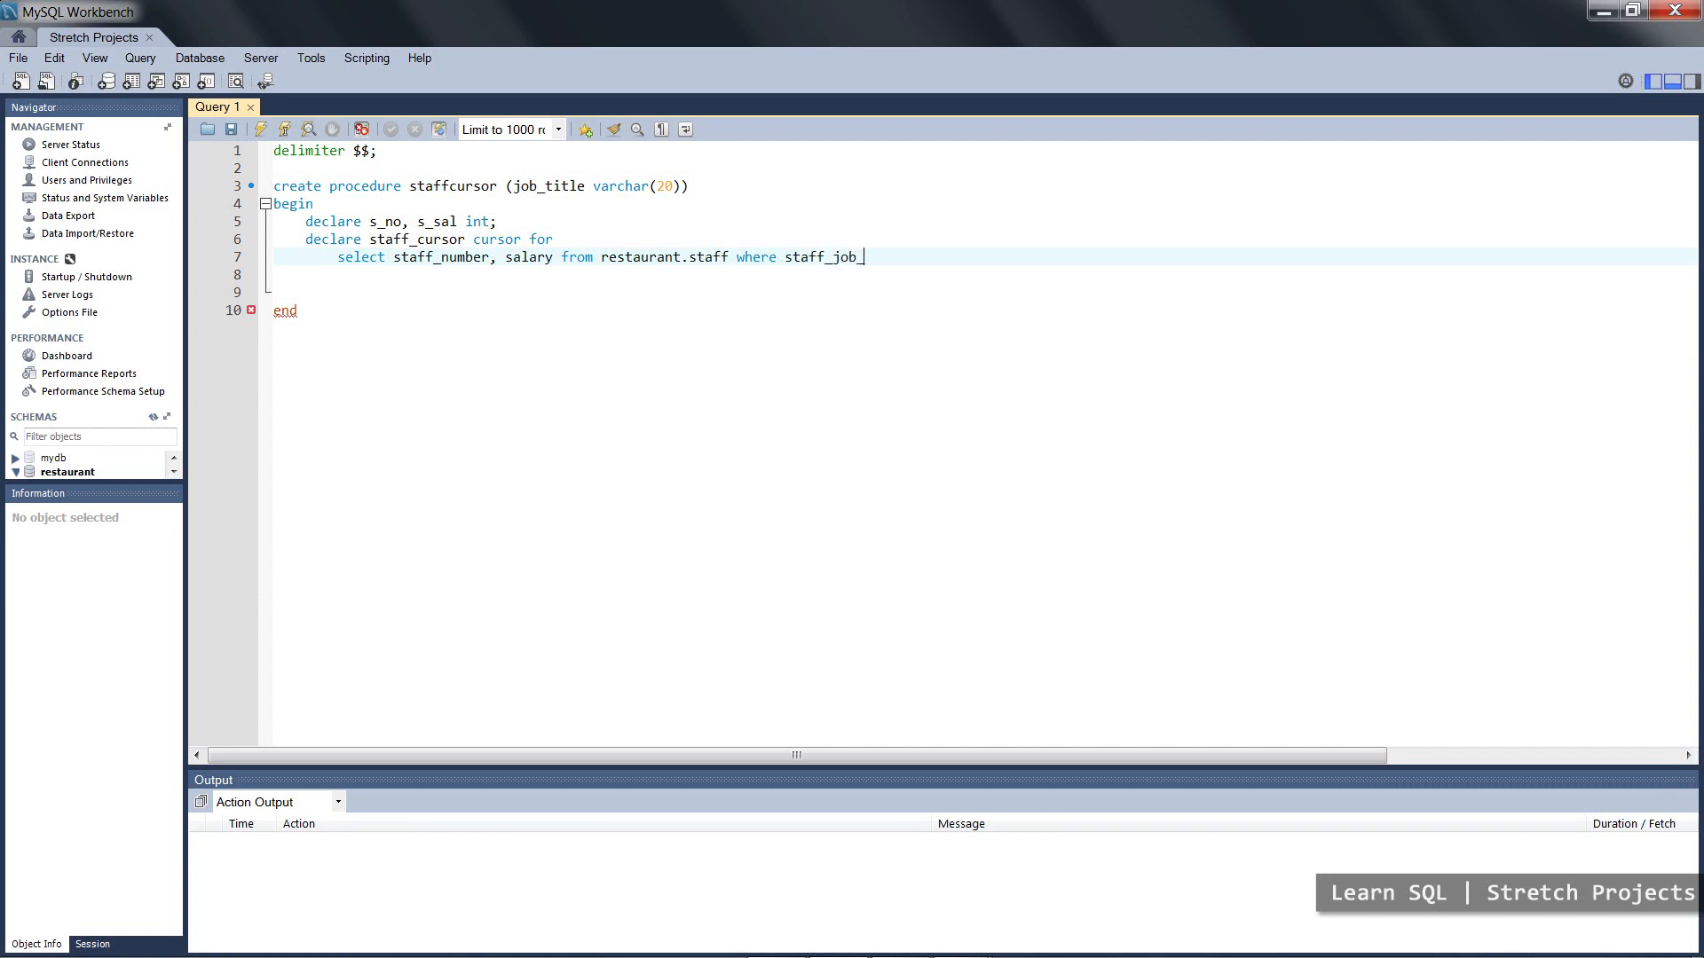
text(title = j)
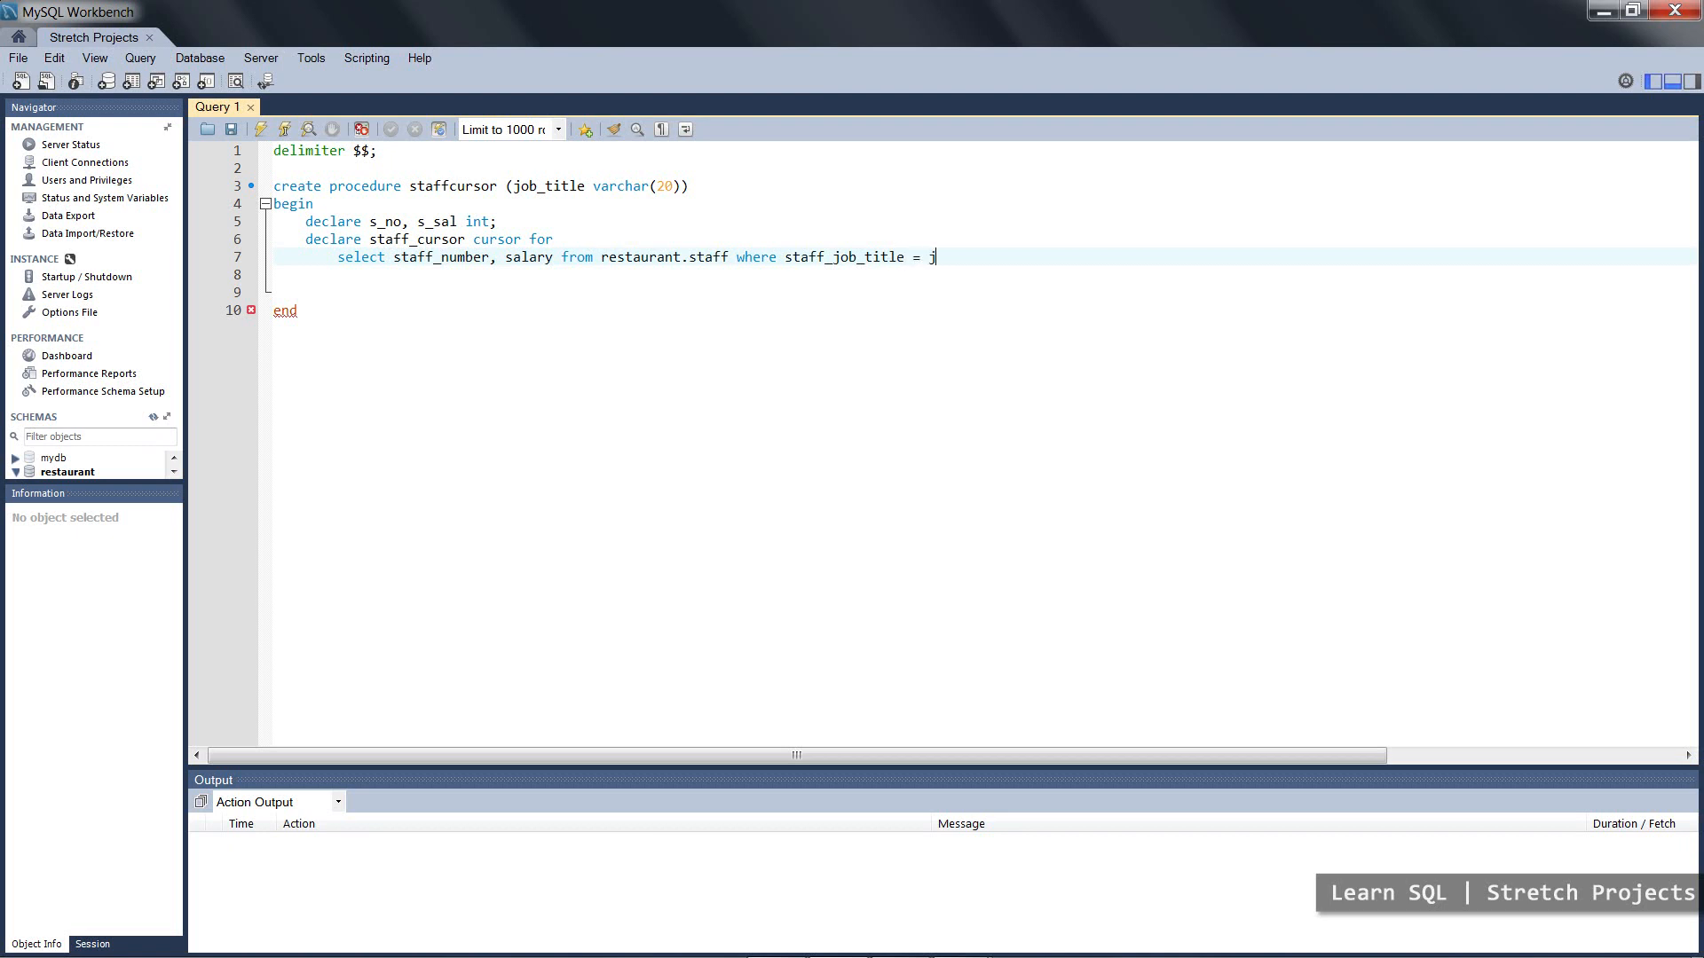
text(ob_title;)
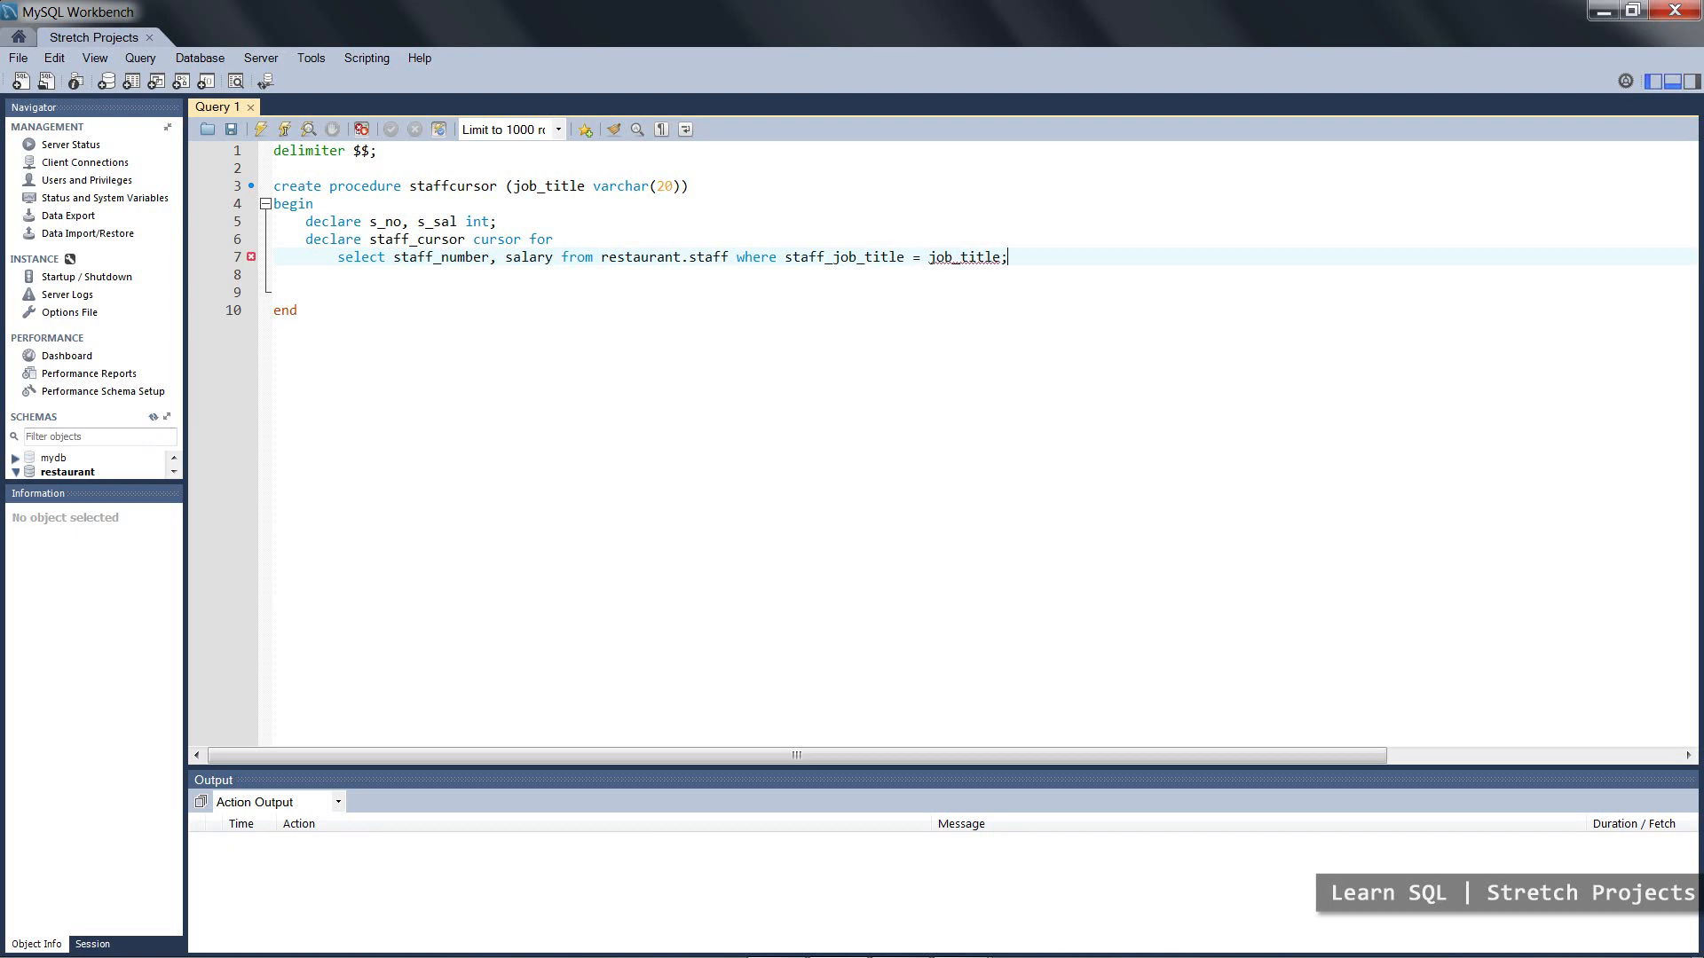
key(Return)
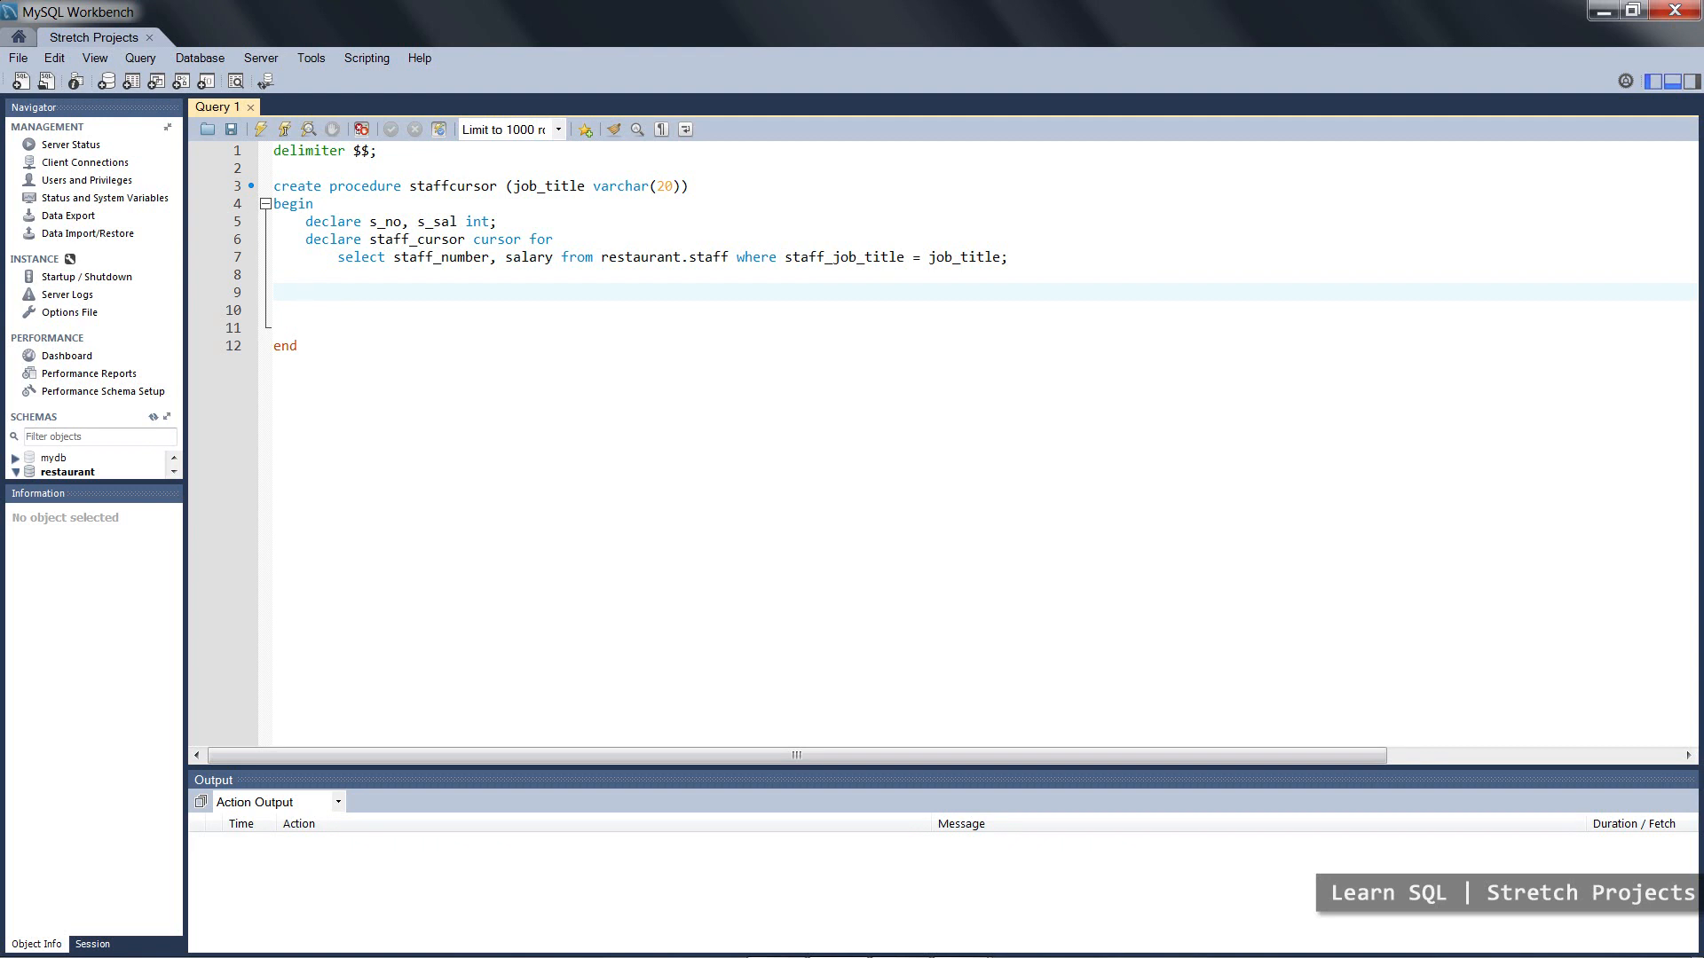
- Add 'open staff_cursor;' after the declarations and 'close staff_cursor;' before end
text(op)
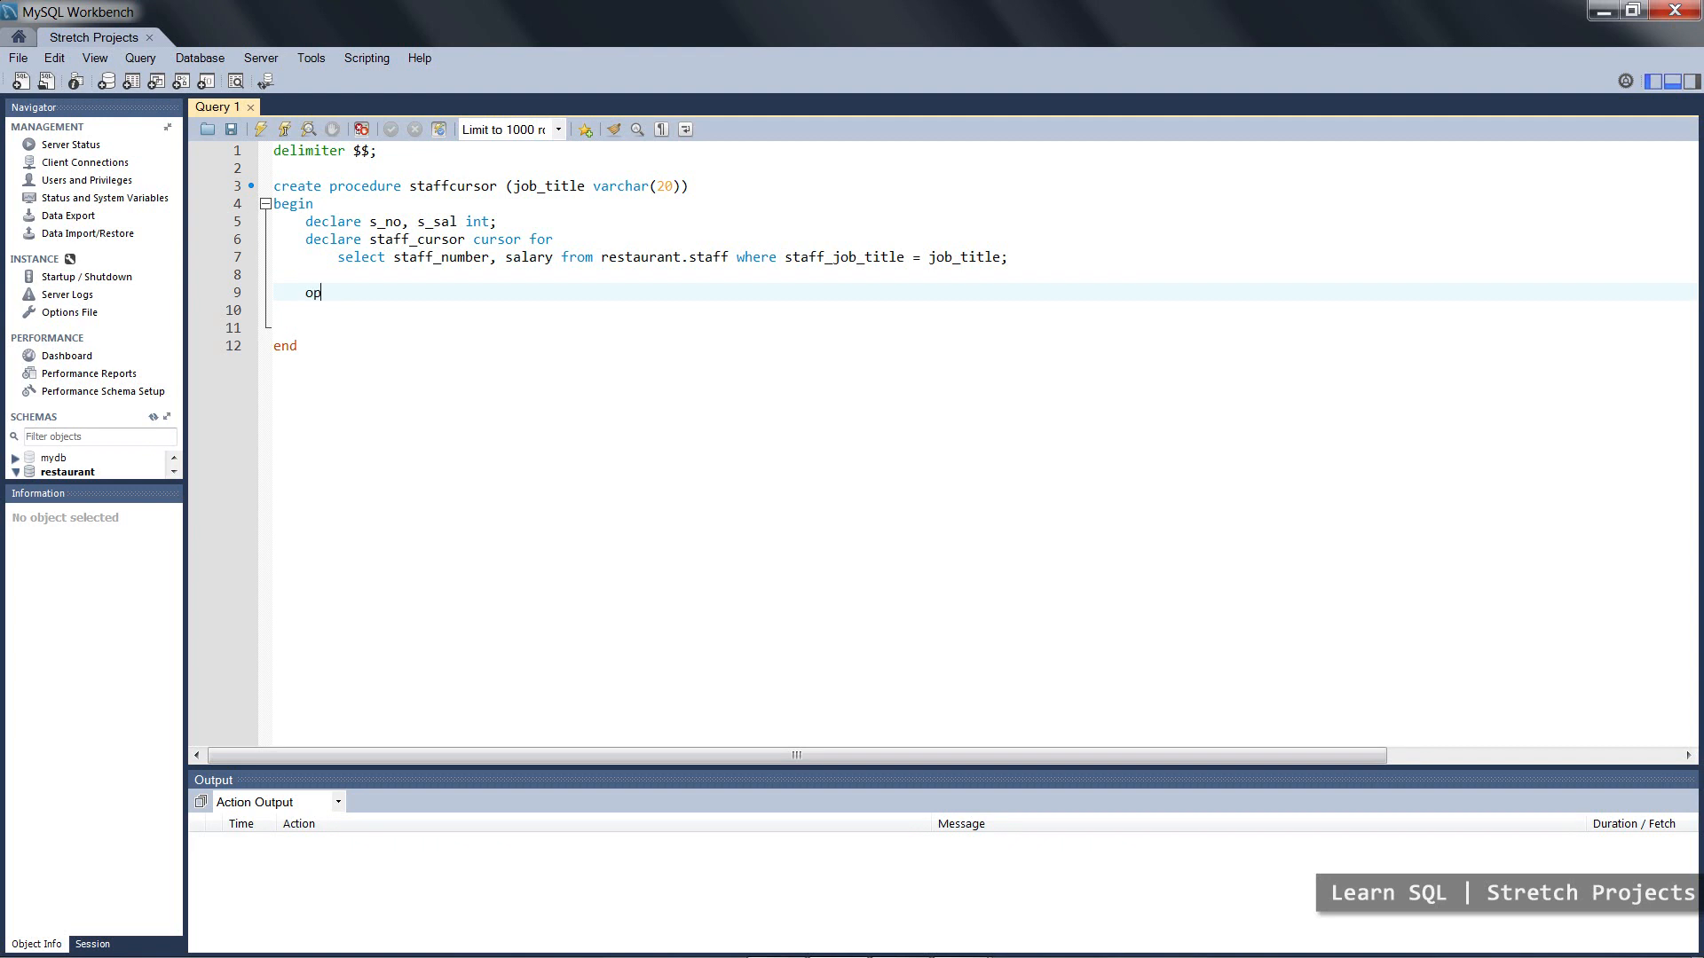
text(en)
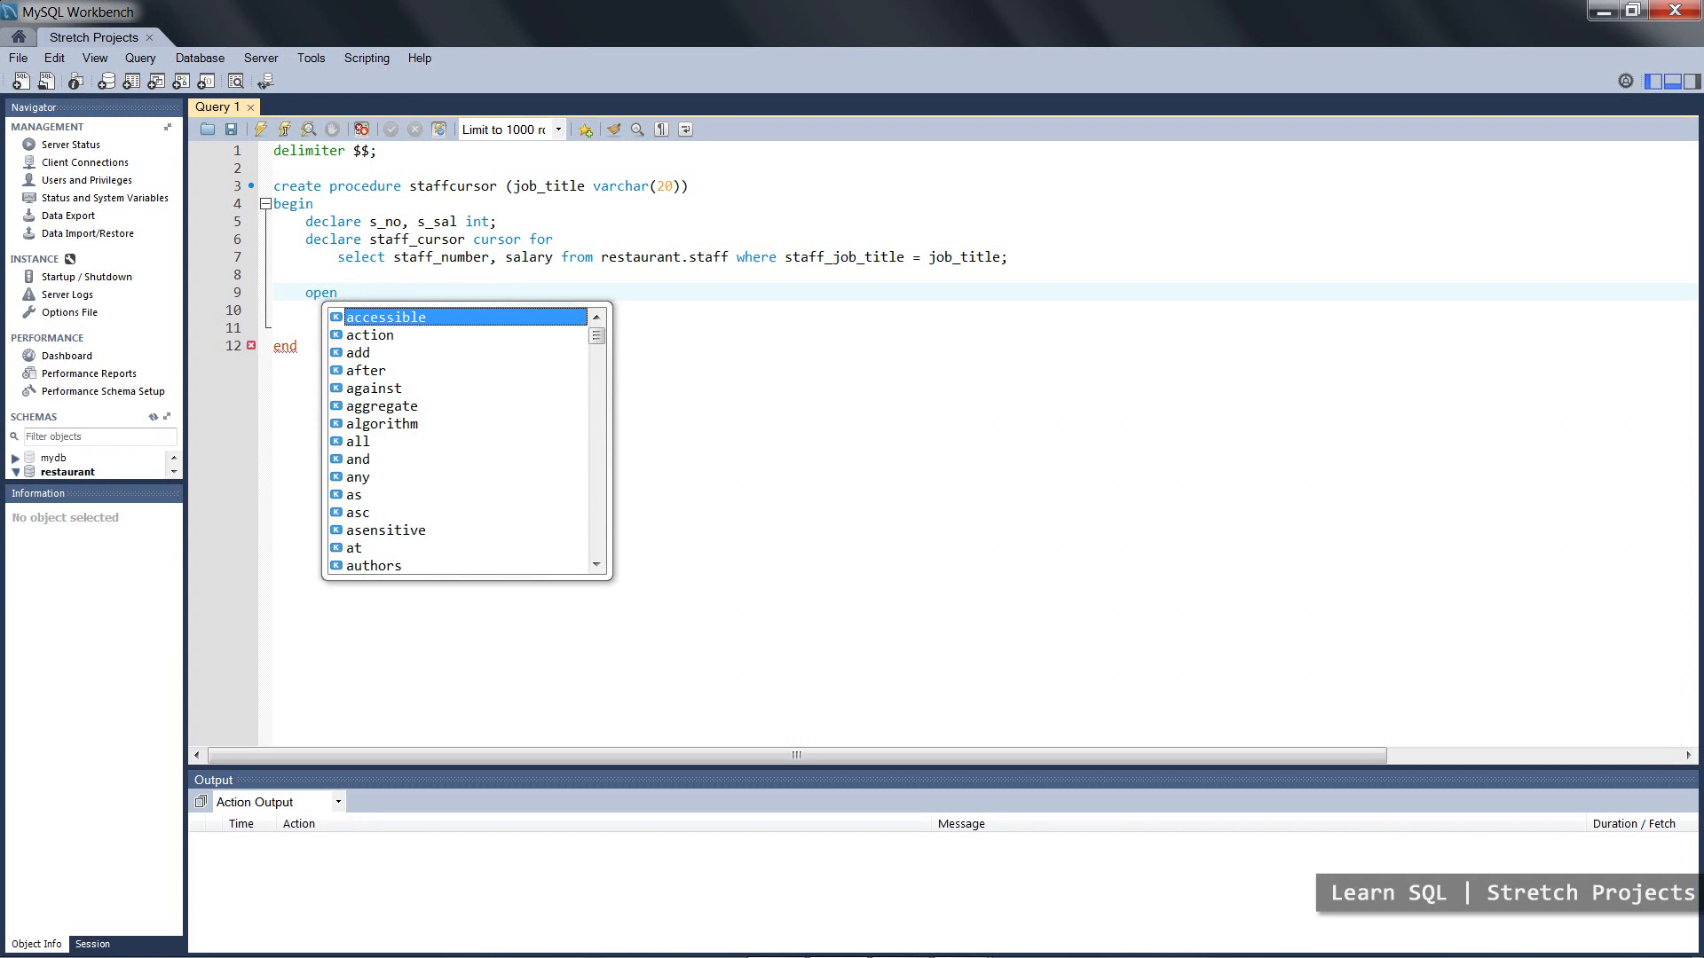
text(staff_cur)
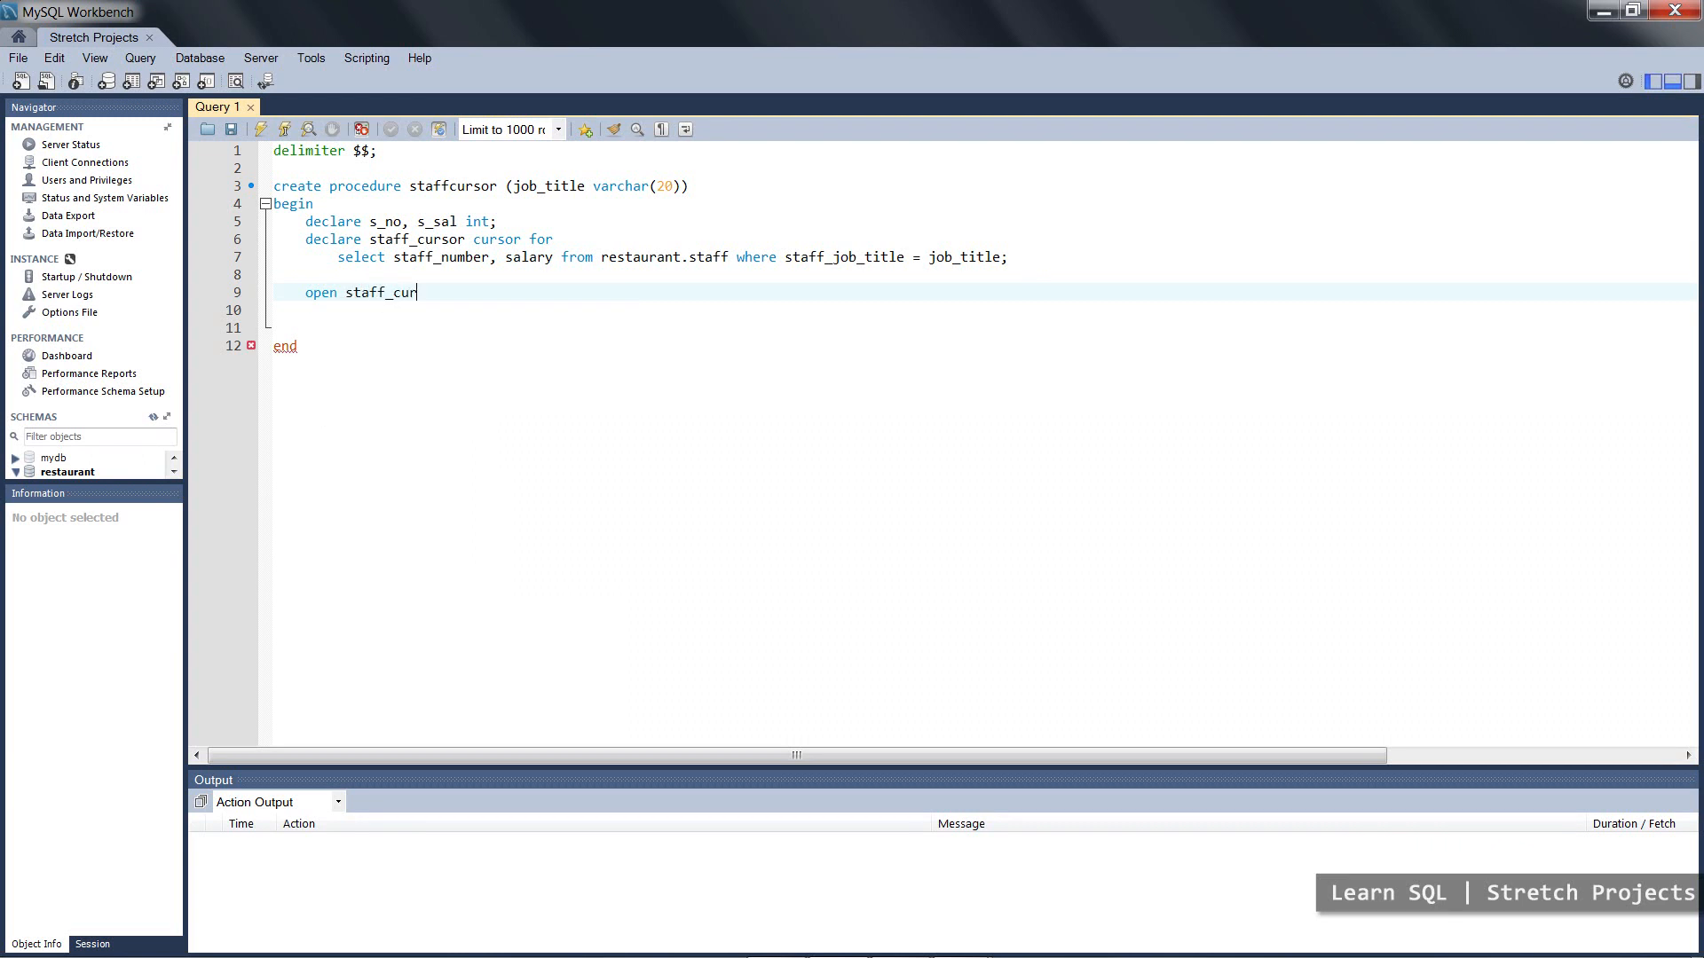
text(sor;)
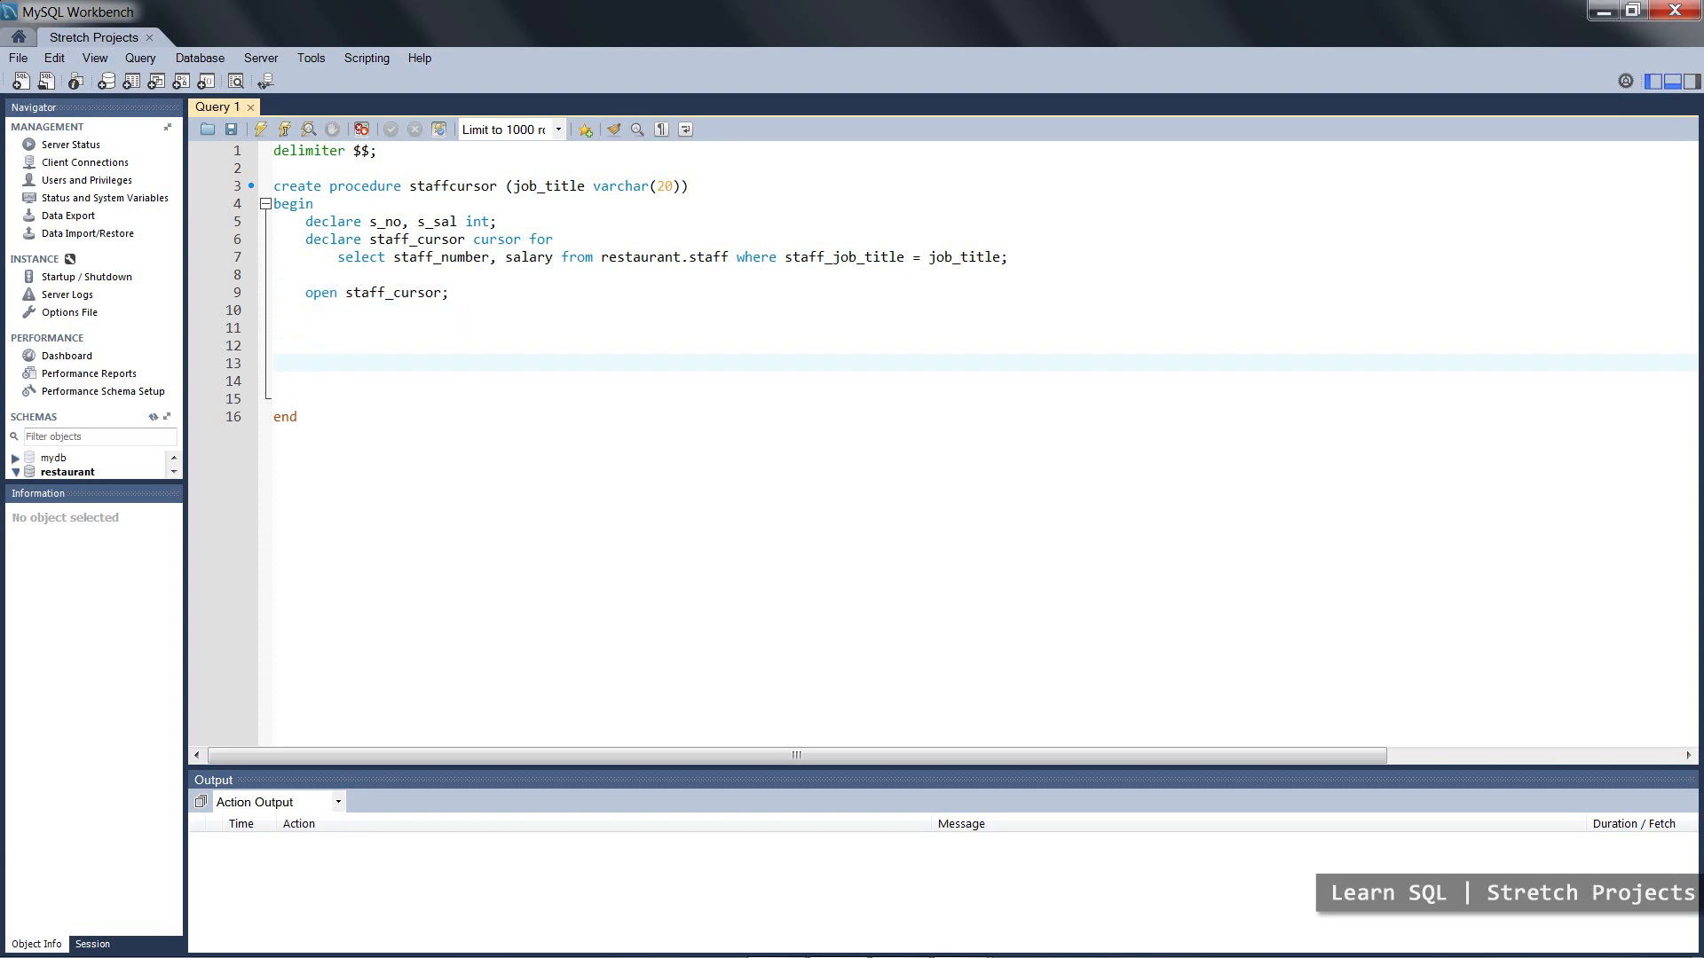
text(close)
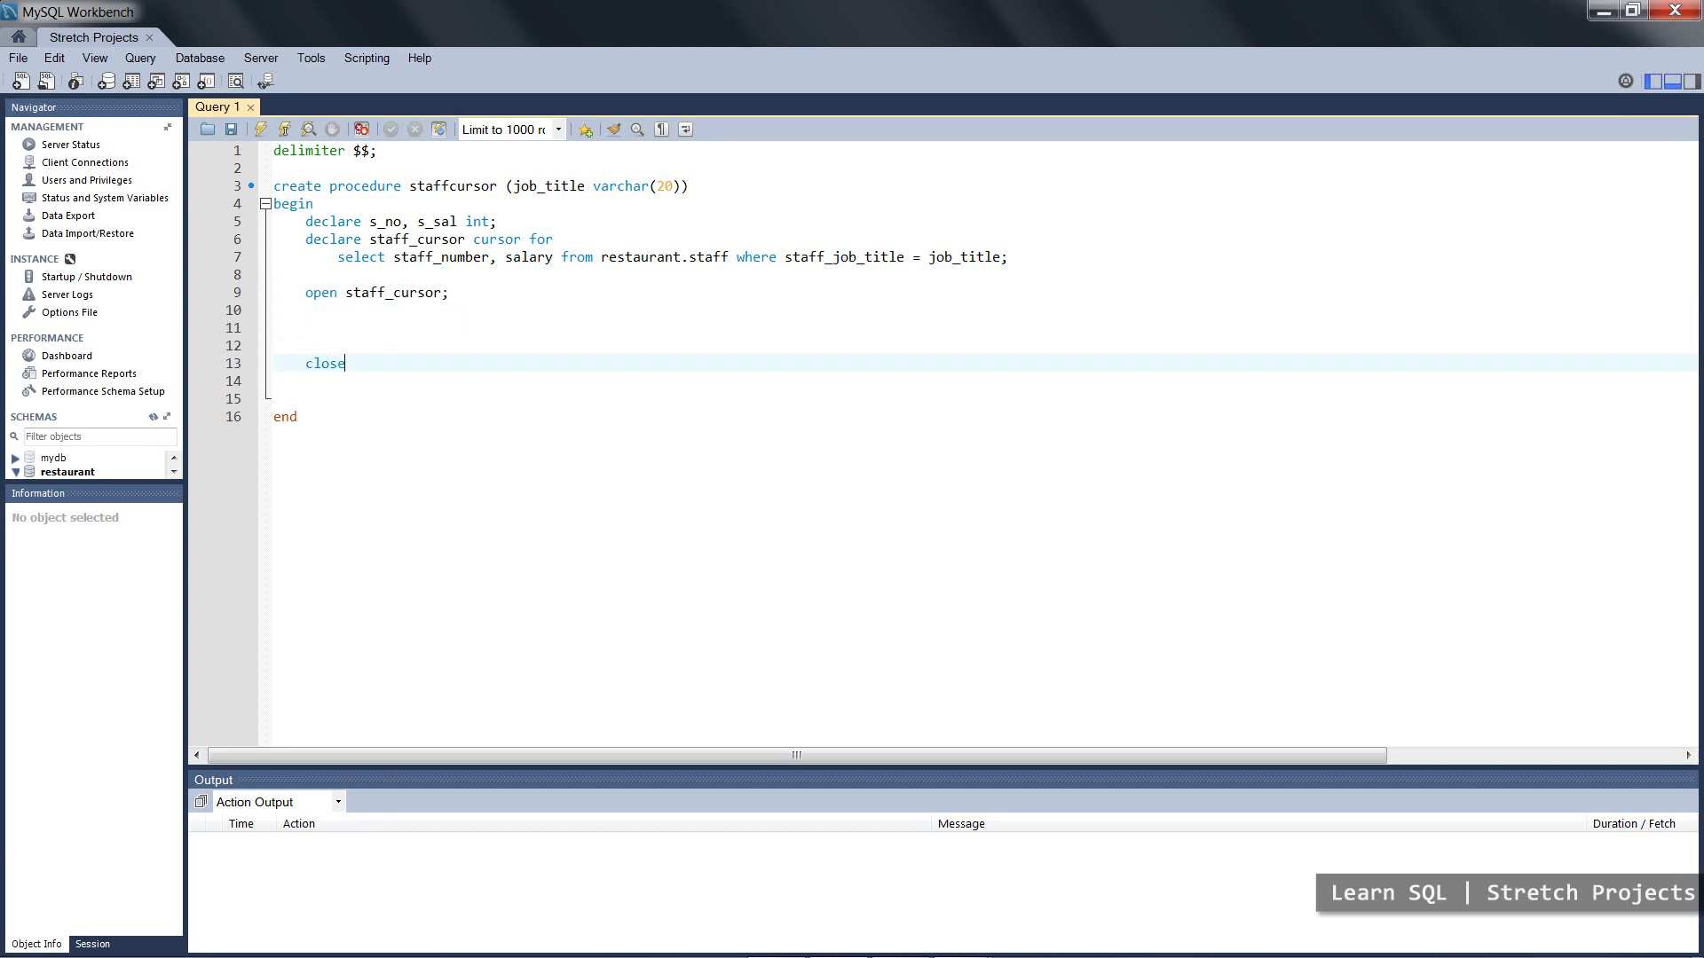
text(staff)
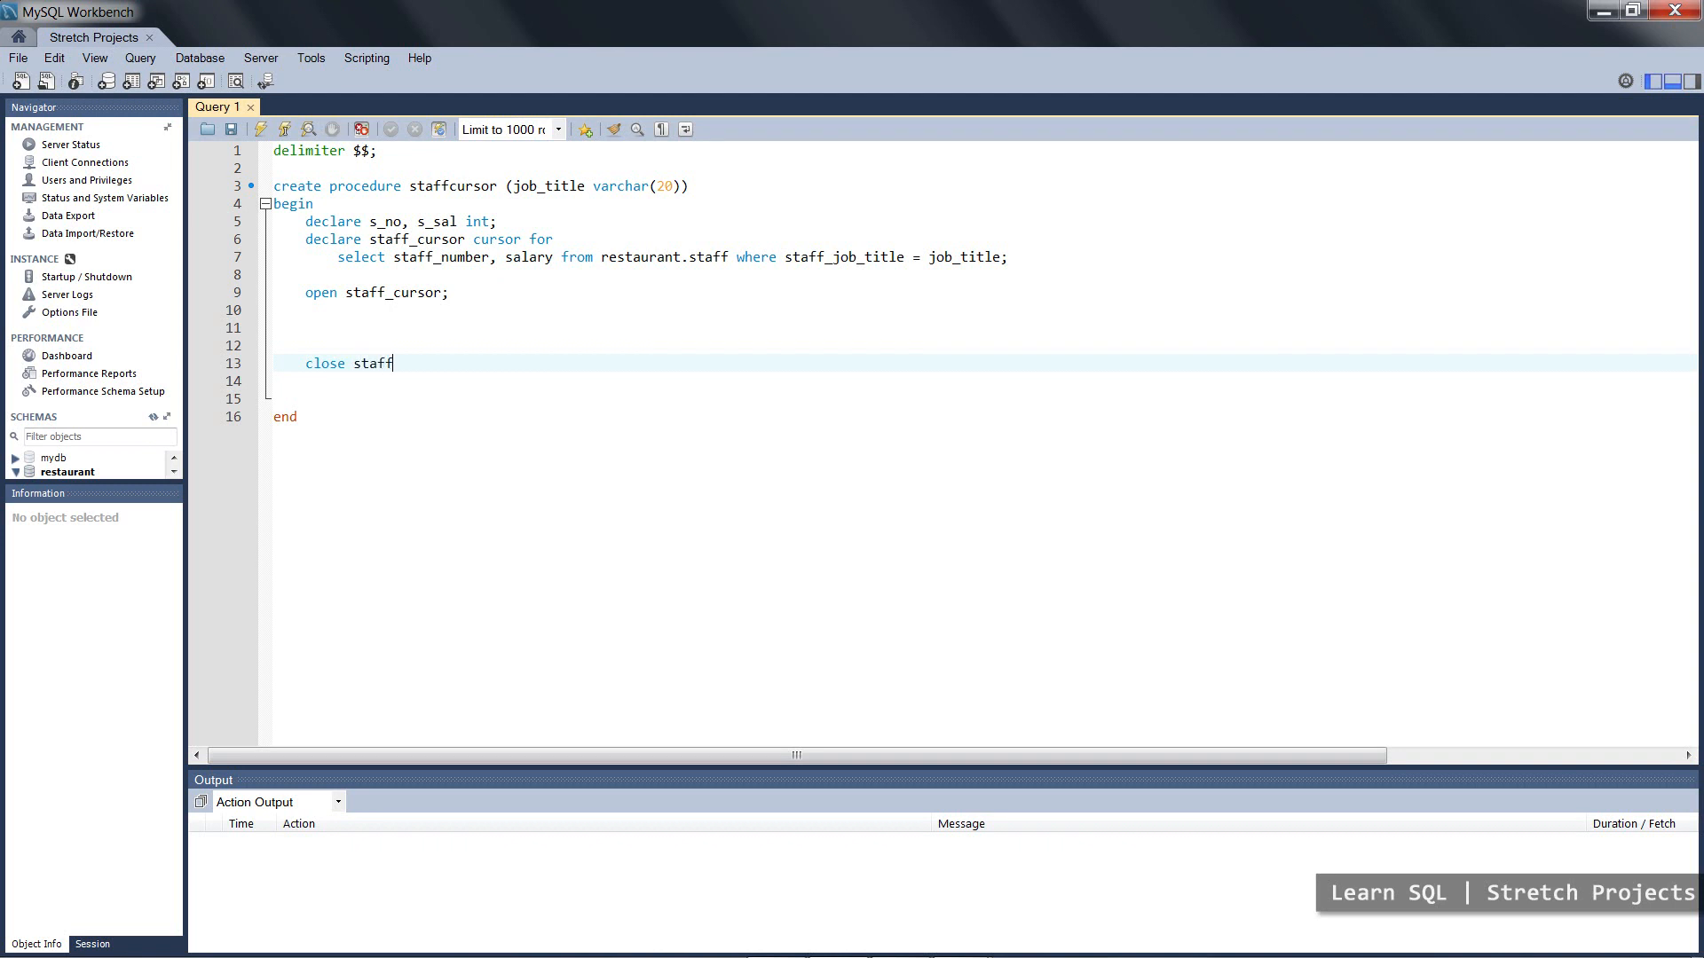
text(_cursor;)
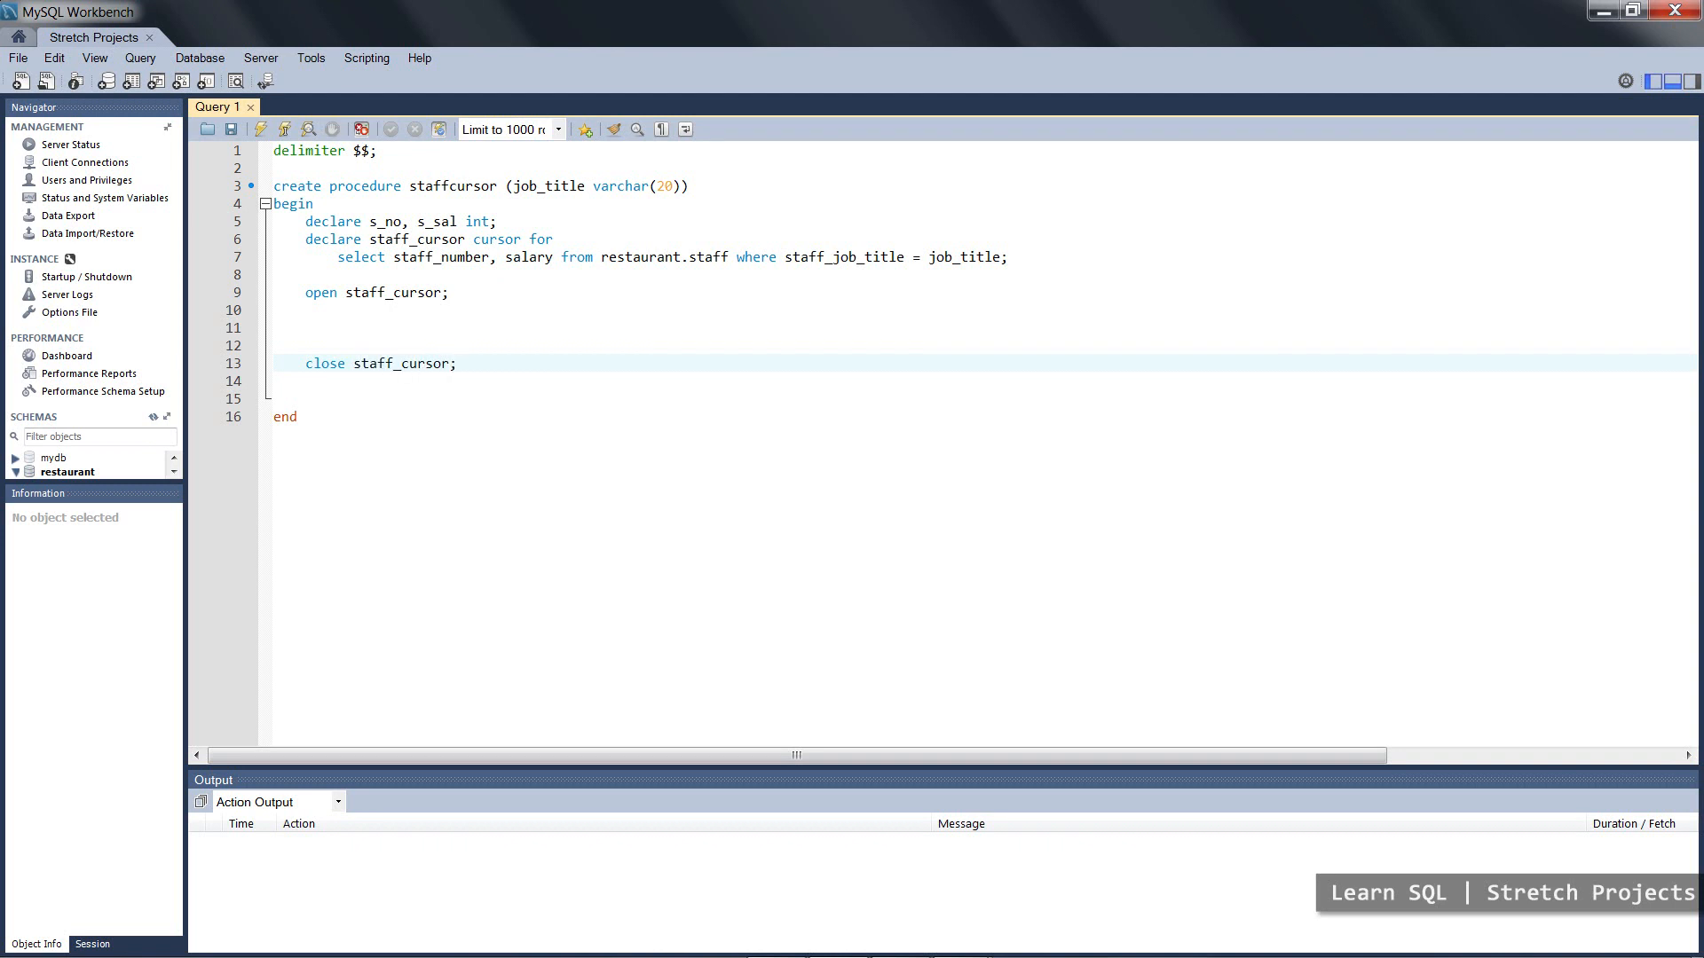
- Position the cursor on the blank line between the open and close statements
click(458, 362)
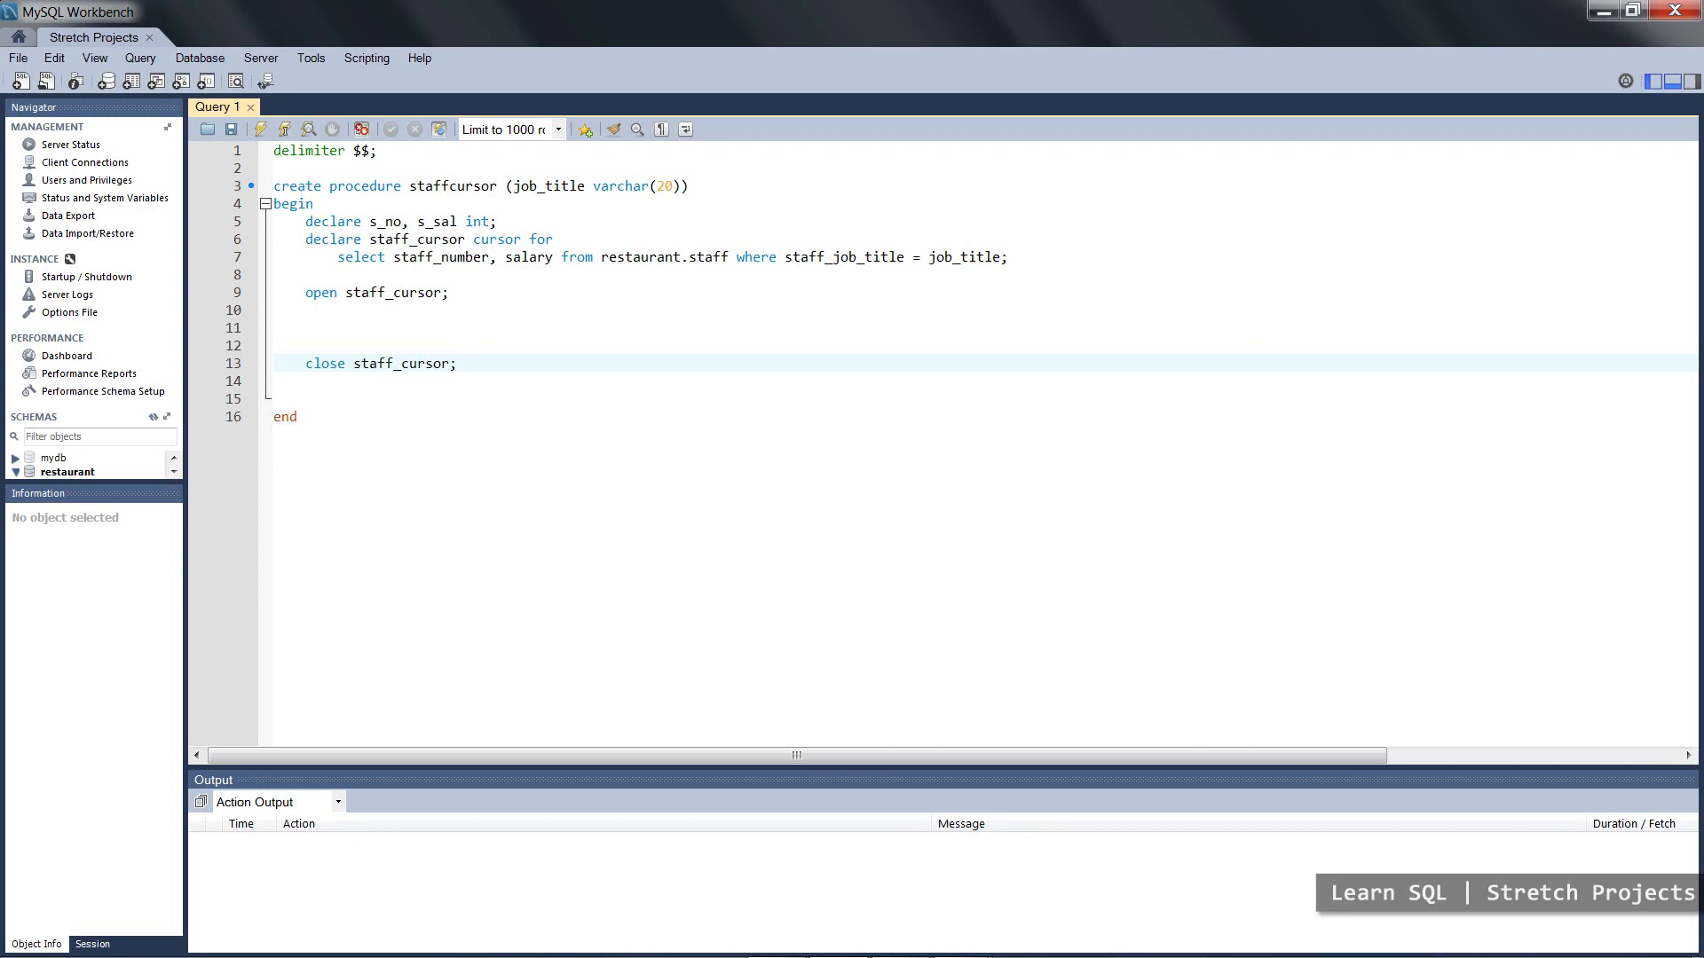
click(456, 362)
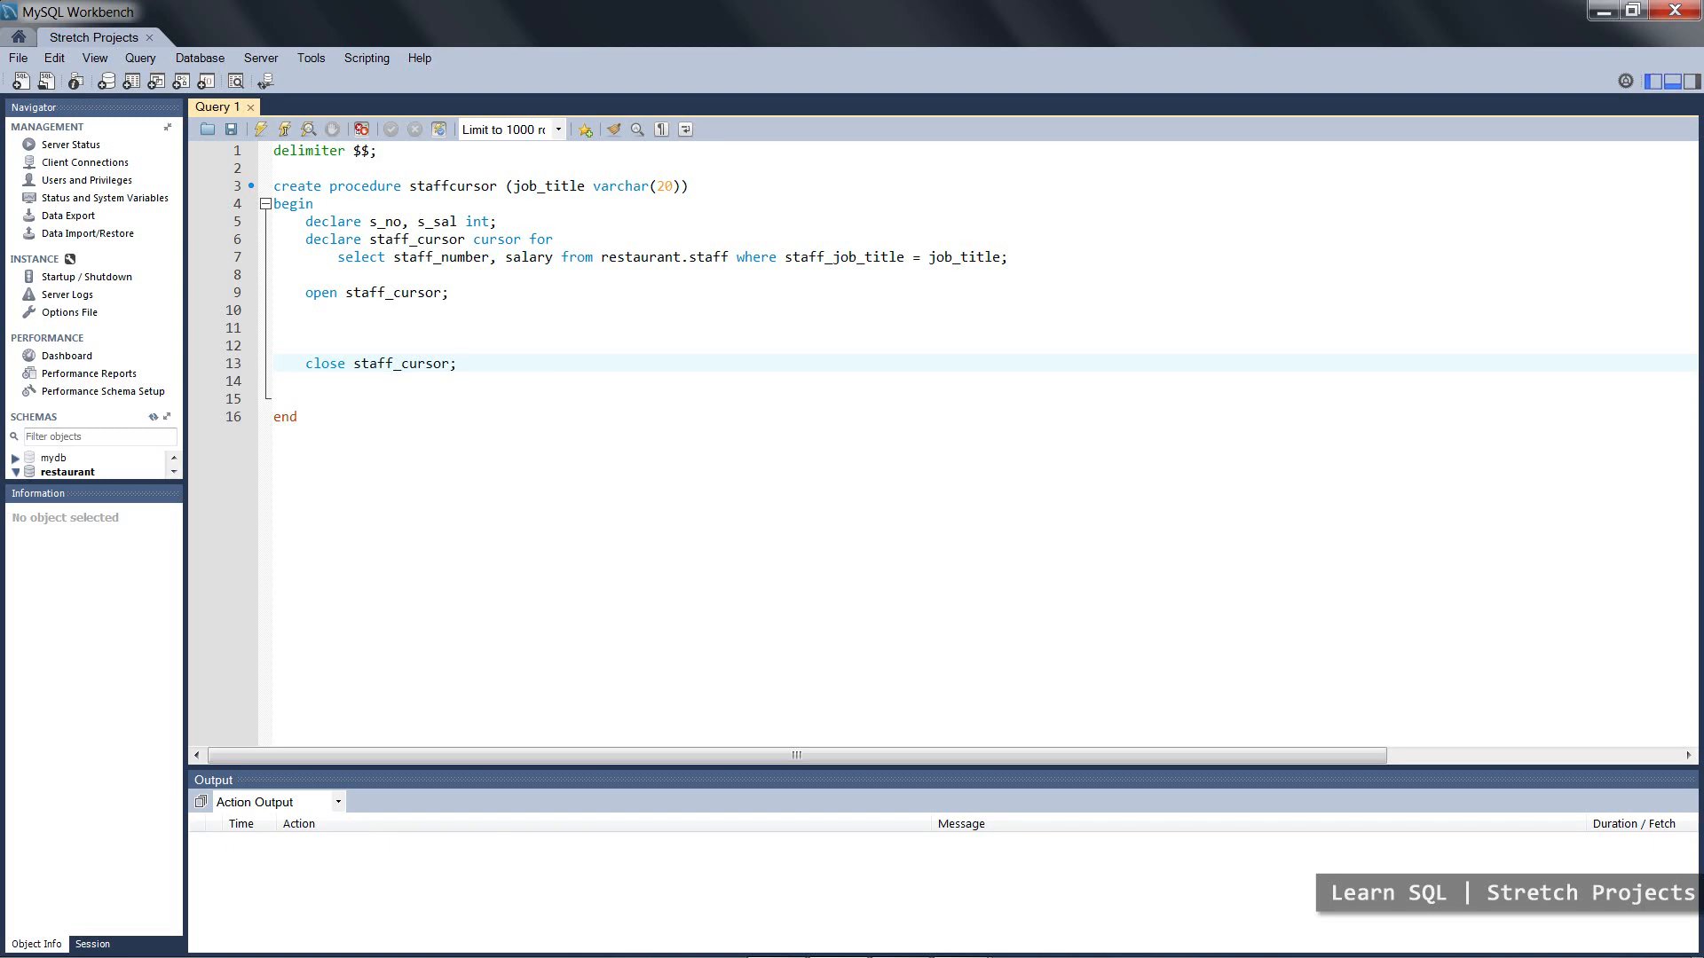
click(307, 327)
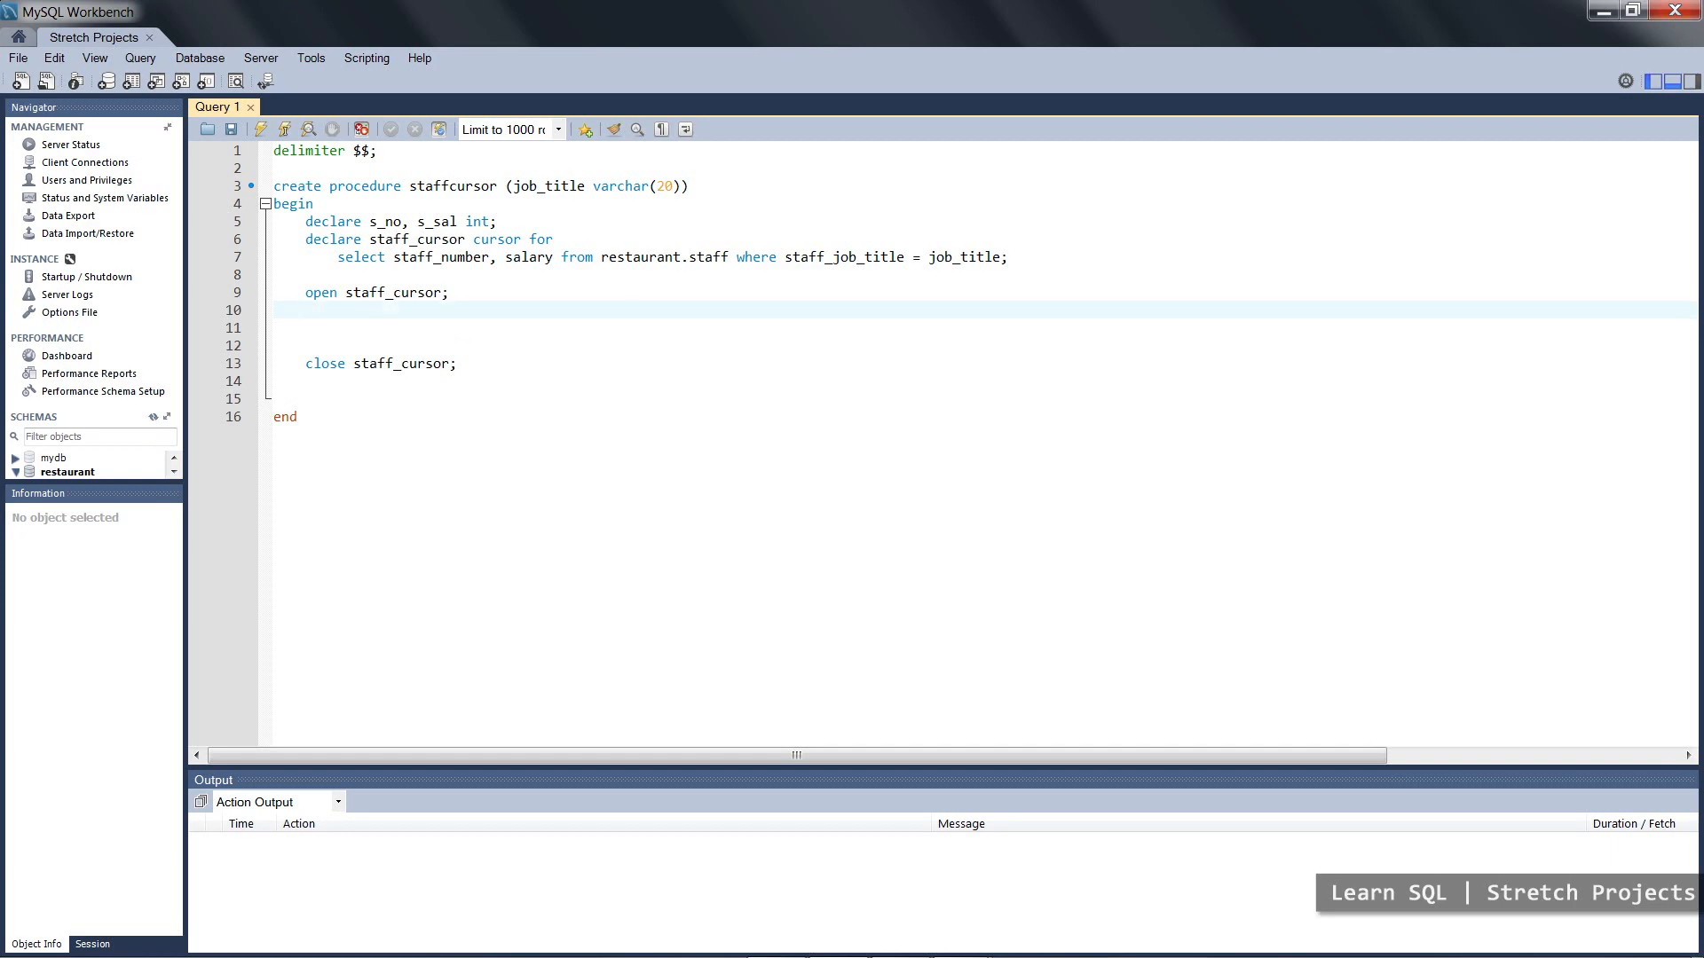
click(307, 309)
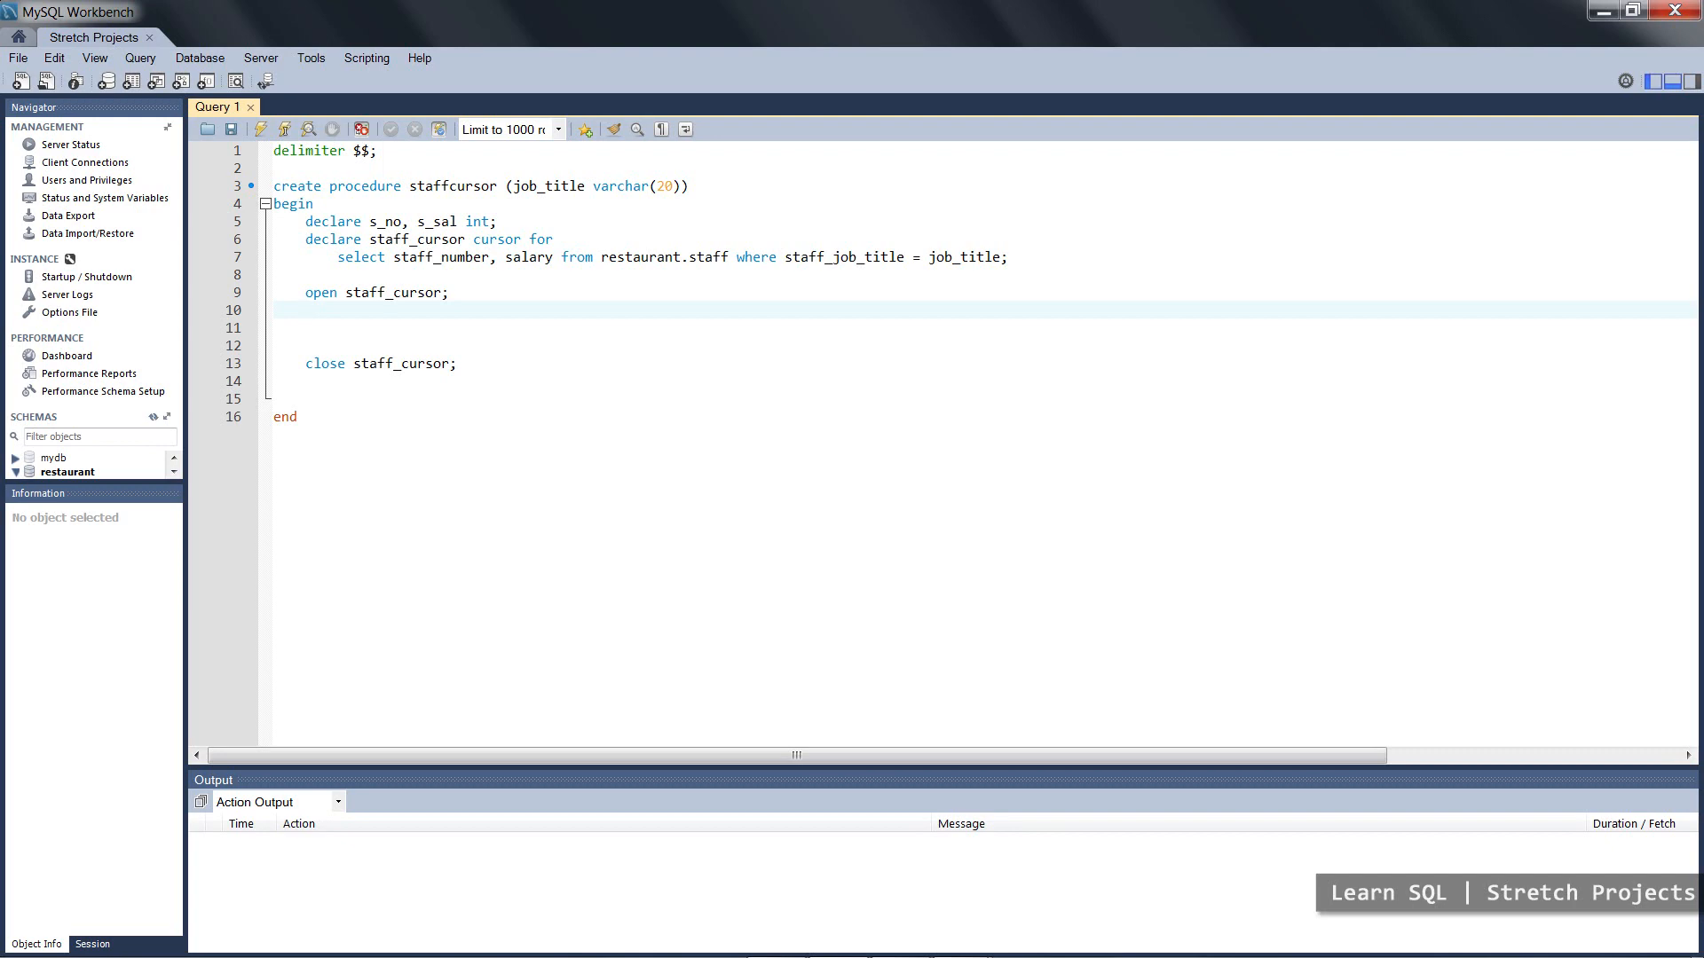
- Write 'loop' followed by 'fetch staff_cursor into s_no, s_sal;'
text(lop)
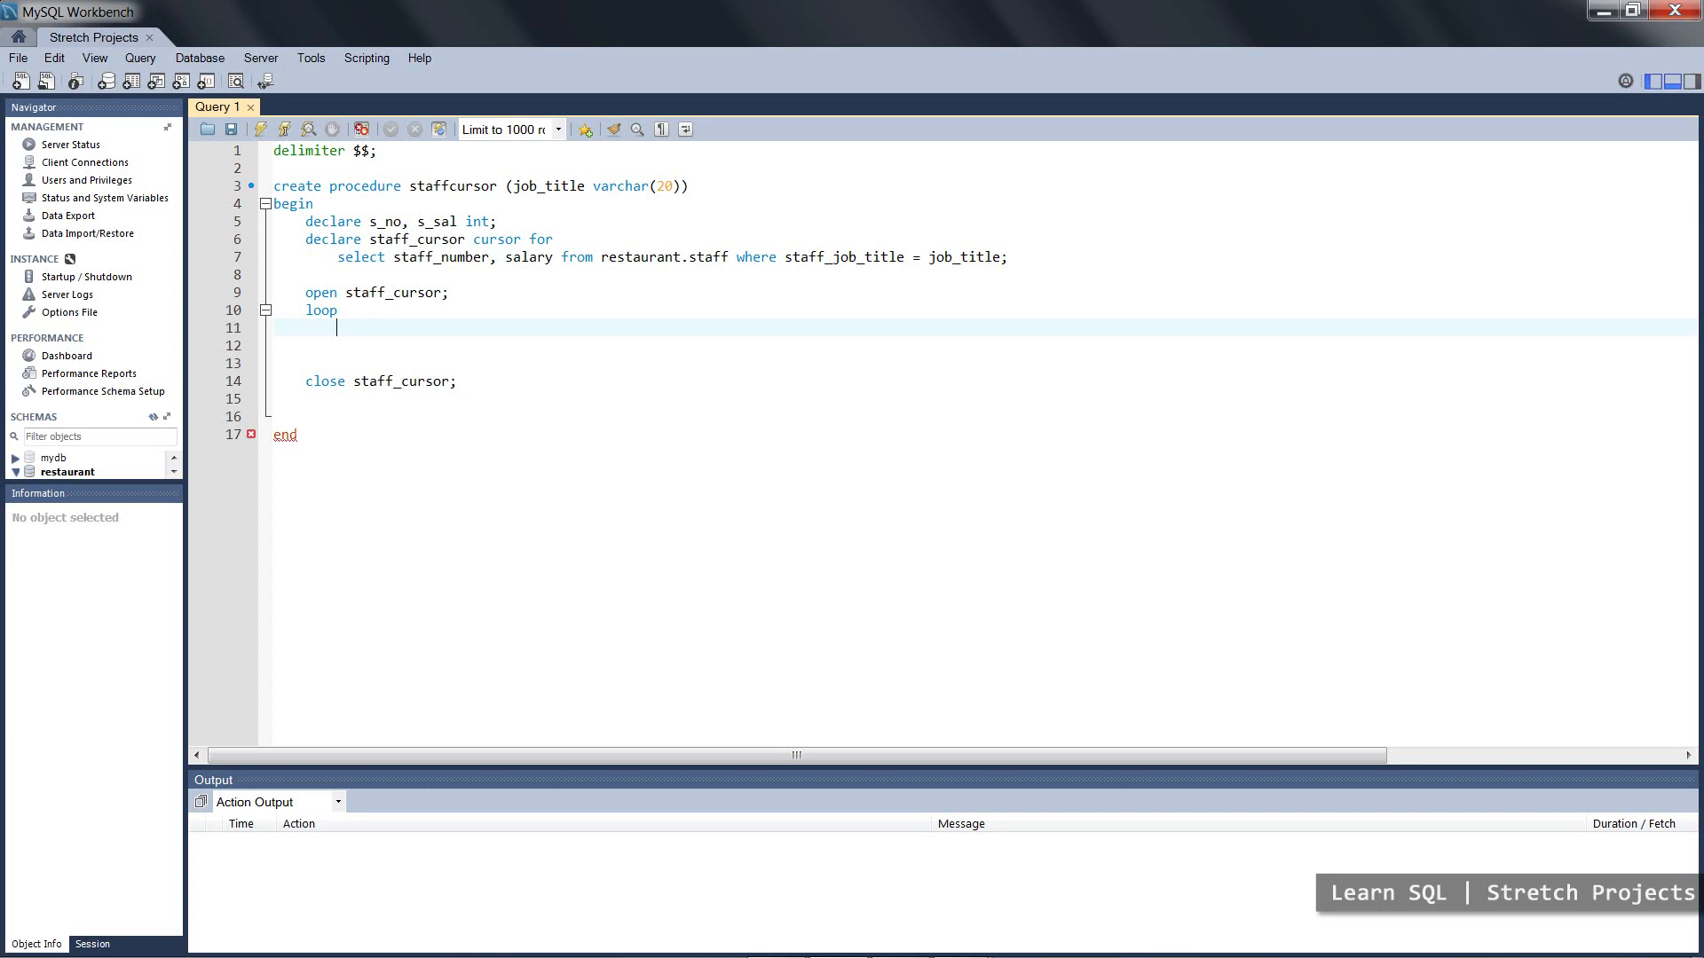
text(fetch s)
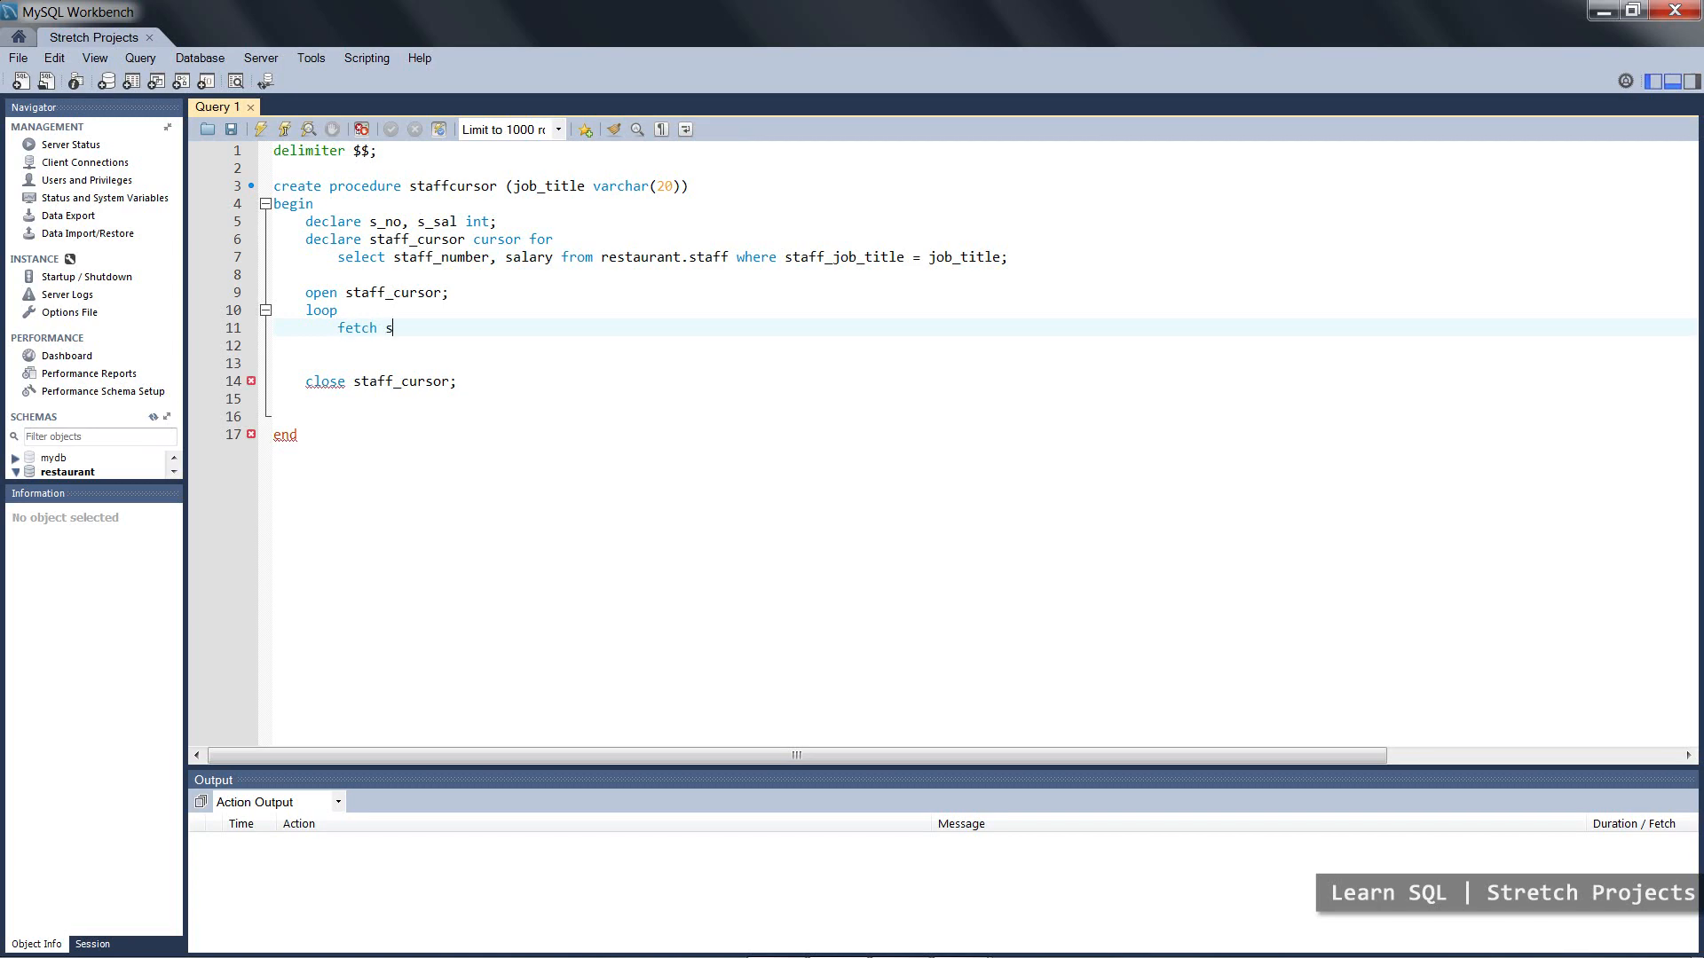
text(taff_curso)
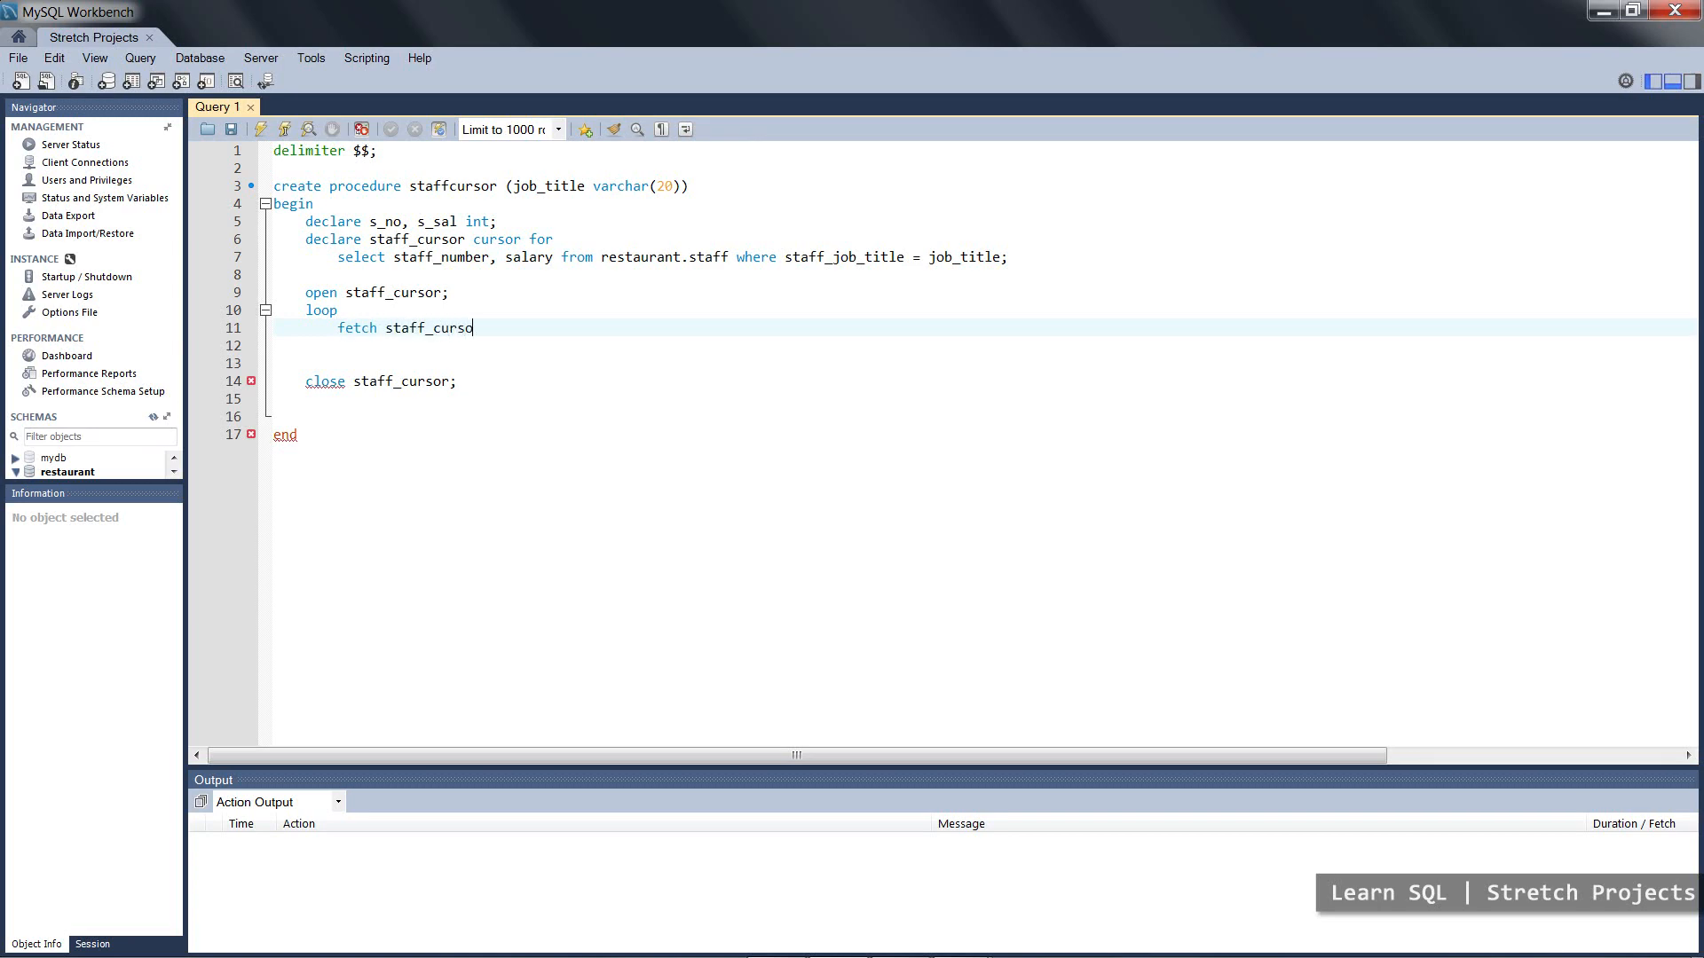
text(into)
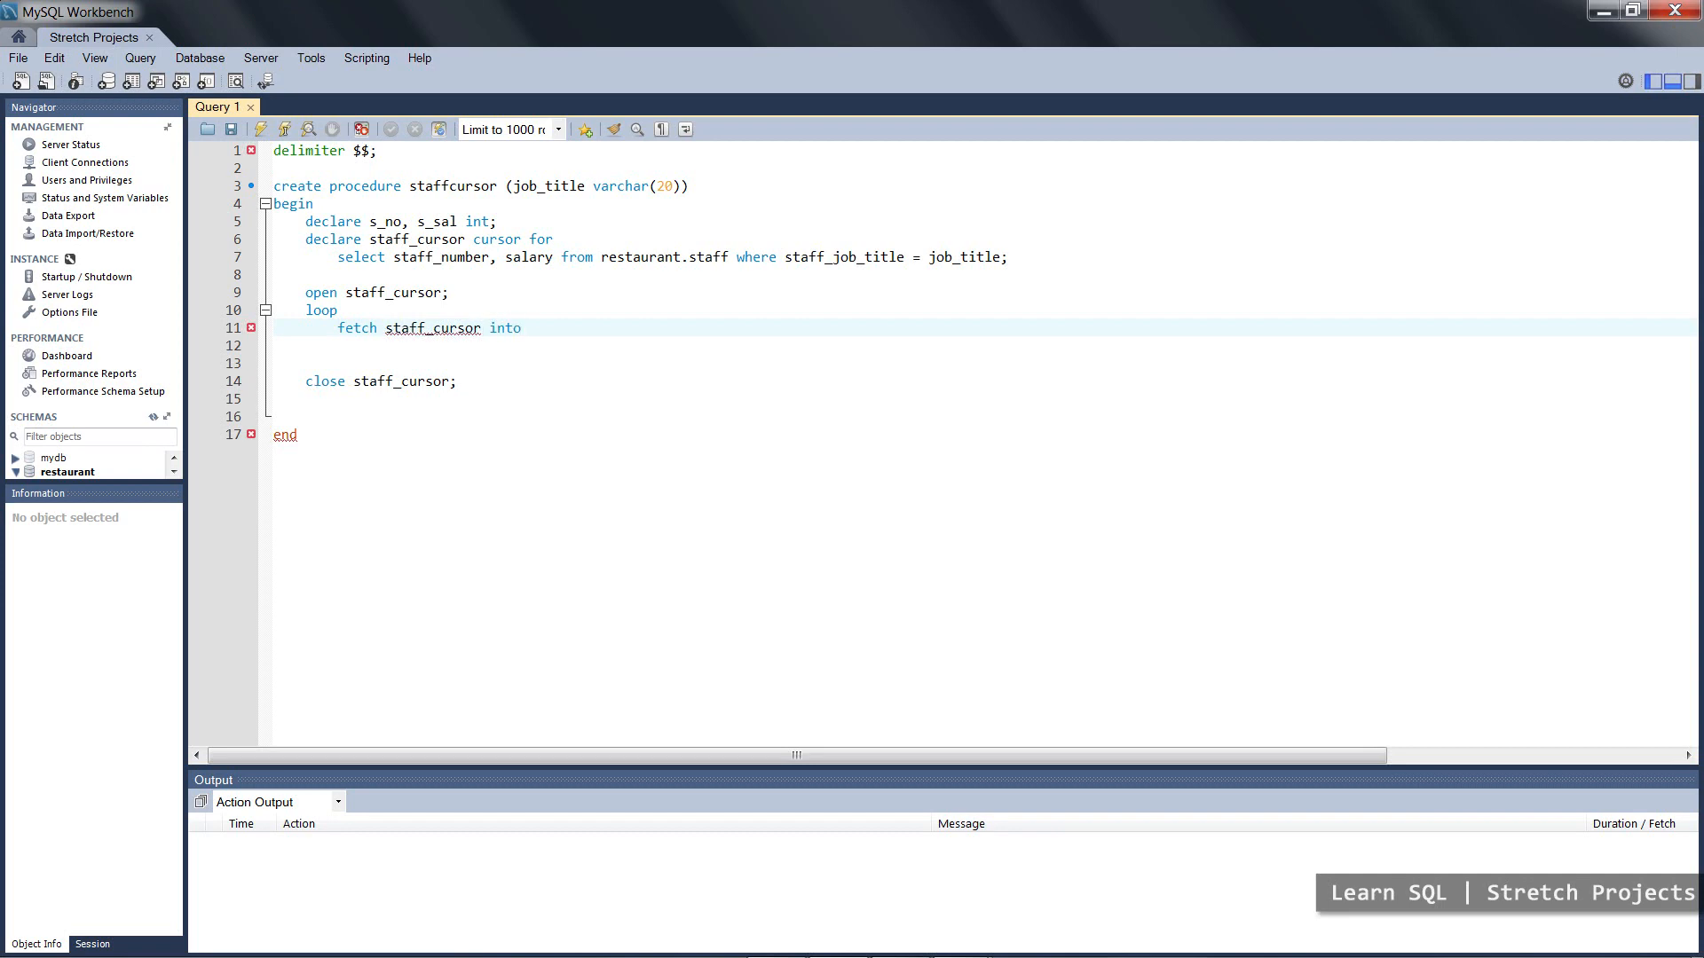
text(s_n)
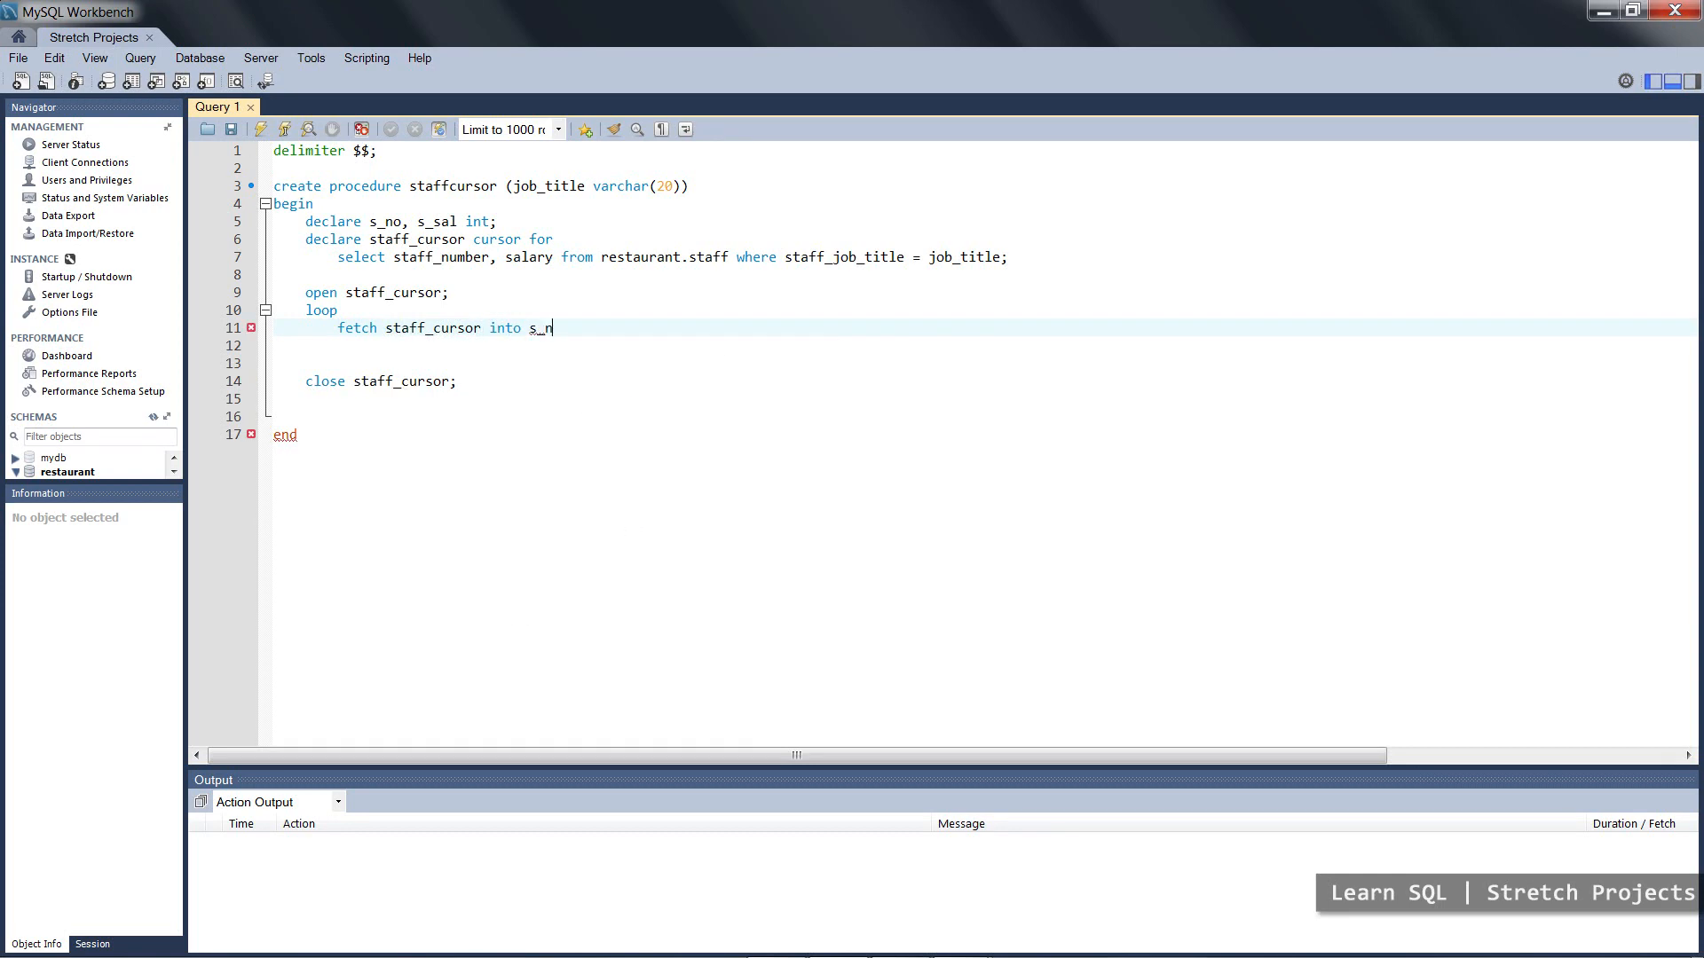
text(o, s-)
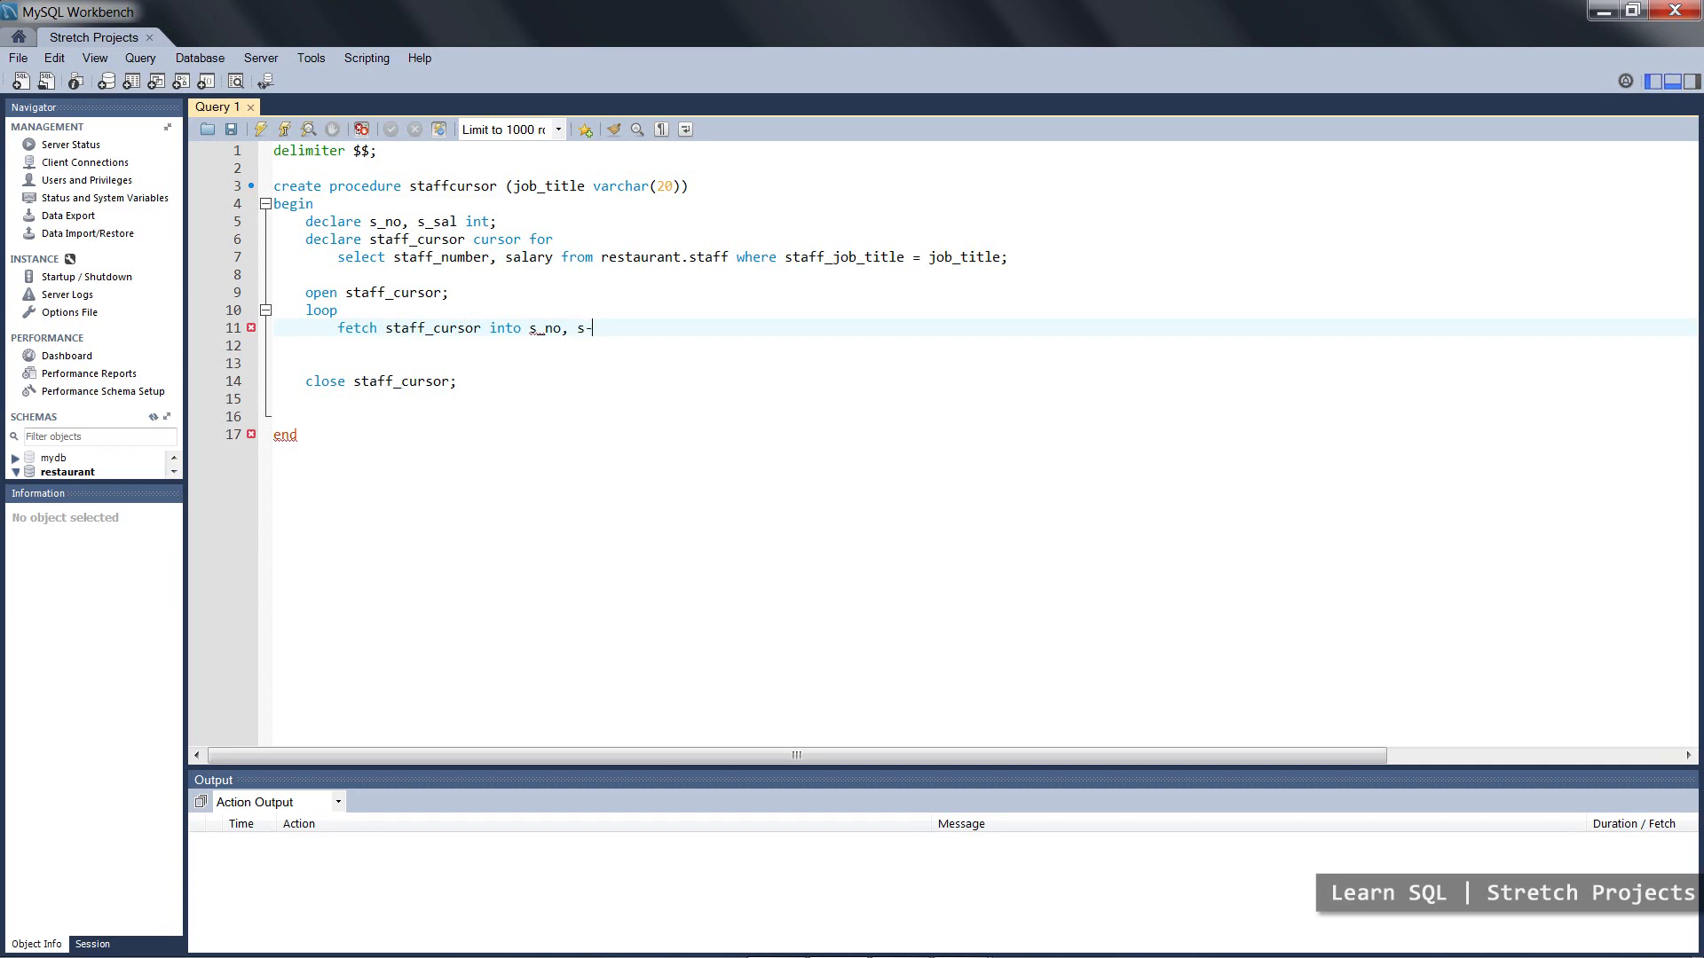
text(al)
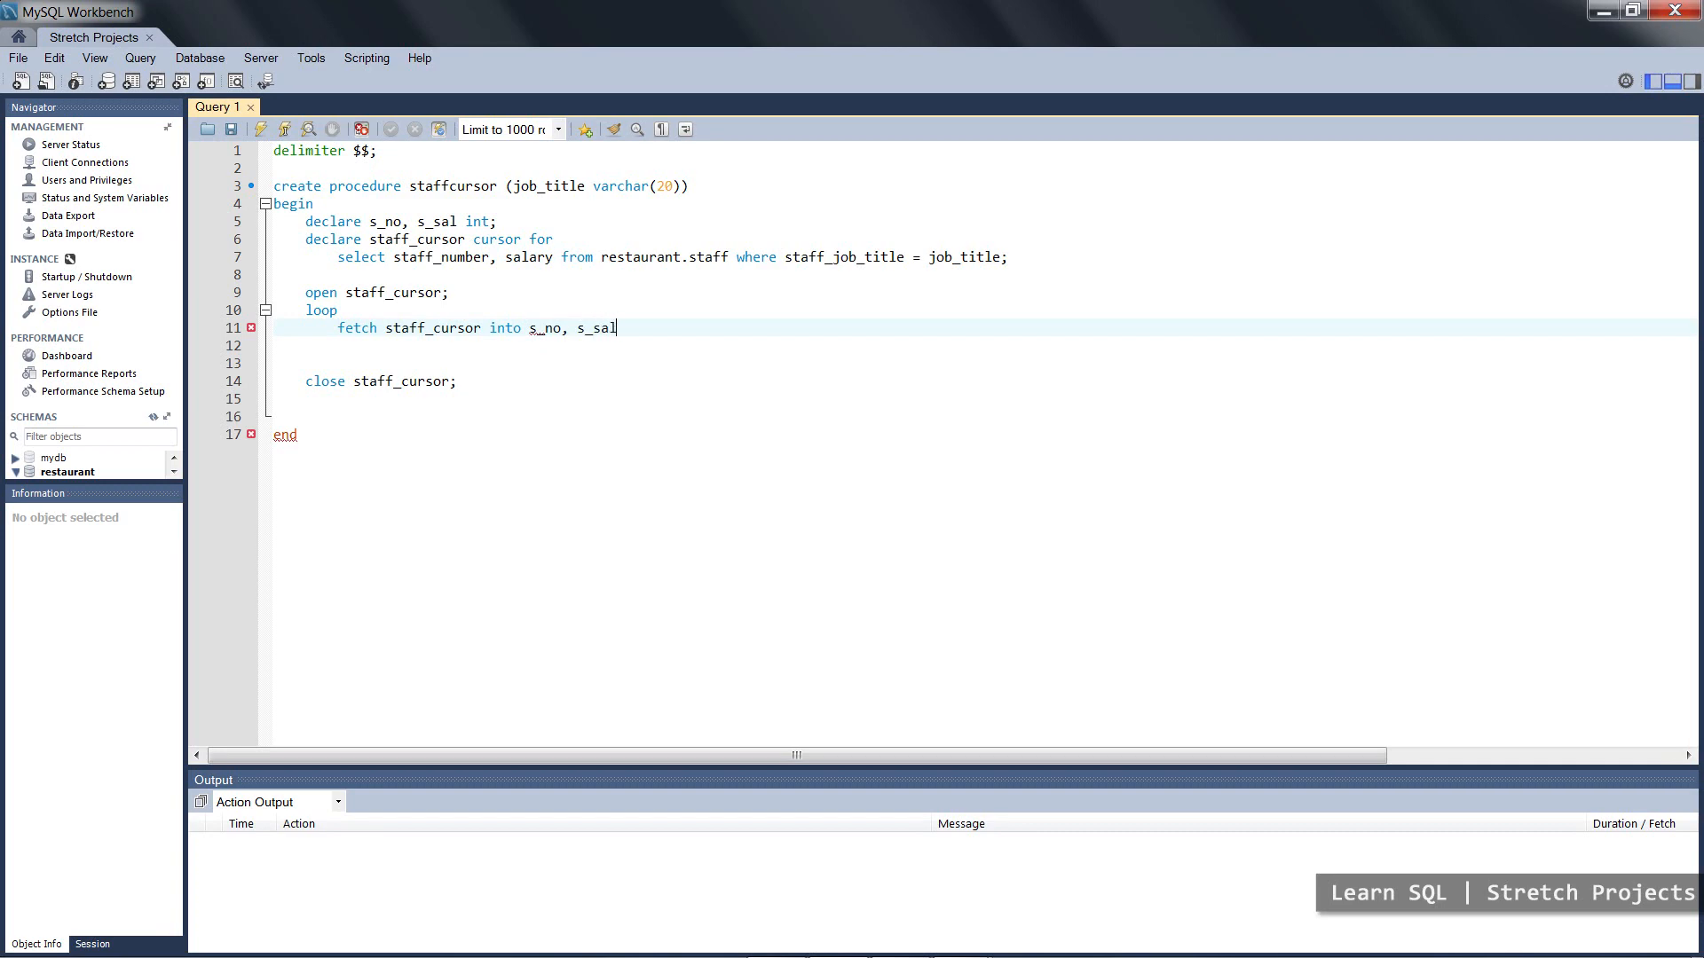
text(;)
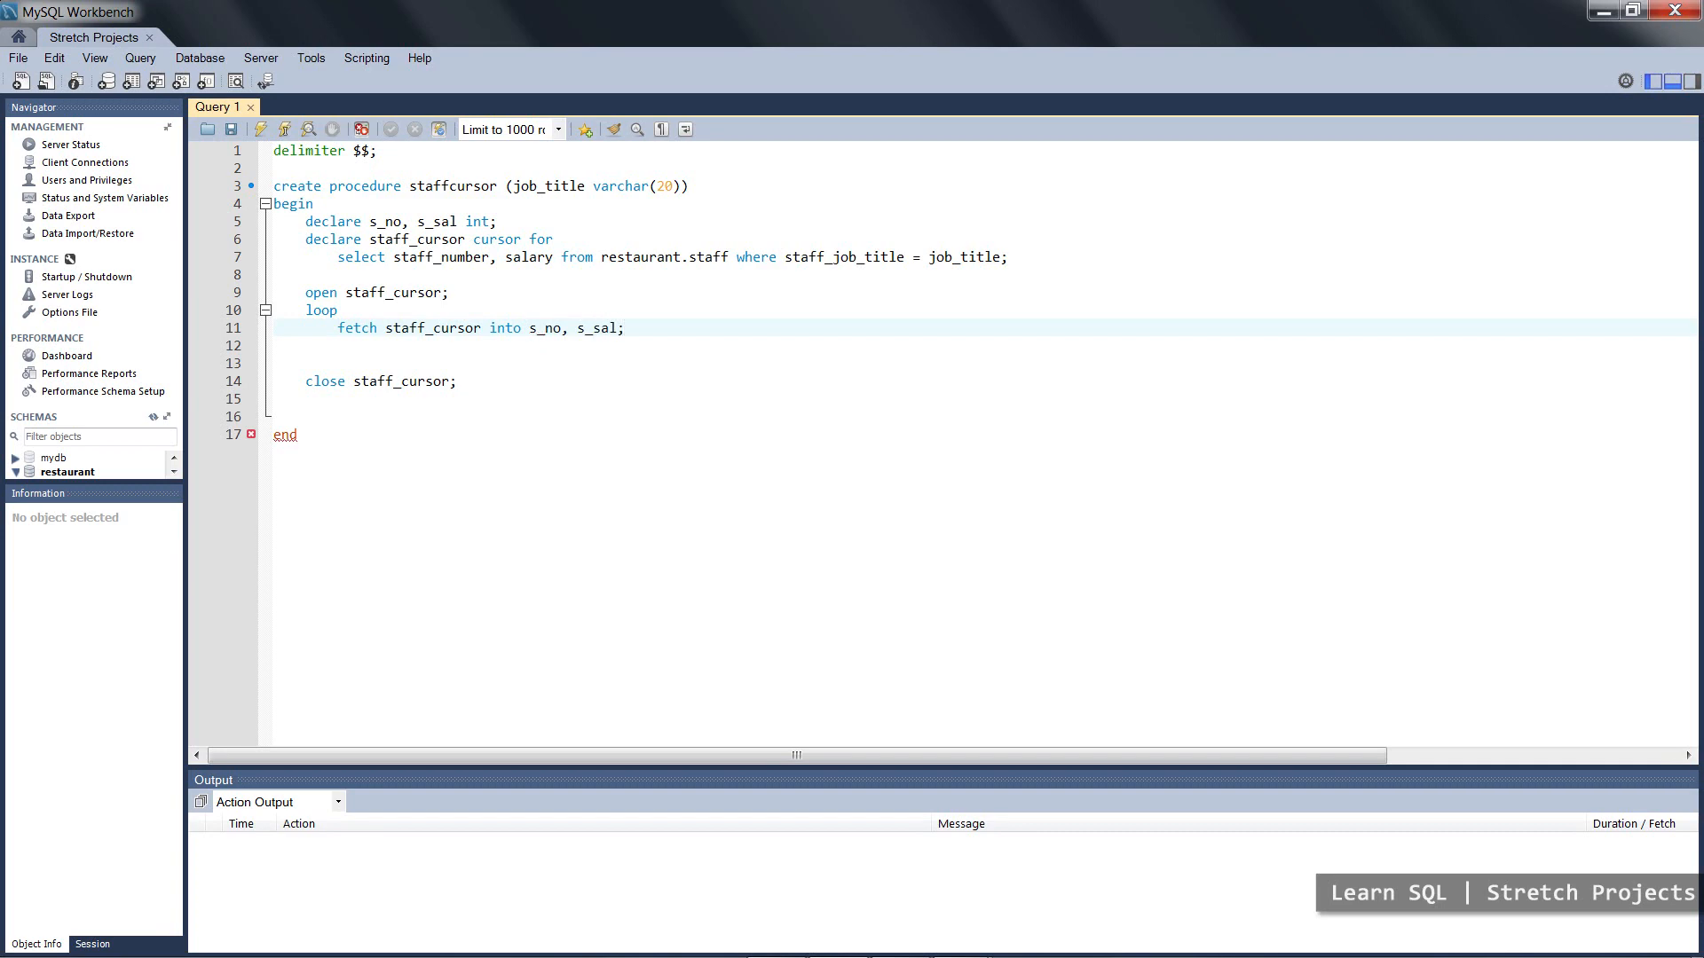
- Add 'end loop;' on the blank line above close staff_cursor
click(624, 328)
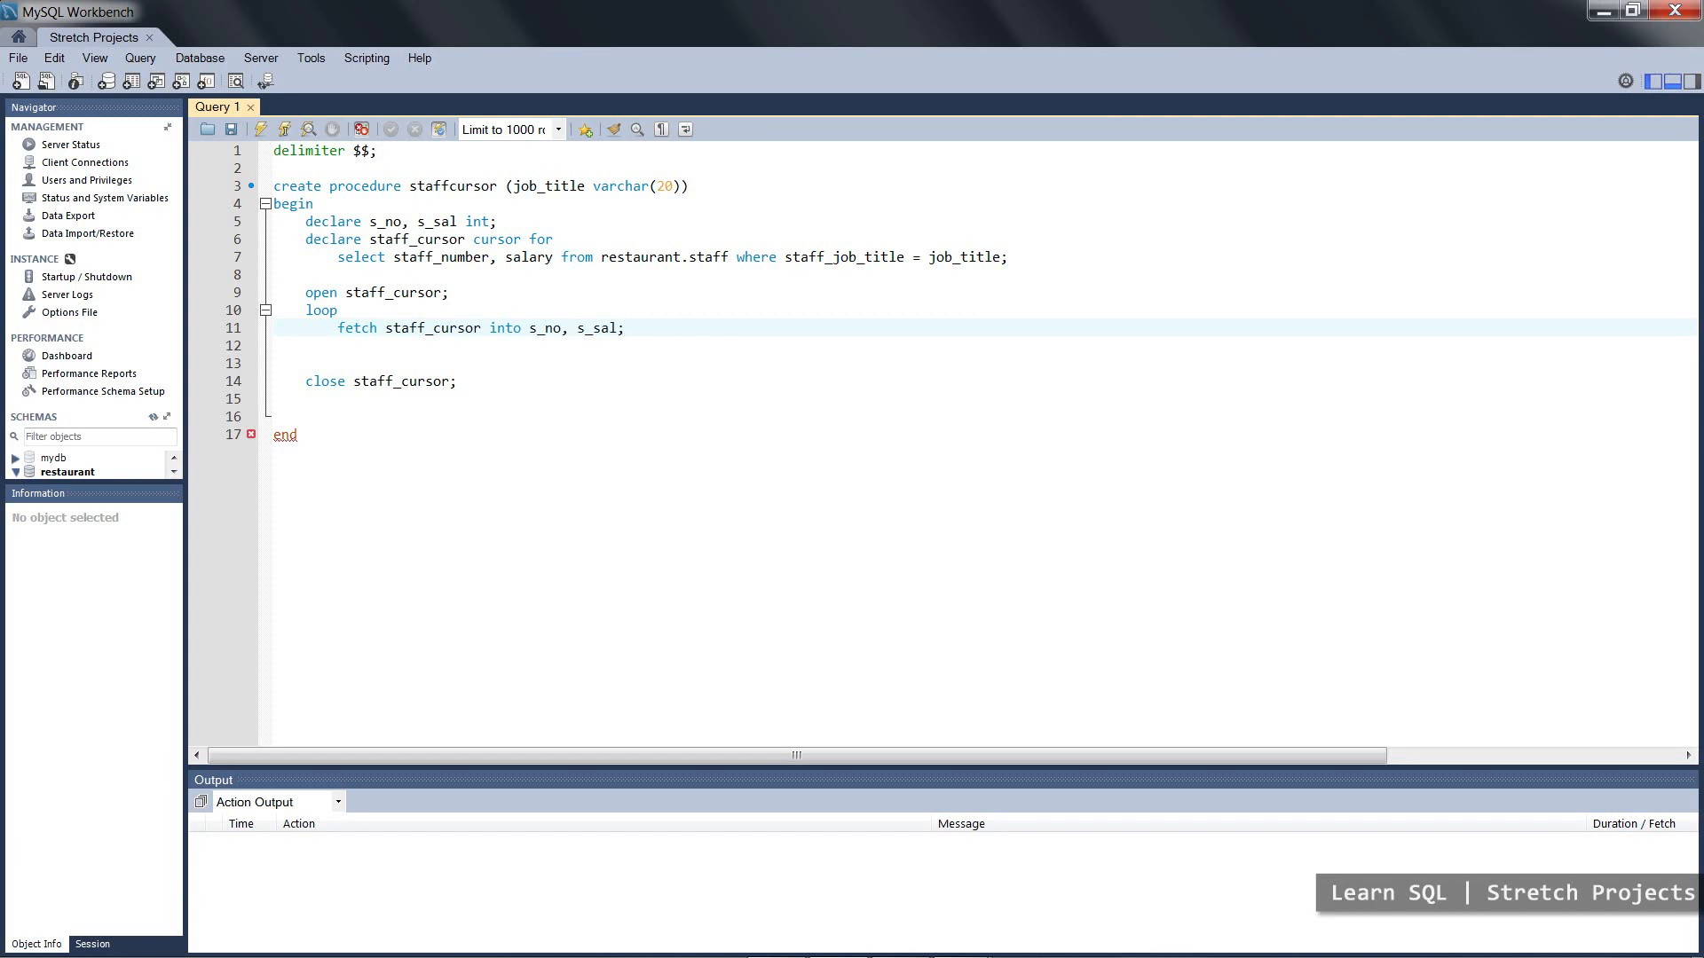
click(623, 328)
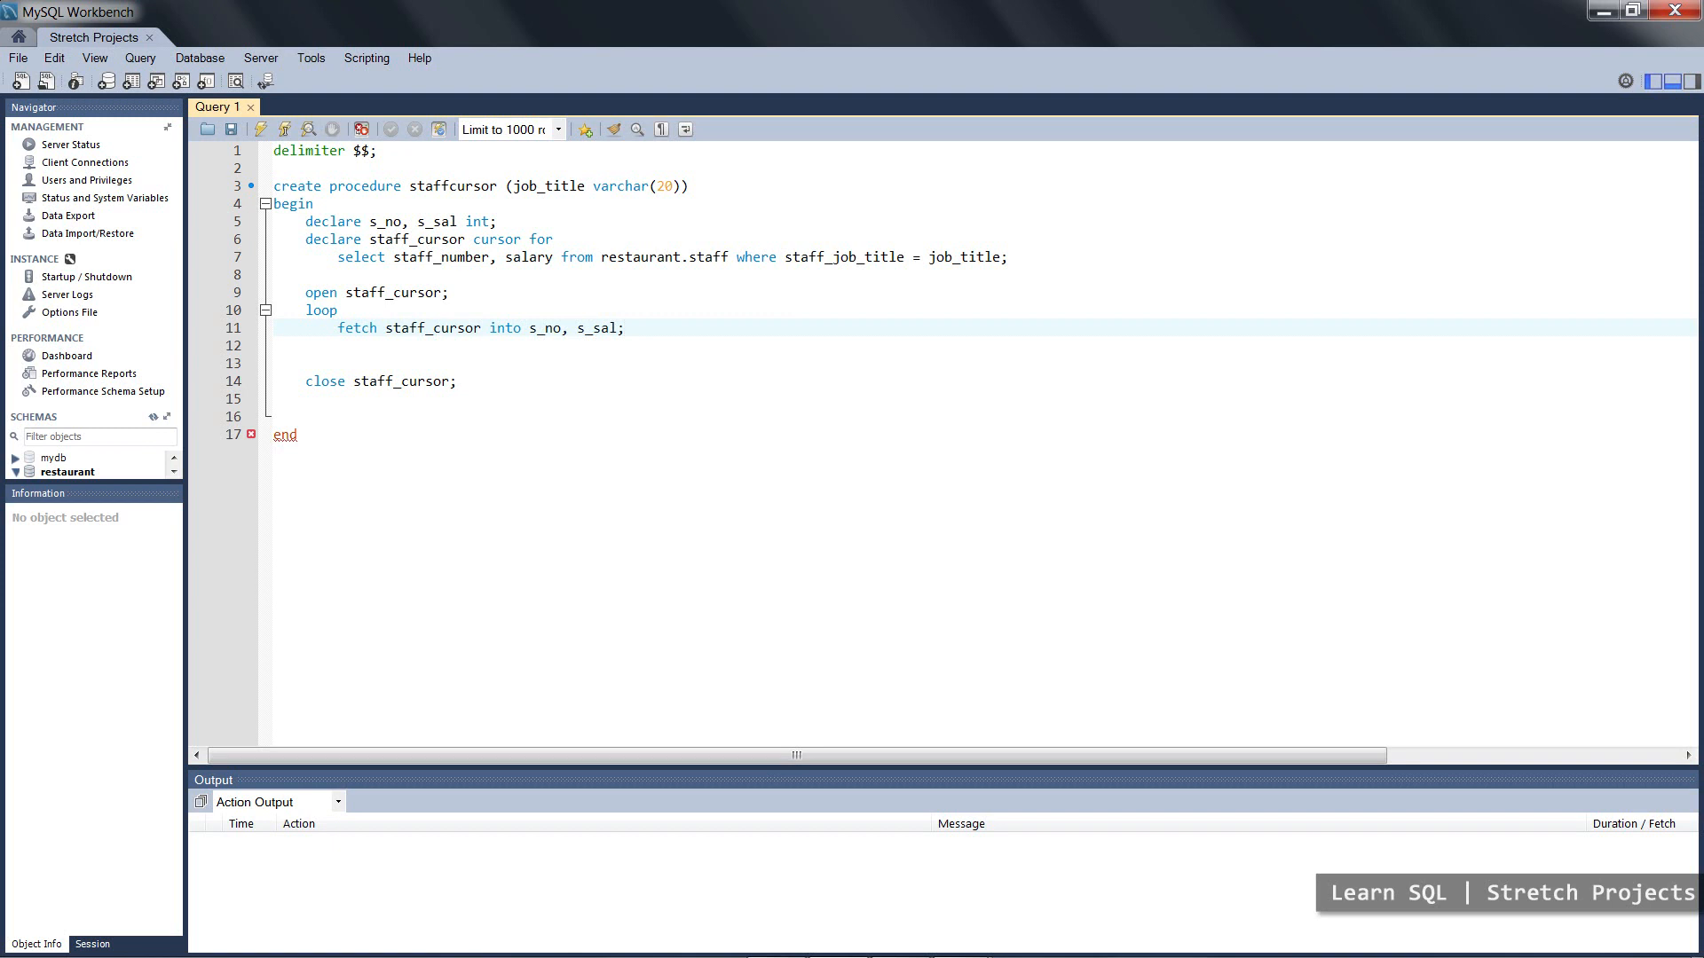
click(624, 328)
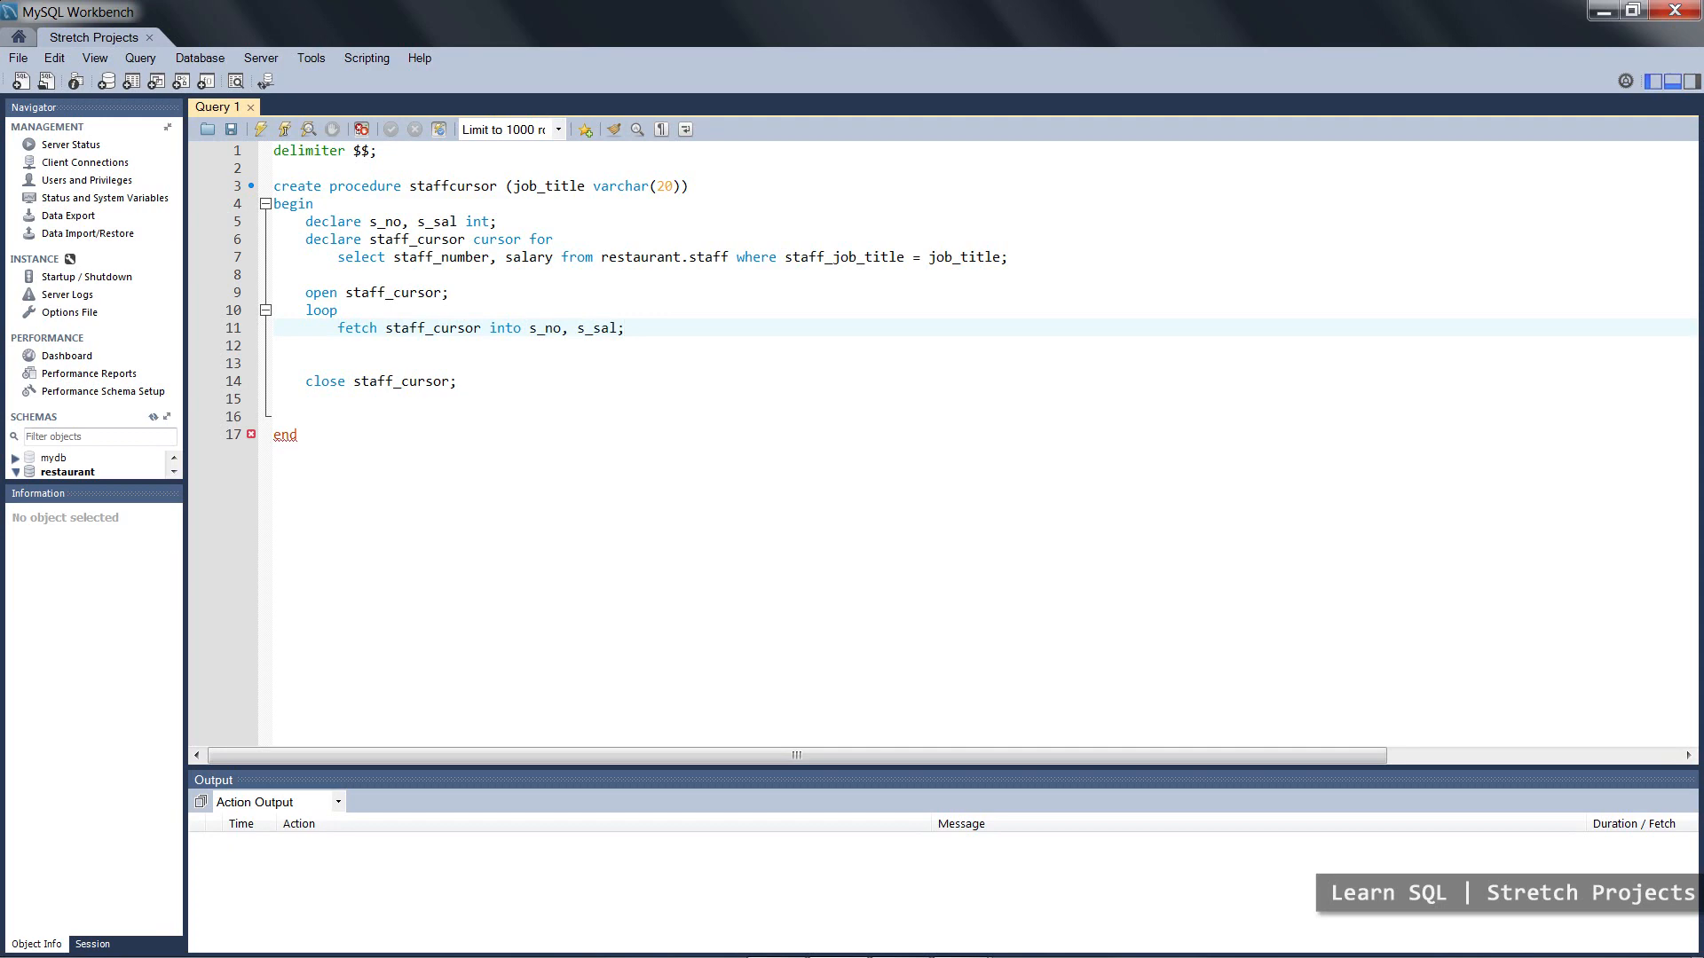
click(623, 328)
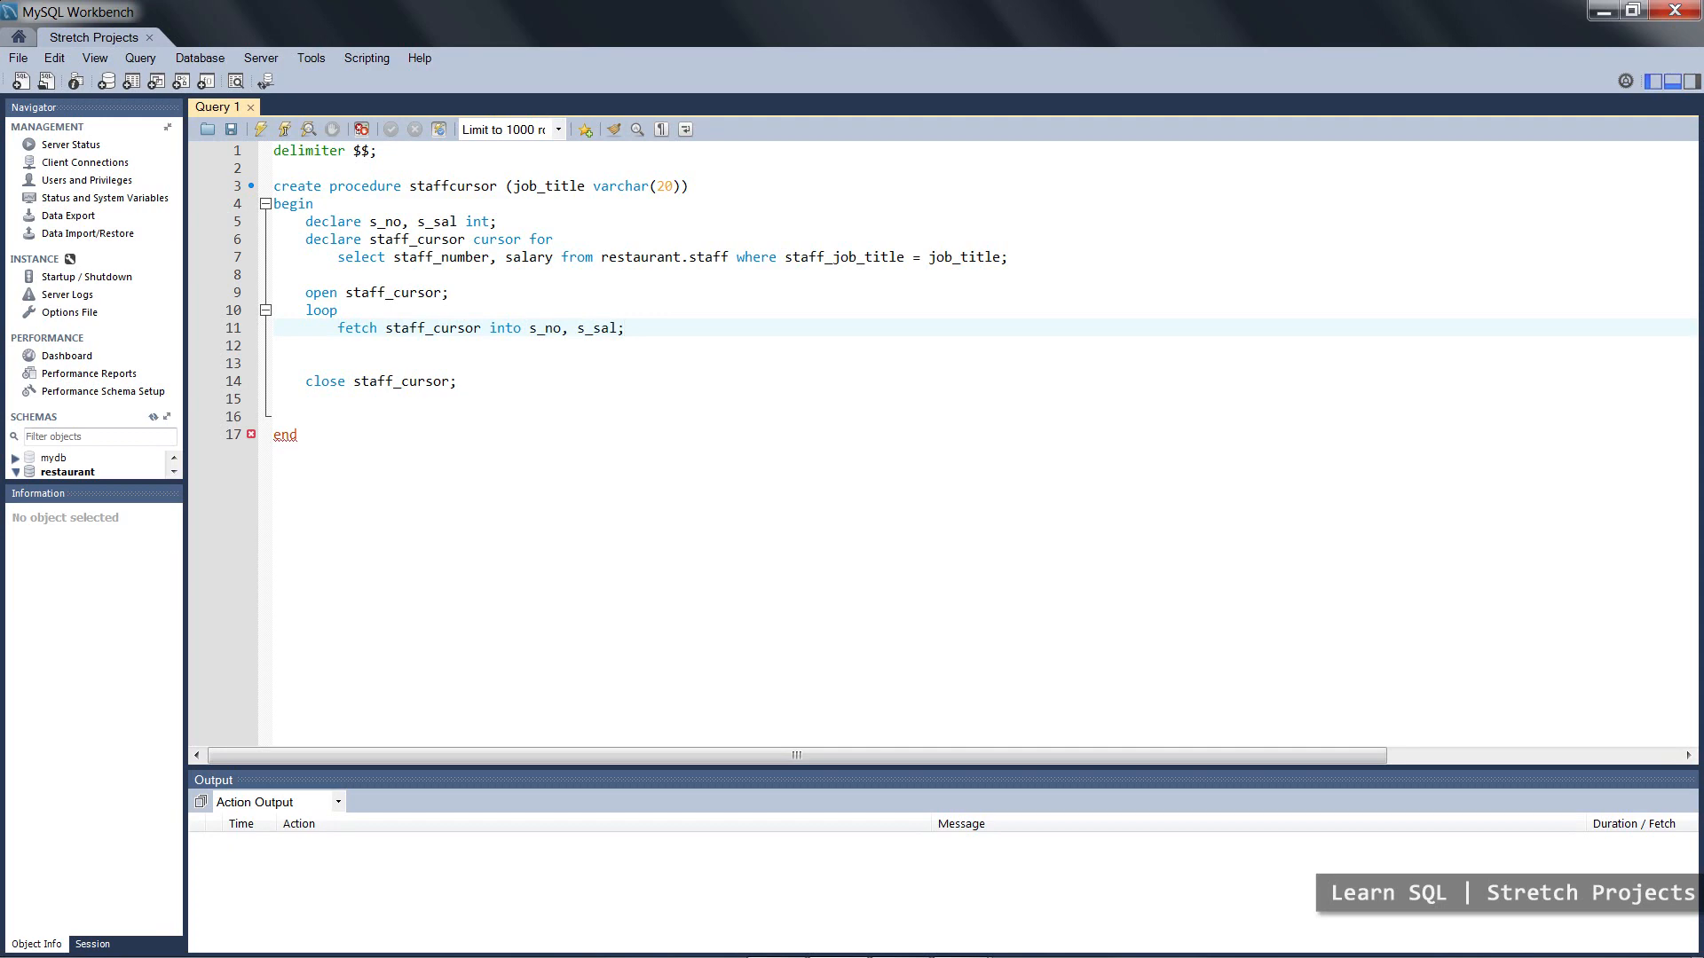
click(623, 327)
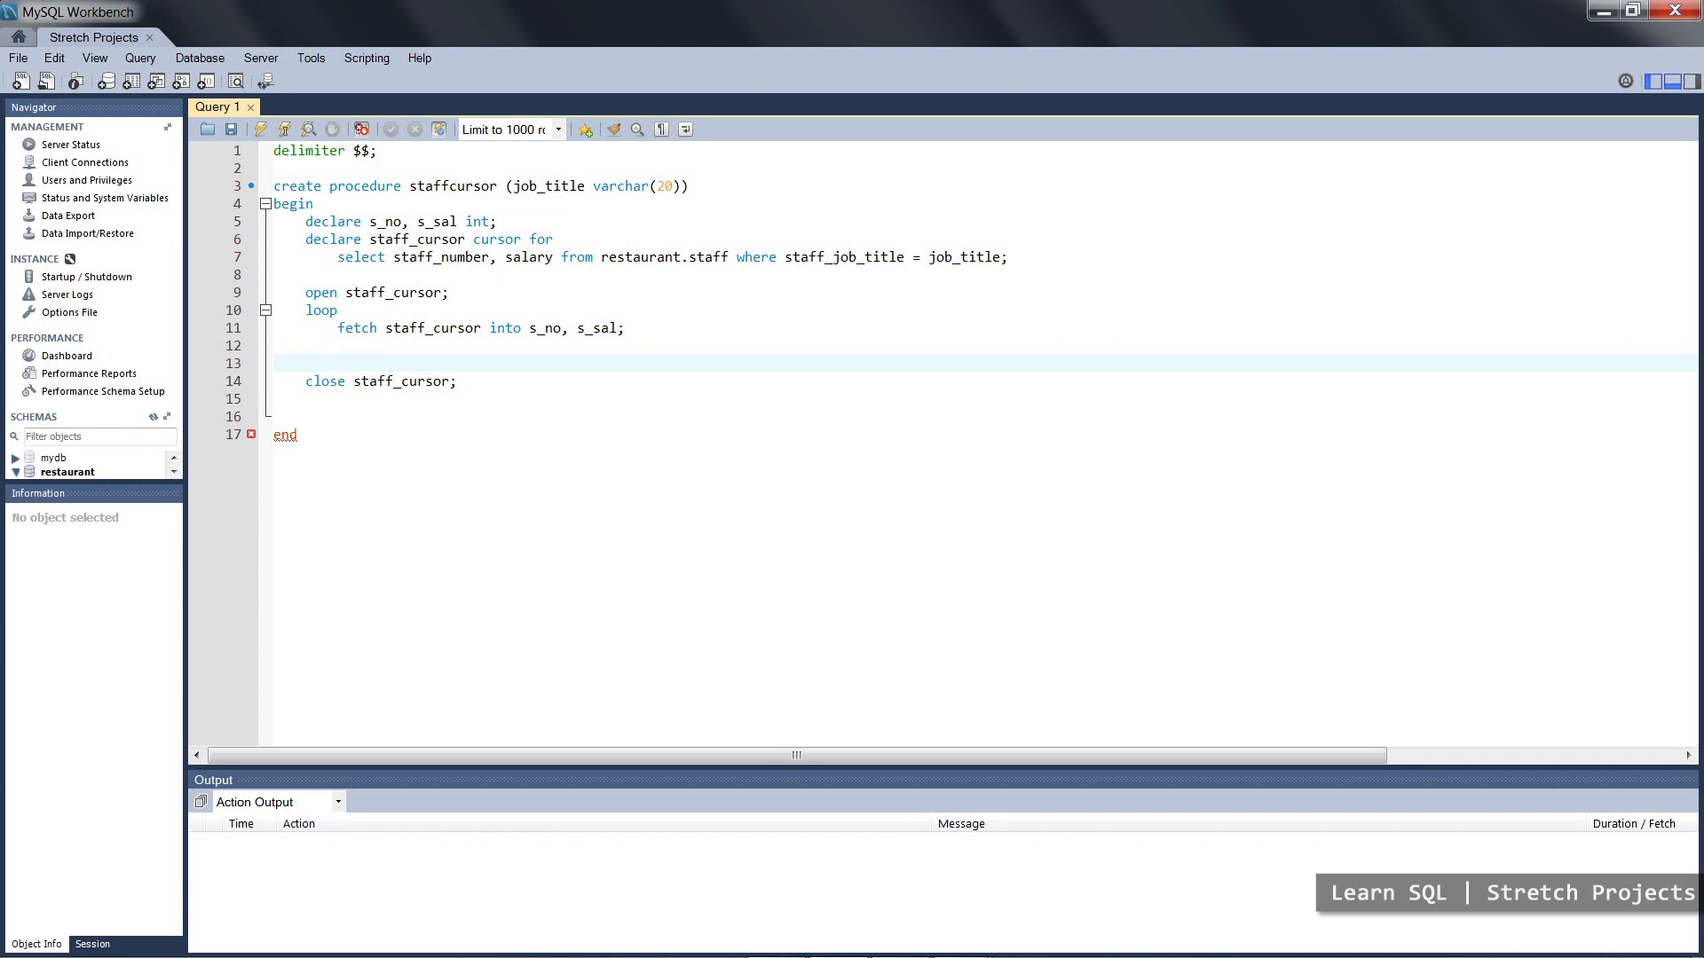
text(e)
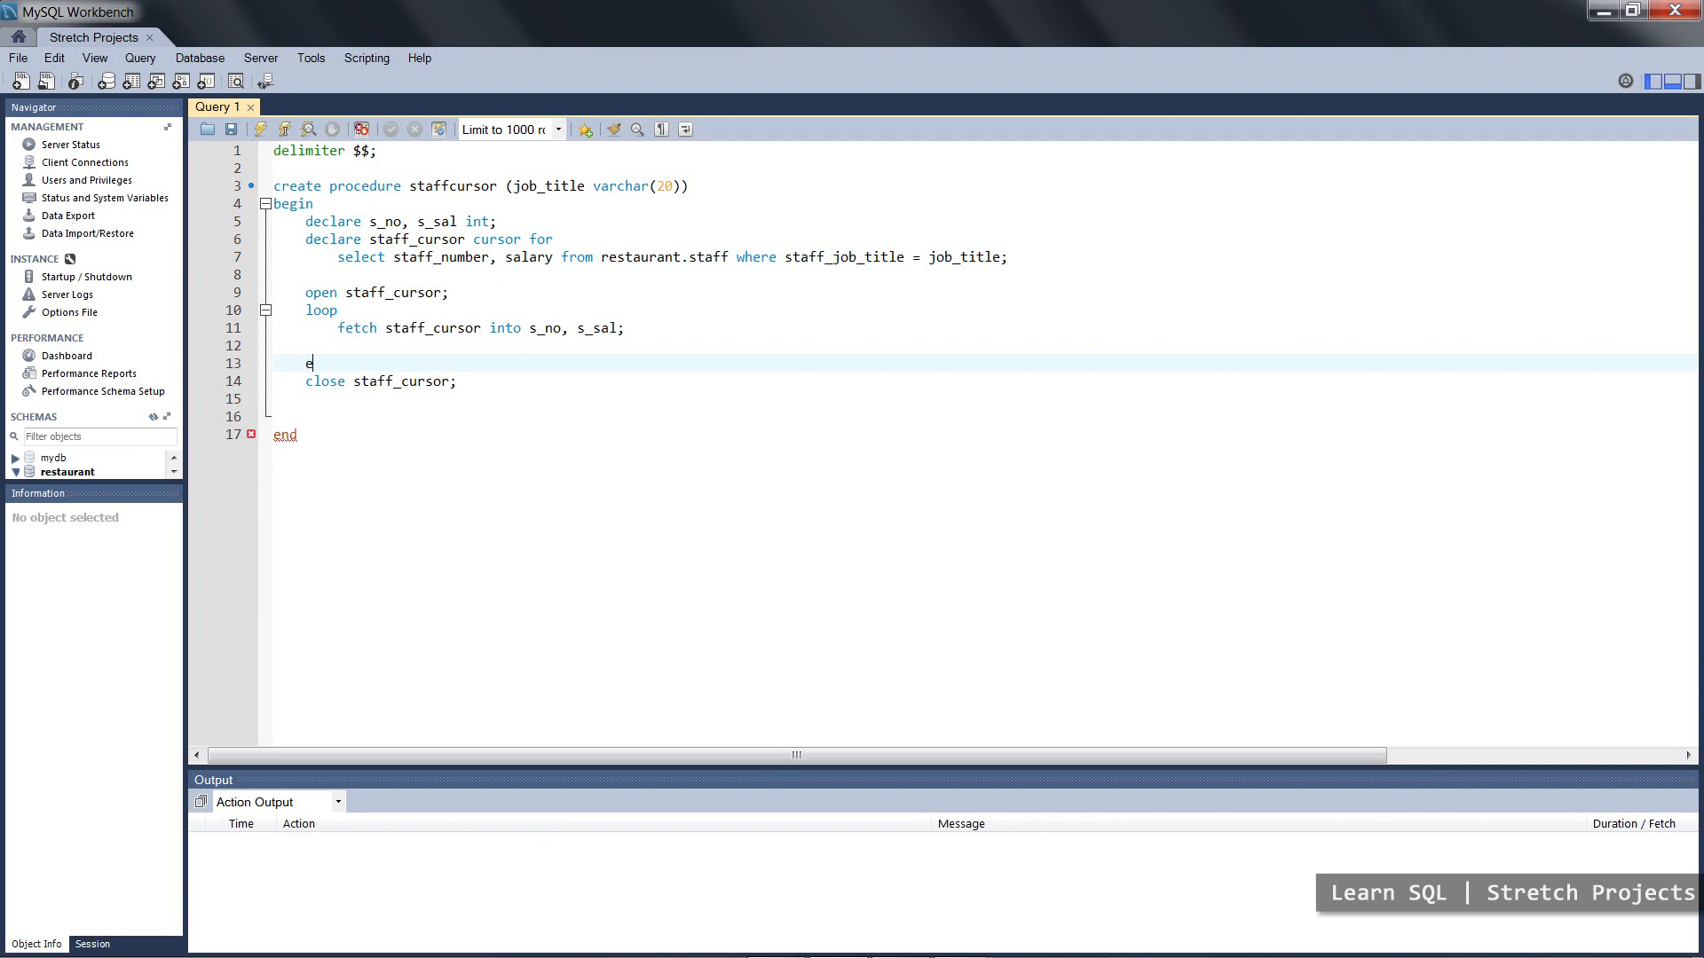
text(nd loop)
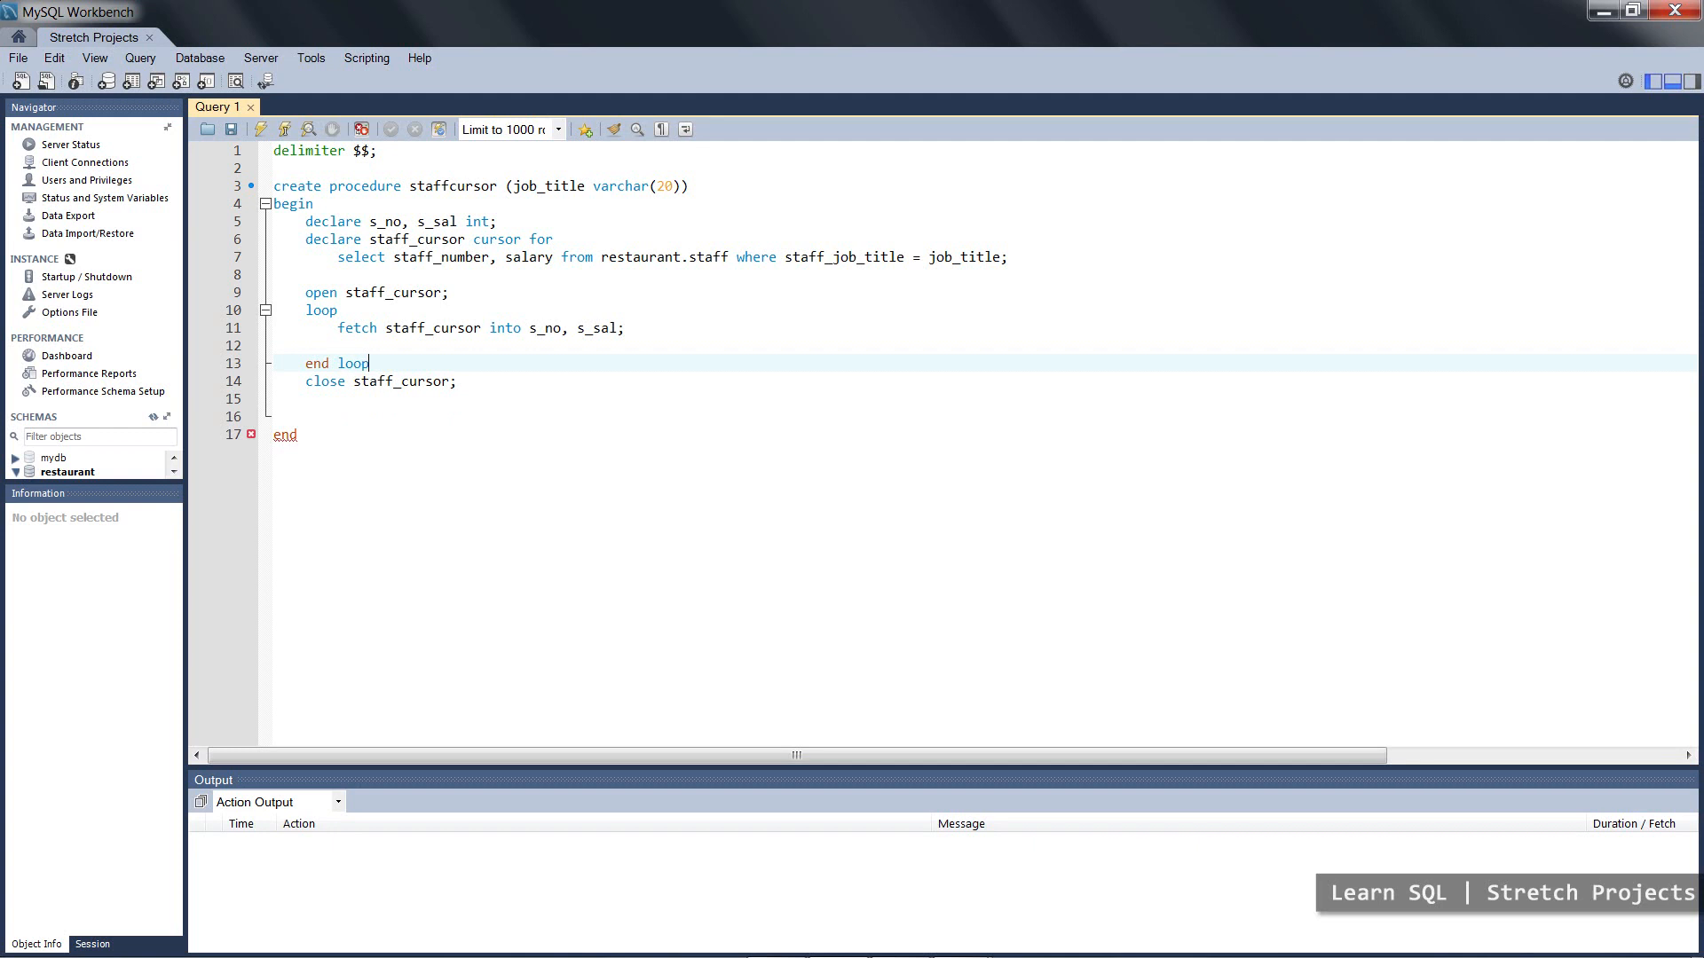
text(;)
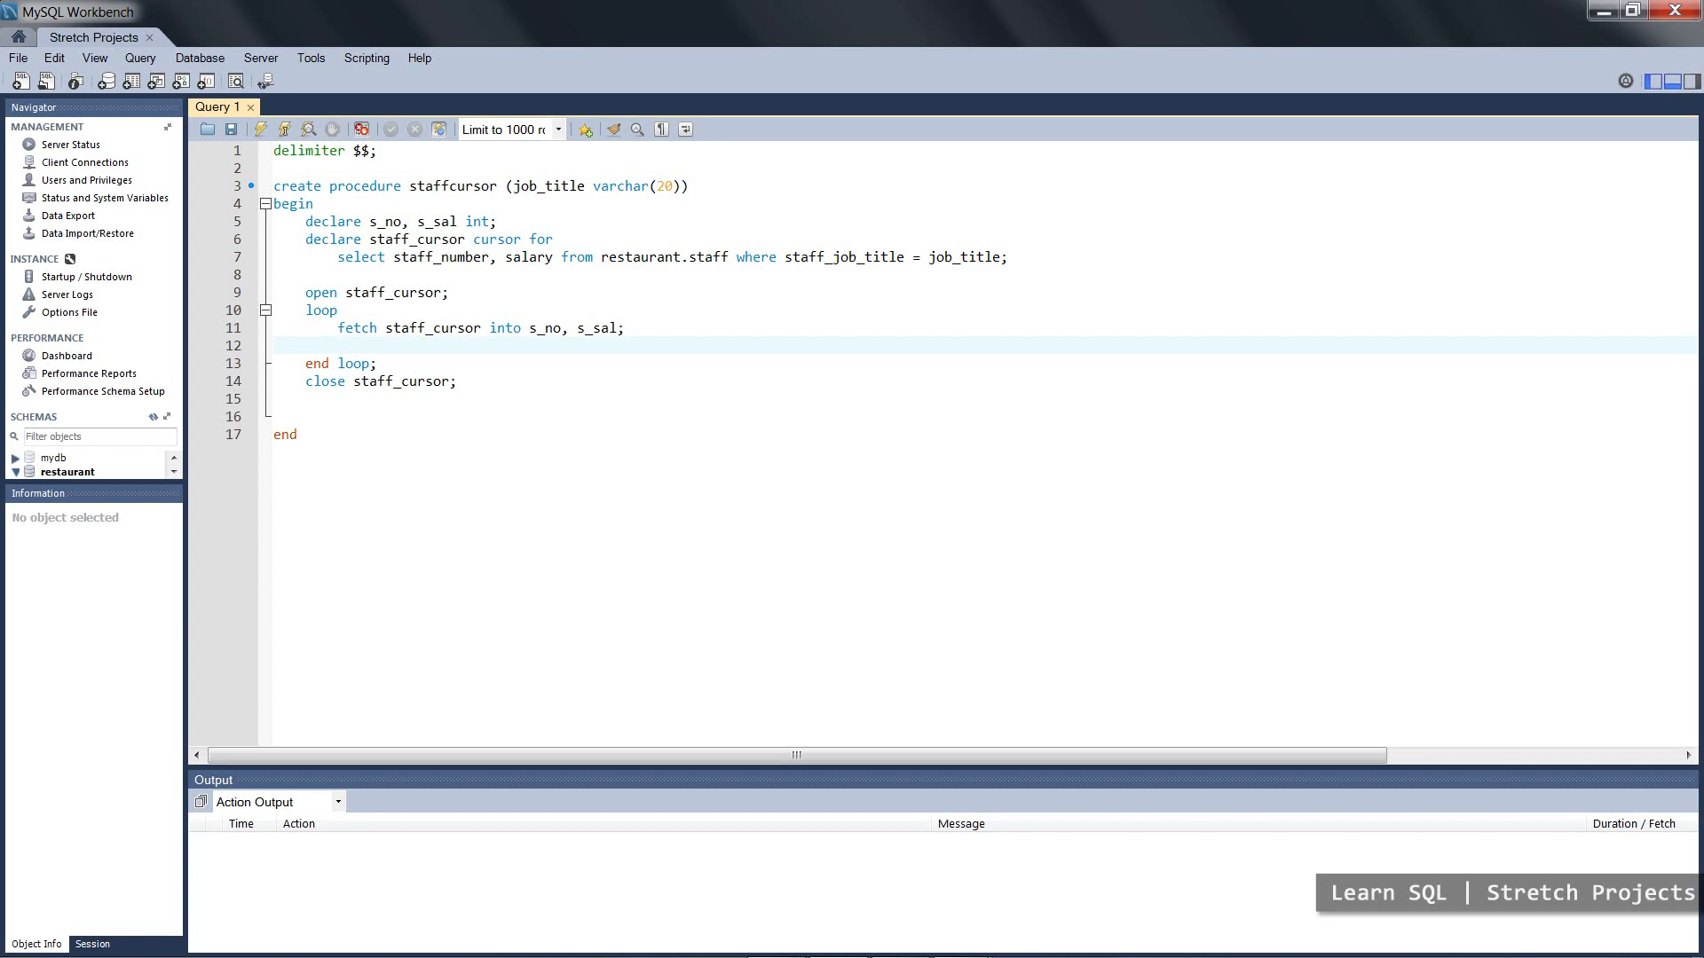
- Inside the loop, write select concat('Staff number is ', s_no)
text(select)
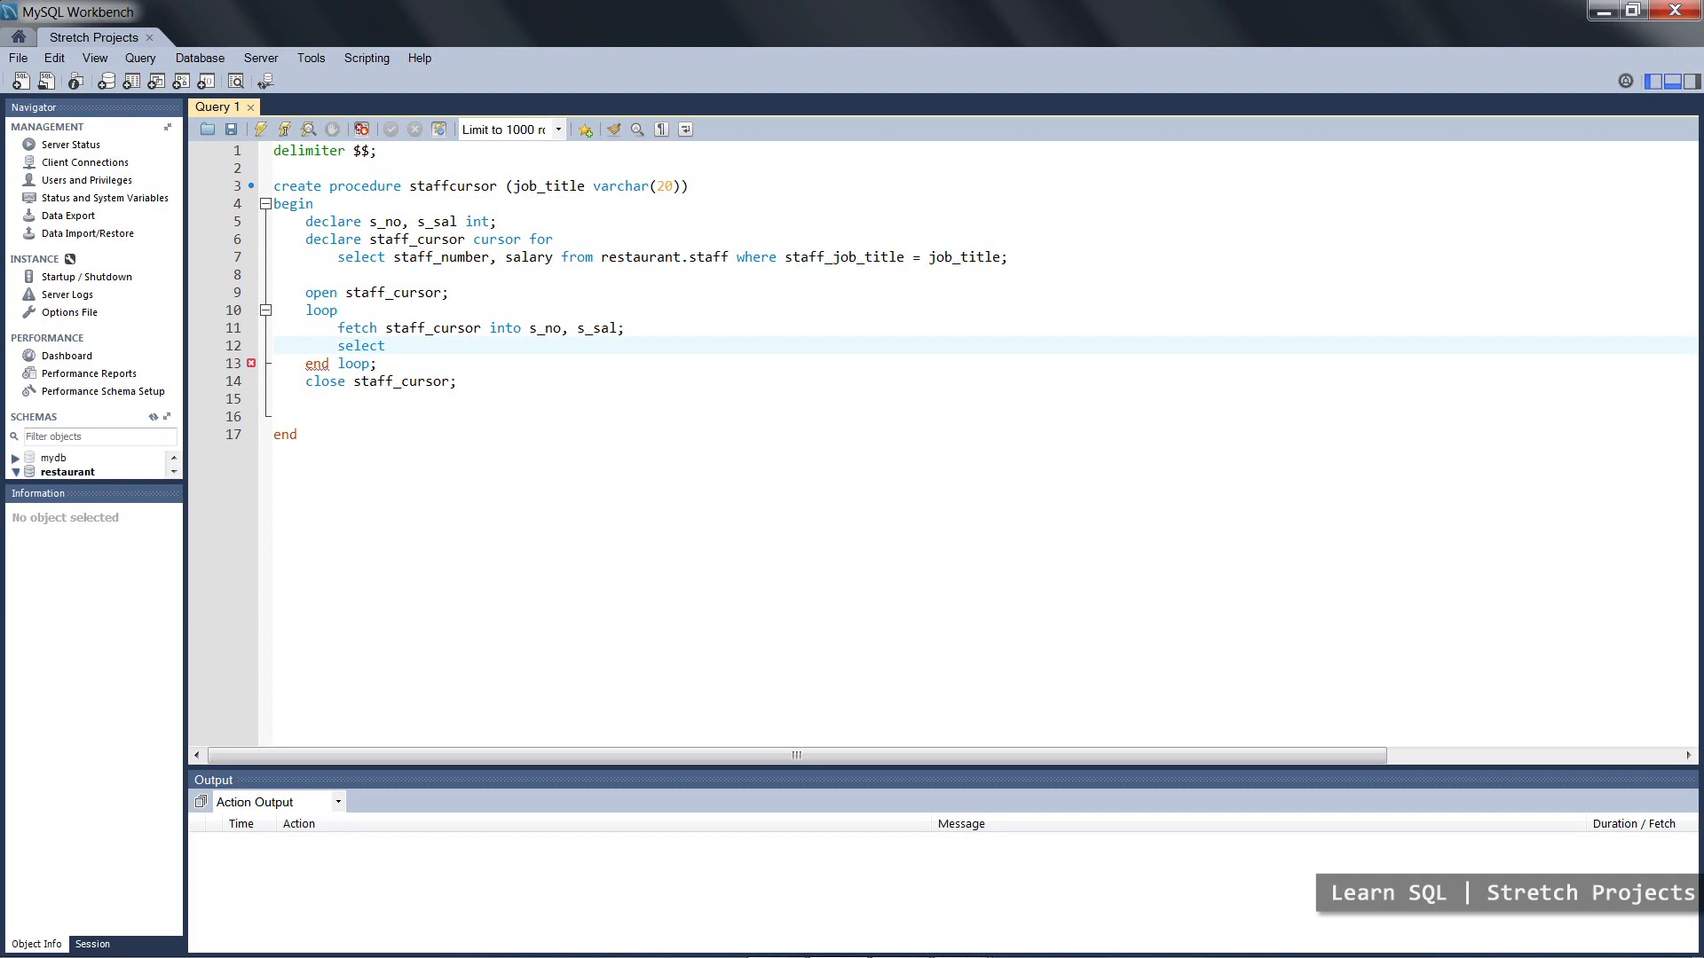
text(concat)
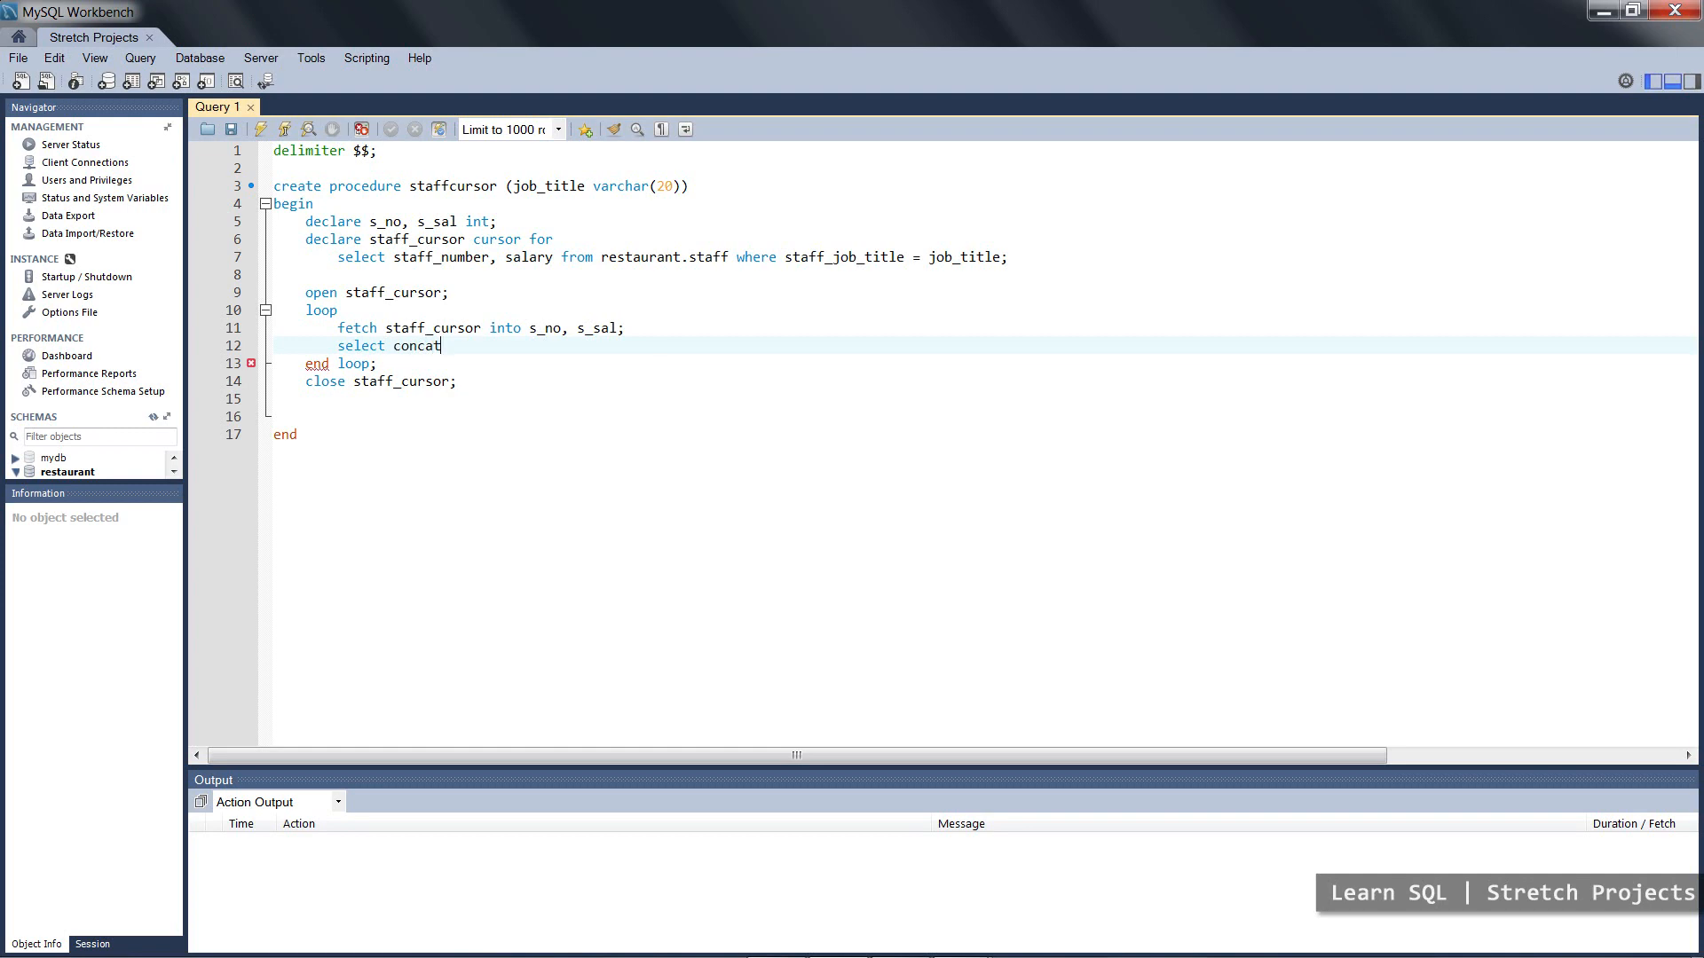
text((')
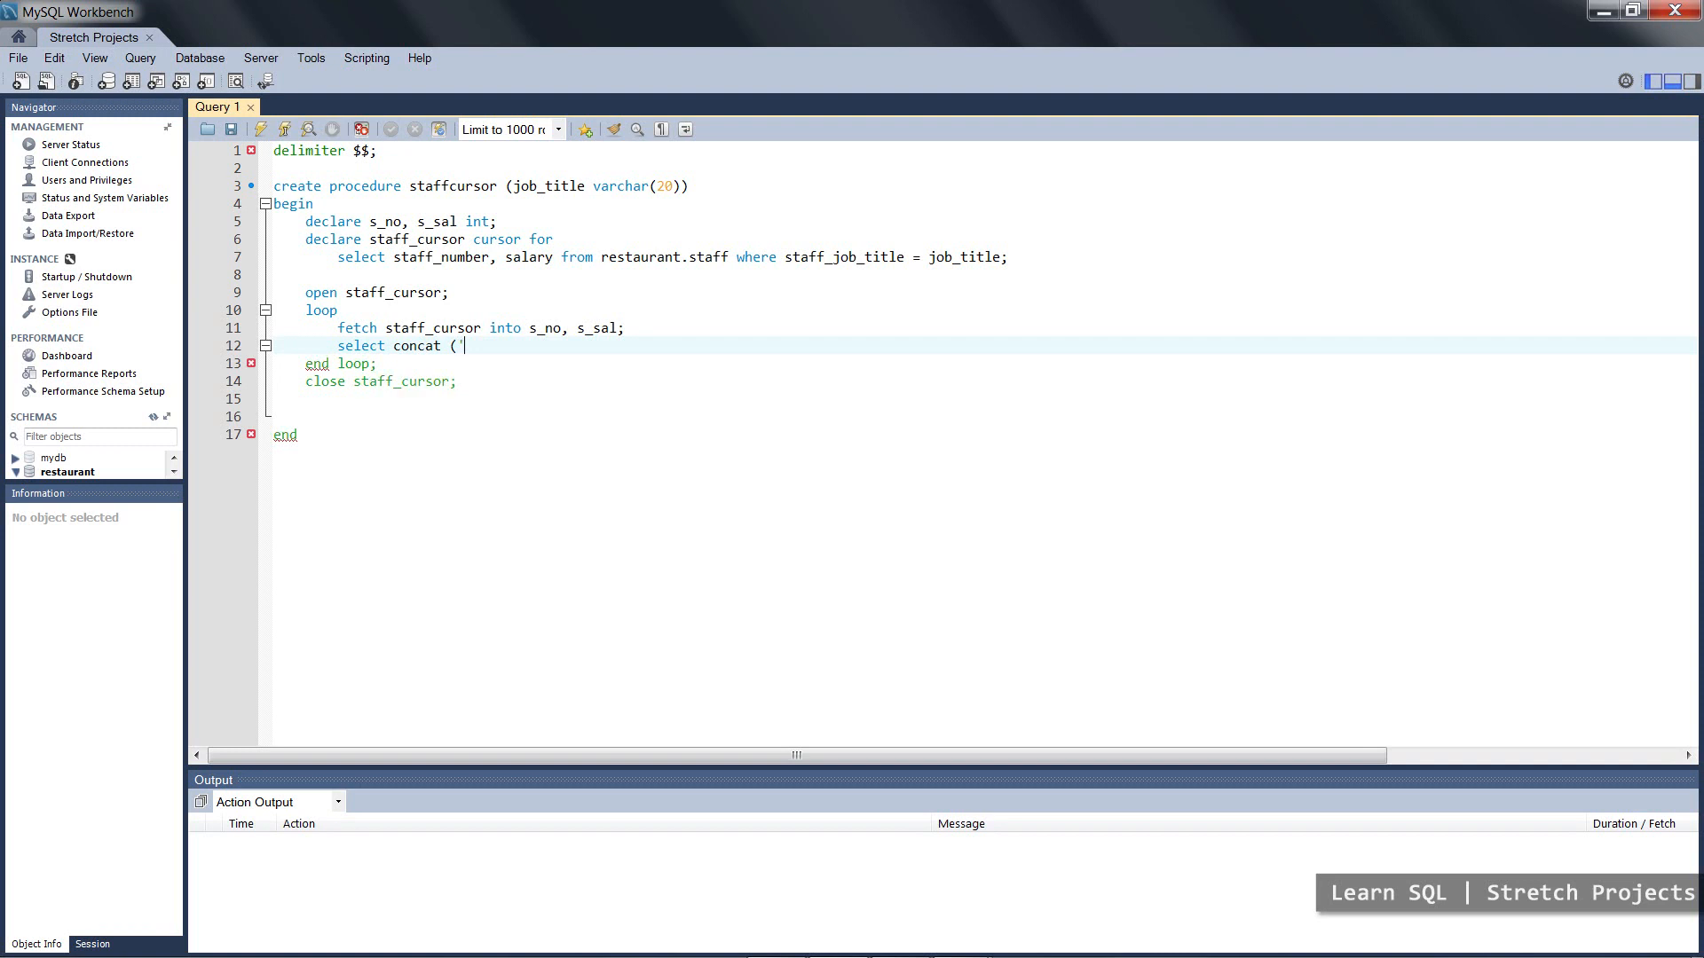
text(Staff)
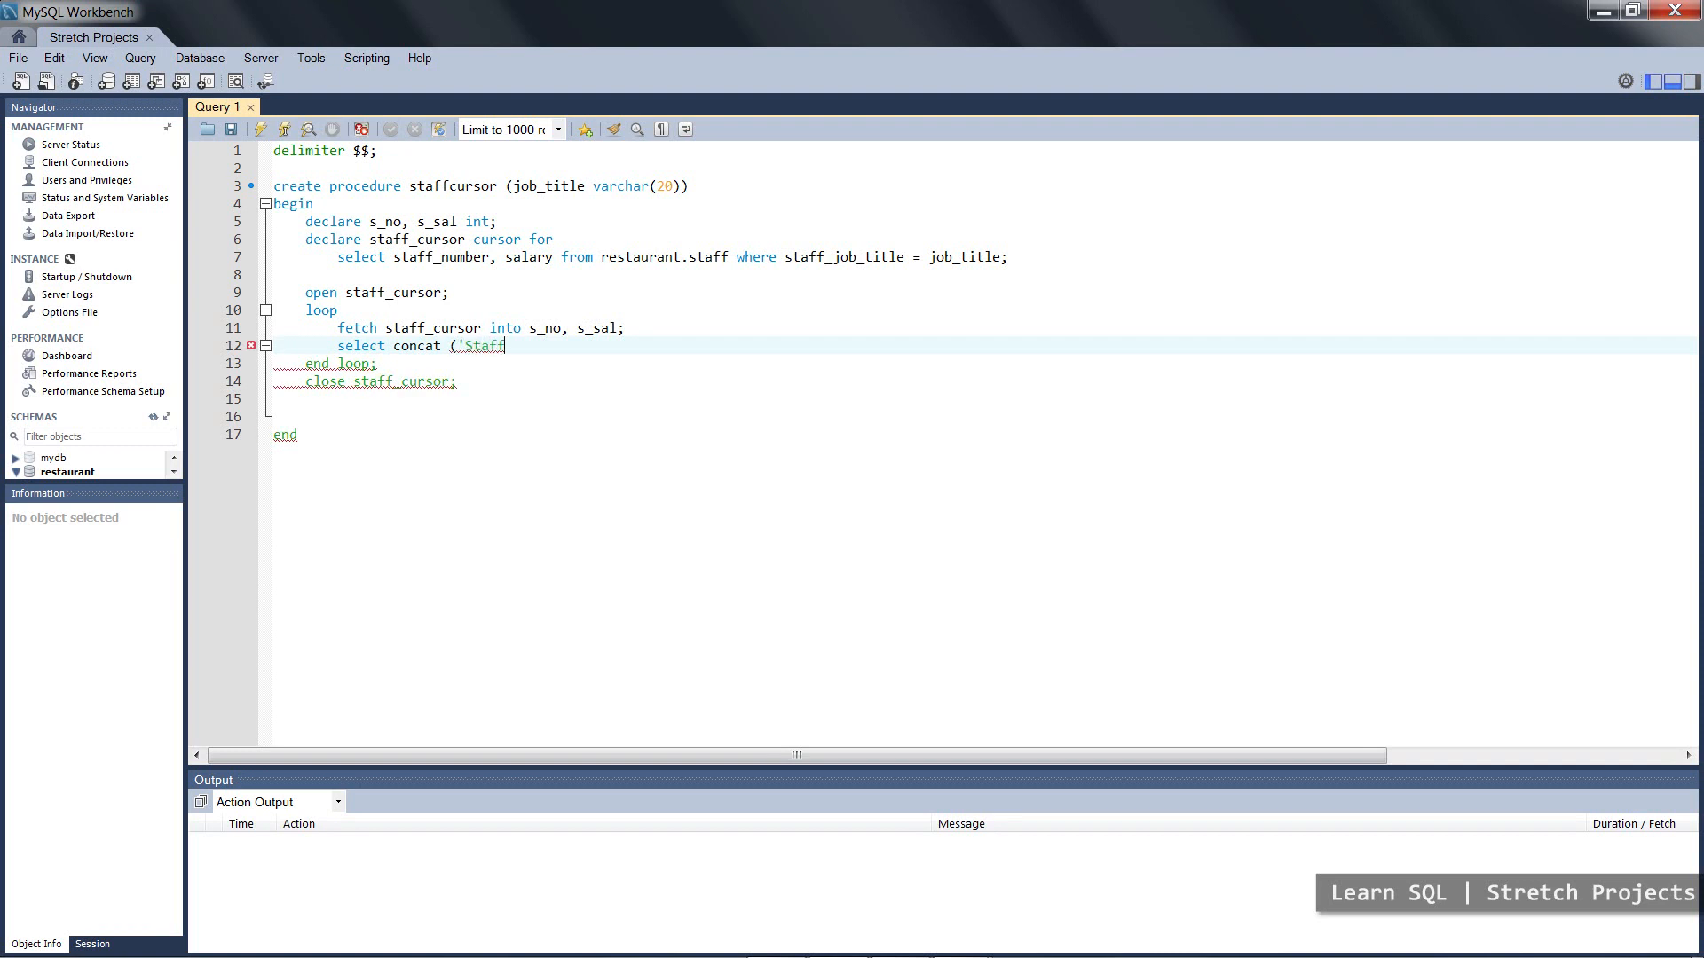
text(number is)
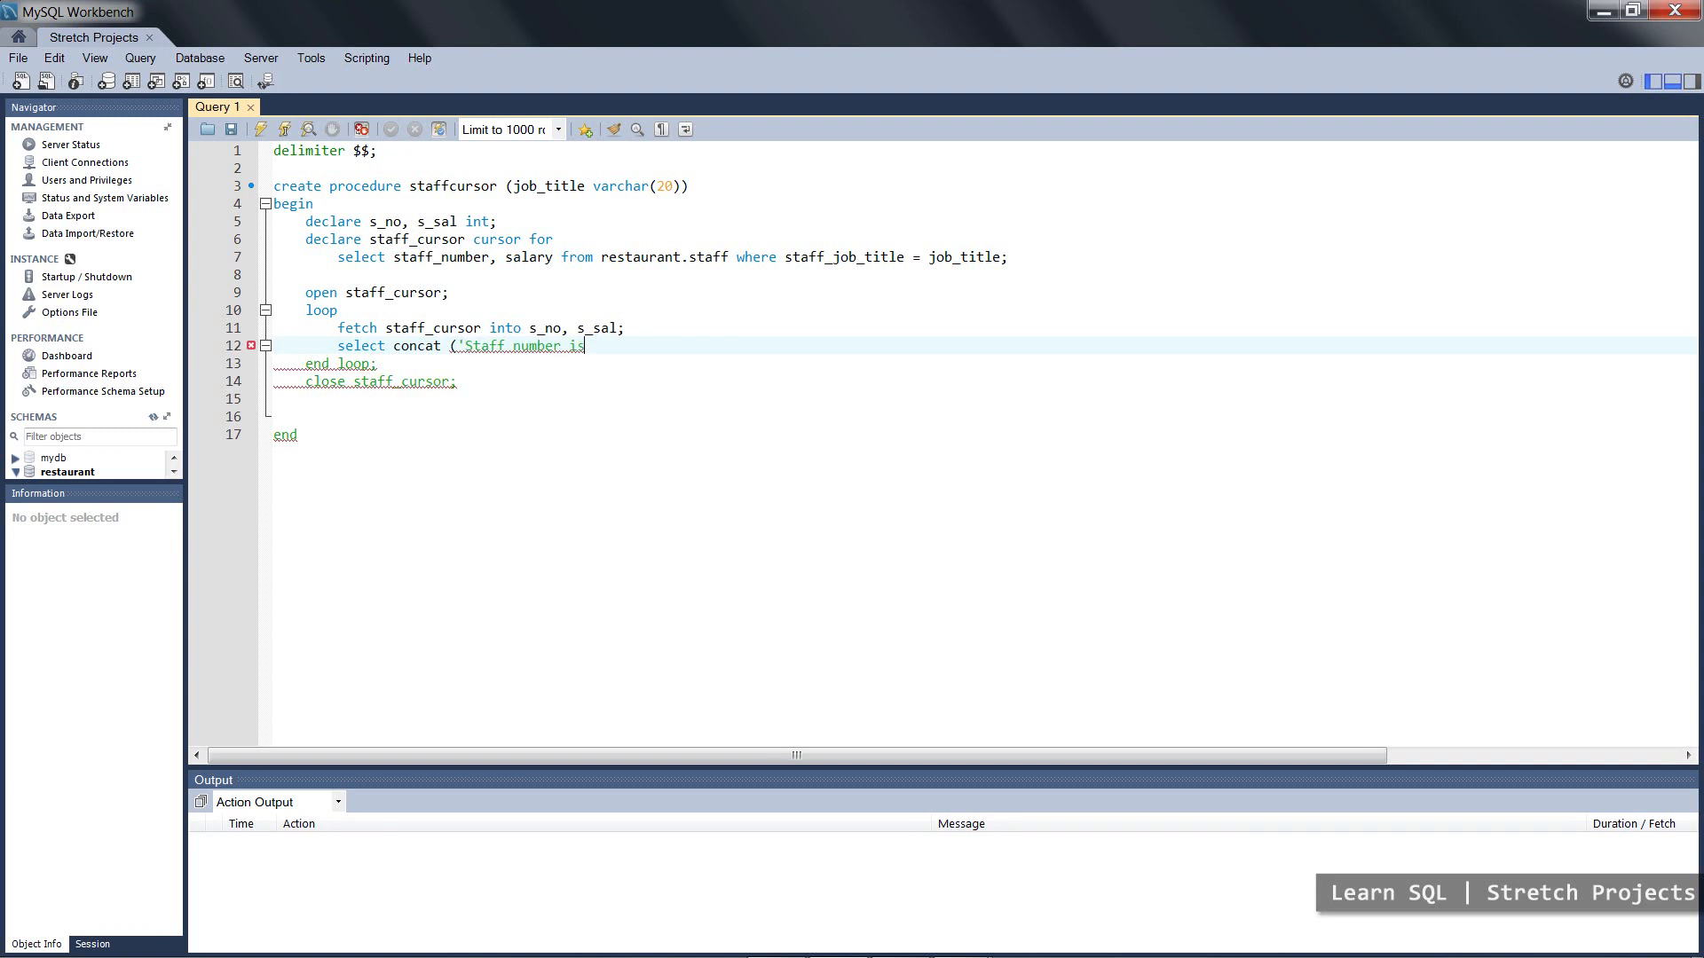
text(', s_no)
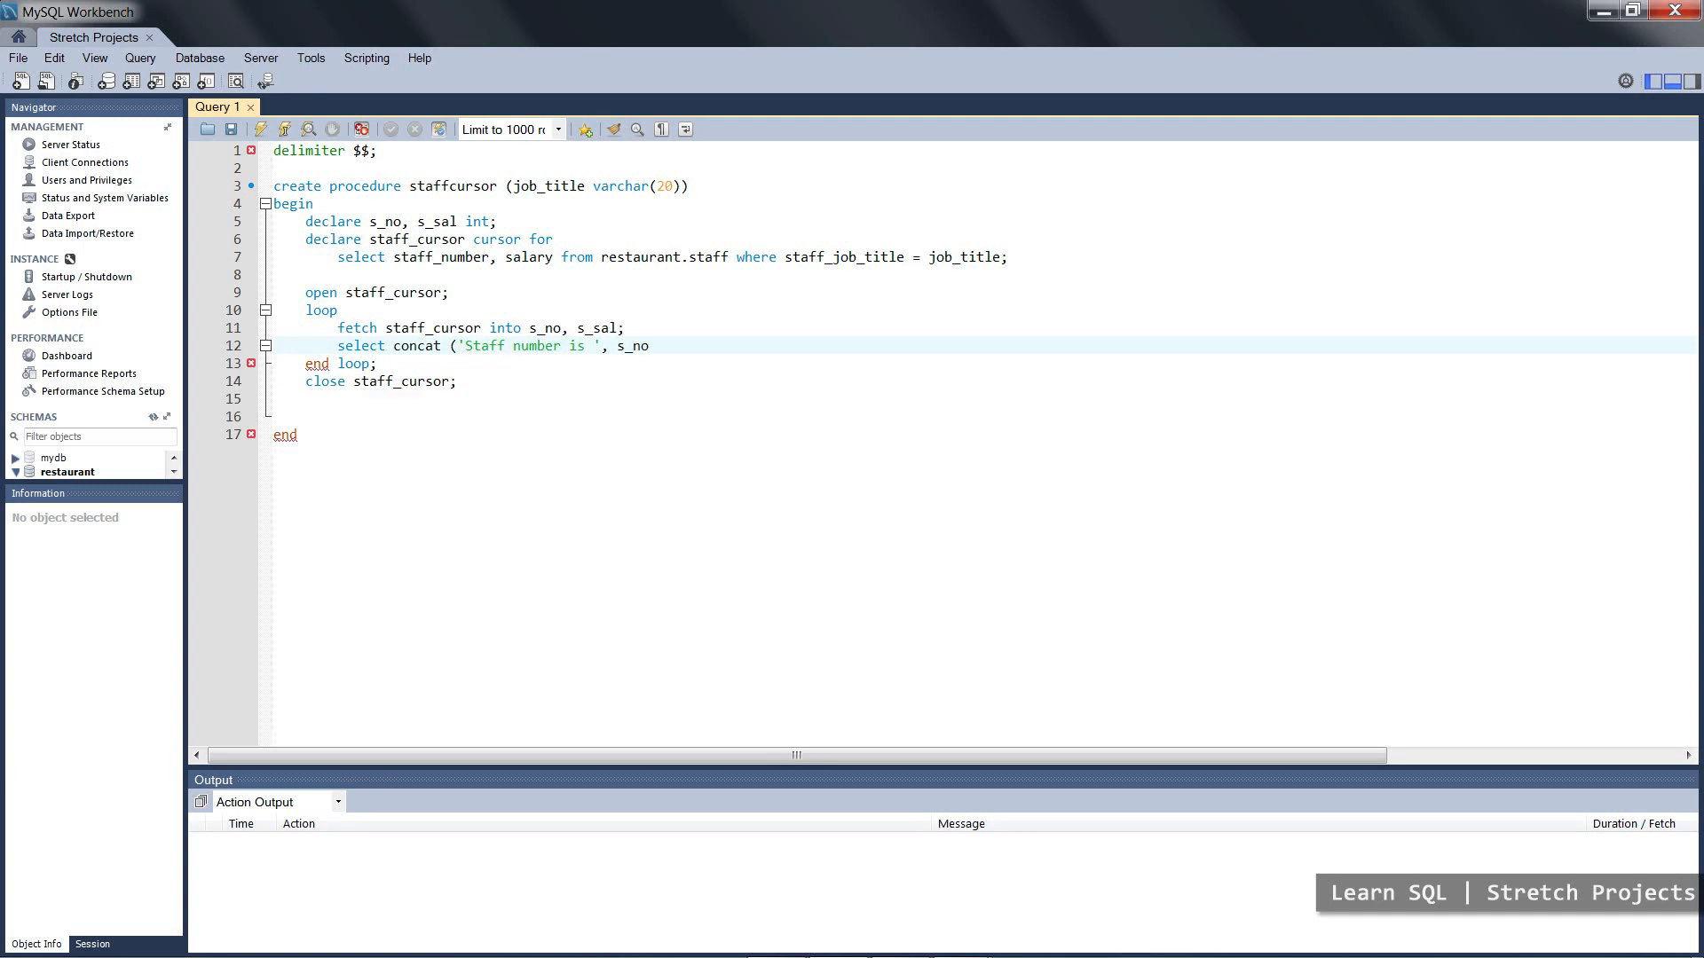
- Append , concat('salary is ', s_sal); to the same select line
text(,)
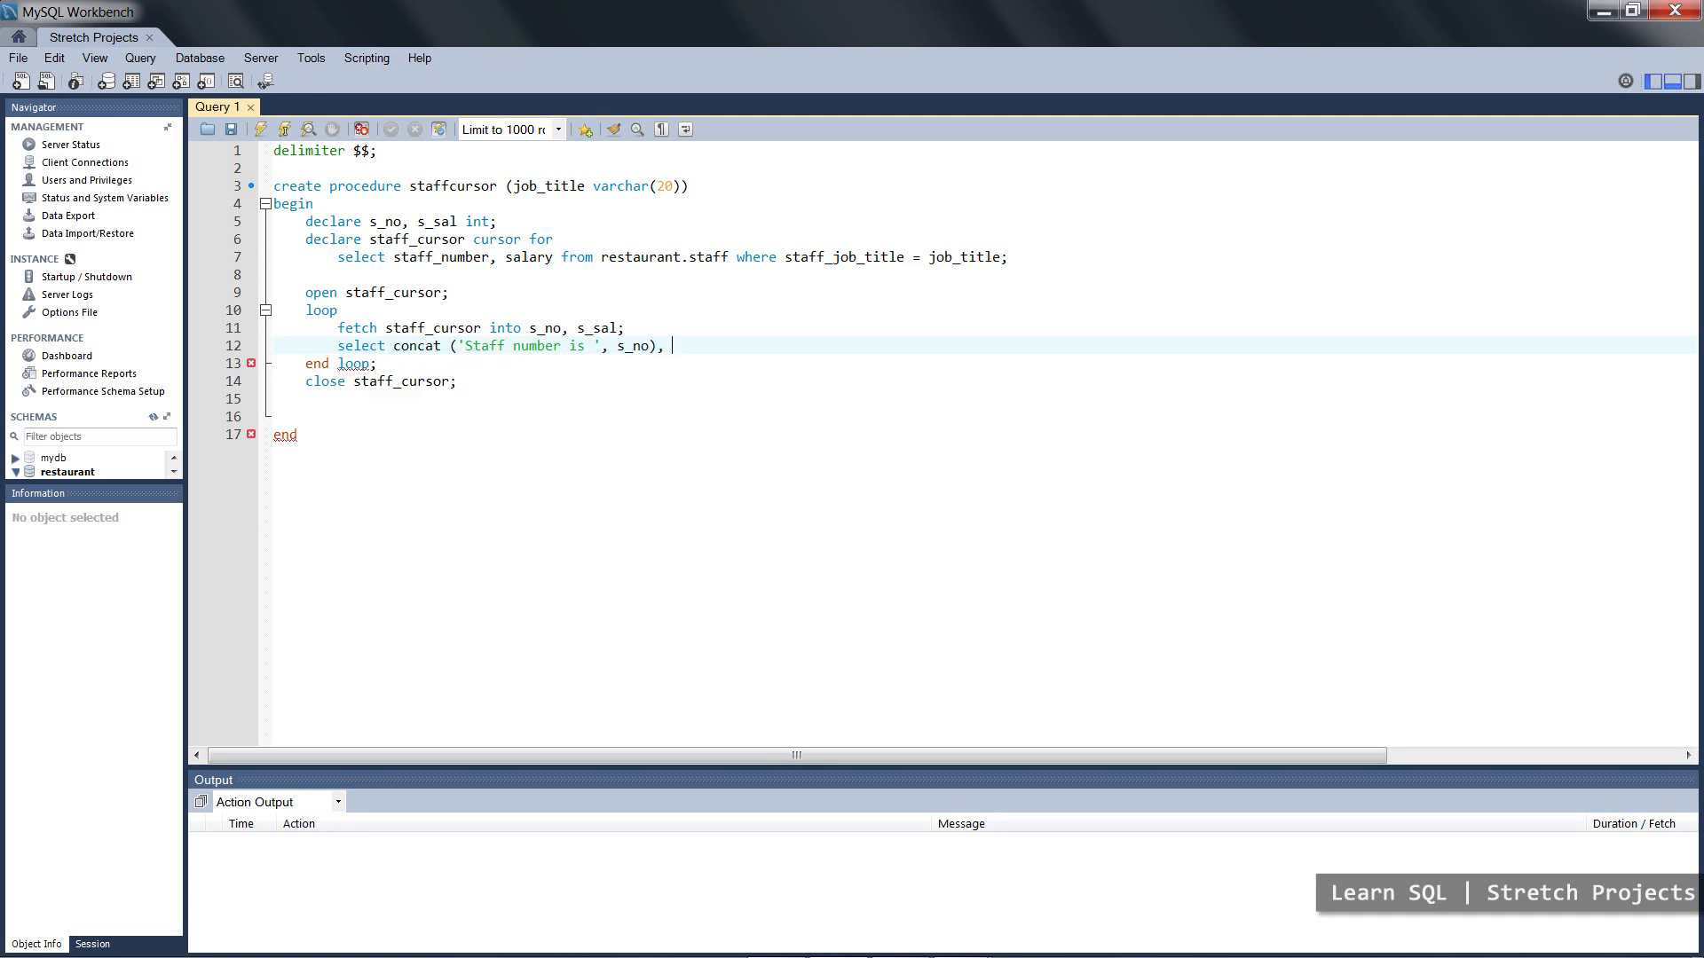
text(concat)
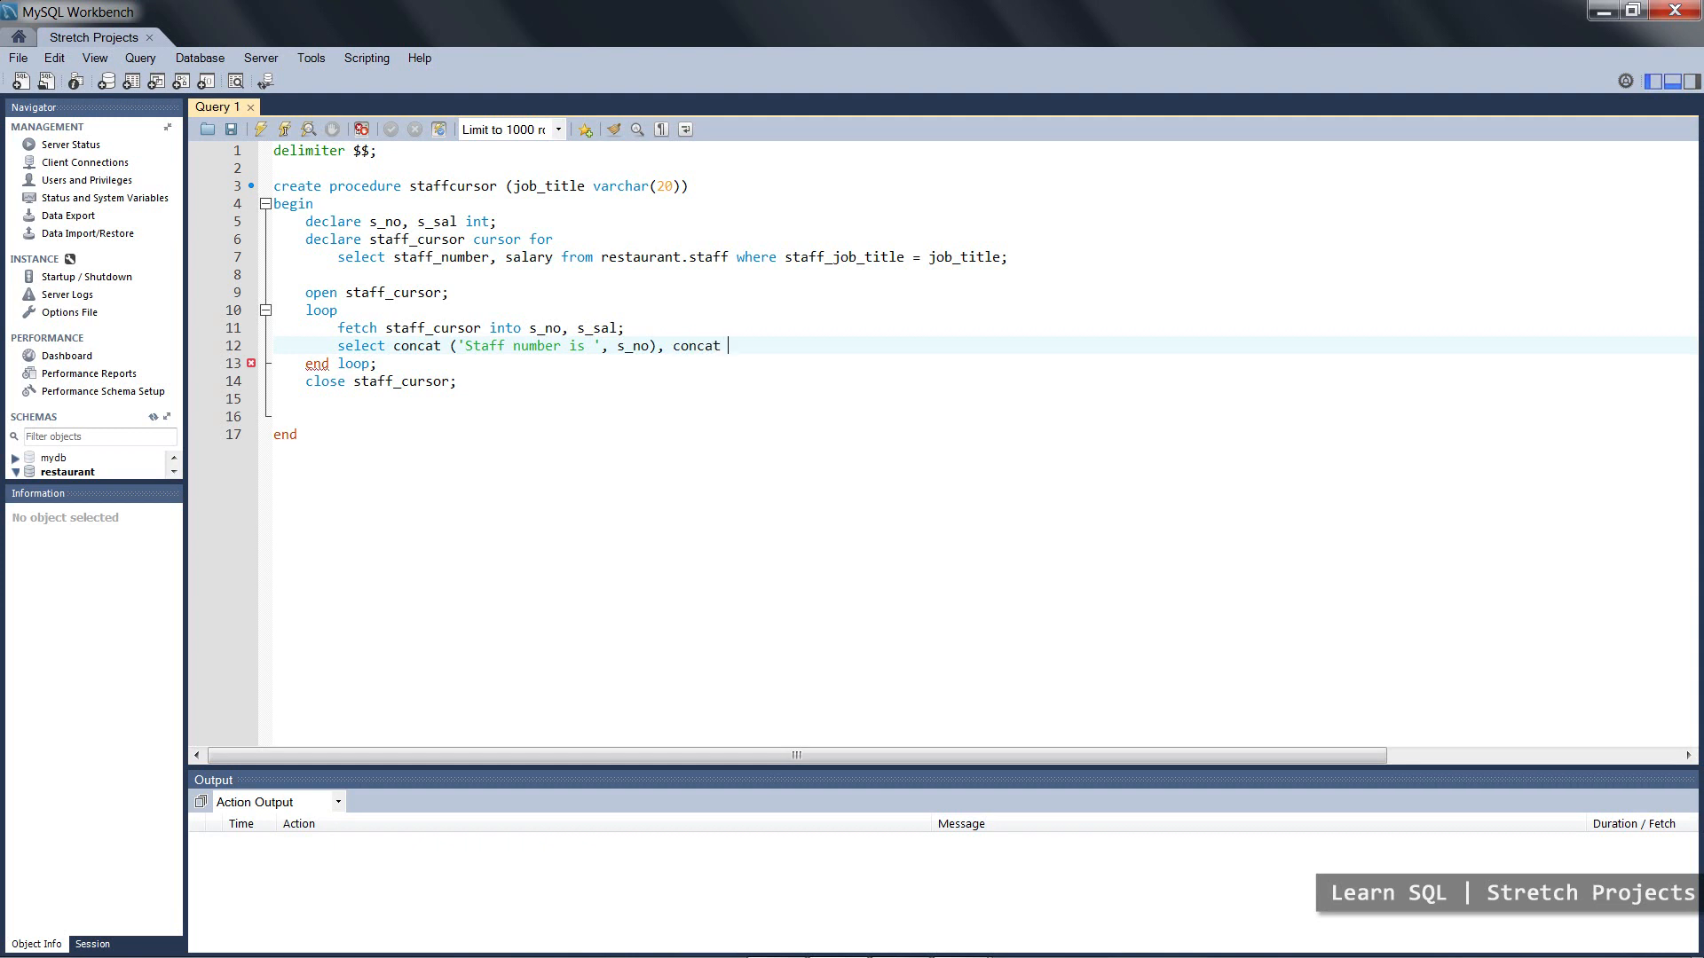
text((')
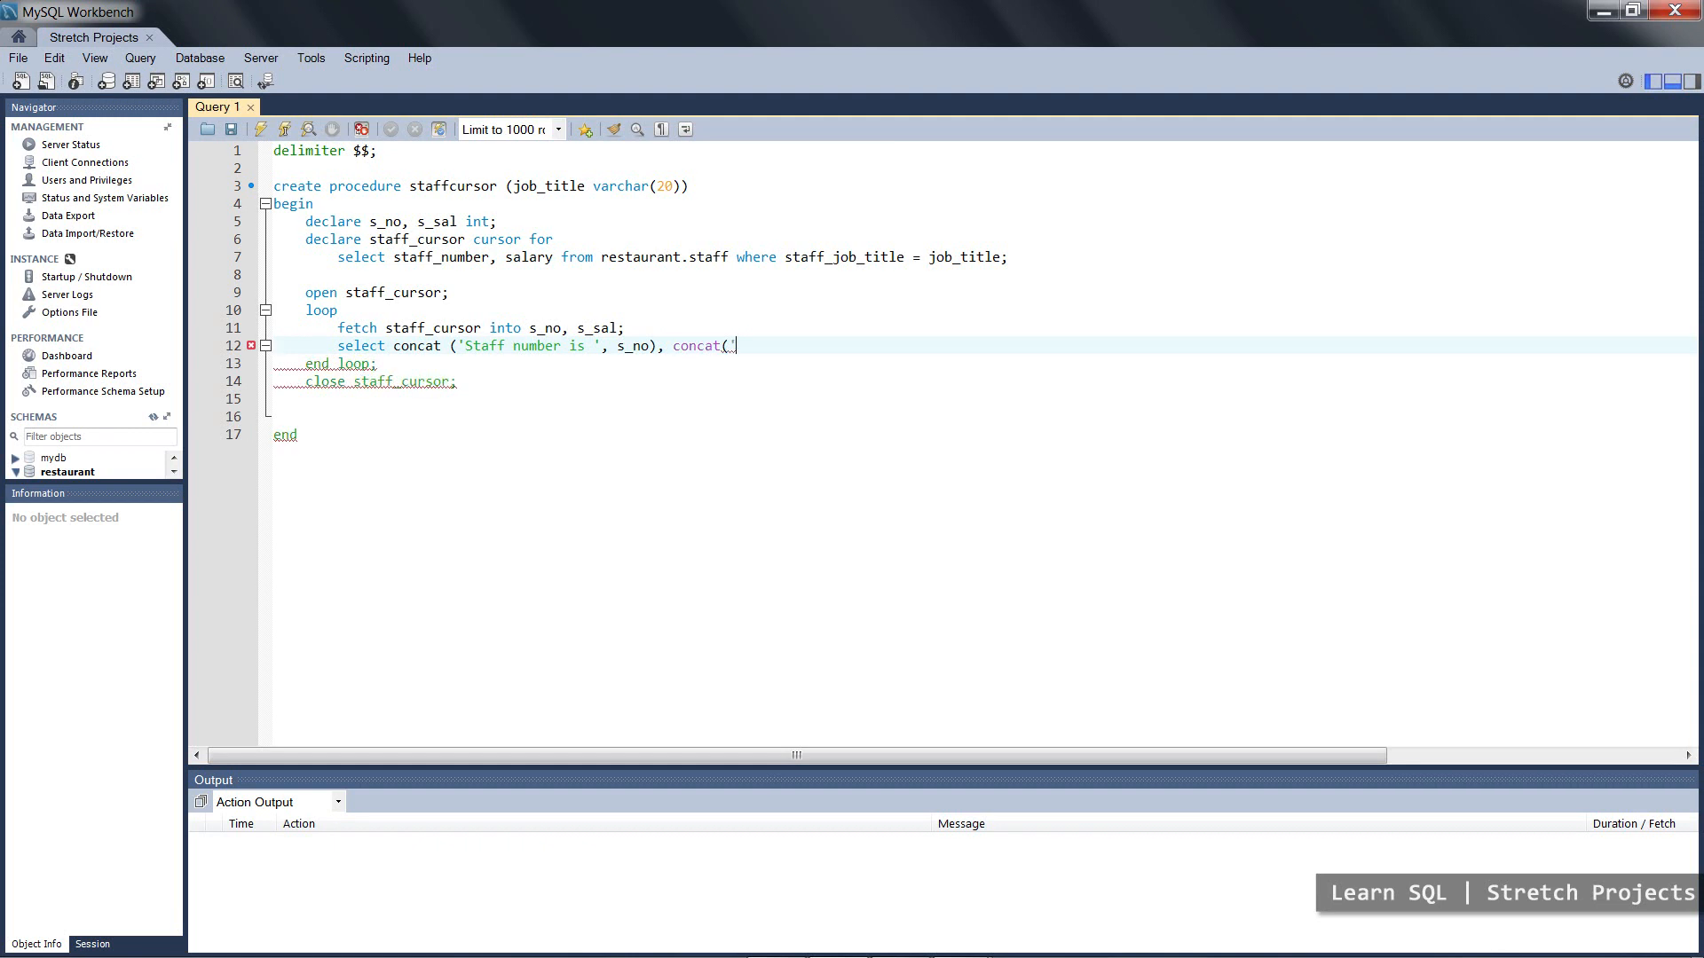
text(salary is ', s_sal)
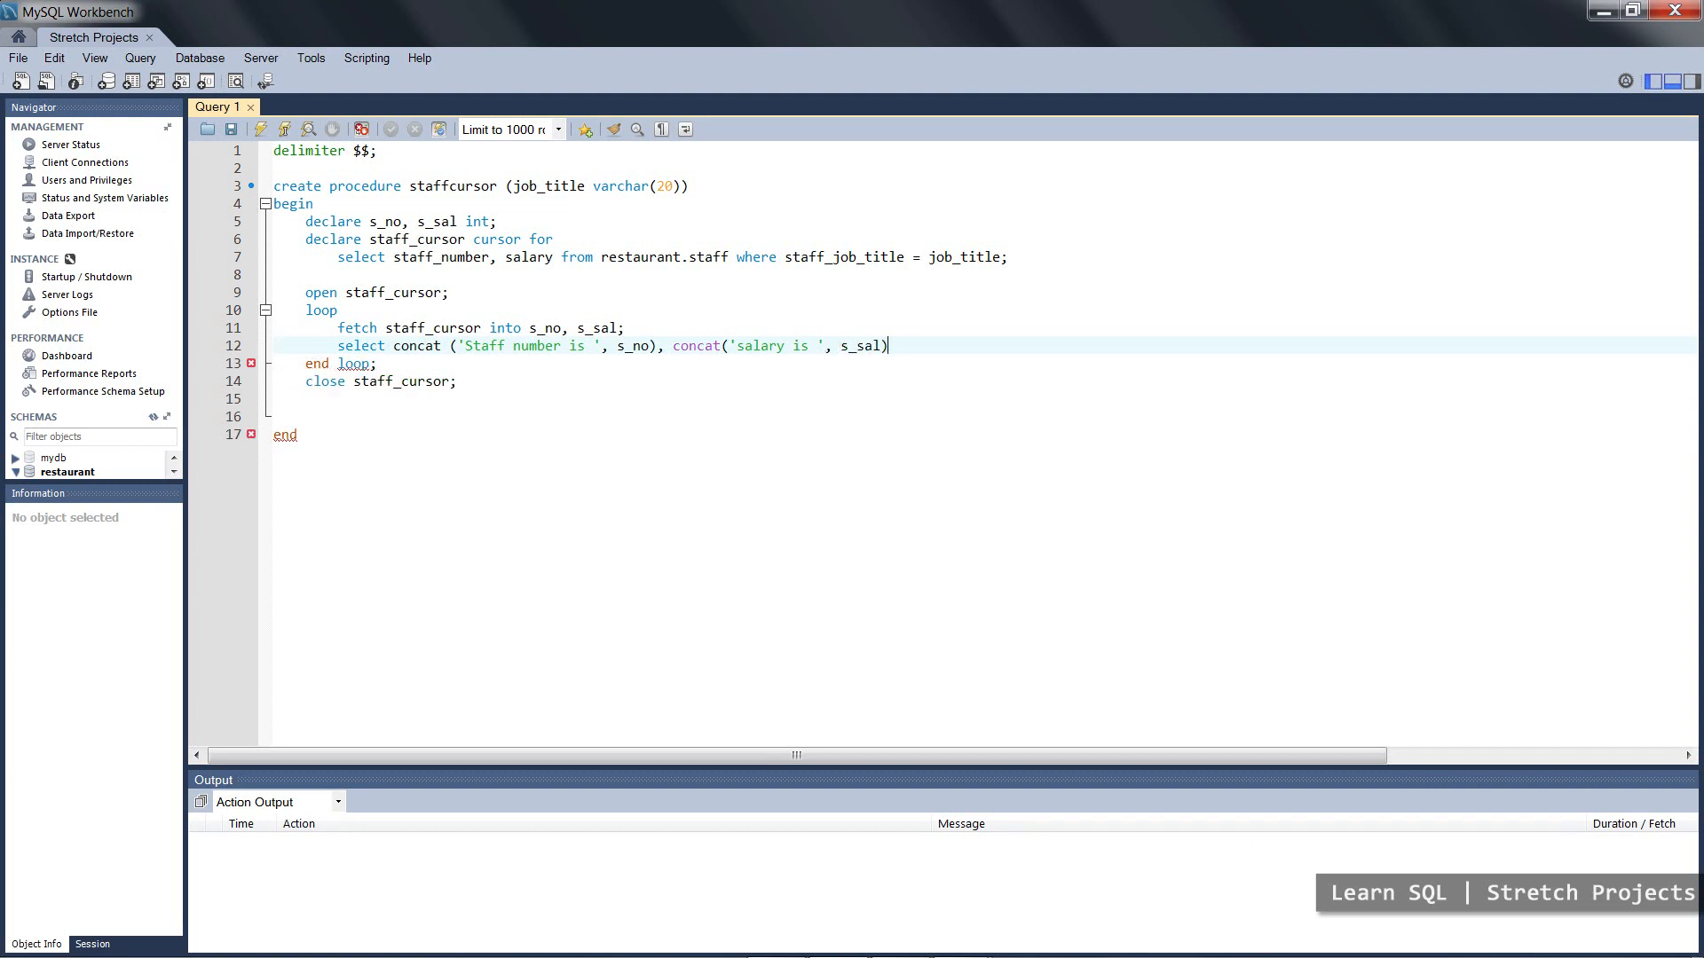
text(;)
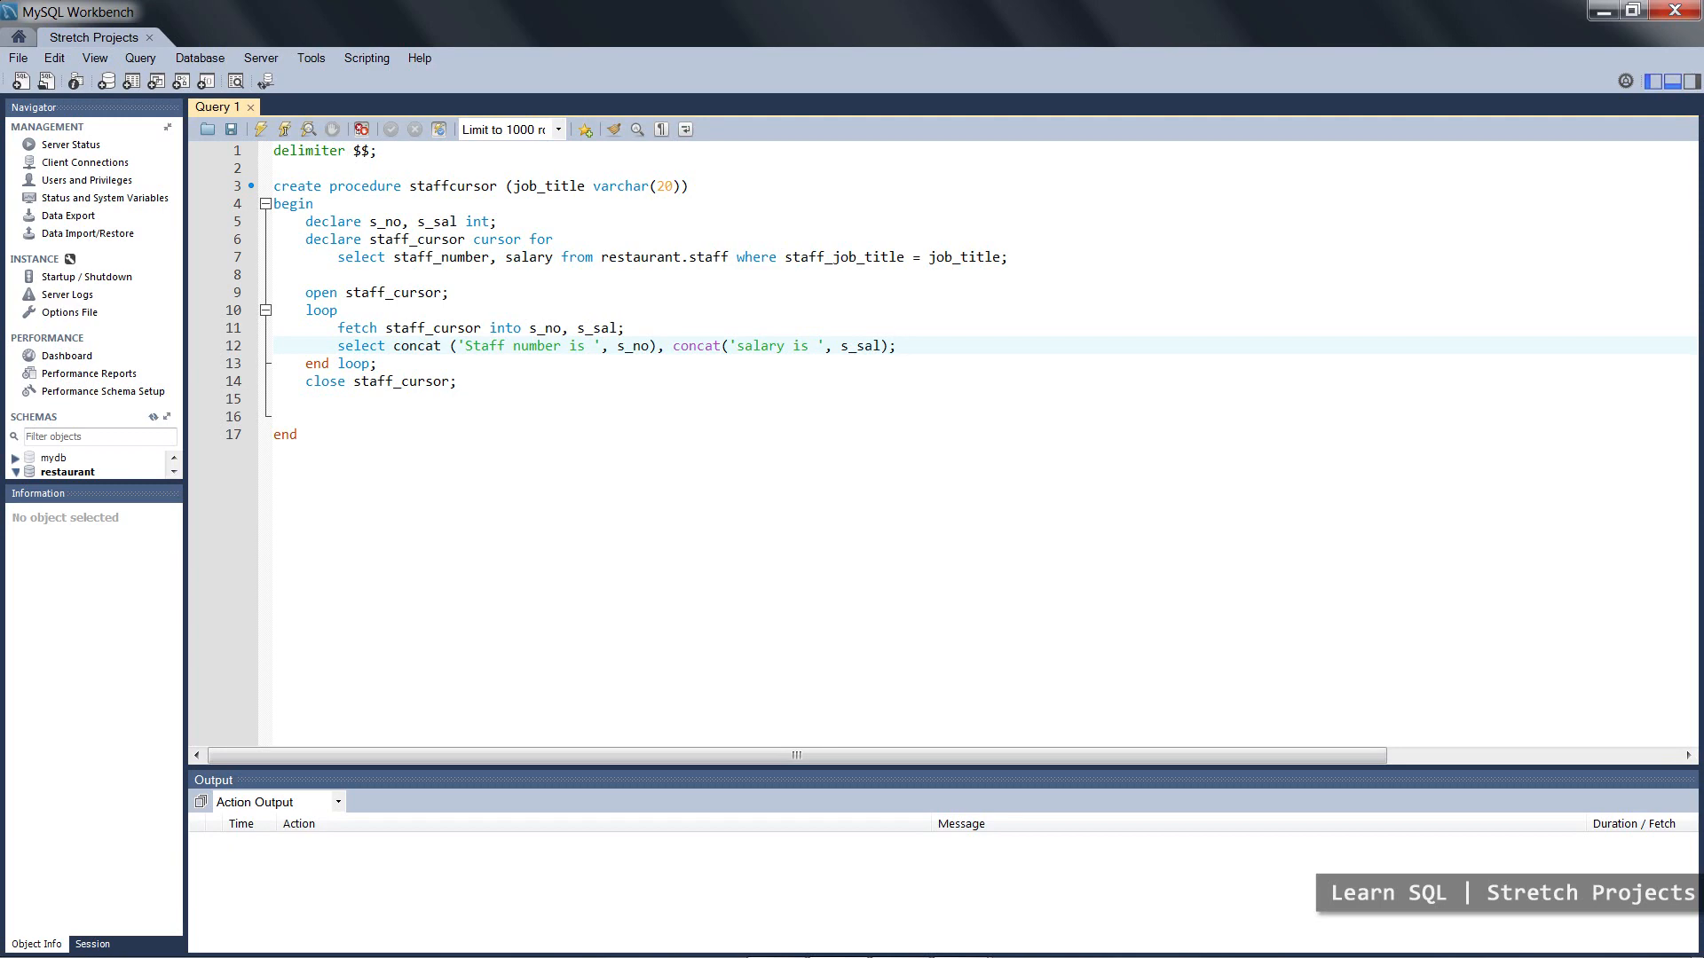
- Execute the script to create staffcursor, then write call staffcursor('COOK'); below
click(894, 346)
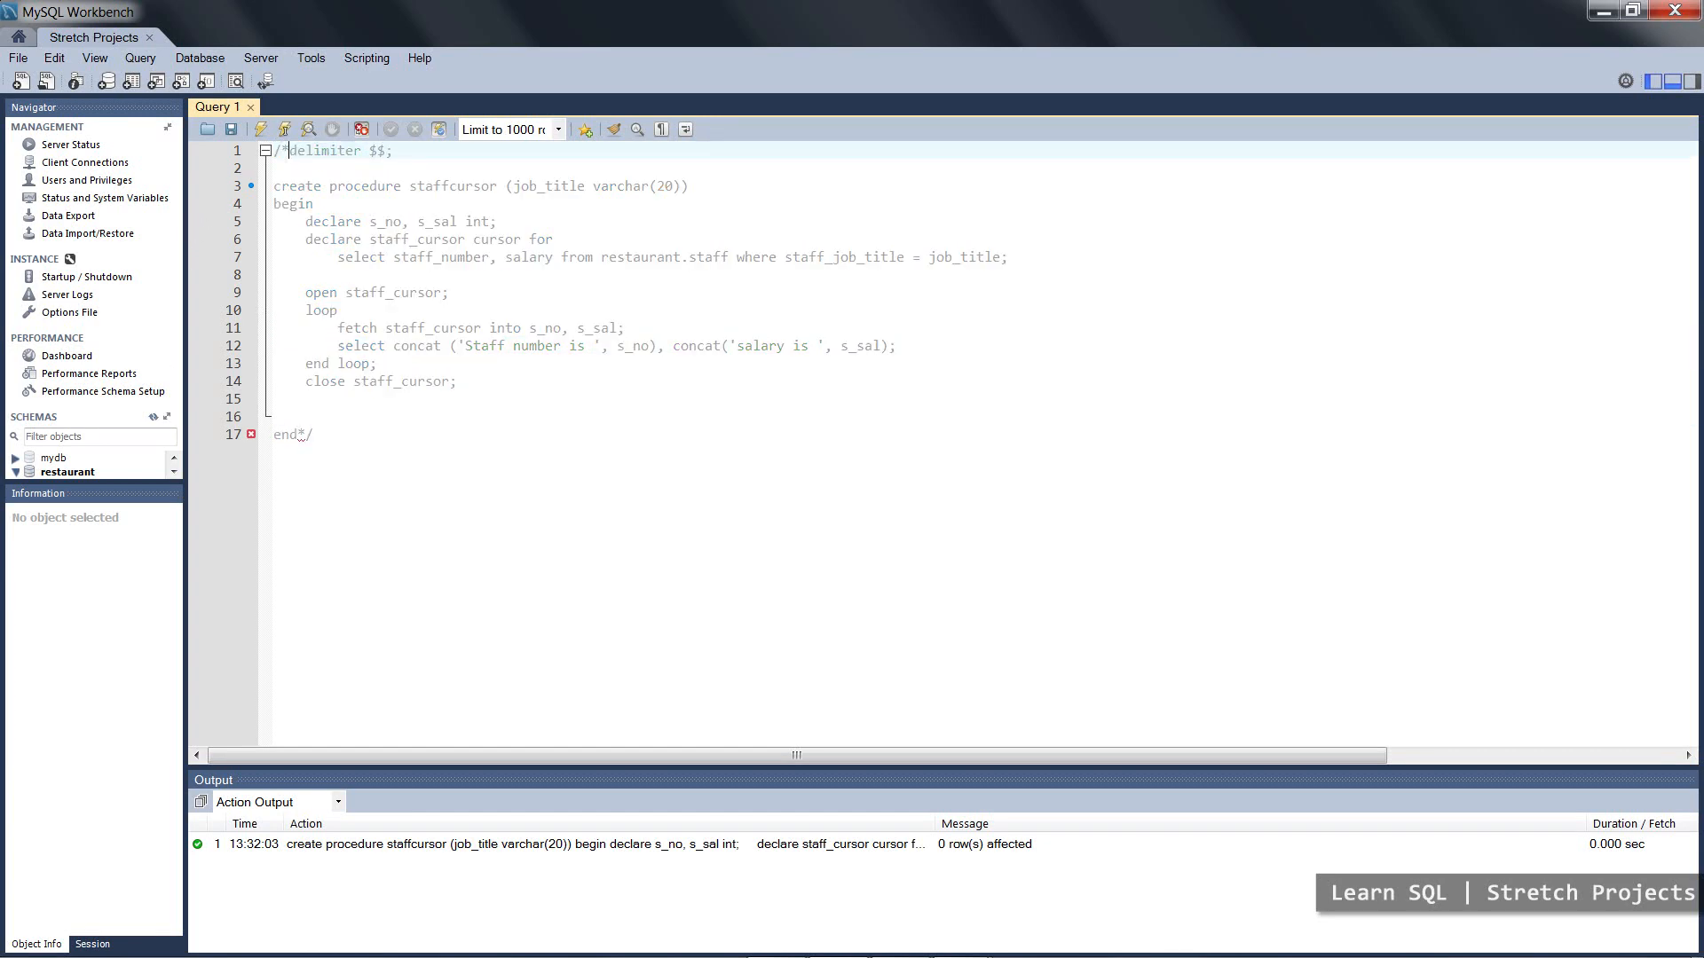
text(call)
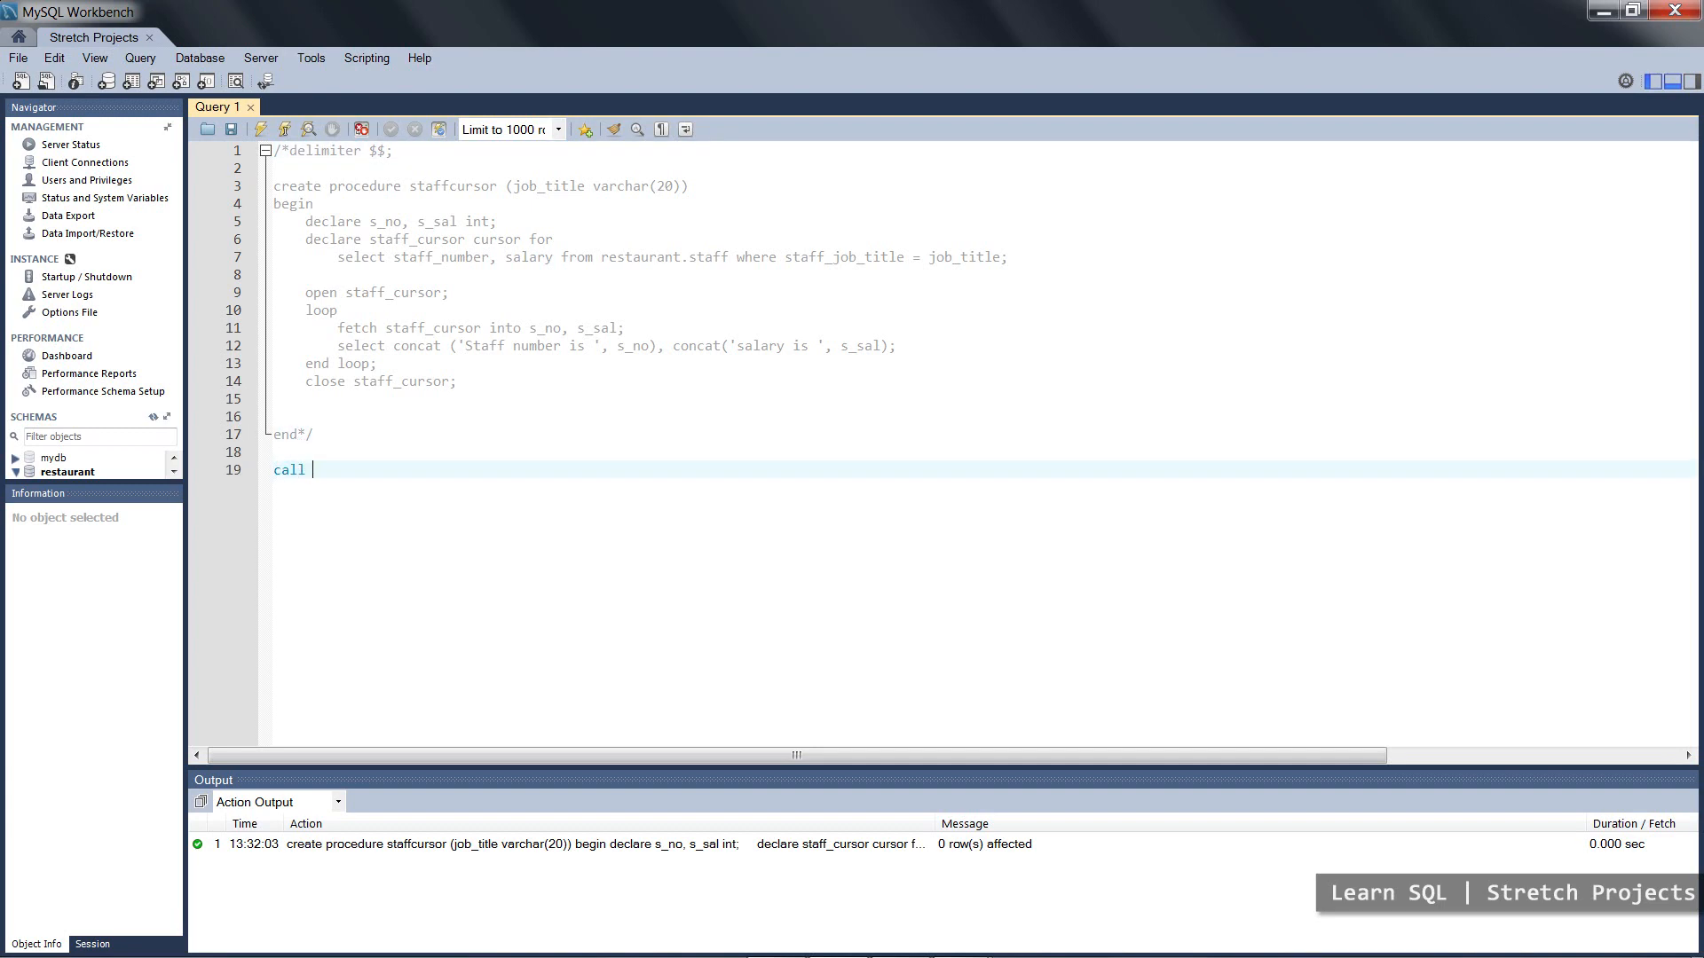
text(staffc)
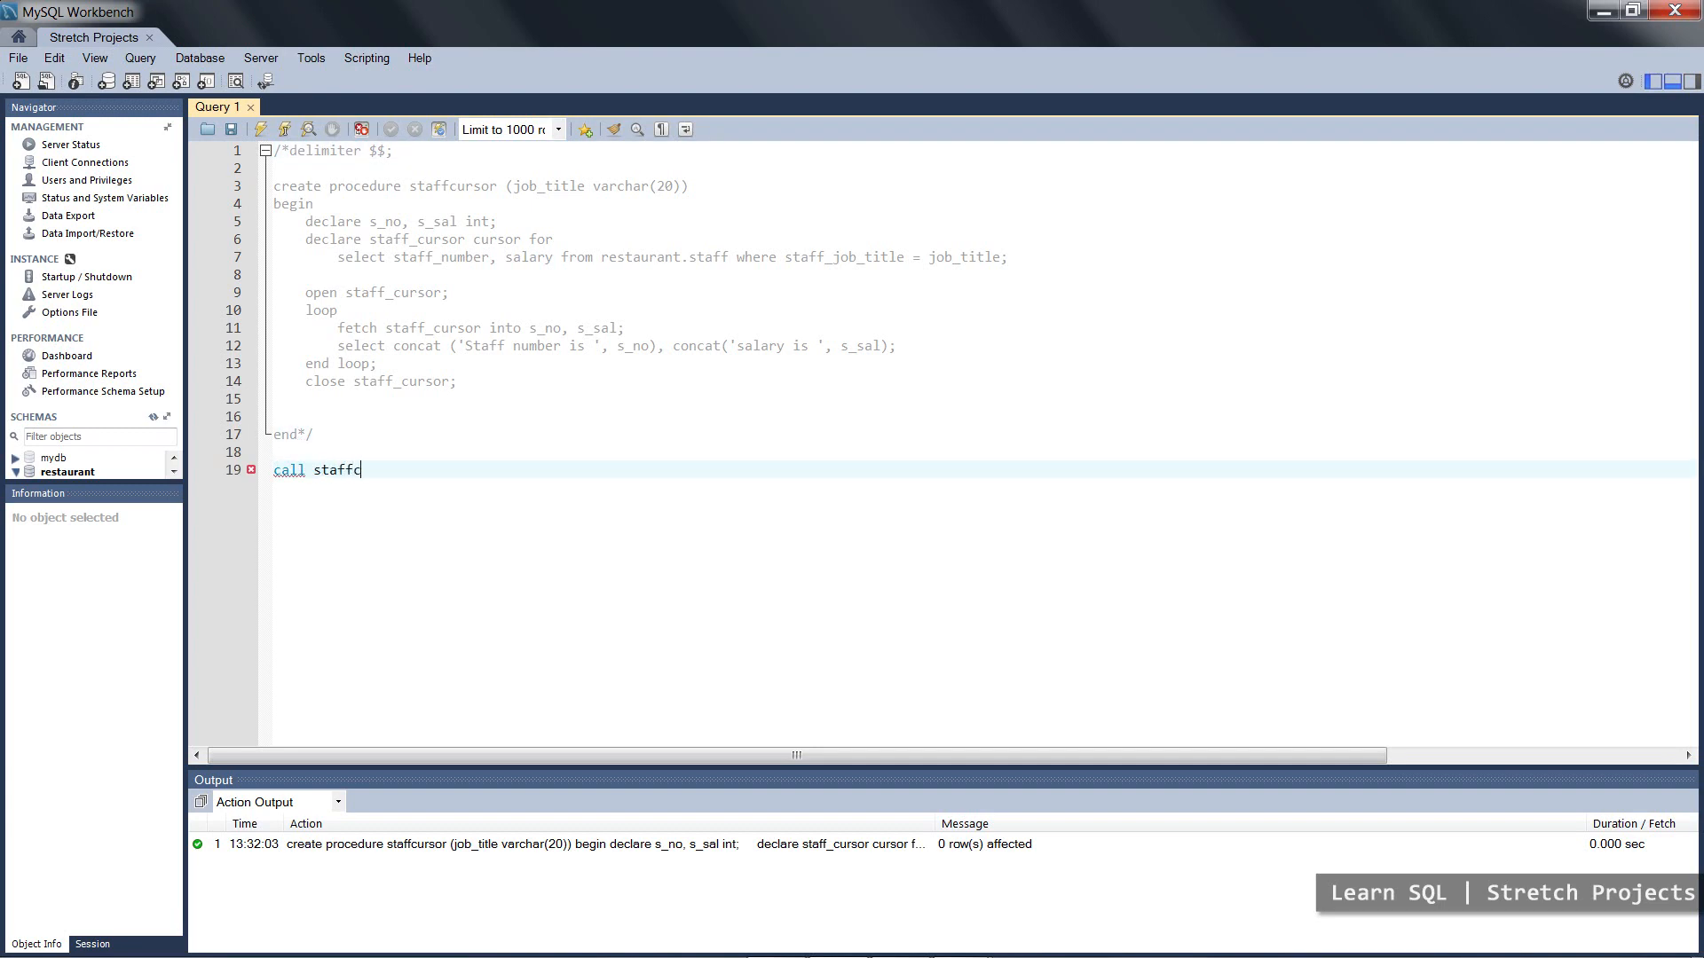
text(ursor;)
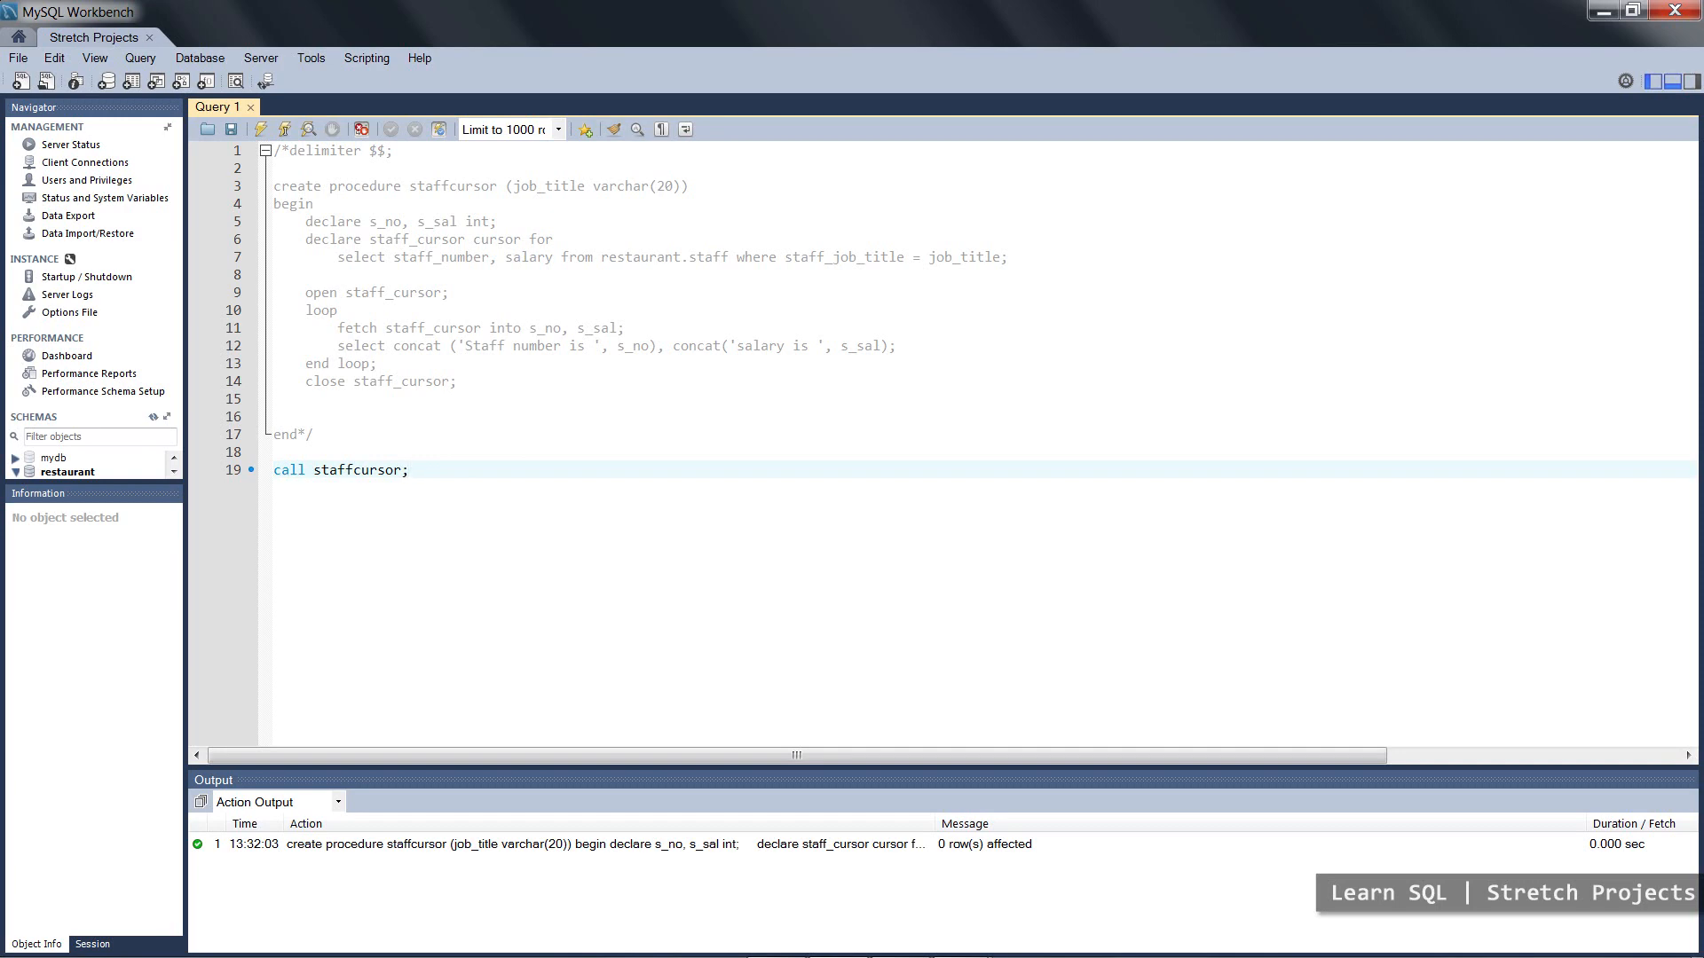
click(408, 468)
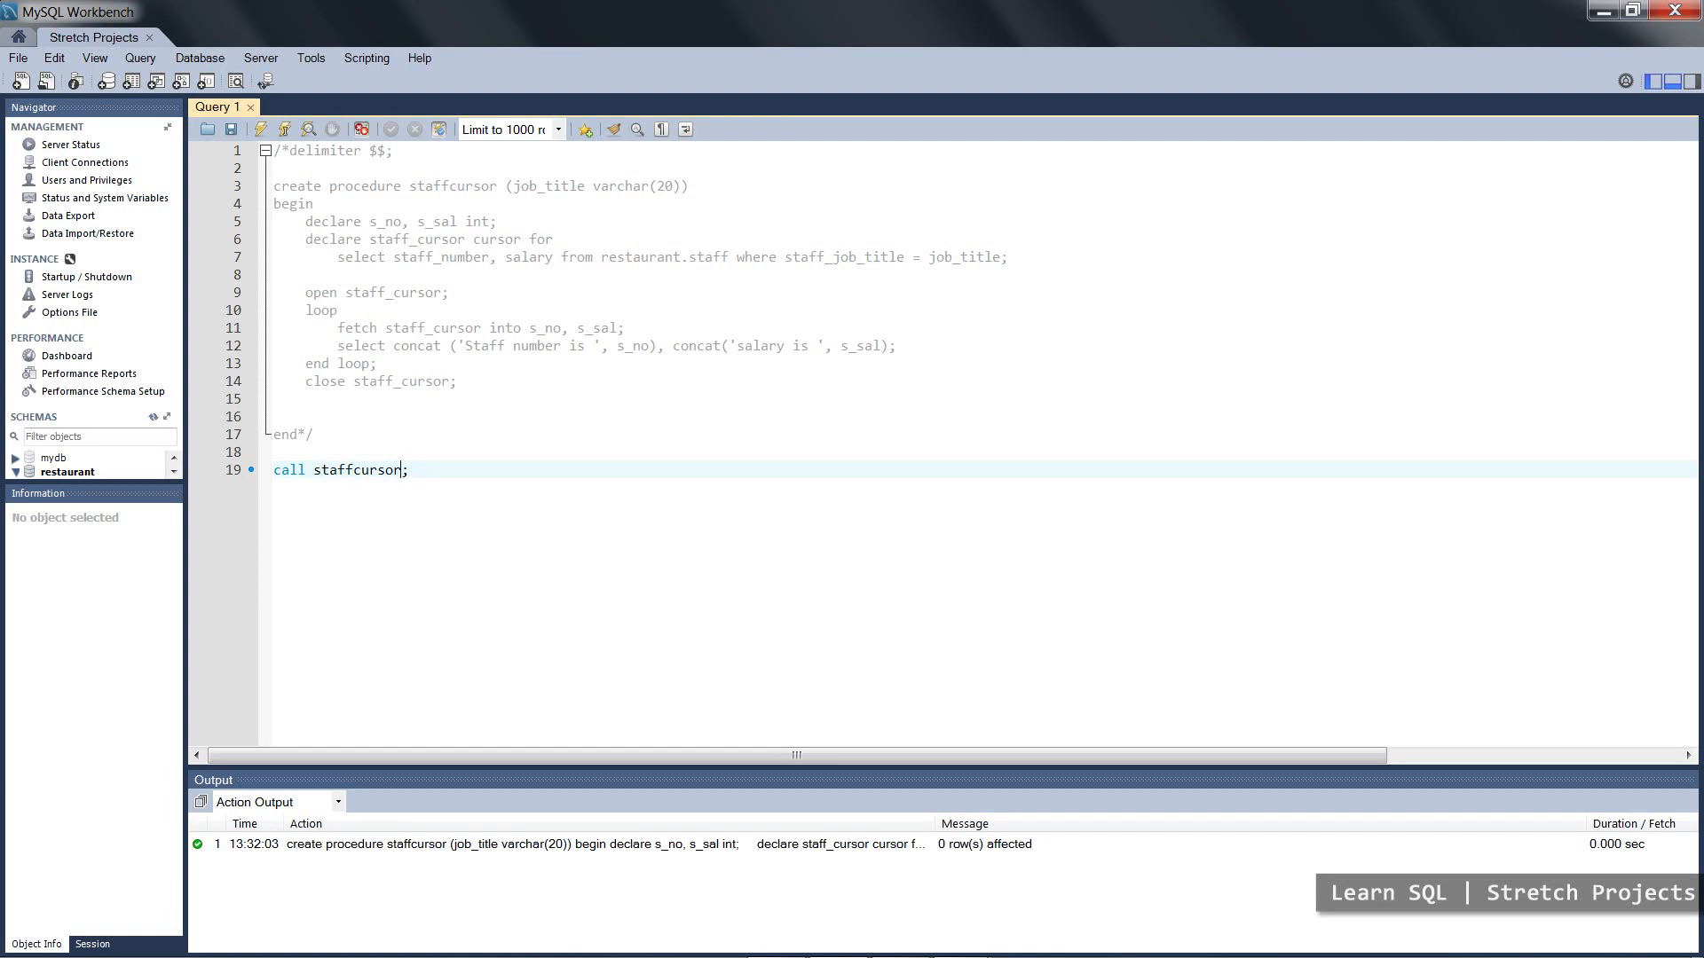
text(('CC)
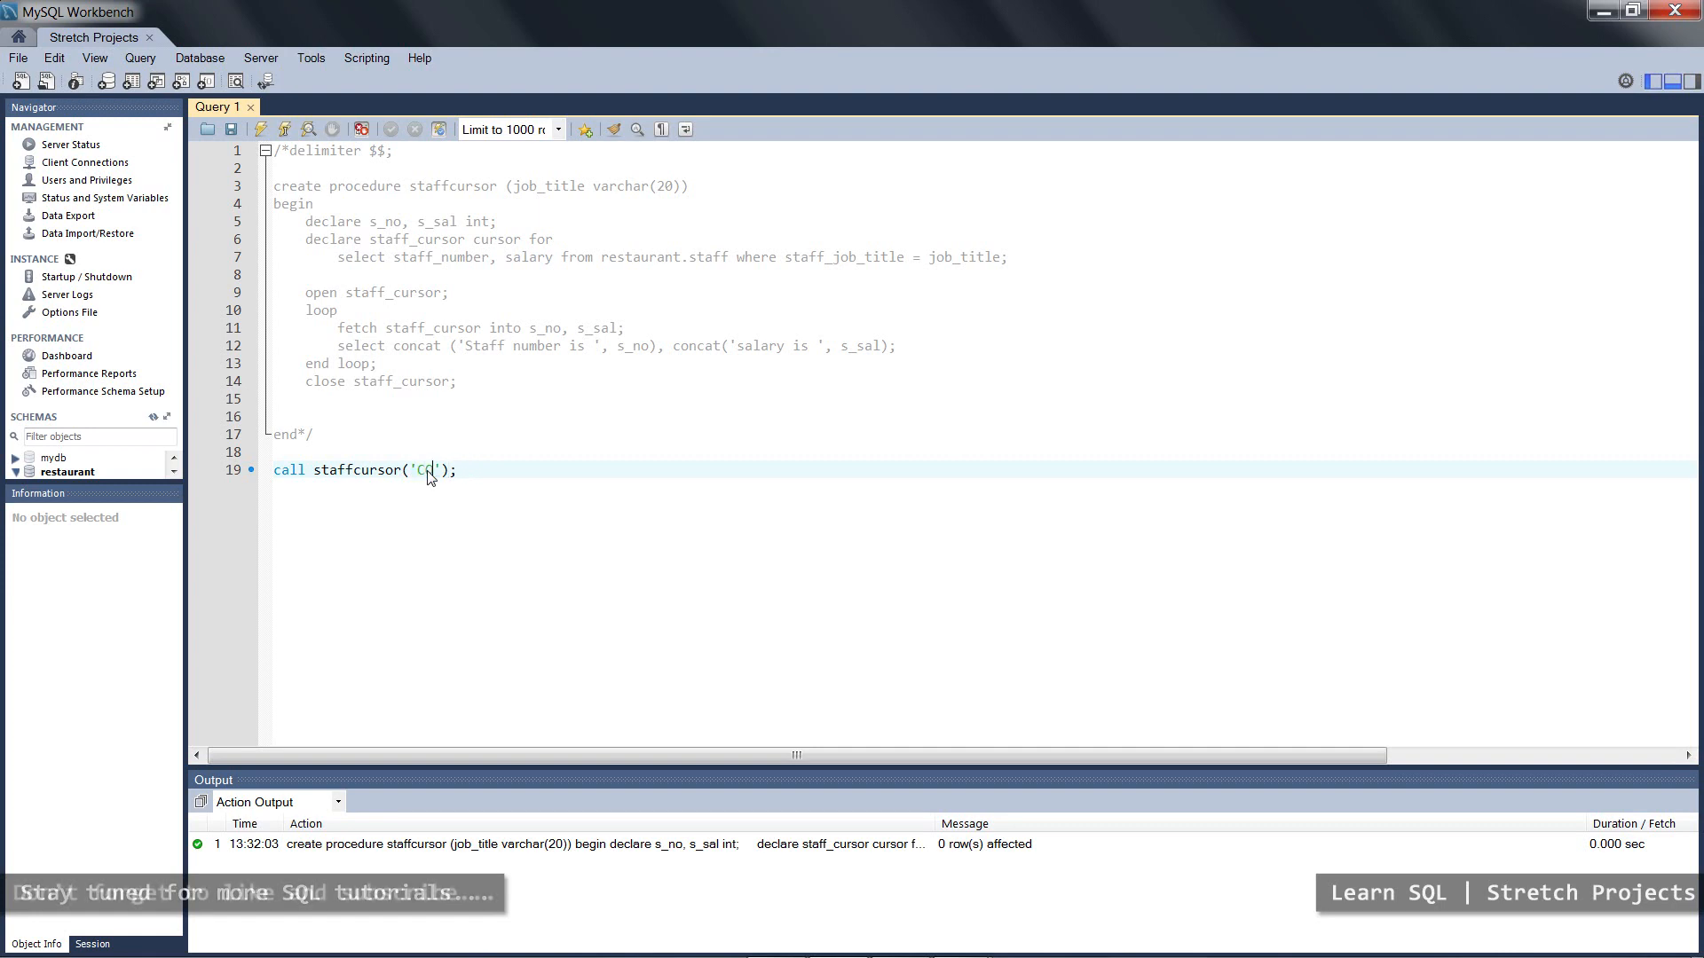
text(OOK)
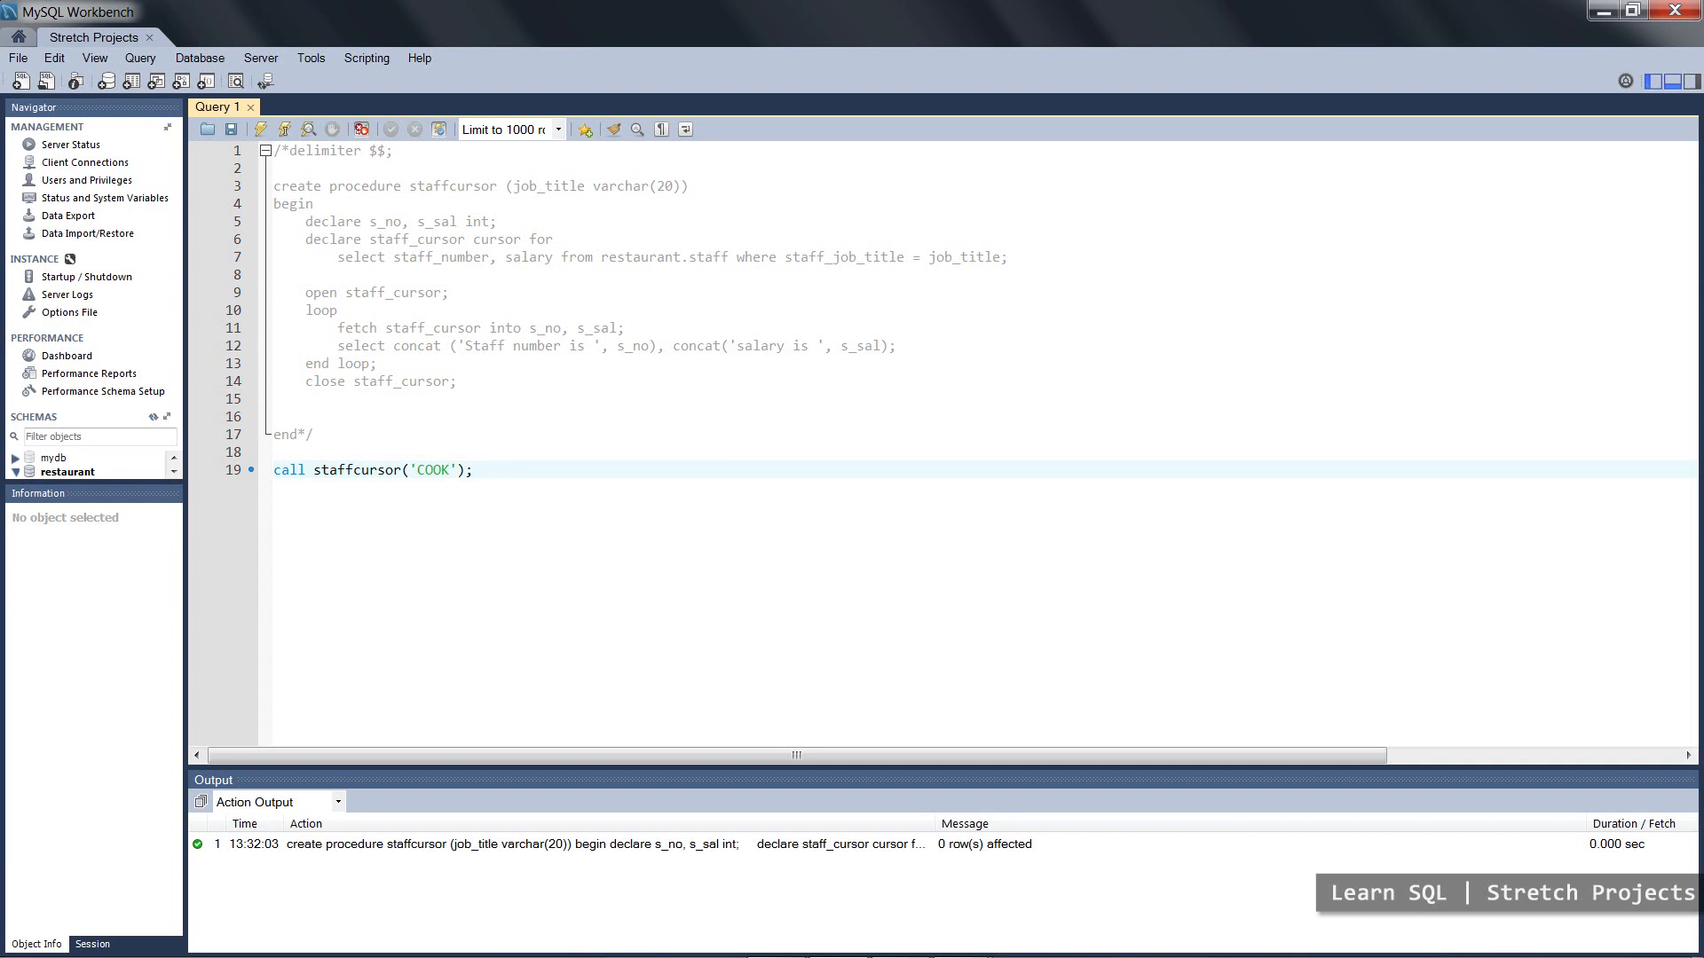
- Run the call for COOK and review both result sets (6369/800 and 6876/1100)
click(448, 468)
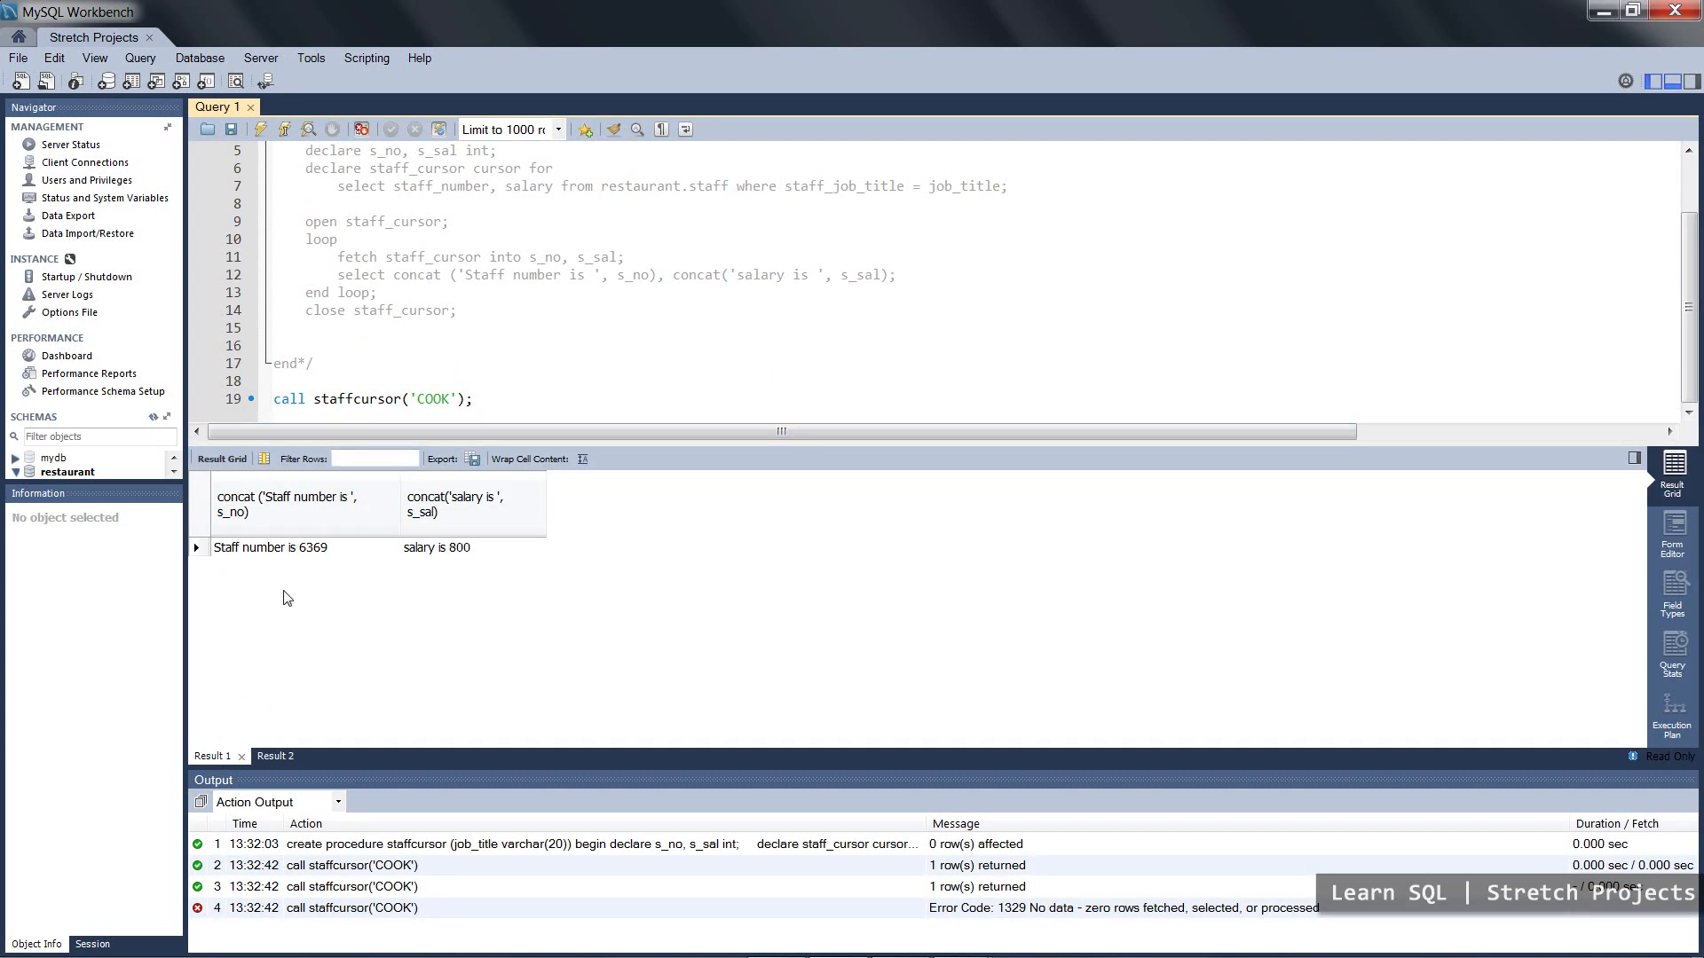
mouse_move(433, 555)
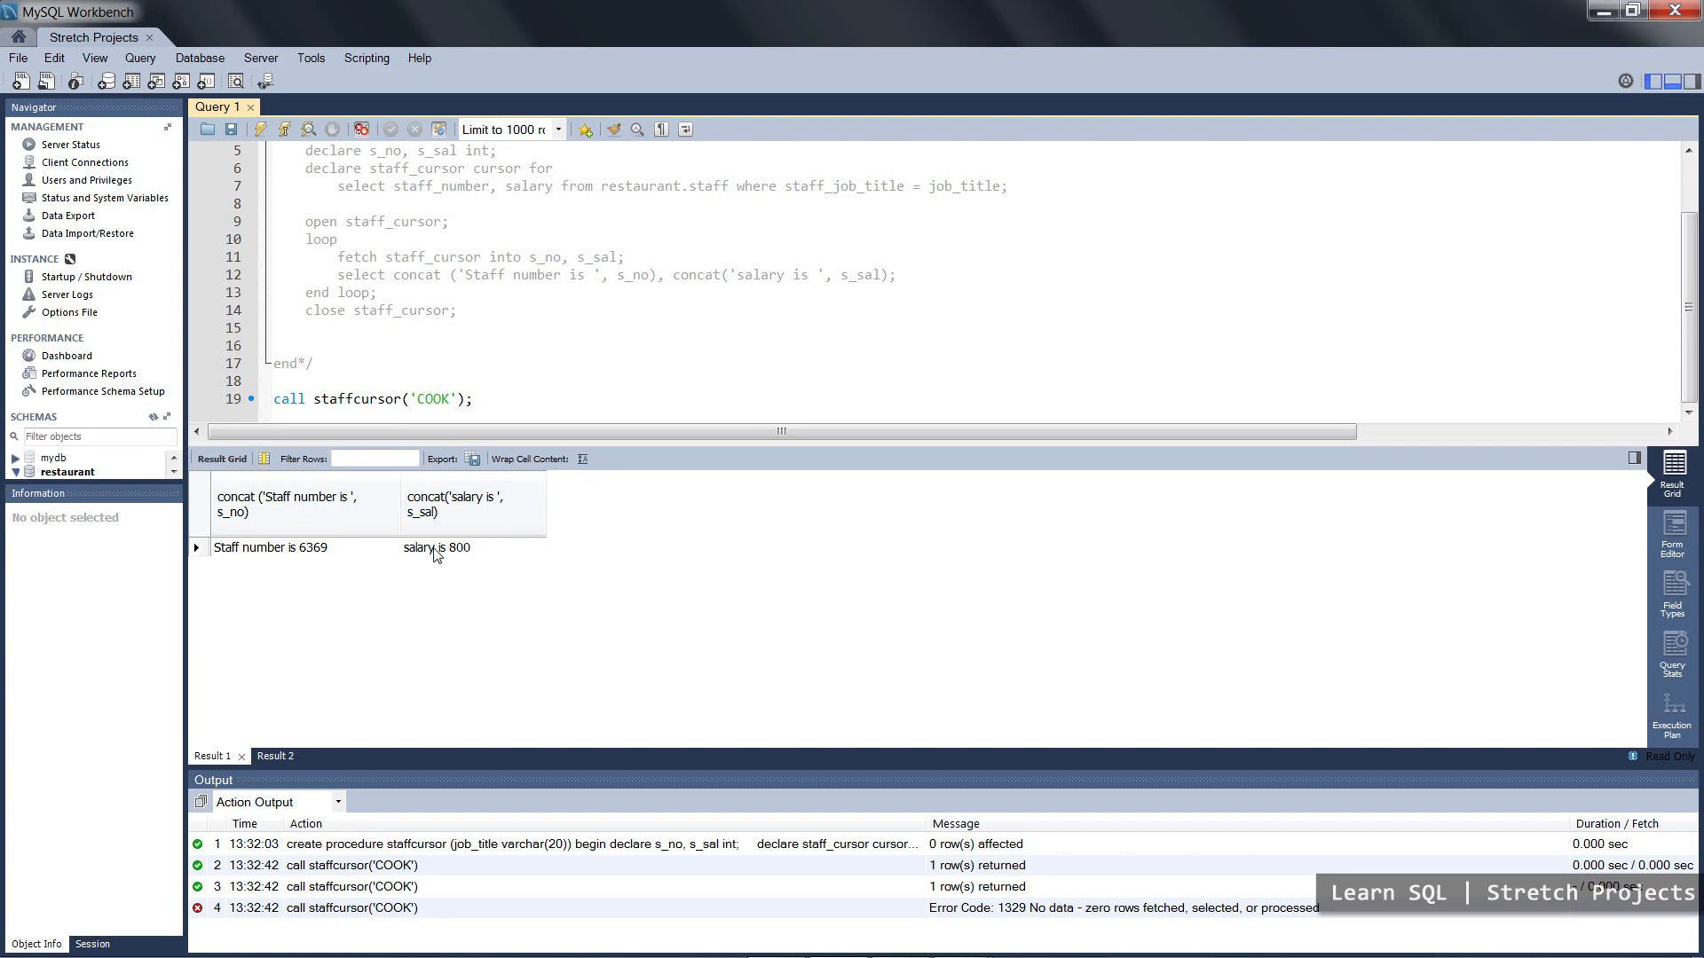
click(274, 756)
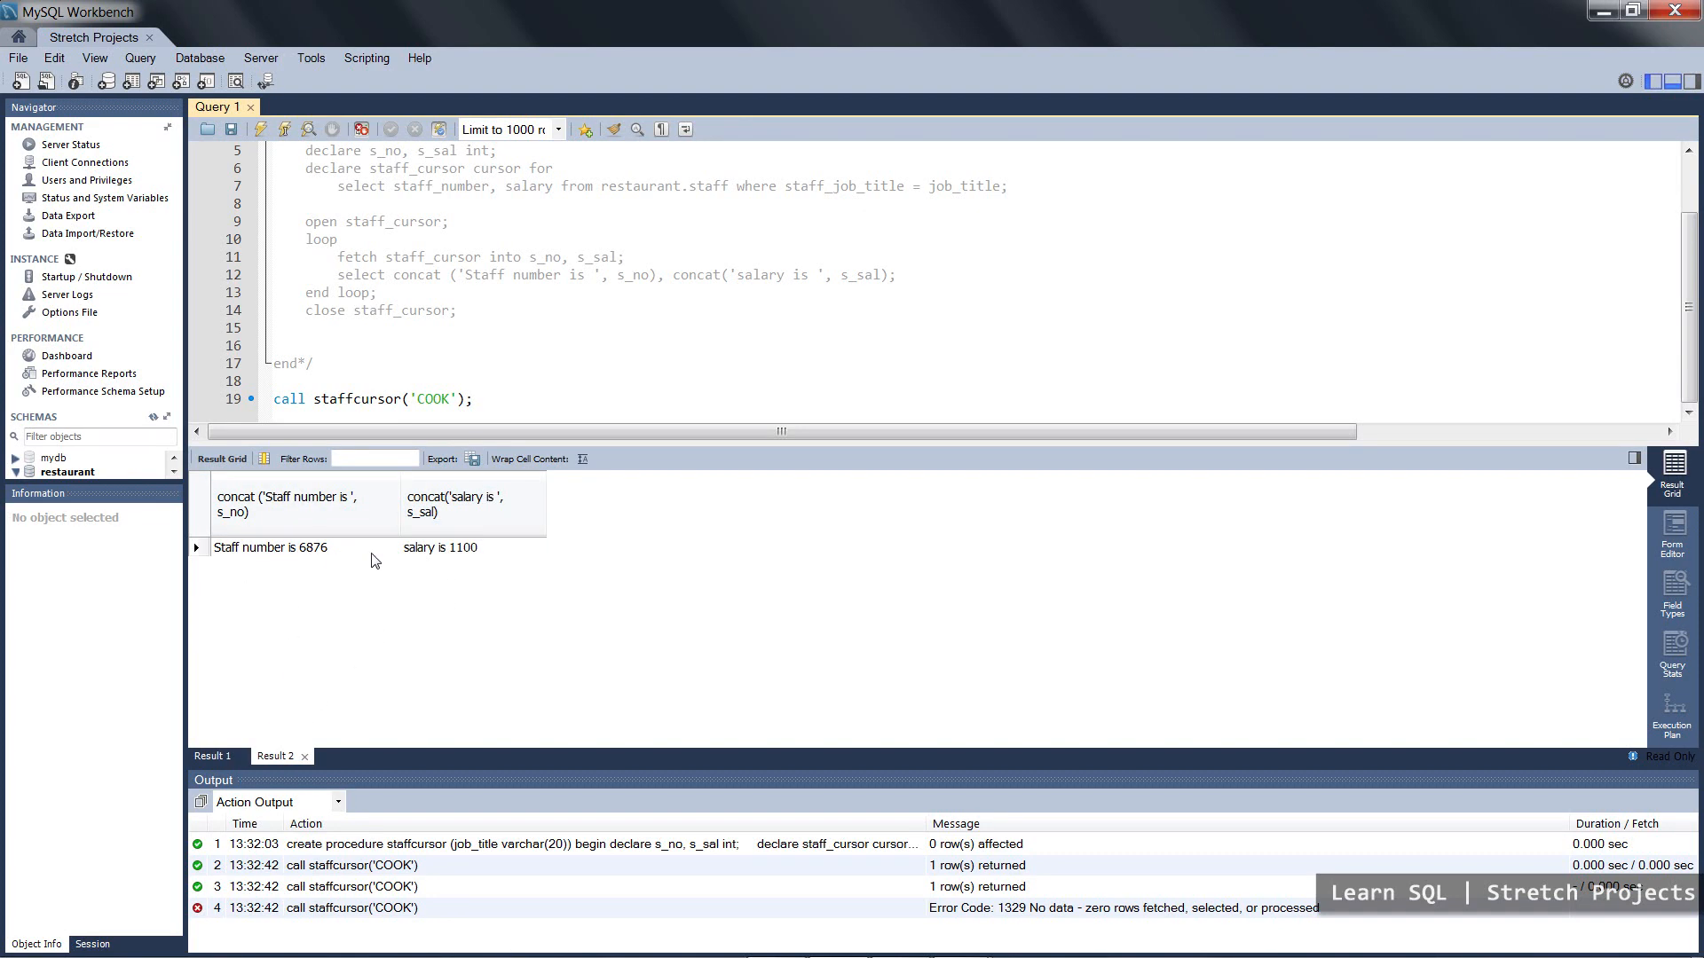
mouse_move(468, 565)
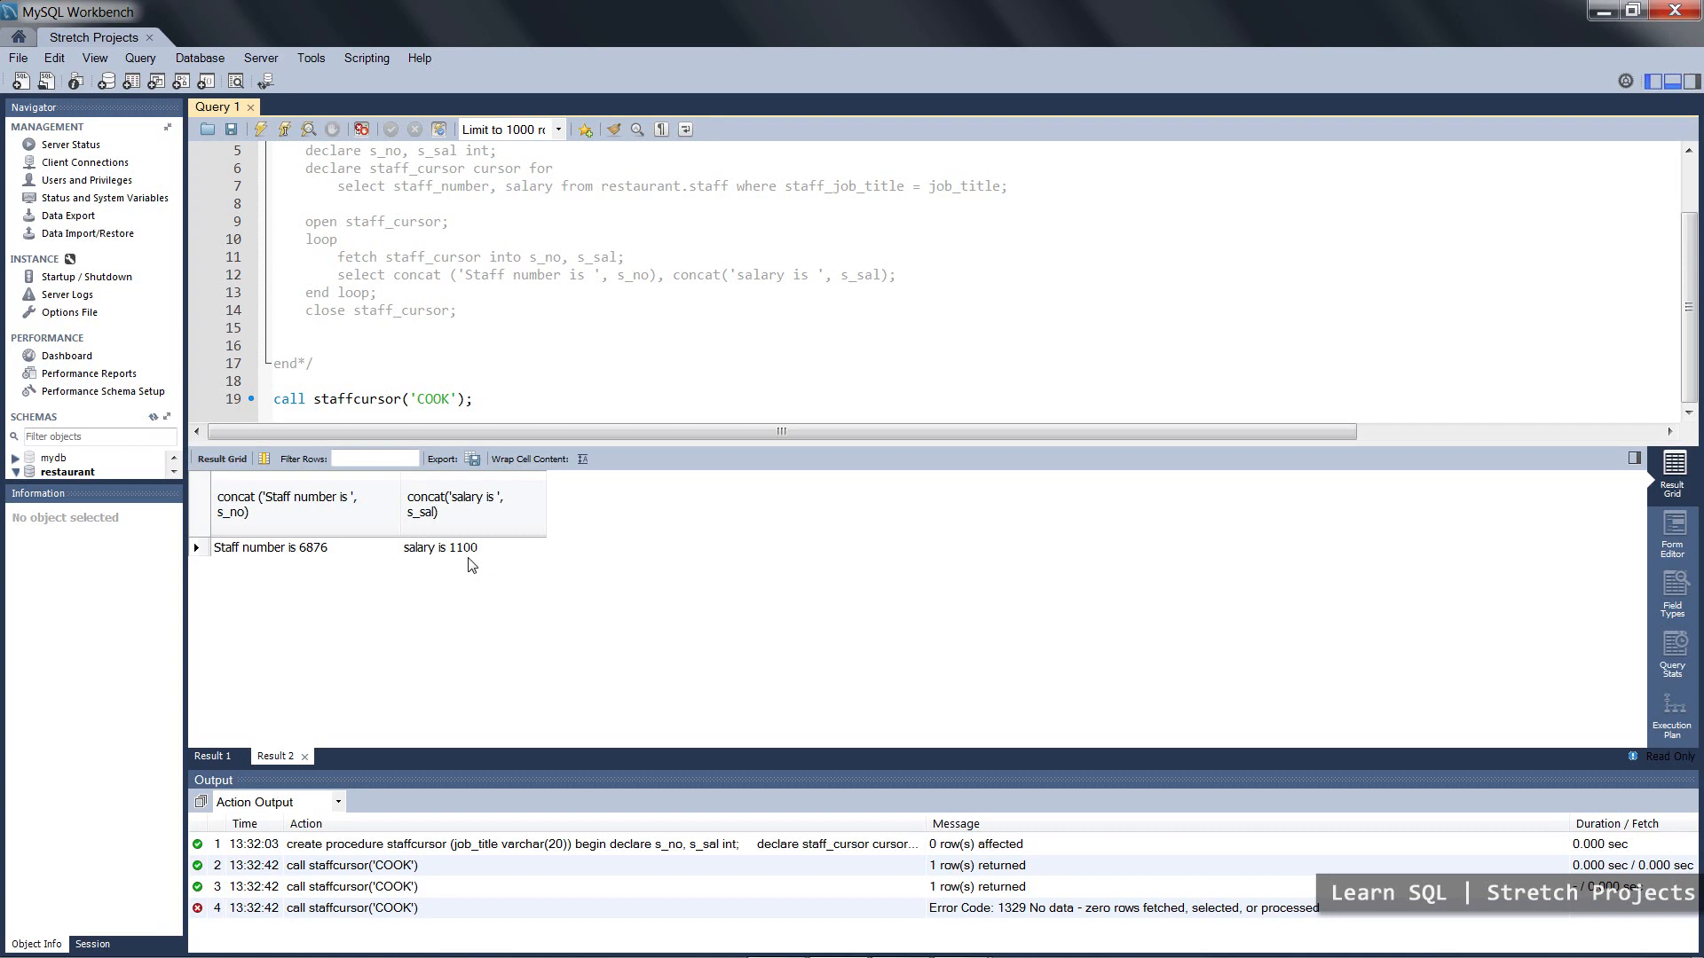
click(472, 504)
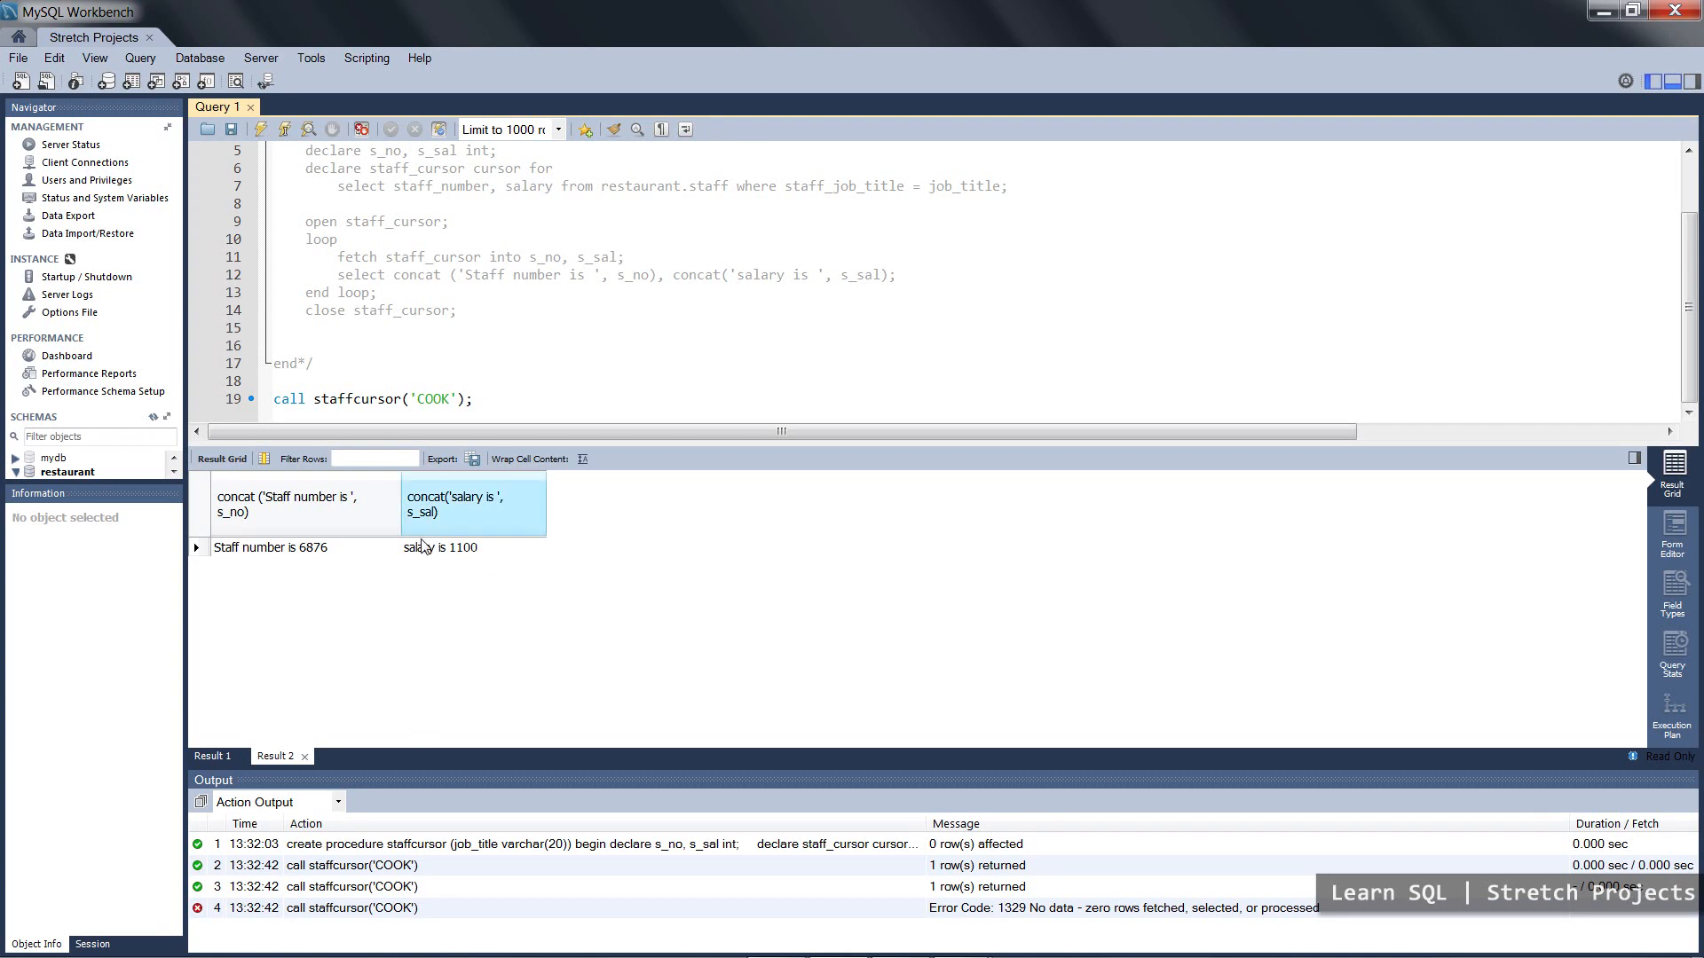
click(396, 589)
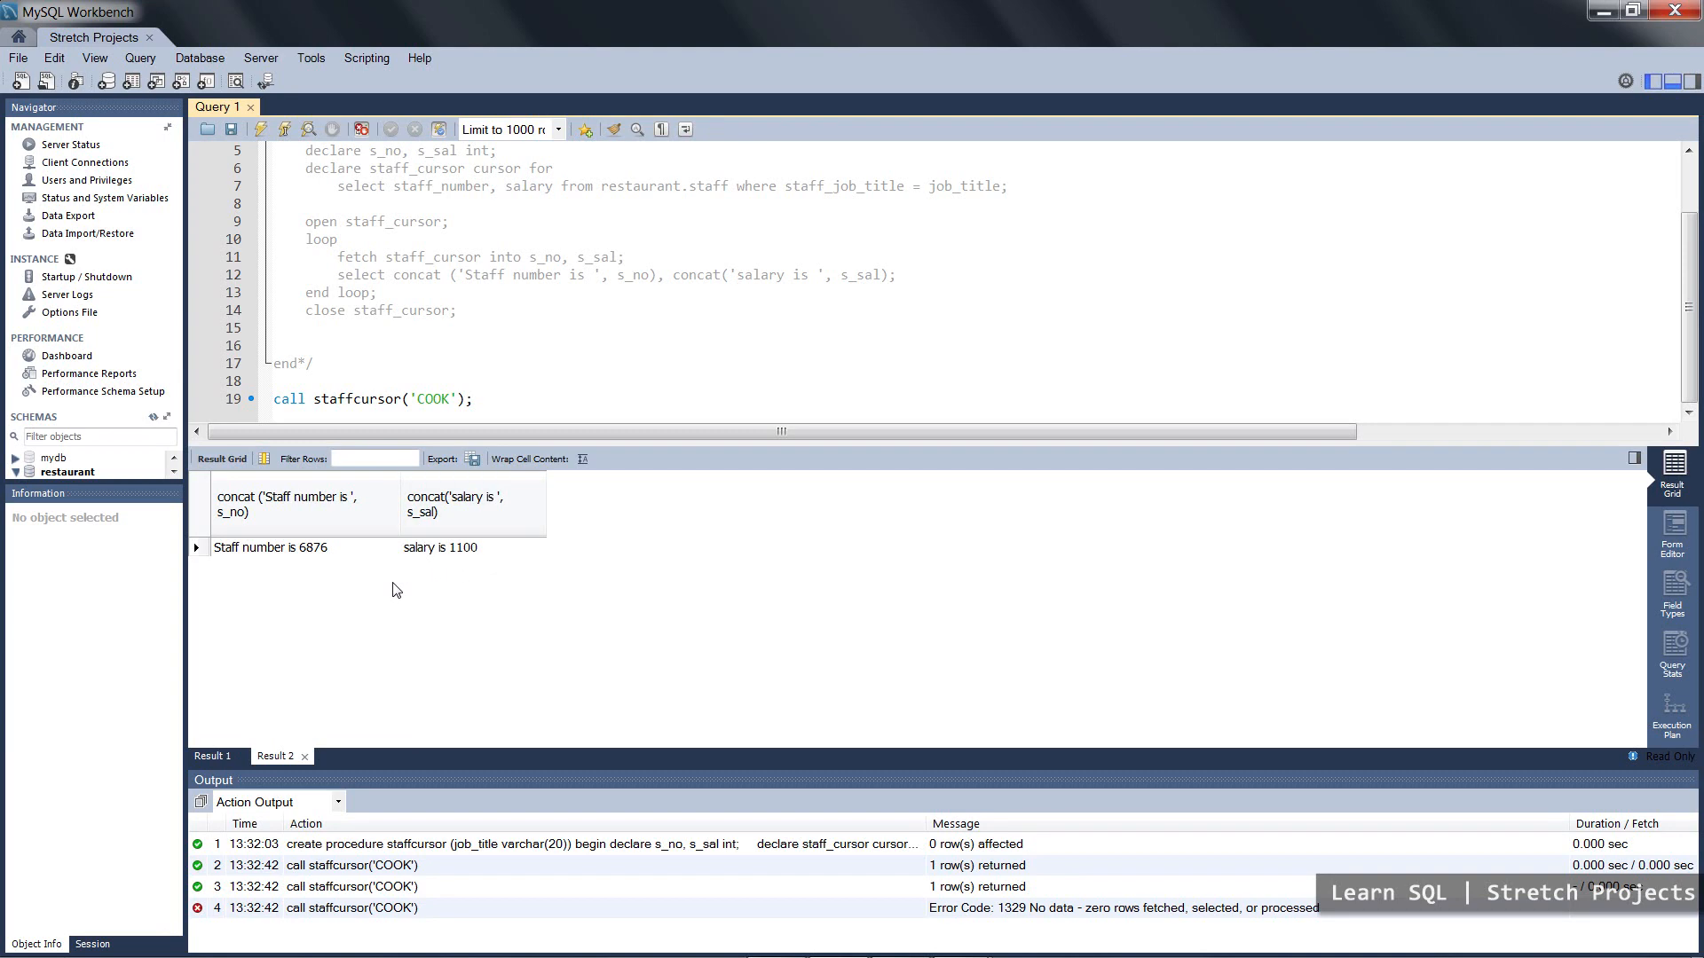
mouse_move(246, 753)
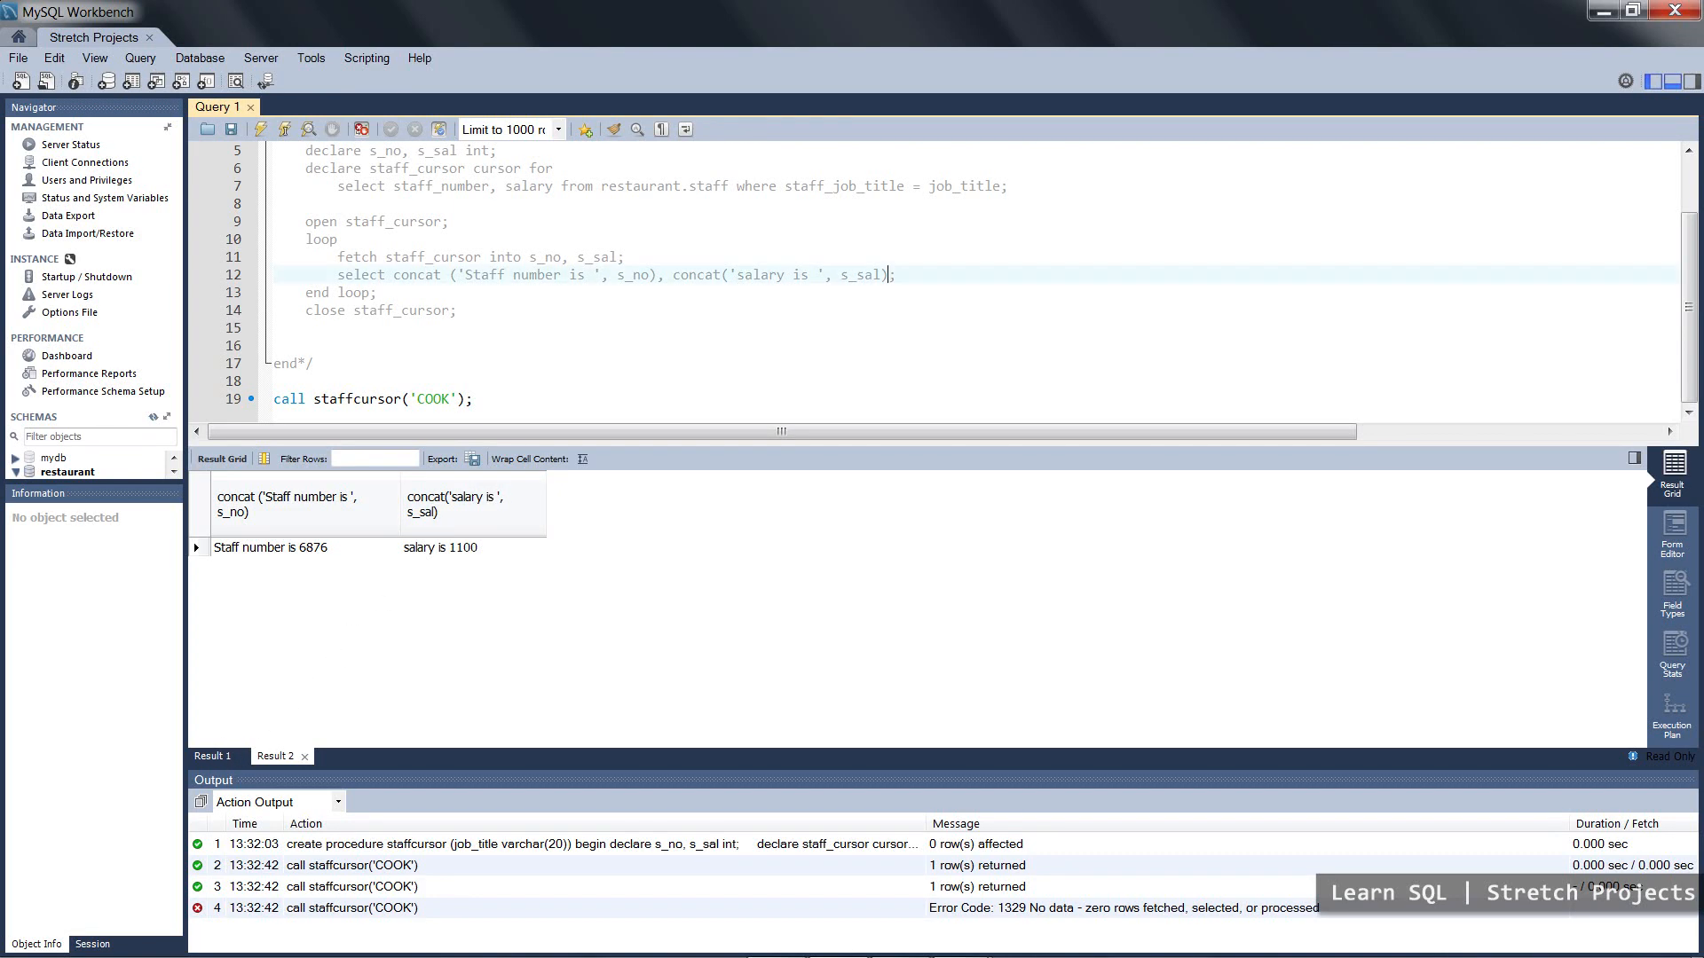
text(as)
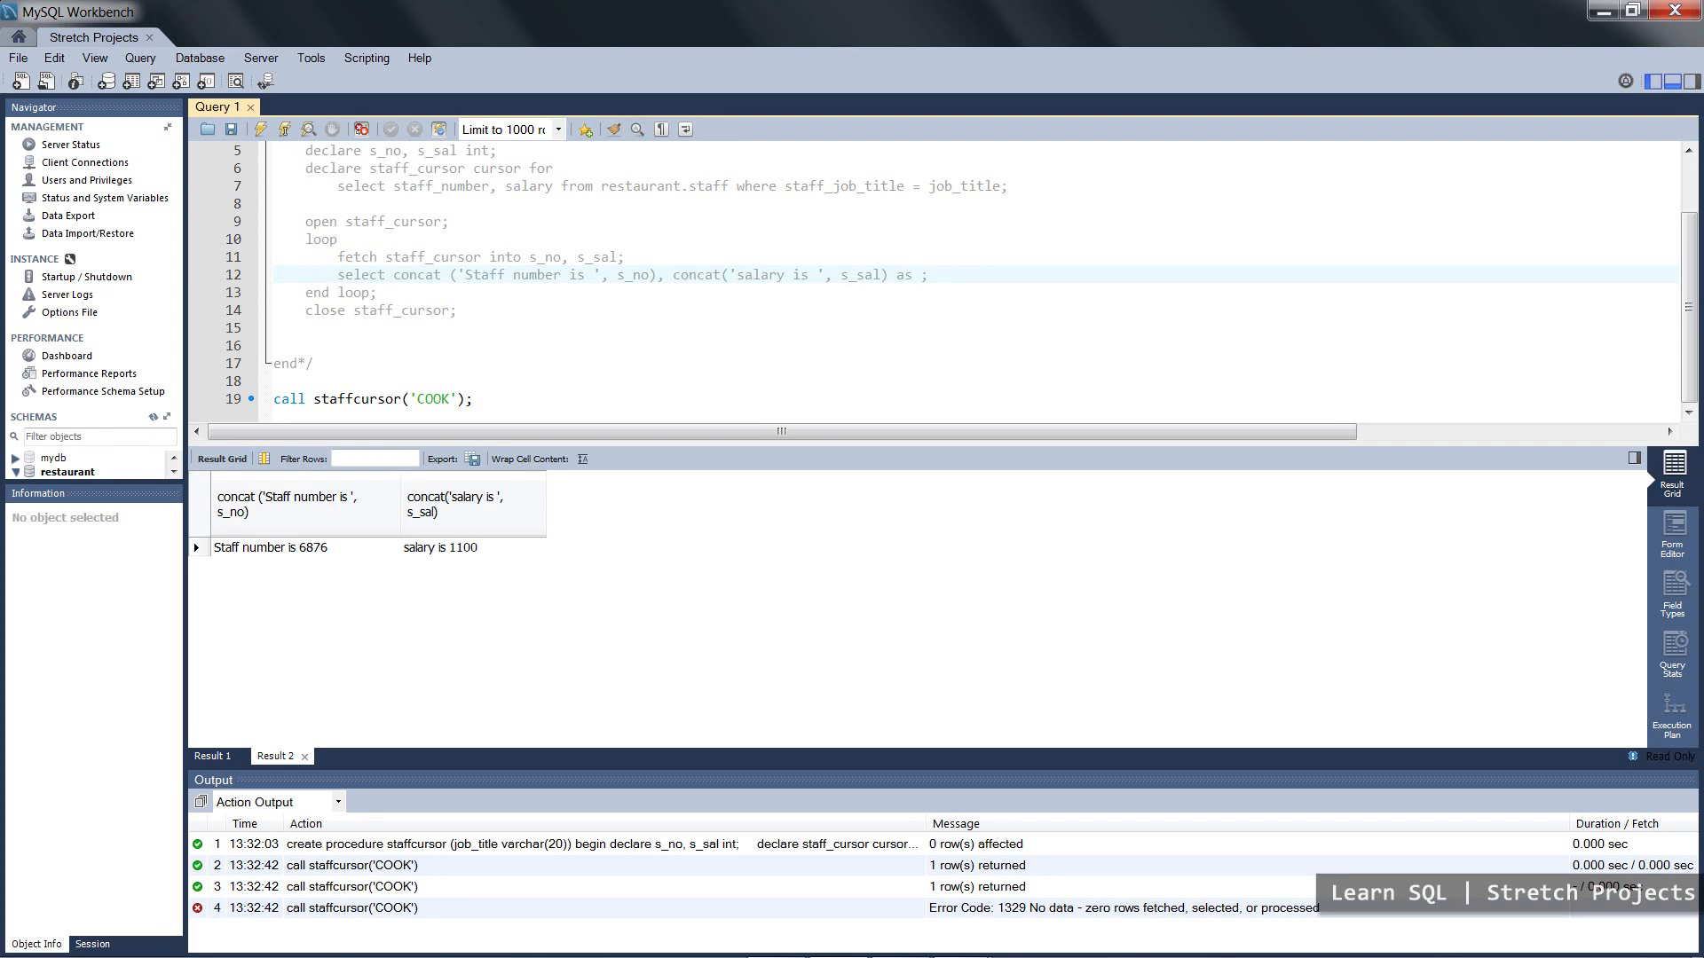
text(salary)
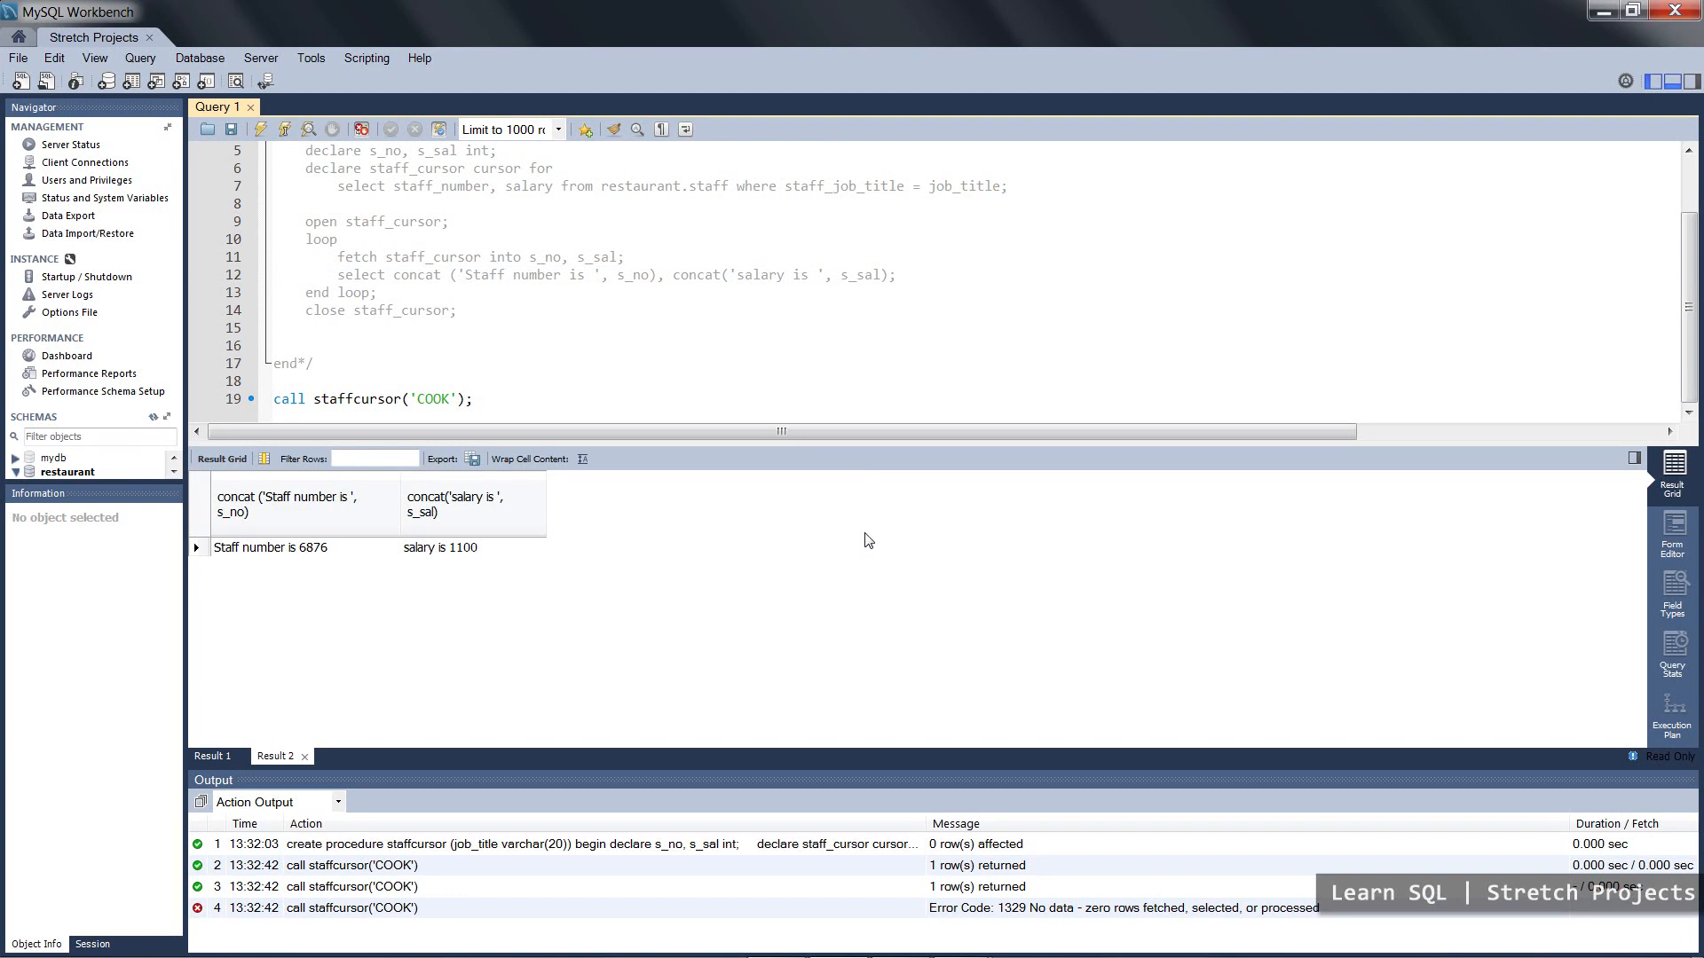
mouse_move(887, 506)
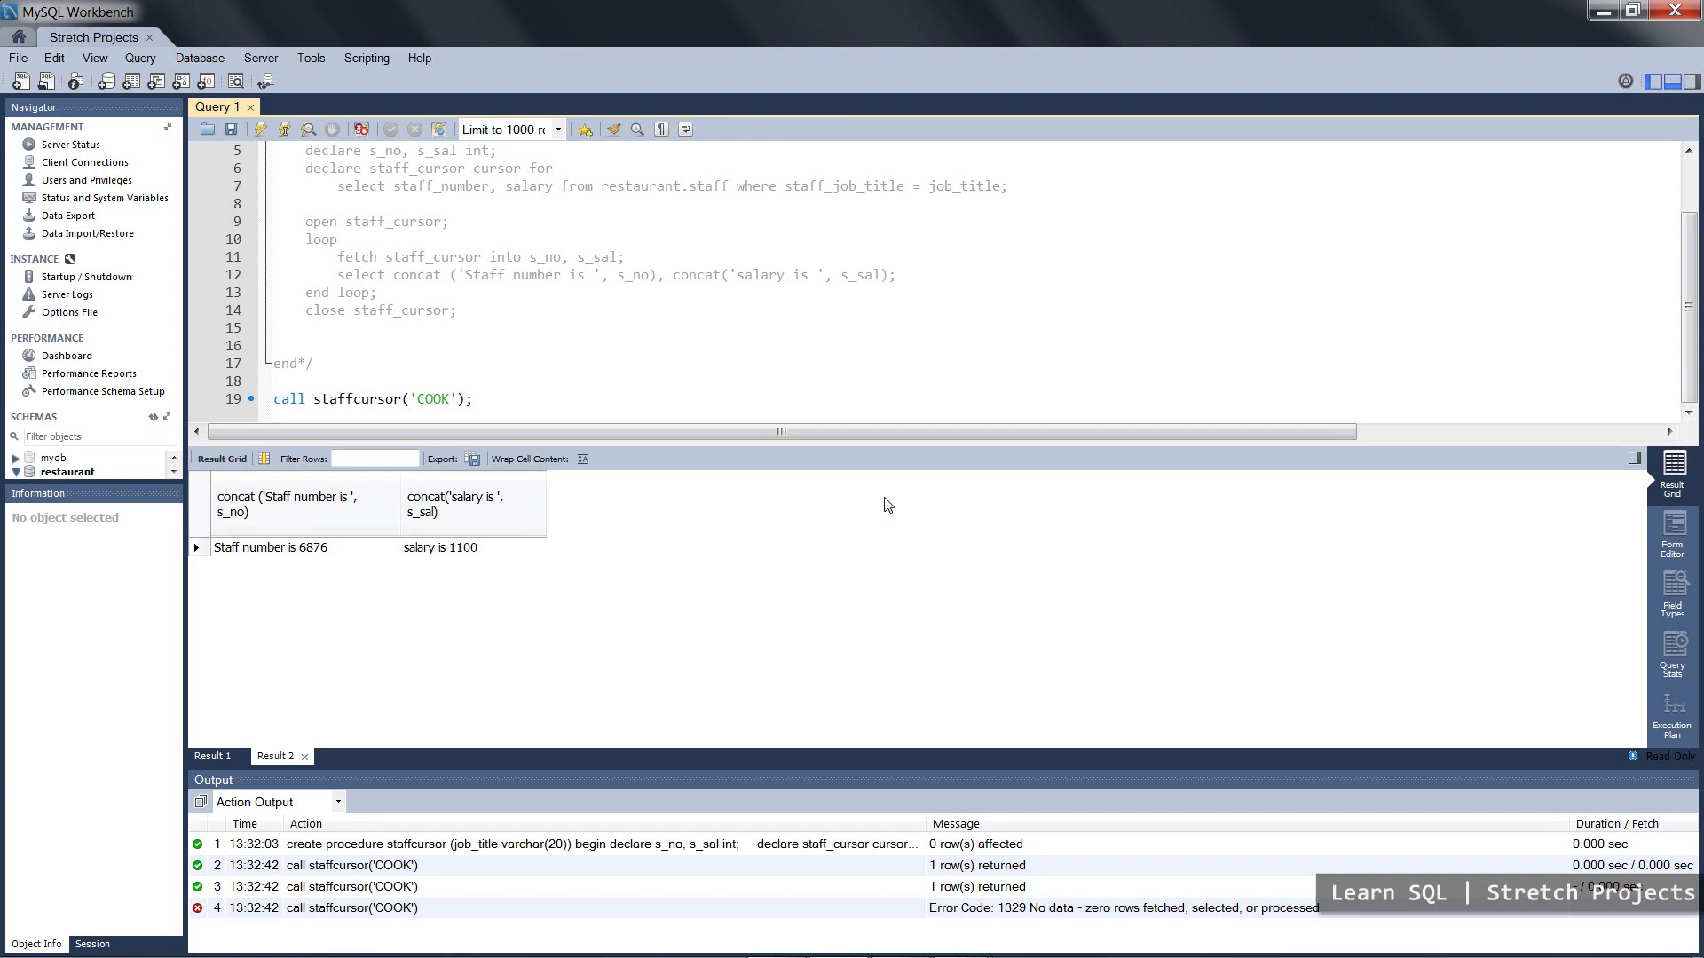
mouse_move(838, 455)
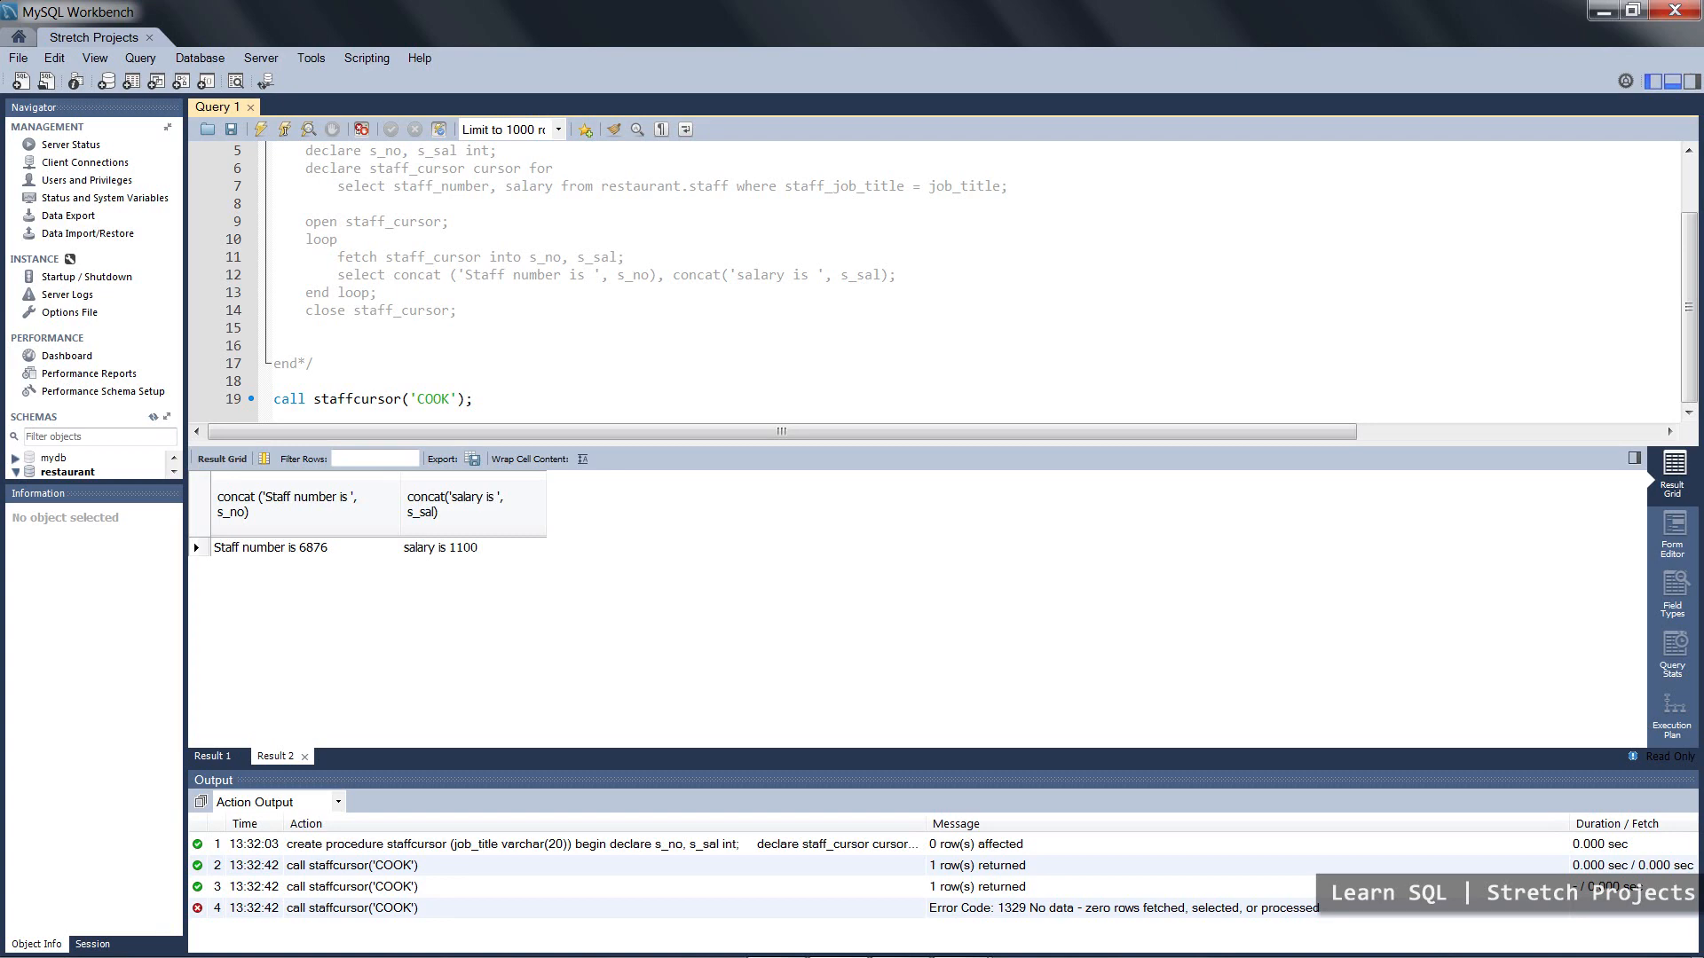
mouse_move(453, 444)
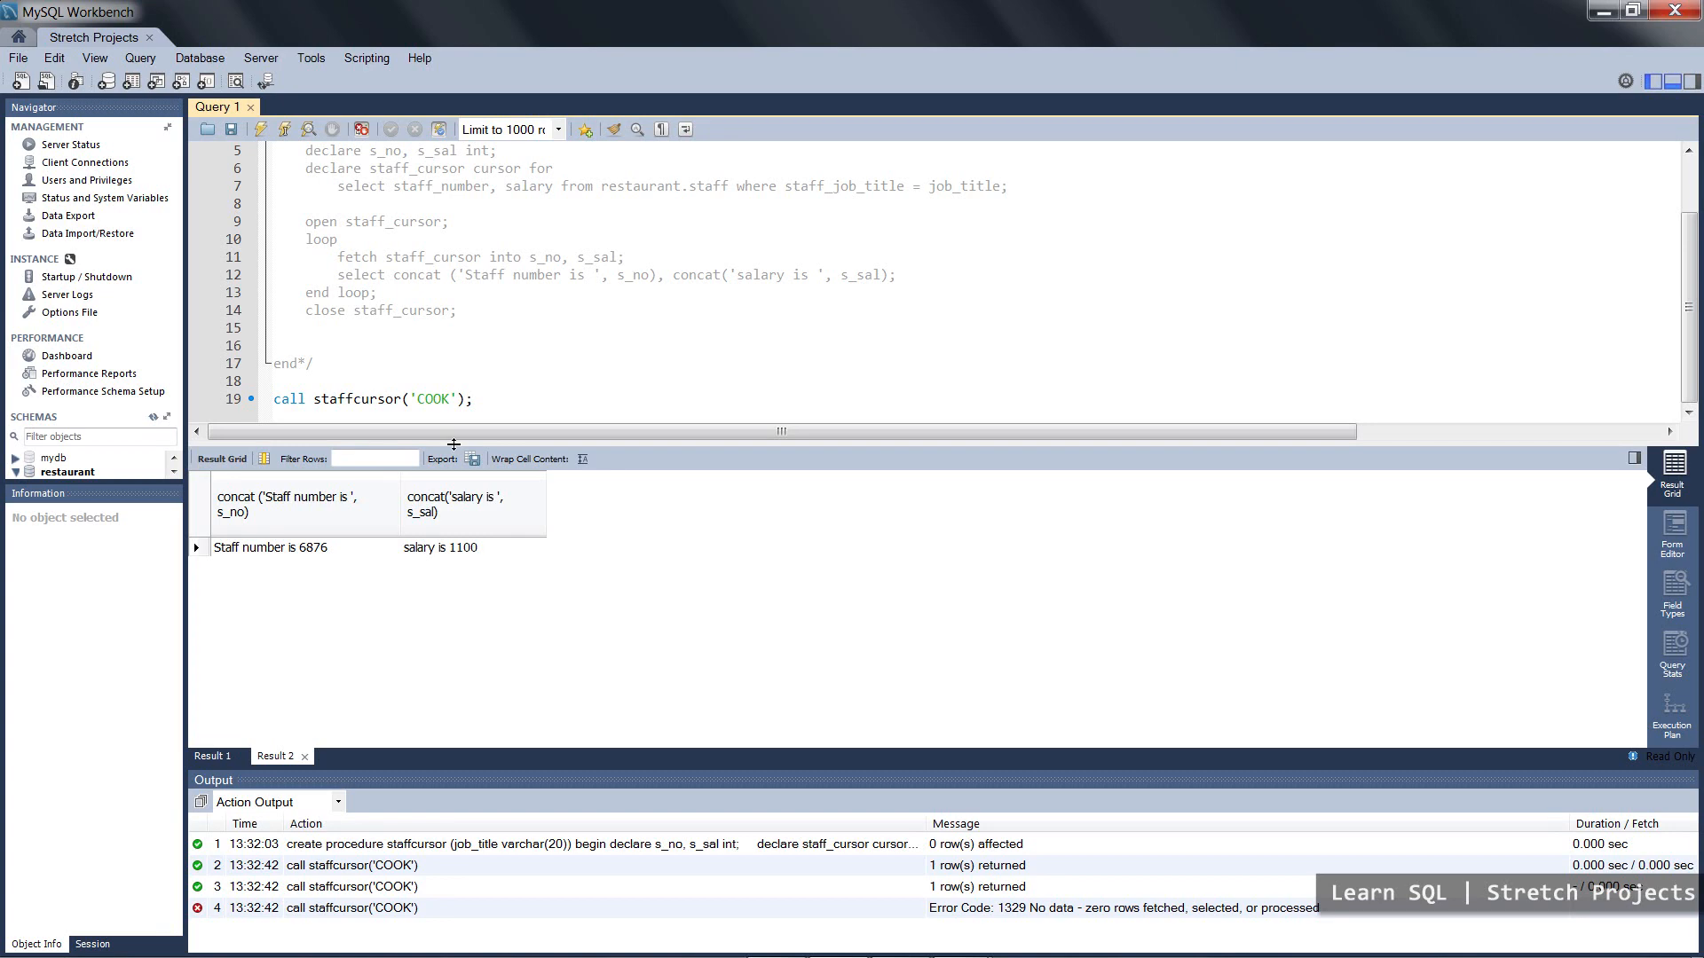